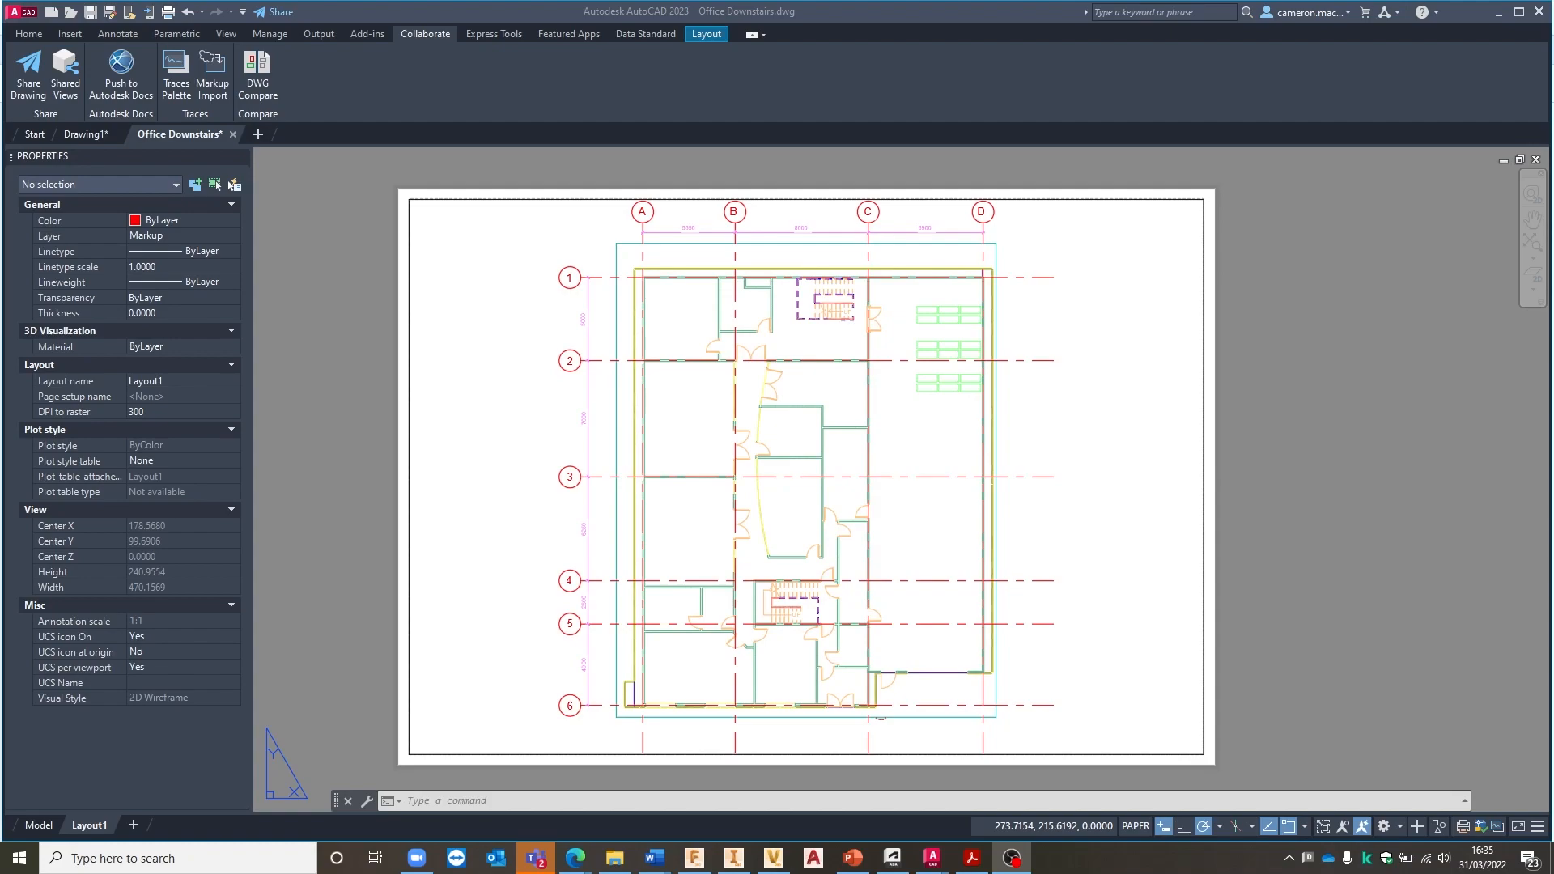
pyautogui.moveTo(591, 190)
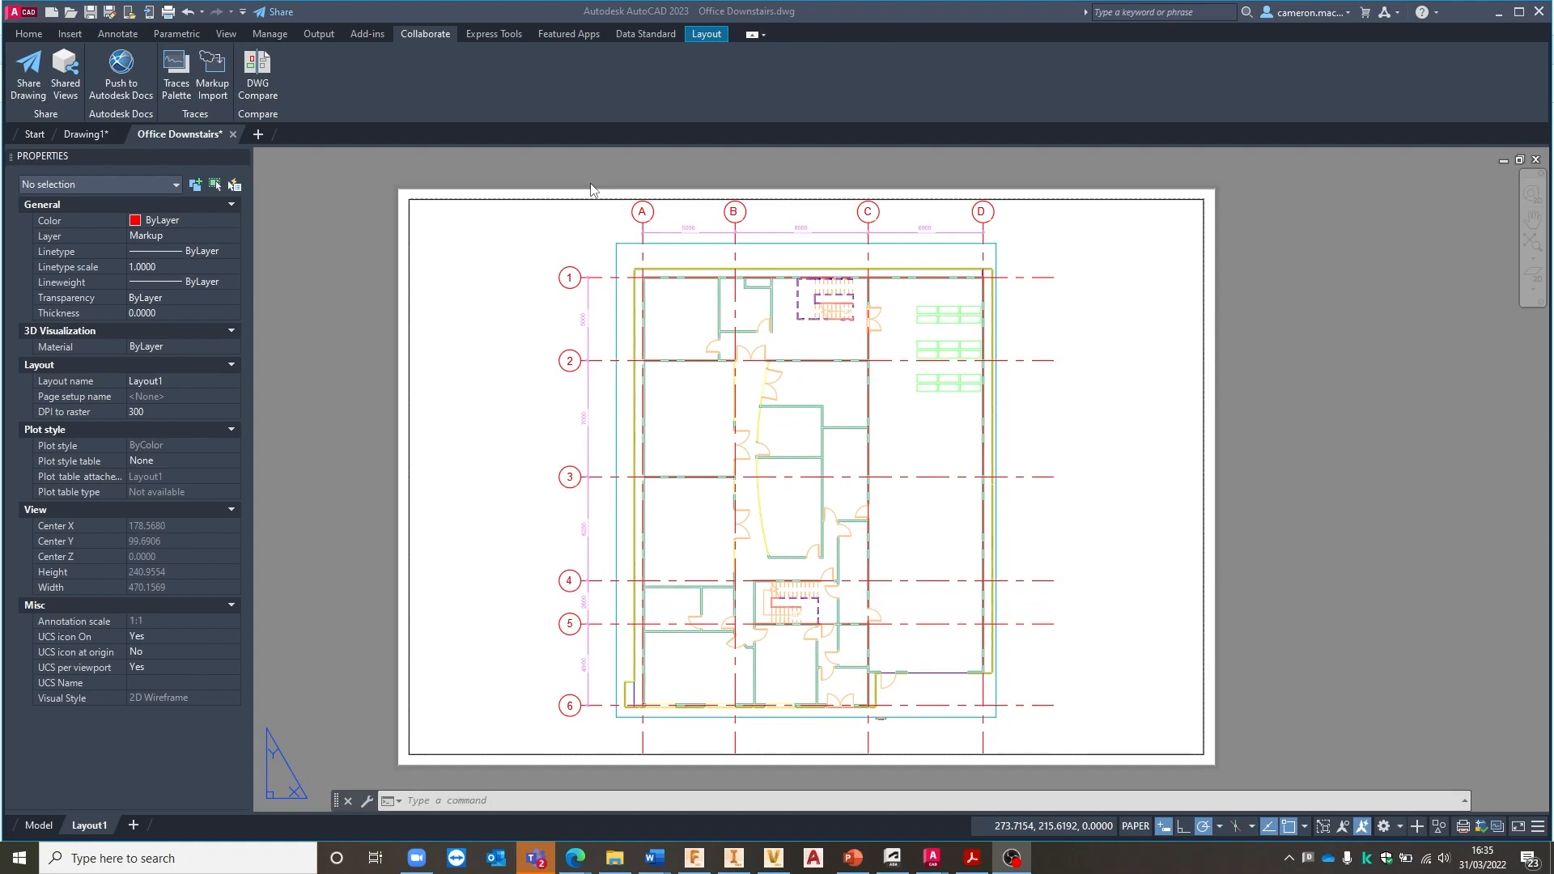
pyautogui.moveTo(584, 191)
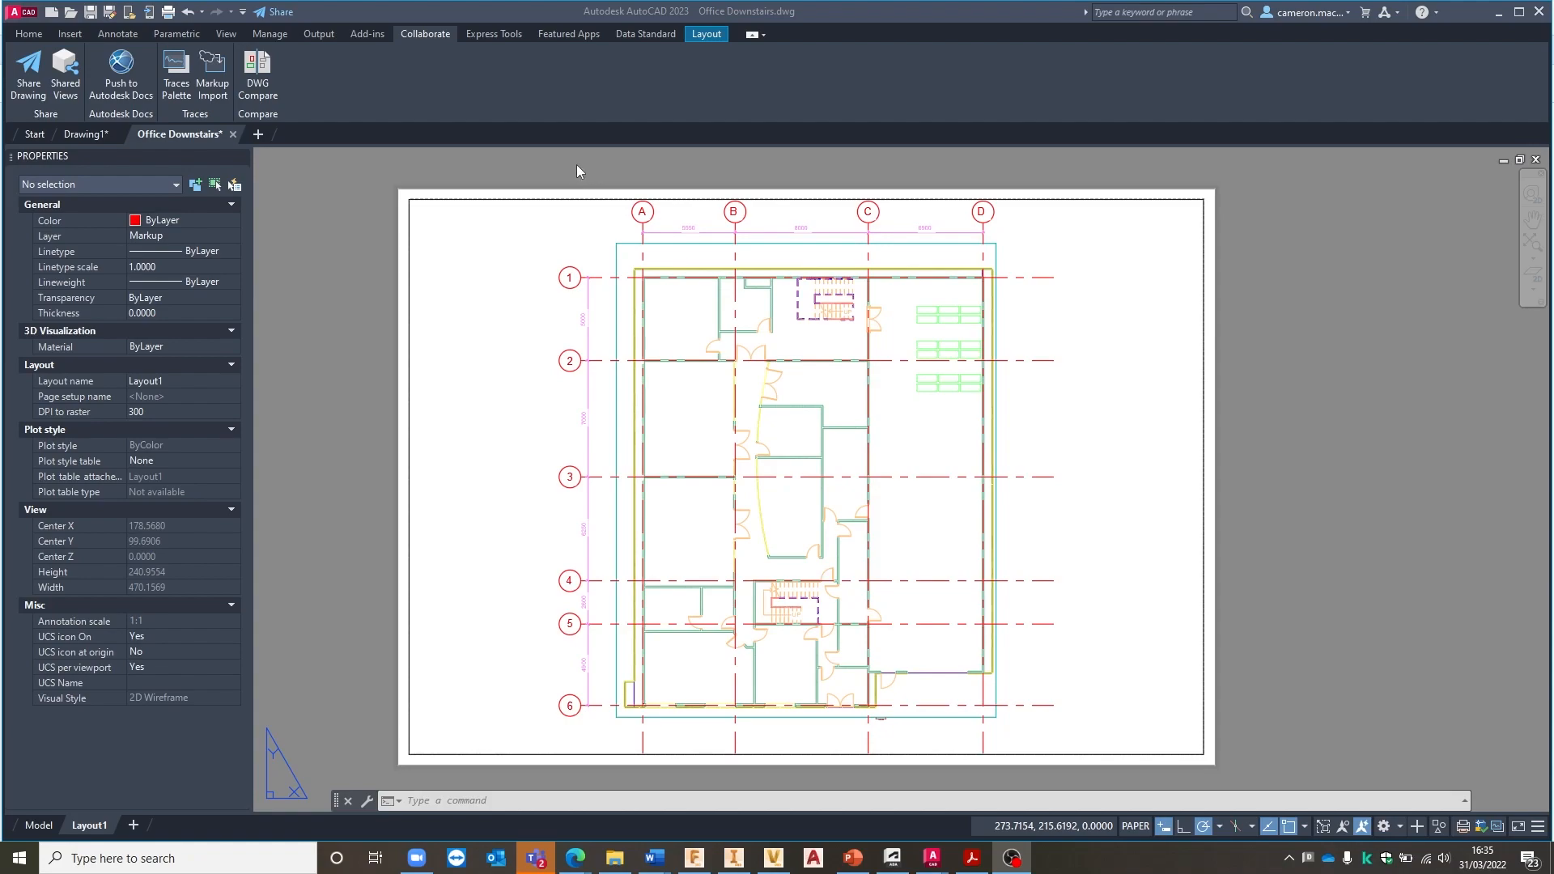
pyautogui.moveTo(997, 268)
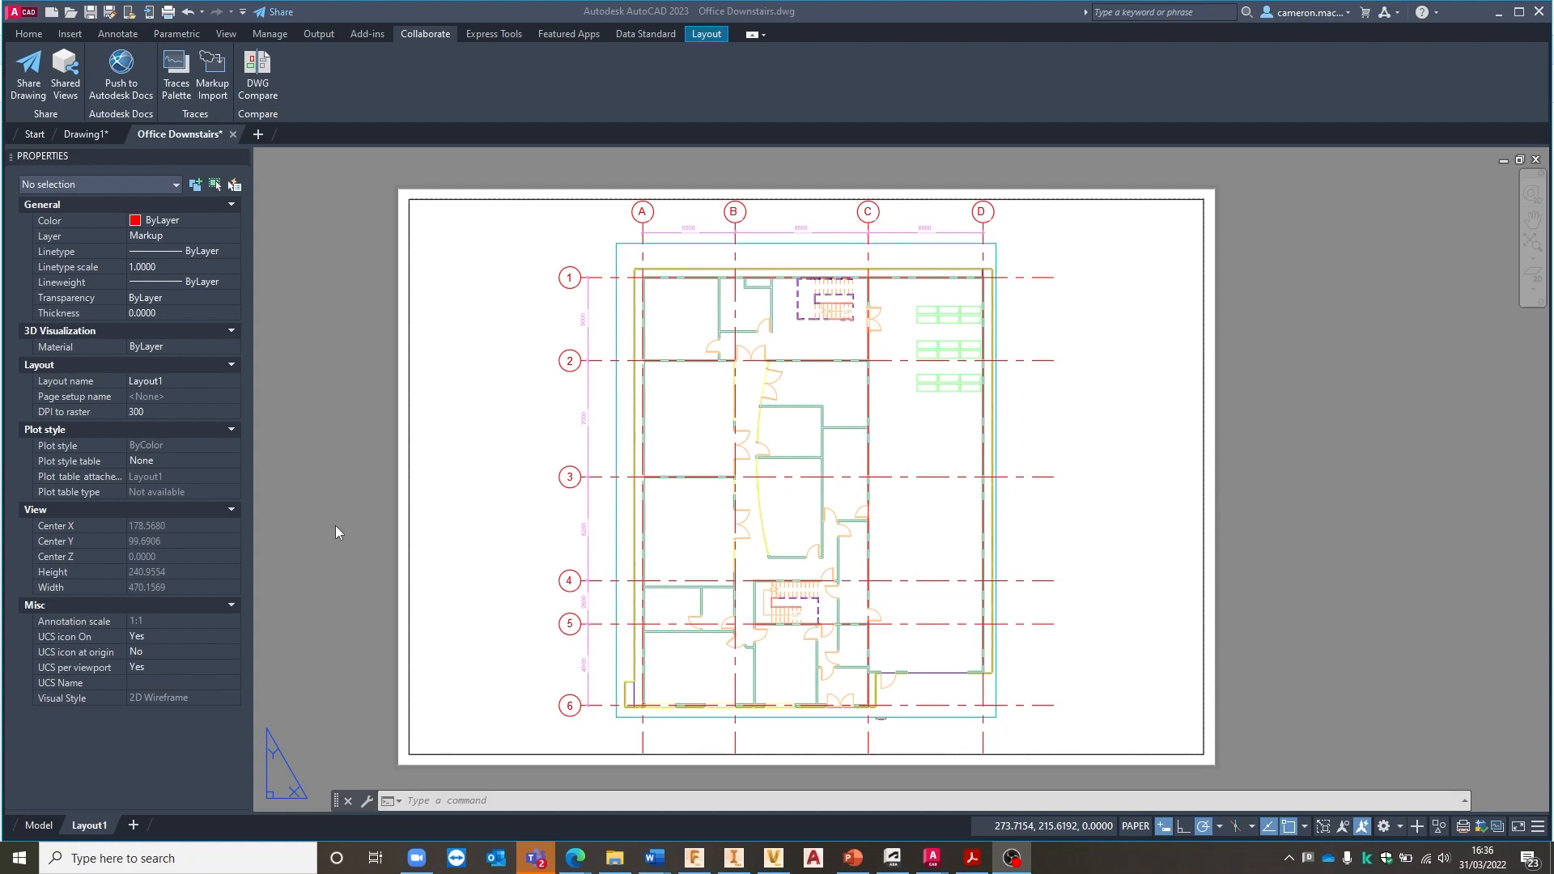
pyautogui.moveTo(387, 525)
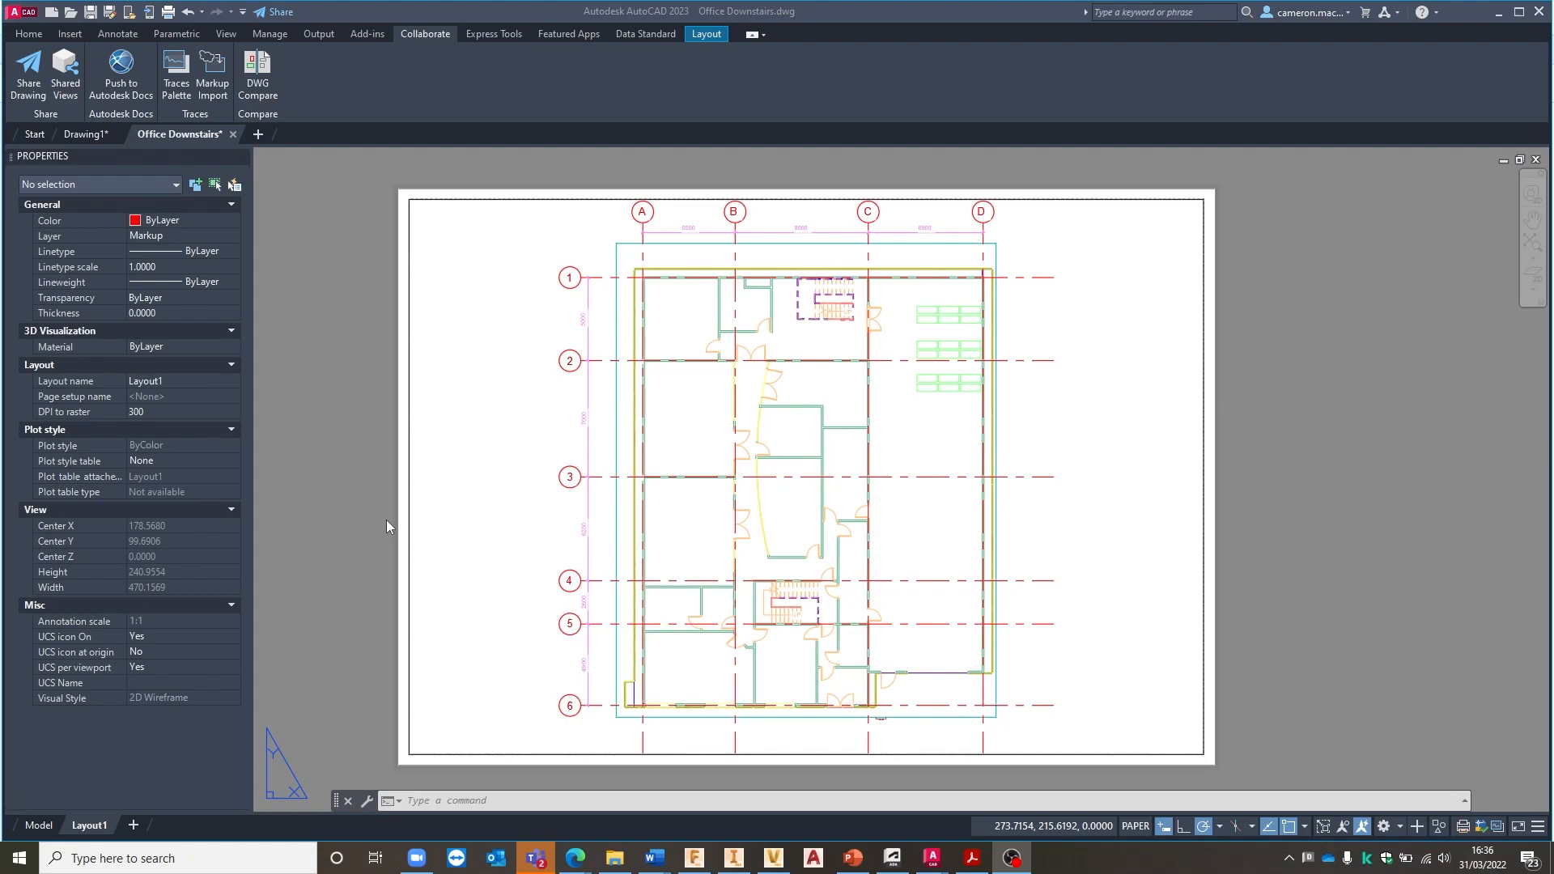
pyautogui.moveTo(738, 681)
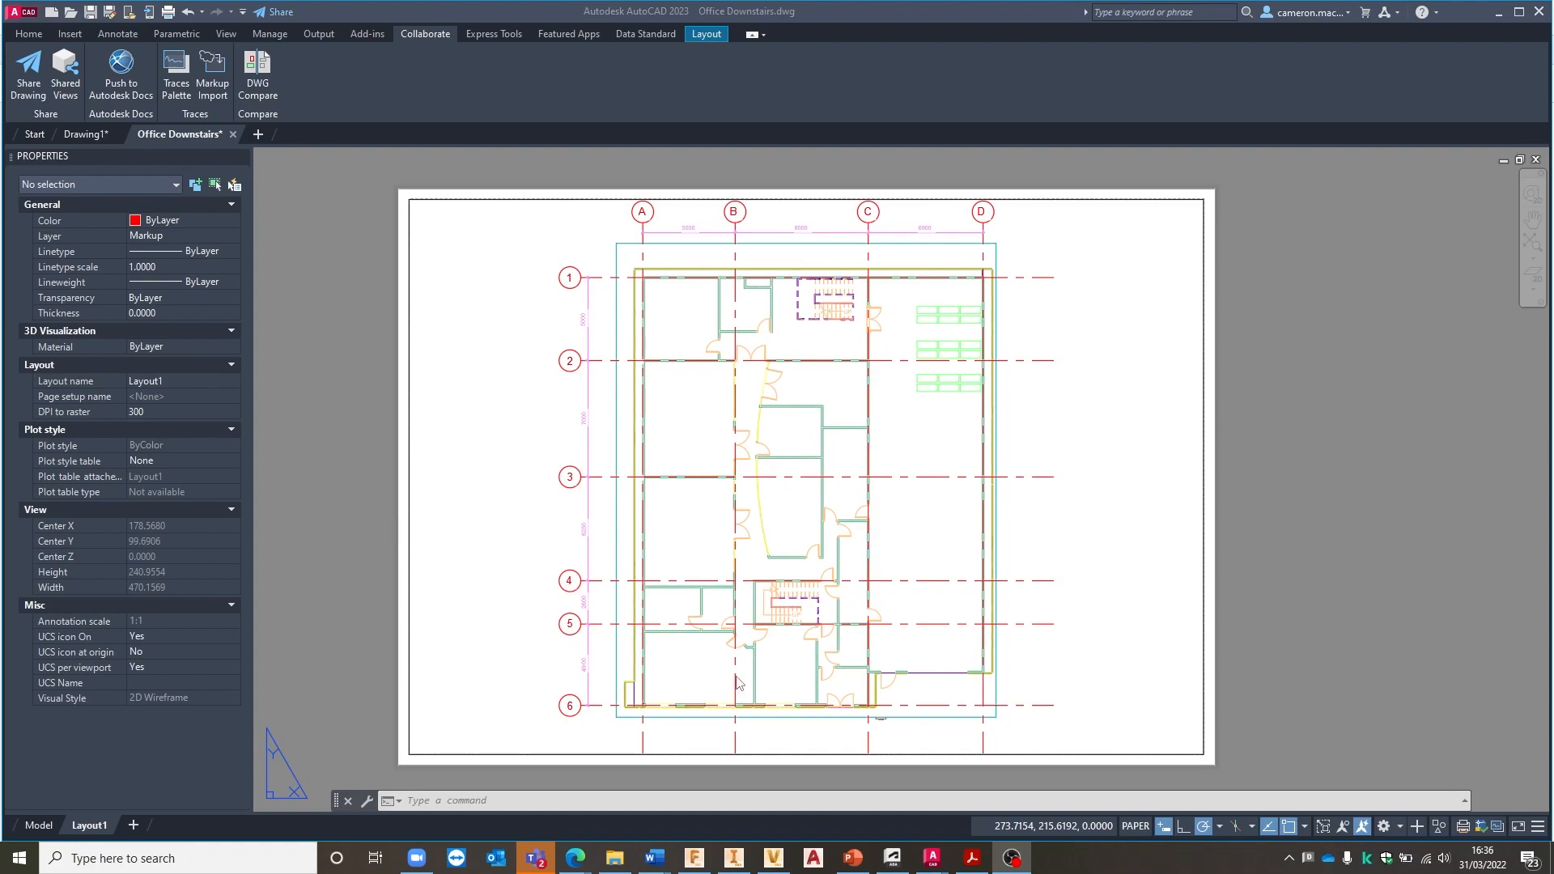
pyautogui.moveTo(785, 704)
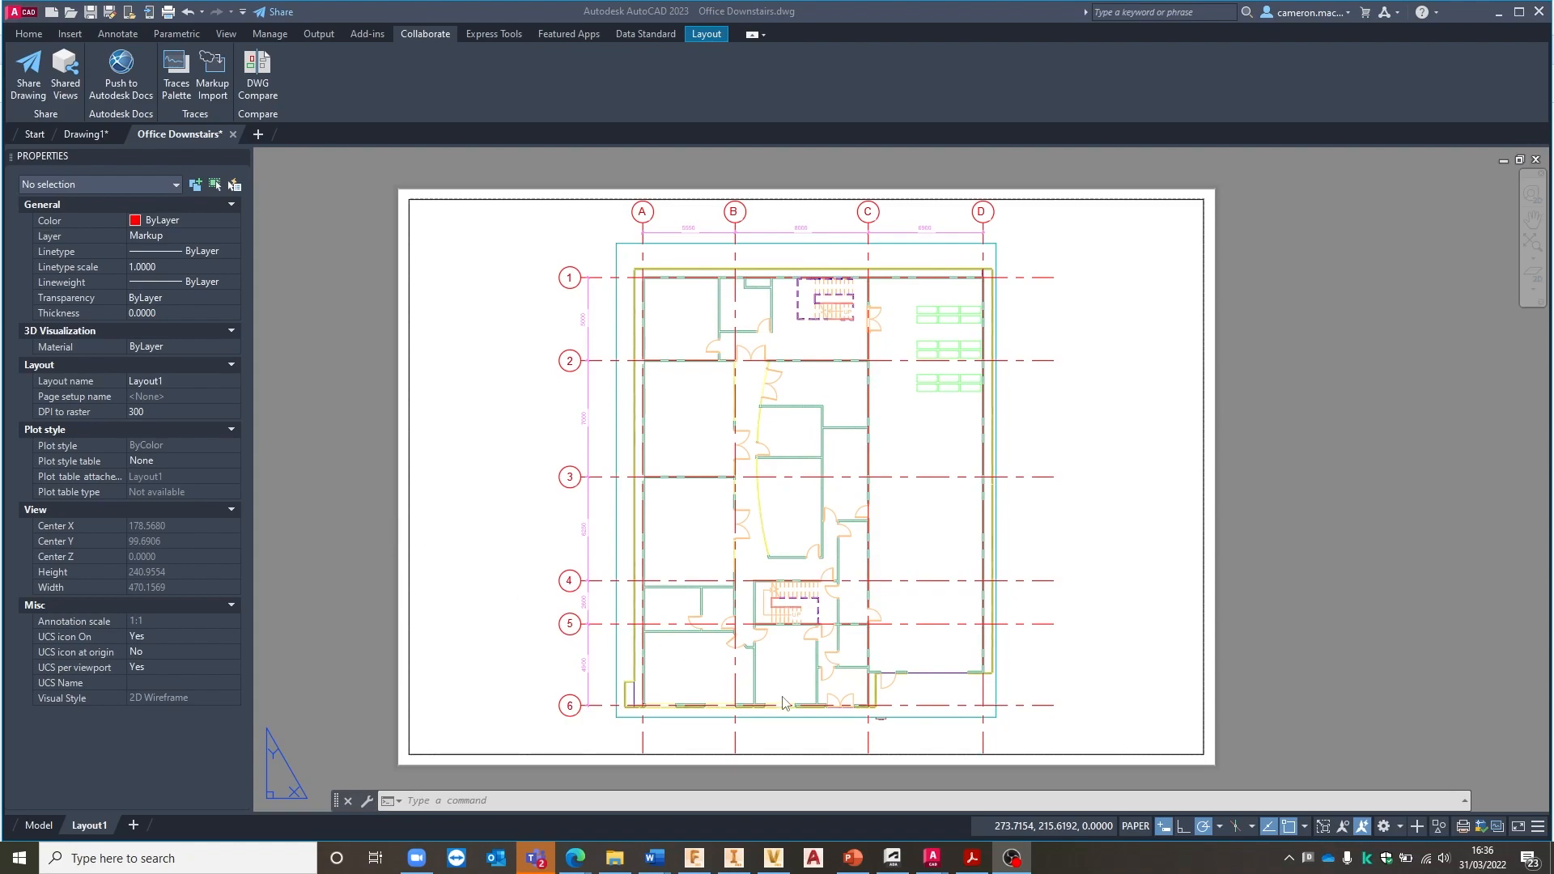
pyautogui.moveTo(970, 858)
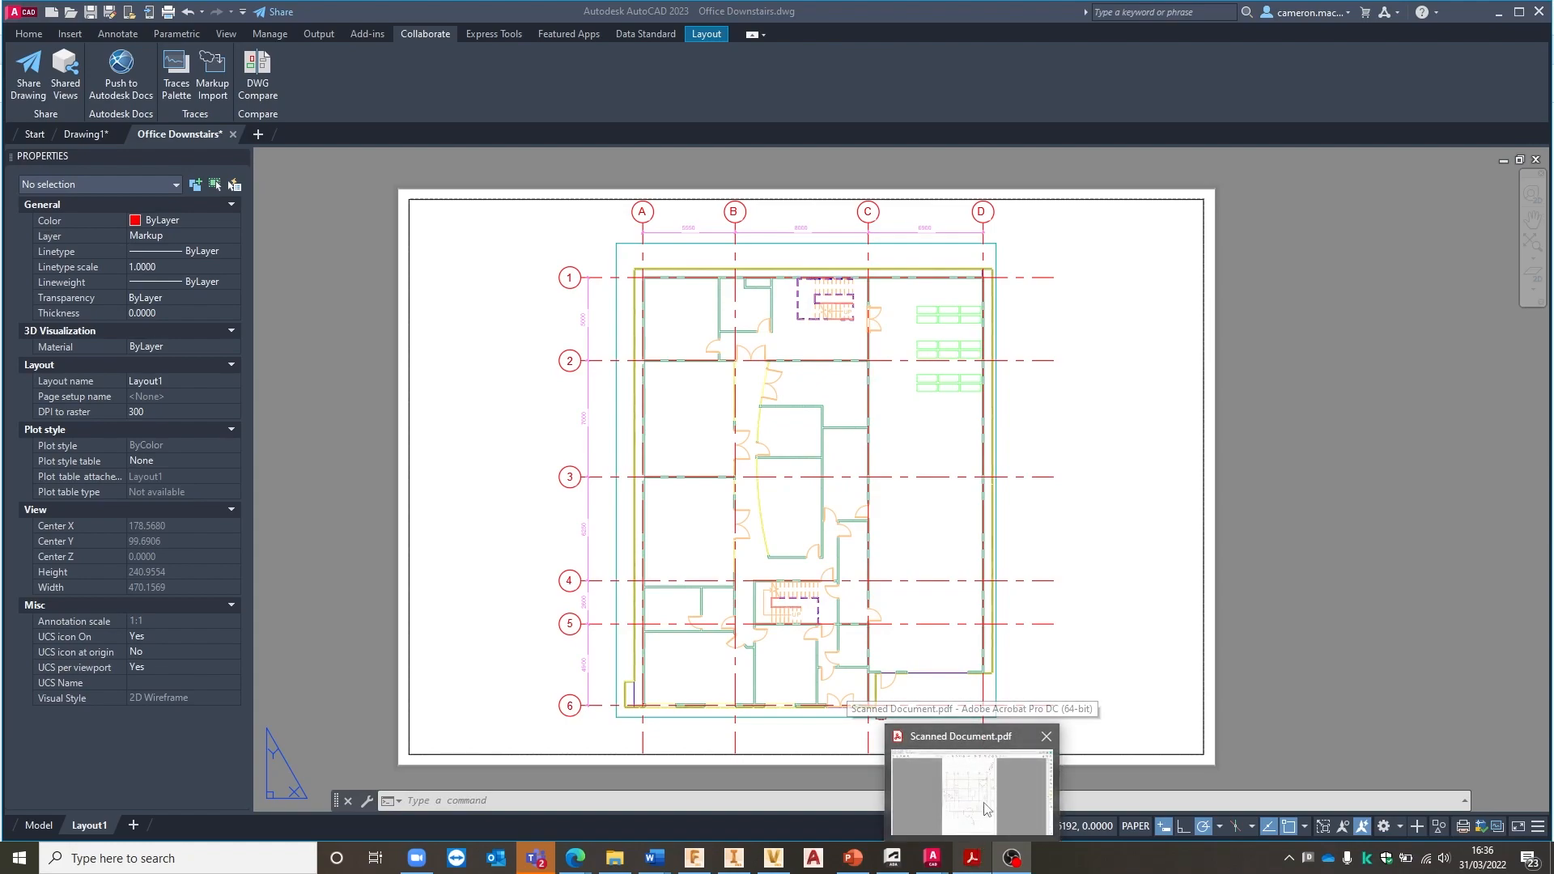
# Switch to Scanned Document.pdf in Acrobat to review the red markup notes
pyautogui.click(969, 793)
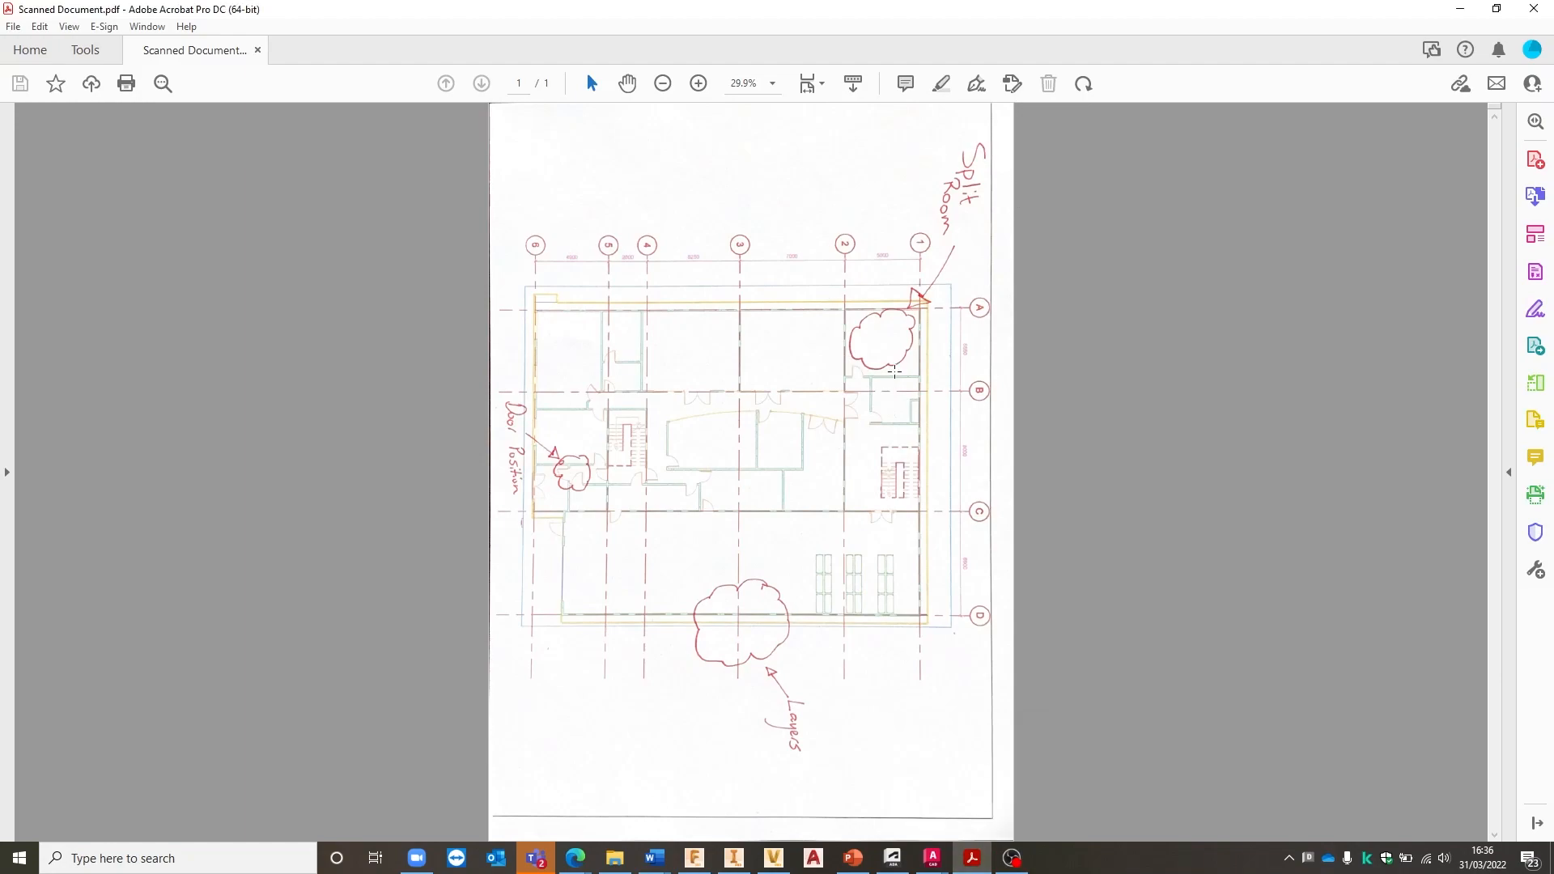
pyautogui.moveTo(997, 137)
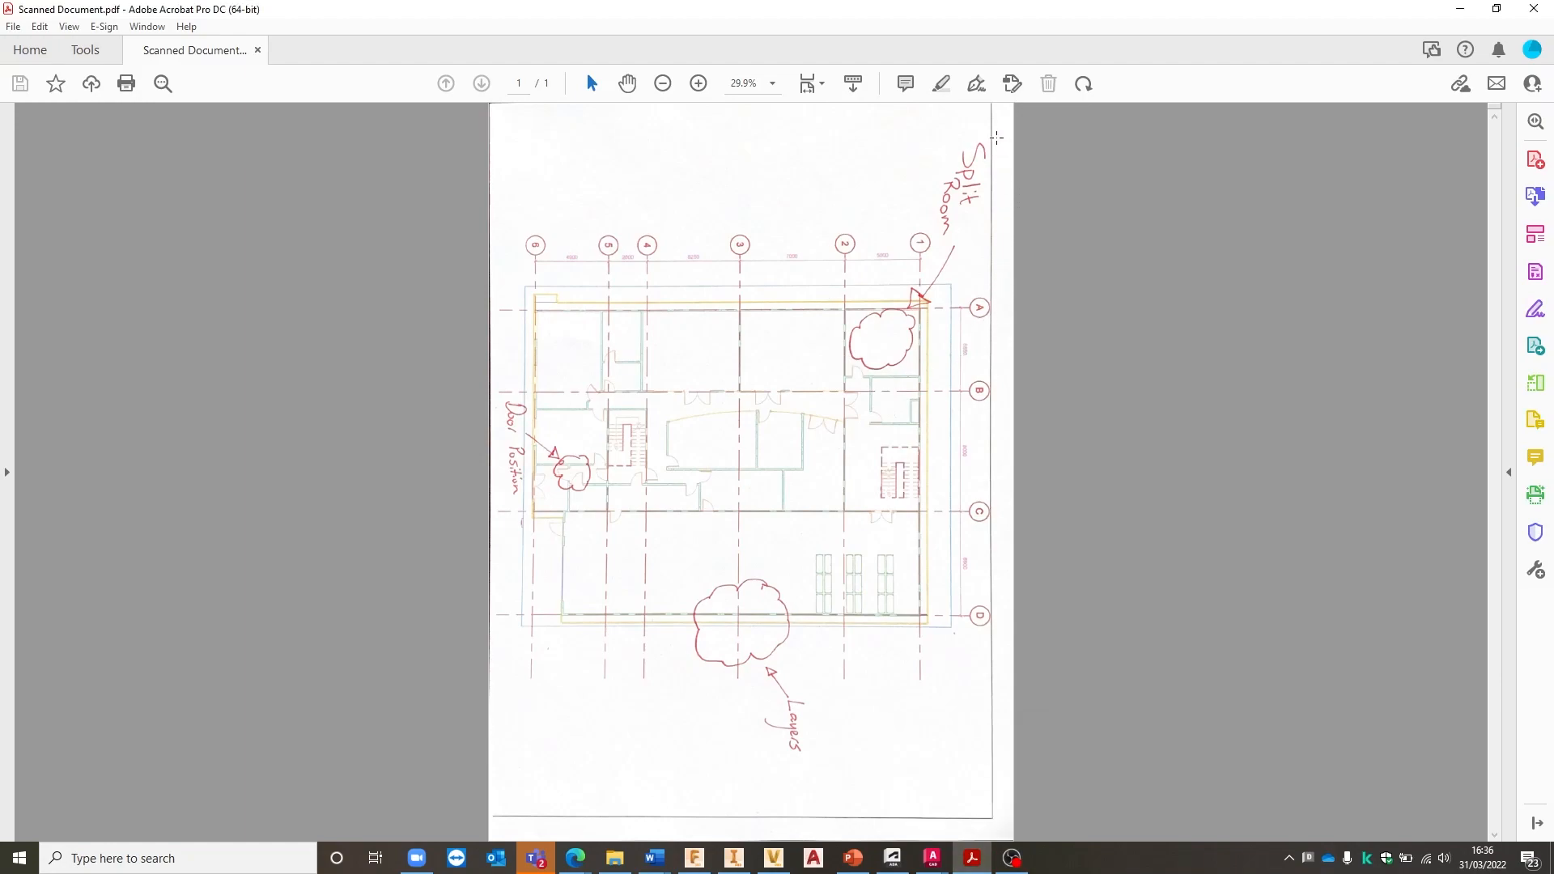
pyautogui.moveTo(932, 144)
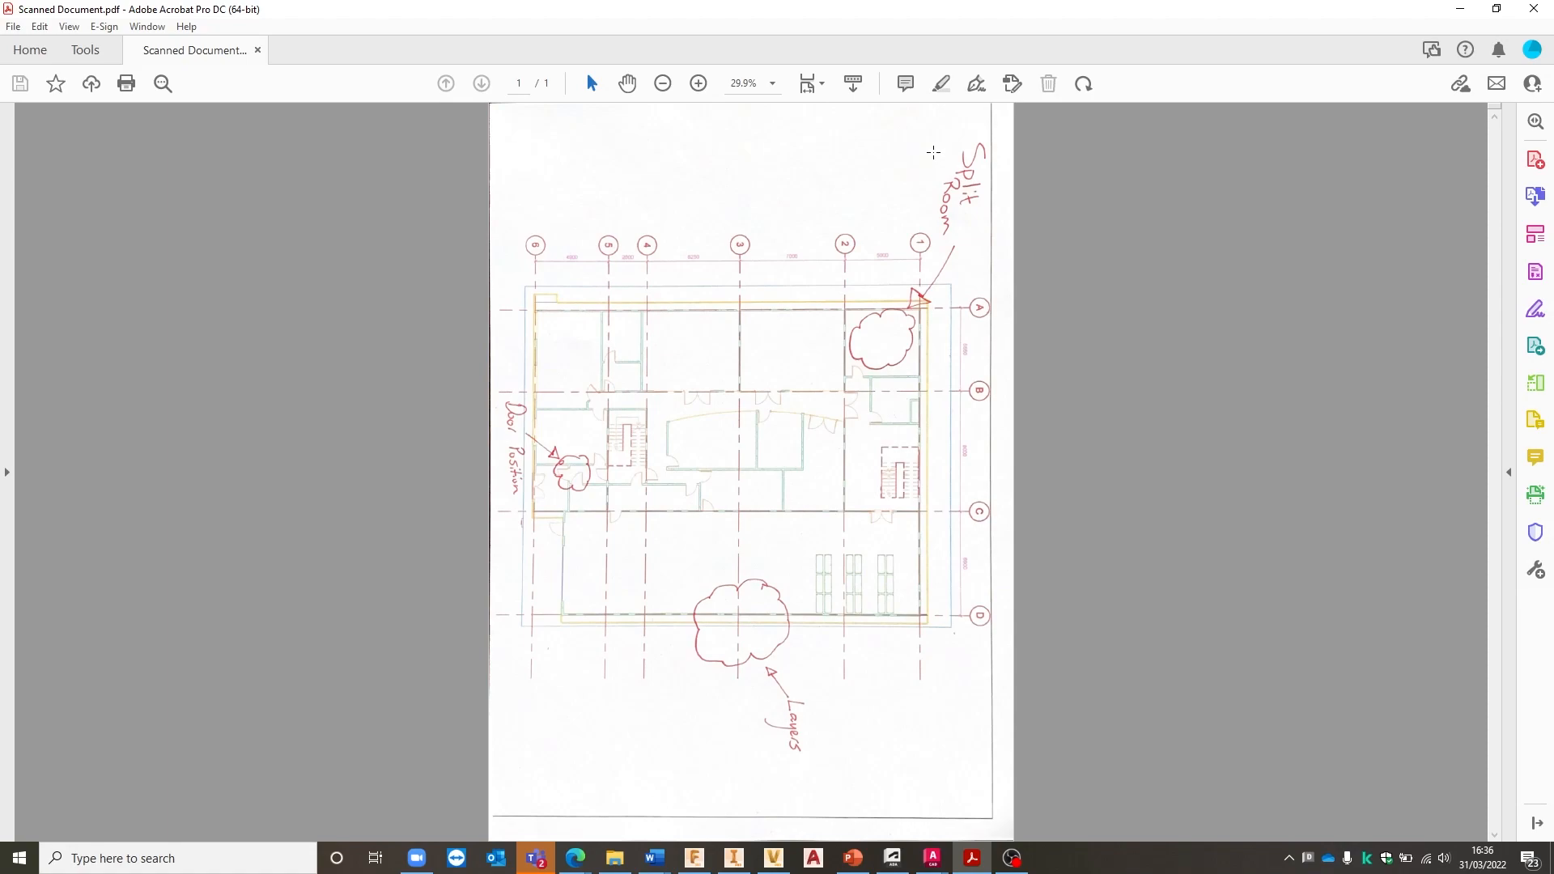
pyautogui.moveTo(847, 158)
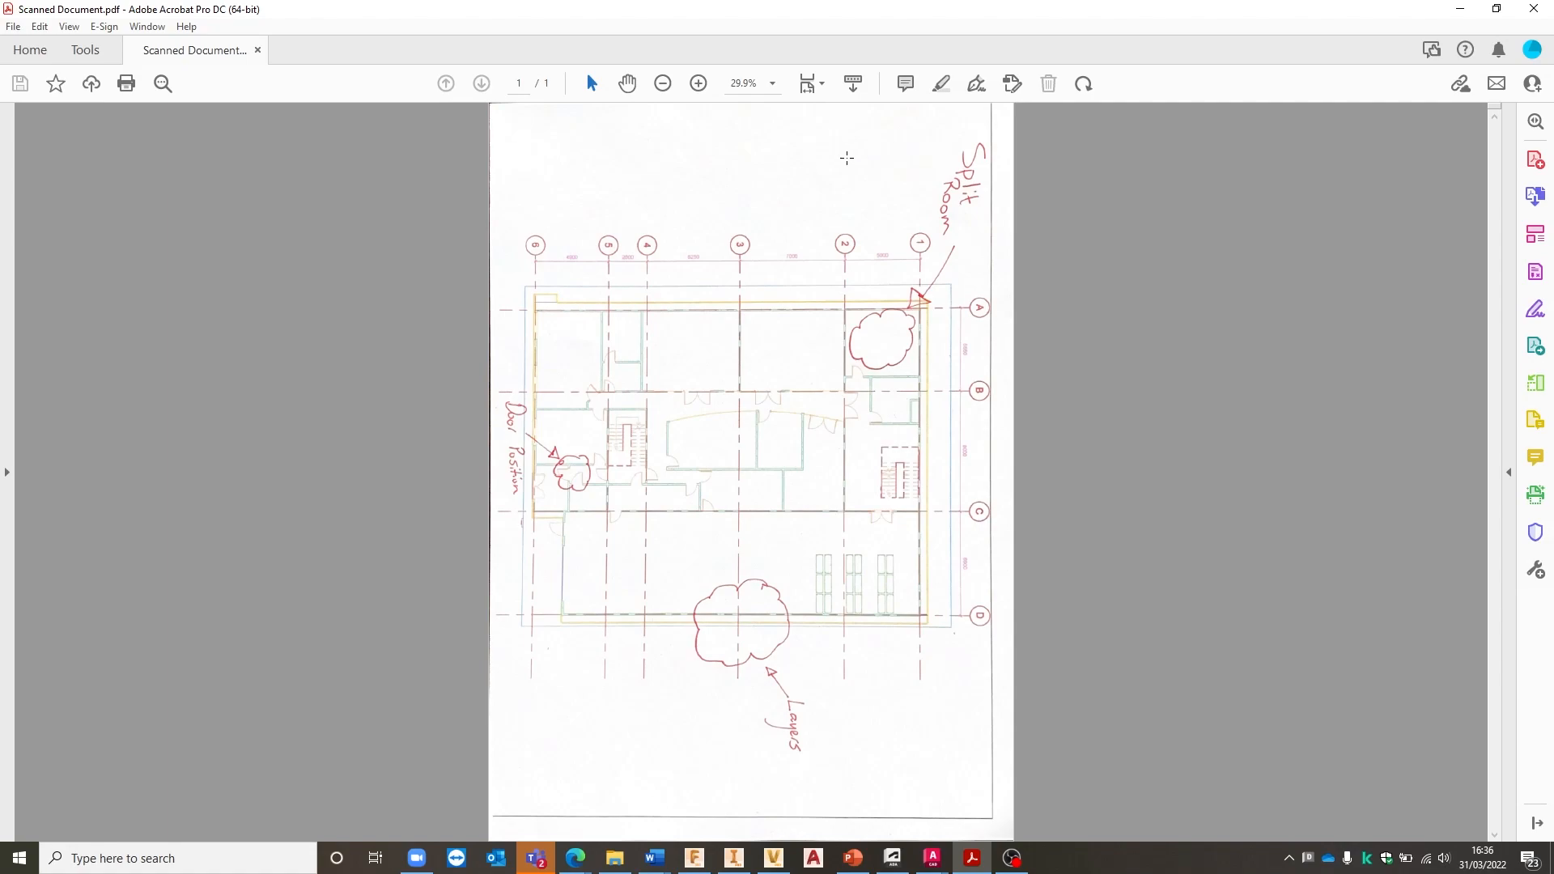
pyautogui.moveTo(842, 160)
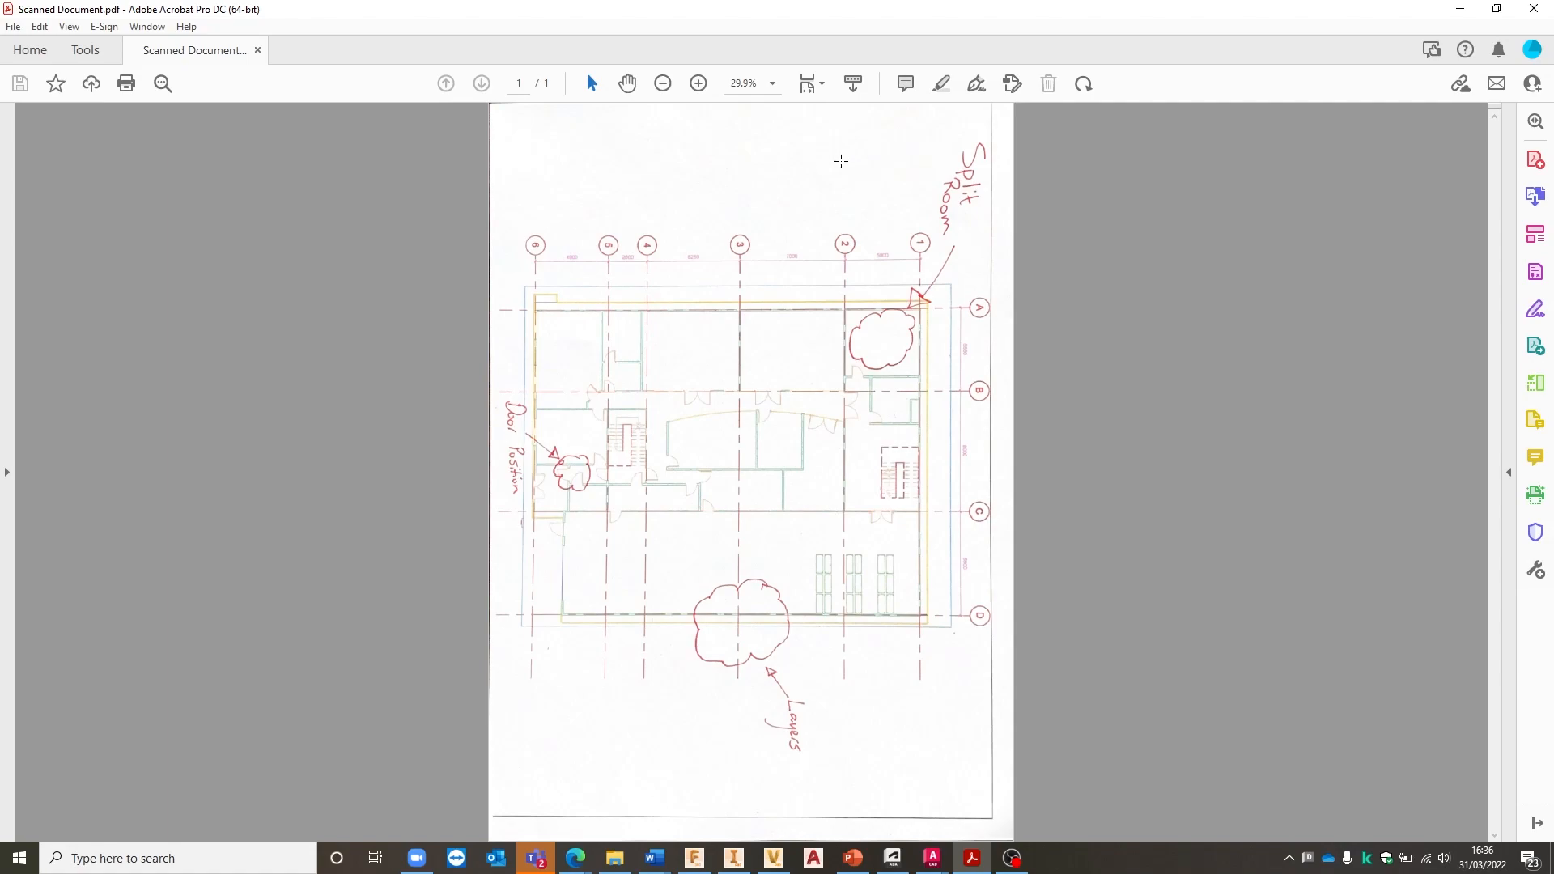
pyautogui.moveTo(838, 168)
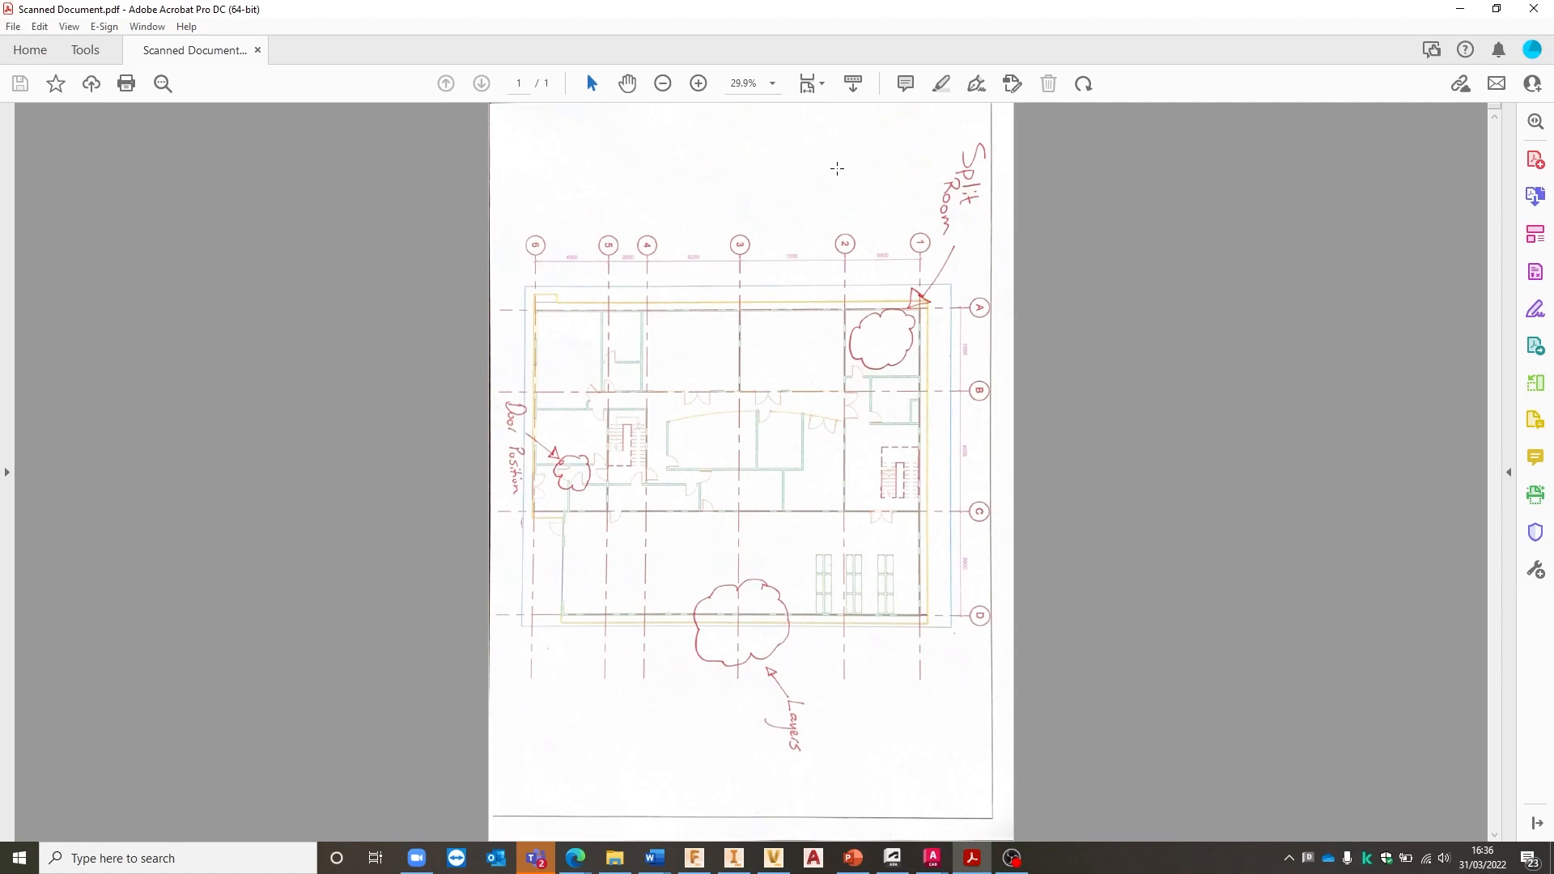
pyautogui.moveTo(773, 115)
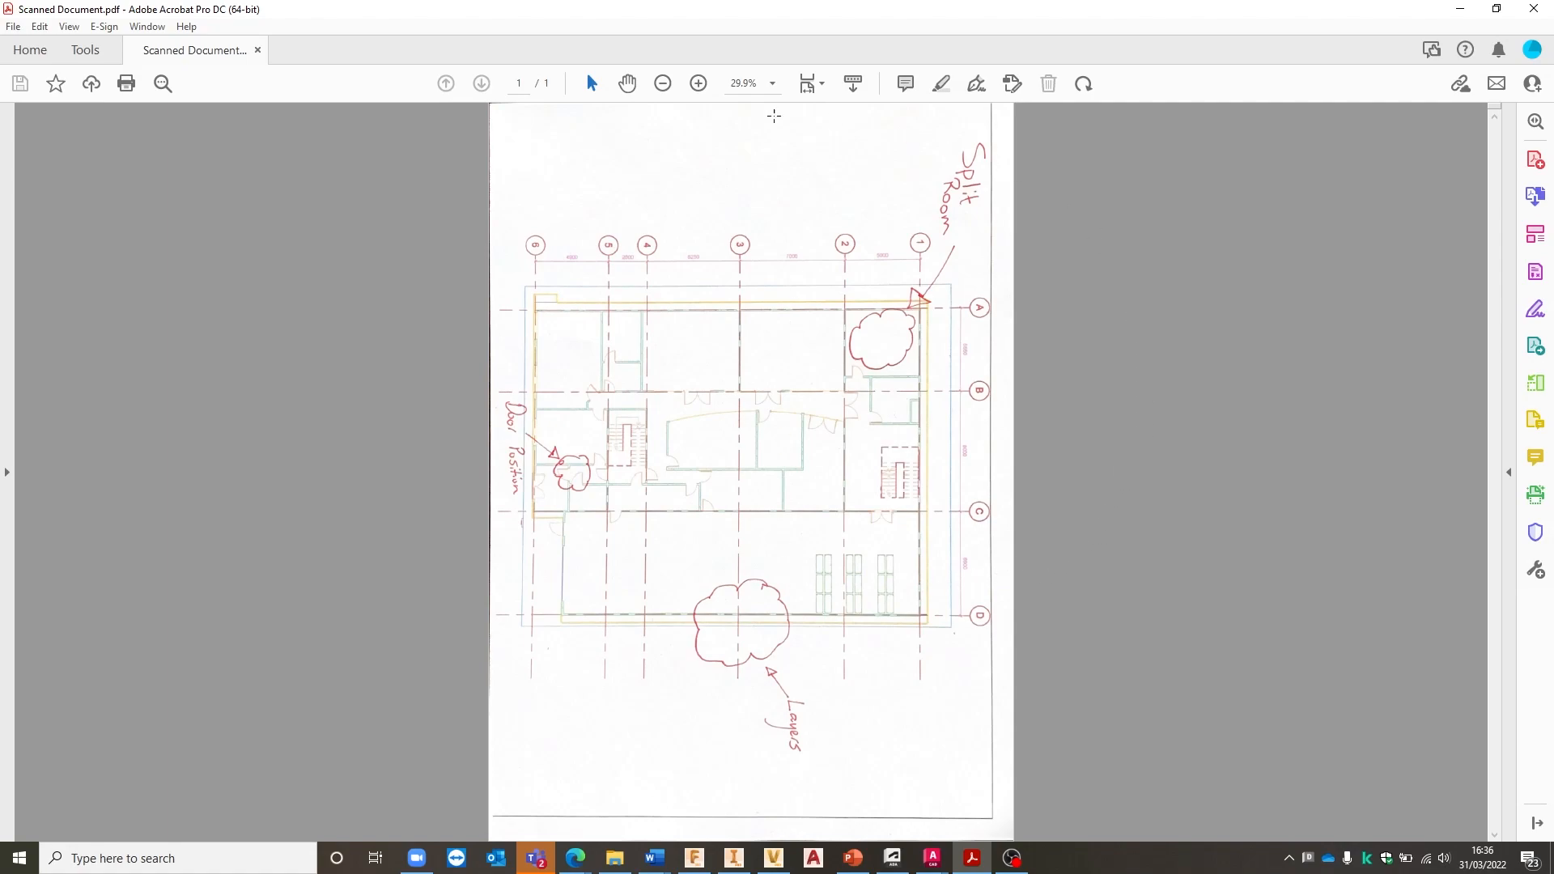
pyautogui.moveTo(790, 658)
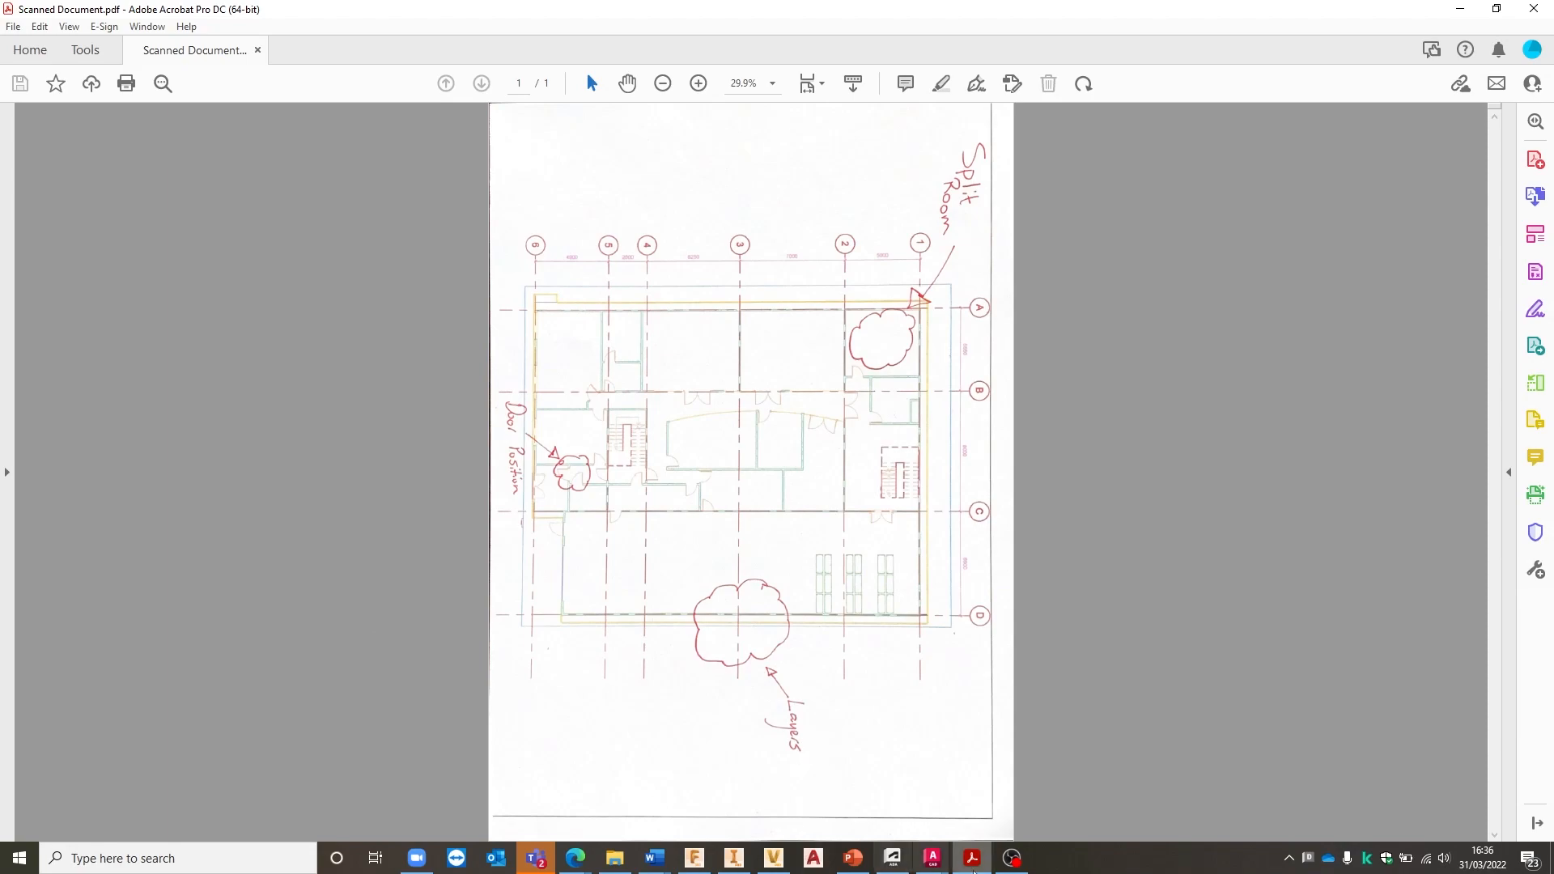
pyautogui.moveTo(930, 857)
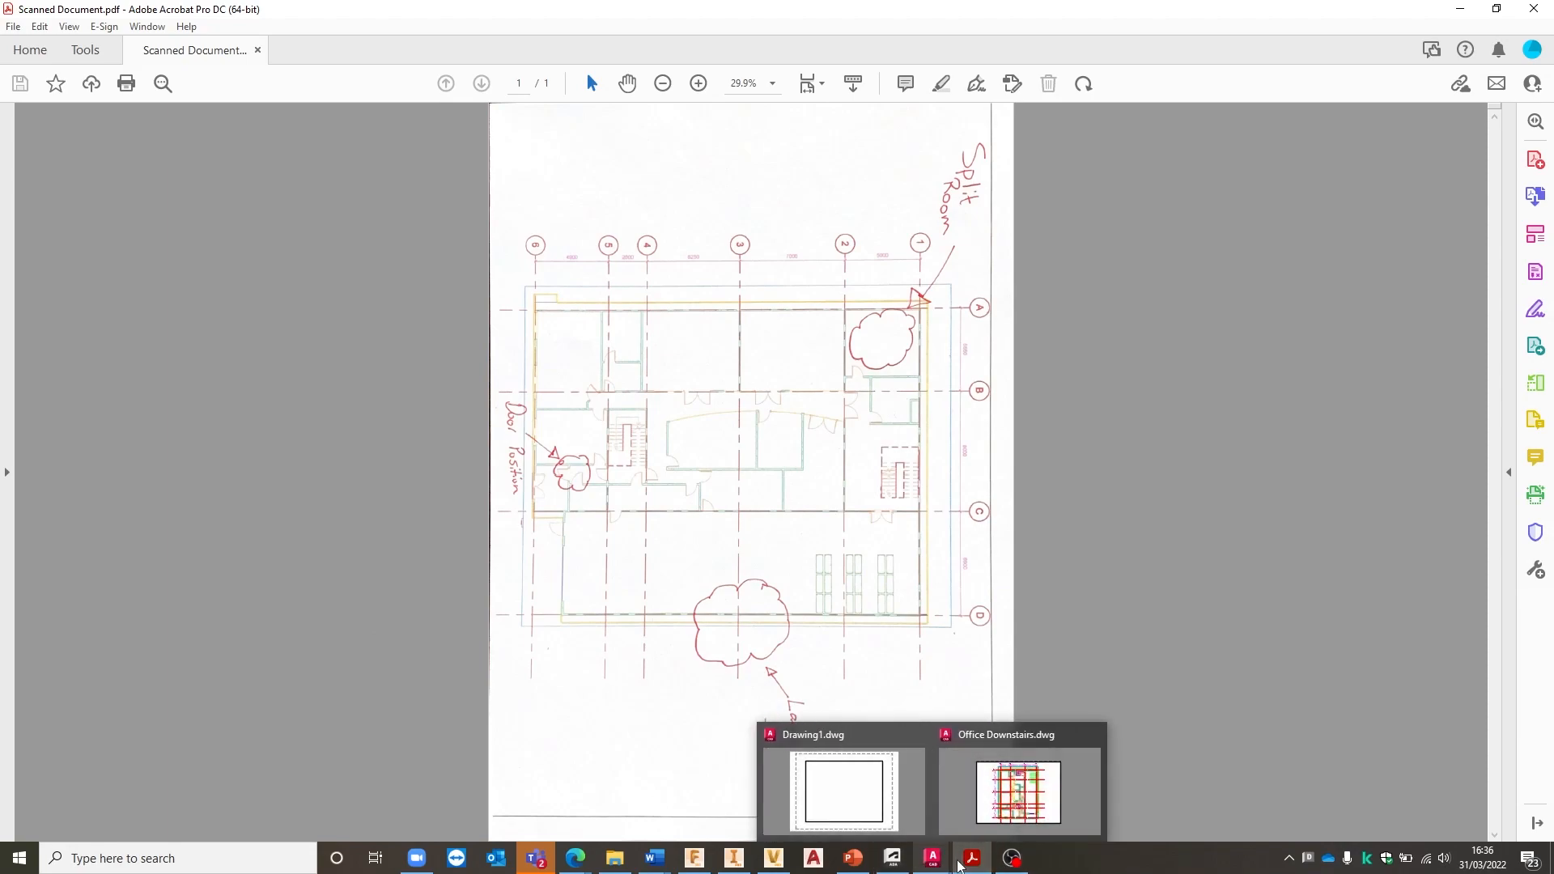
pyautogui.moveTo(1019, 793)
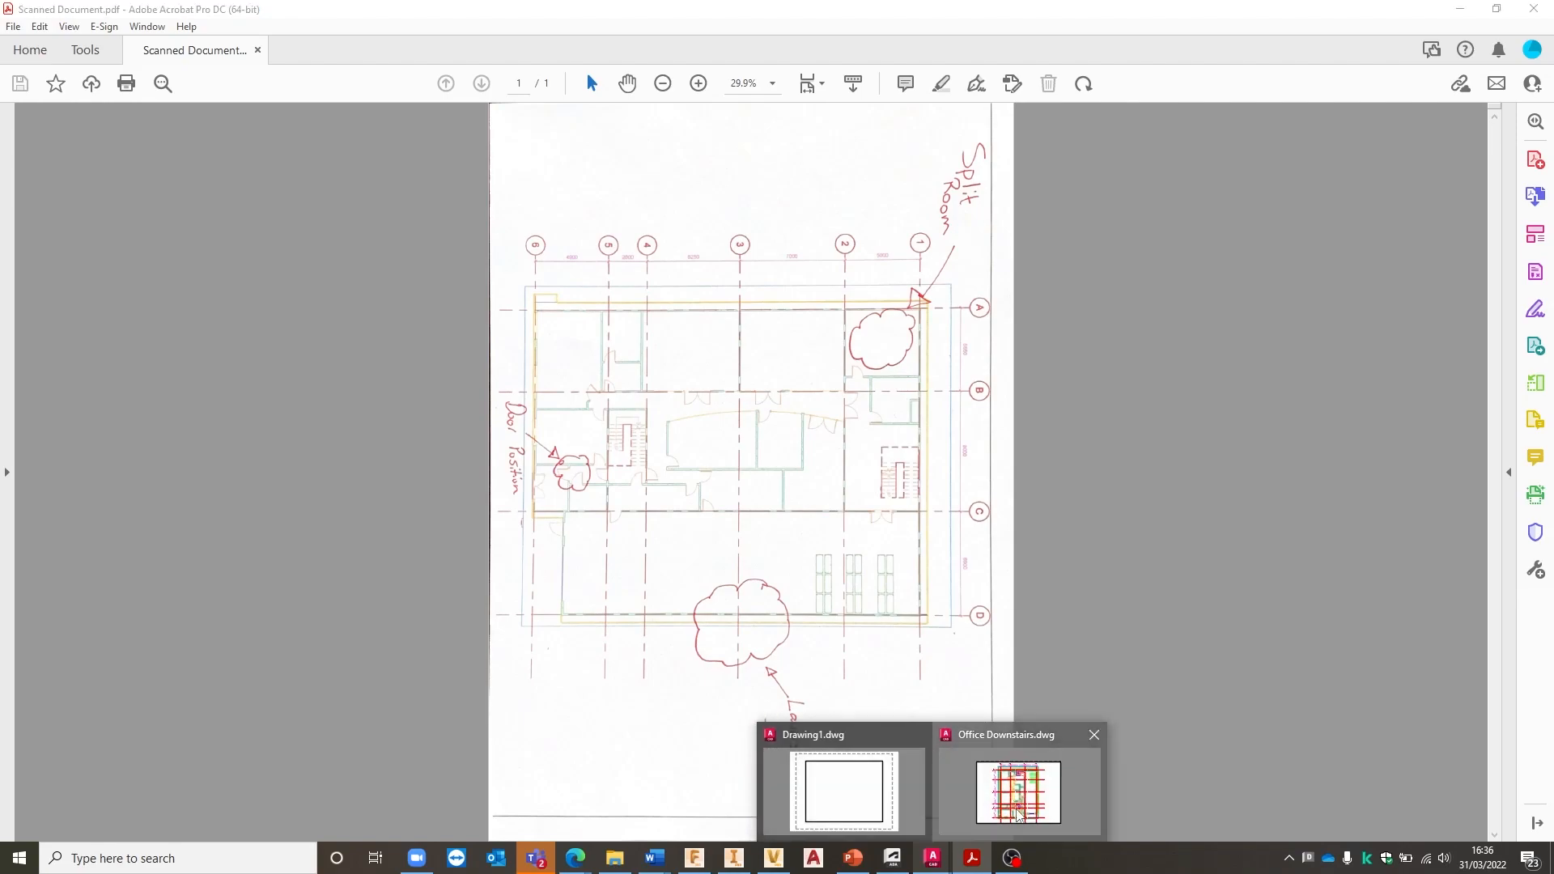
# Switch back to the Office Downstairs.dwg drawing in AutoCAD
pyautogui.click(1019, 793)
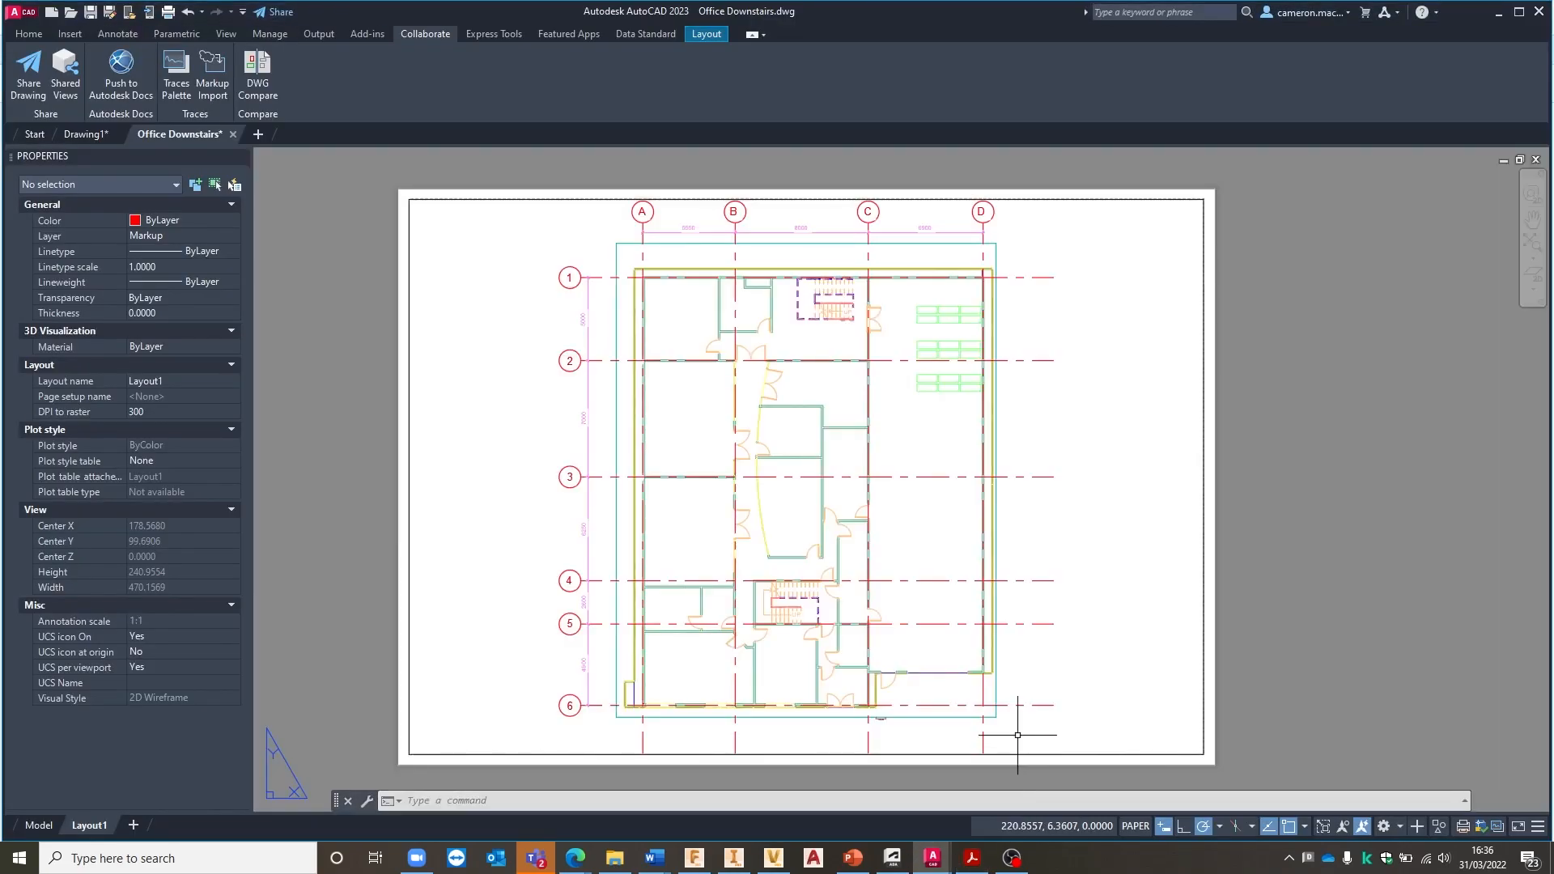
pyautogui.moveTo(778, 538)
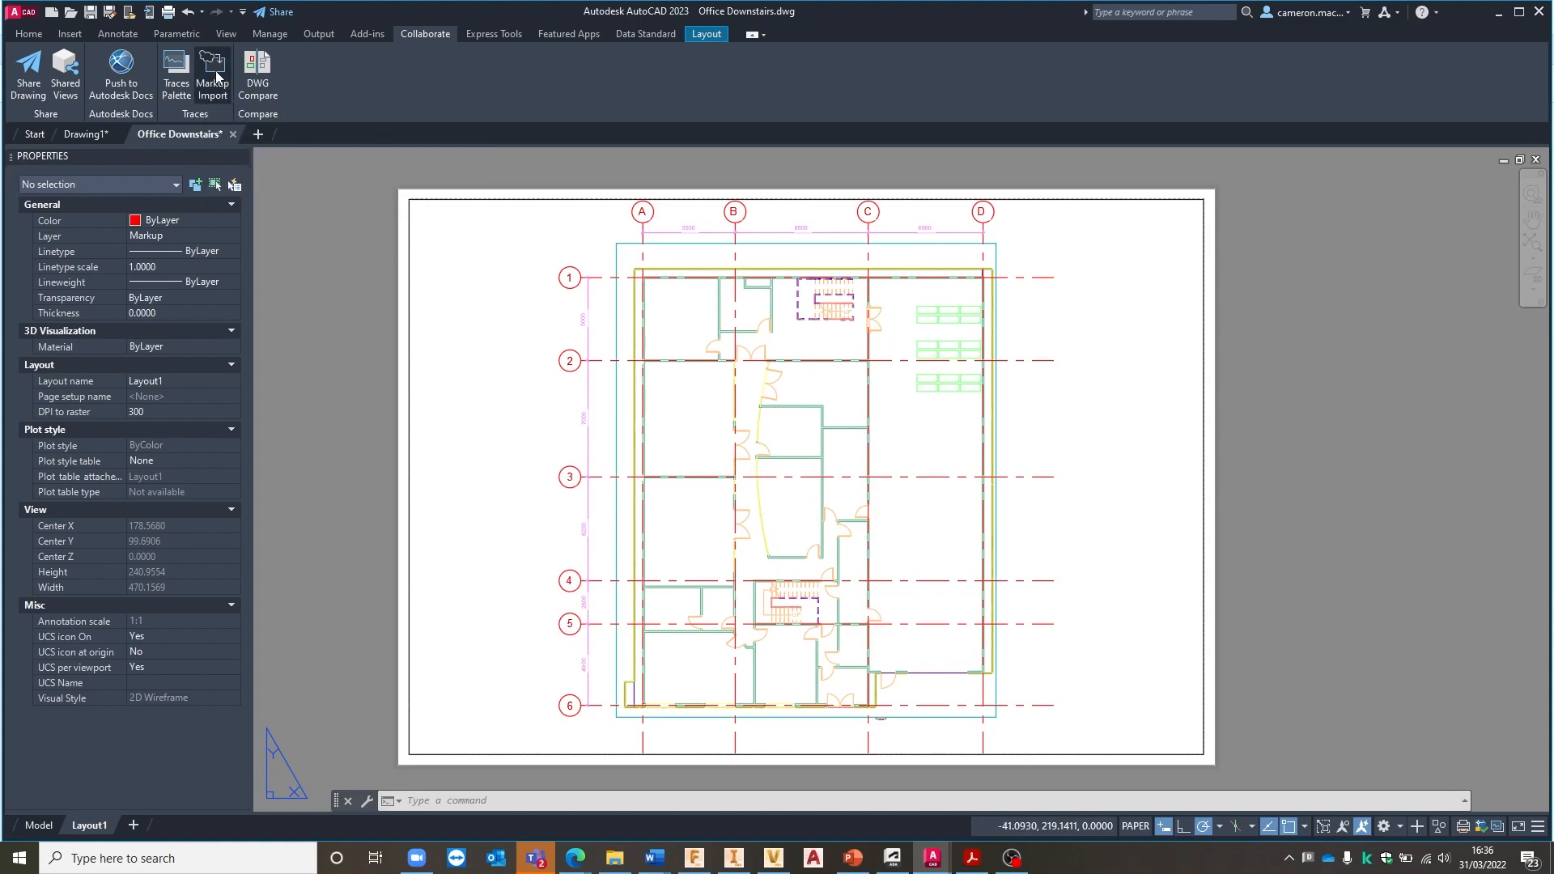
# Import Scanned Document from Downloads using Markup Import
pyautogui.click(212, 72)
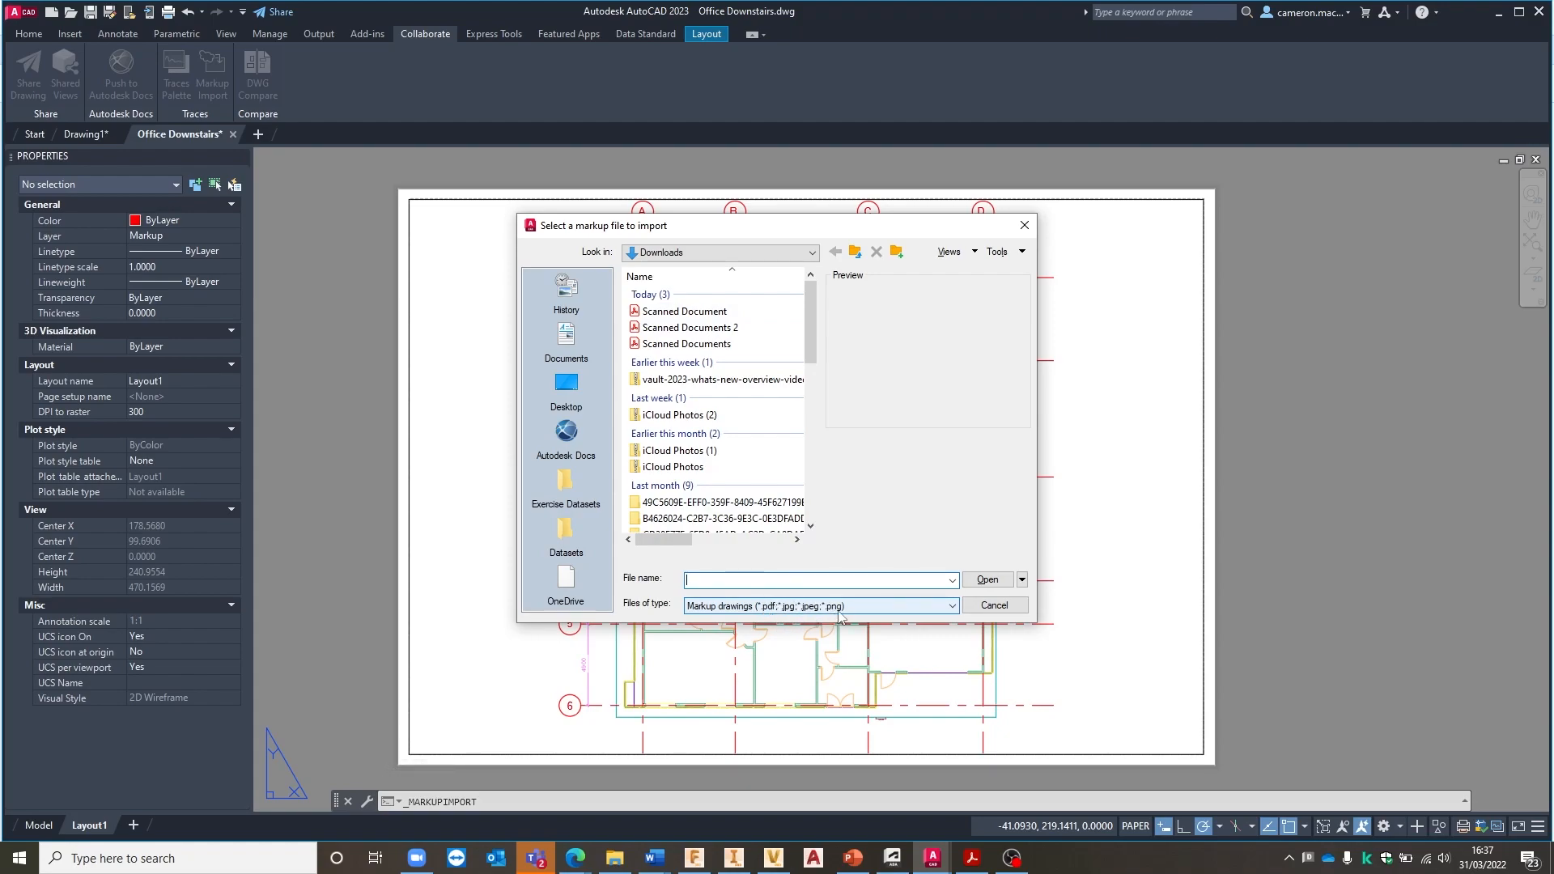
pyautogui.moveTo(684, 310)
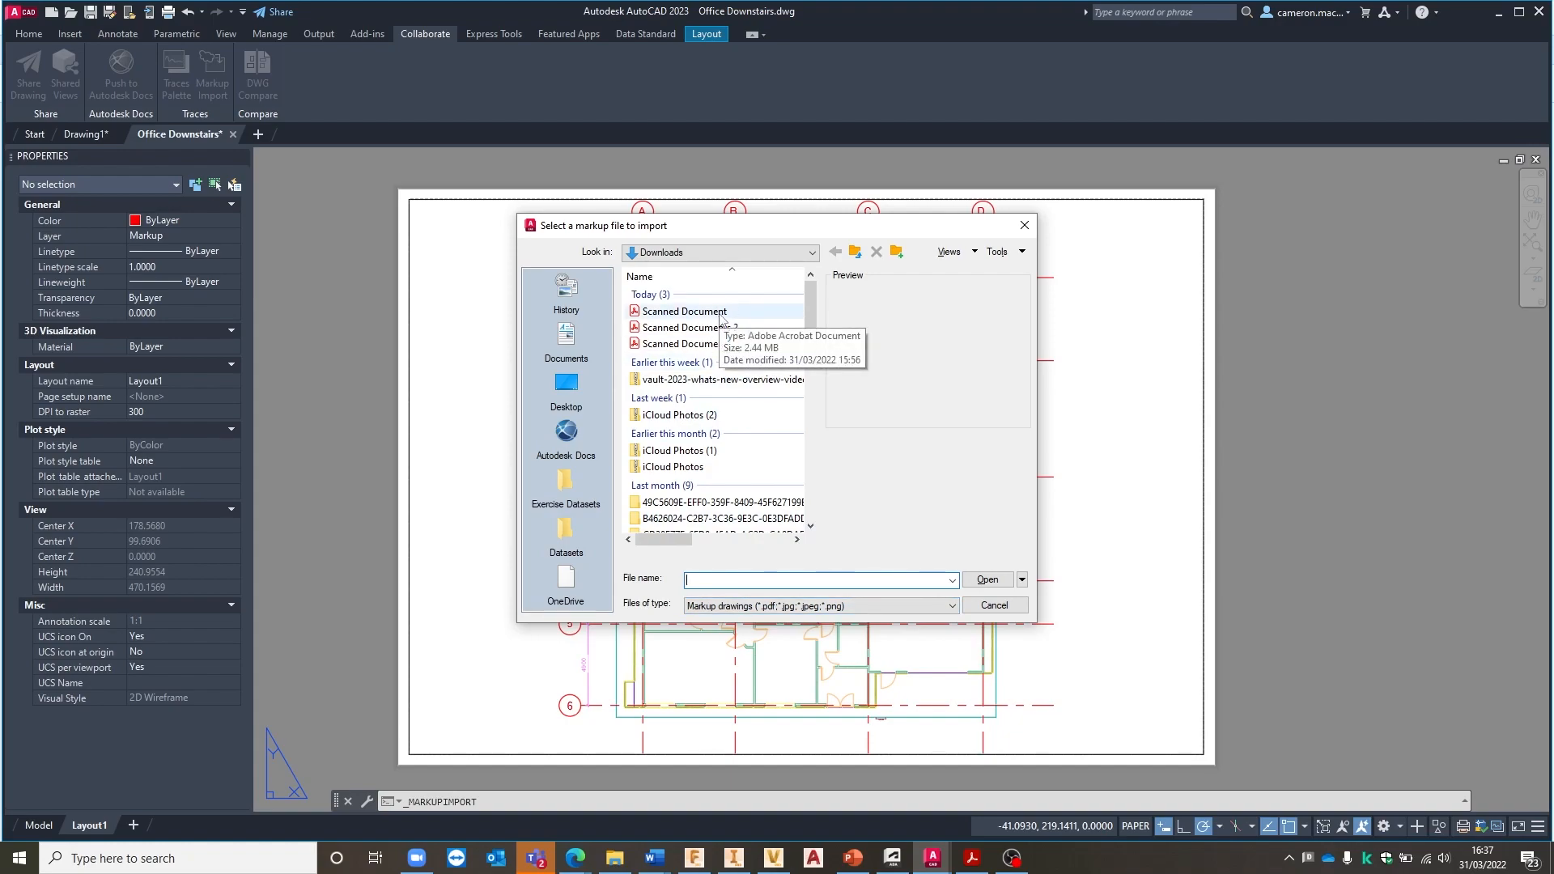
pyautogui.moveTo(676, 318)
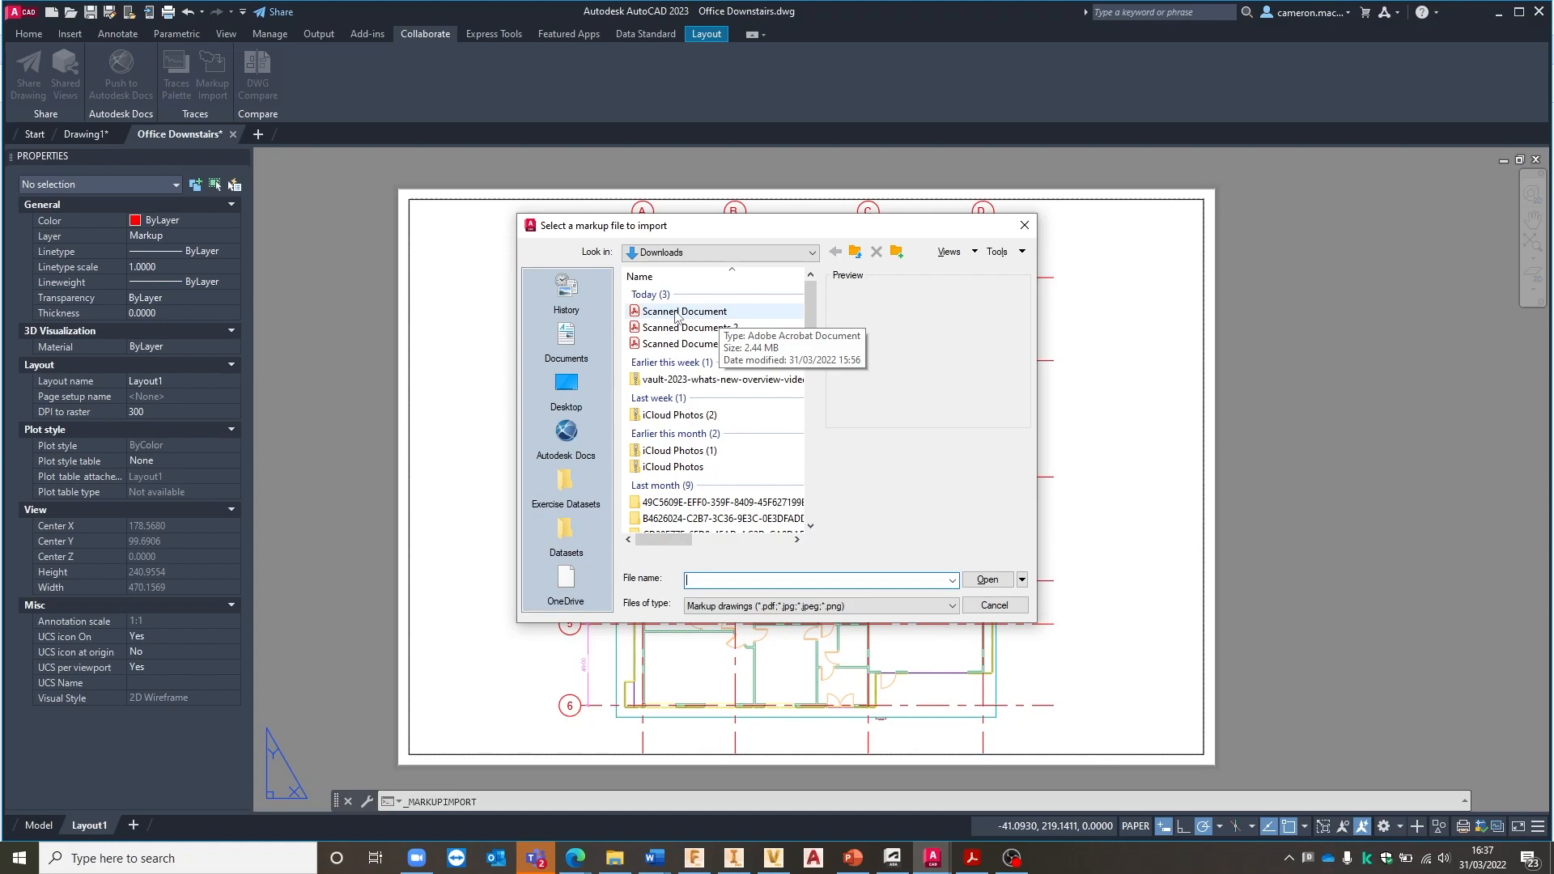
pyautogui.click(684, 310)
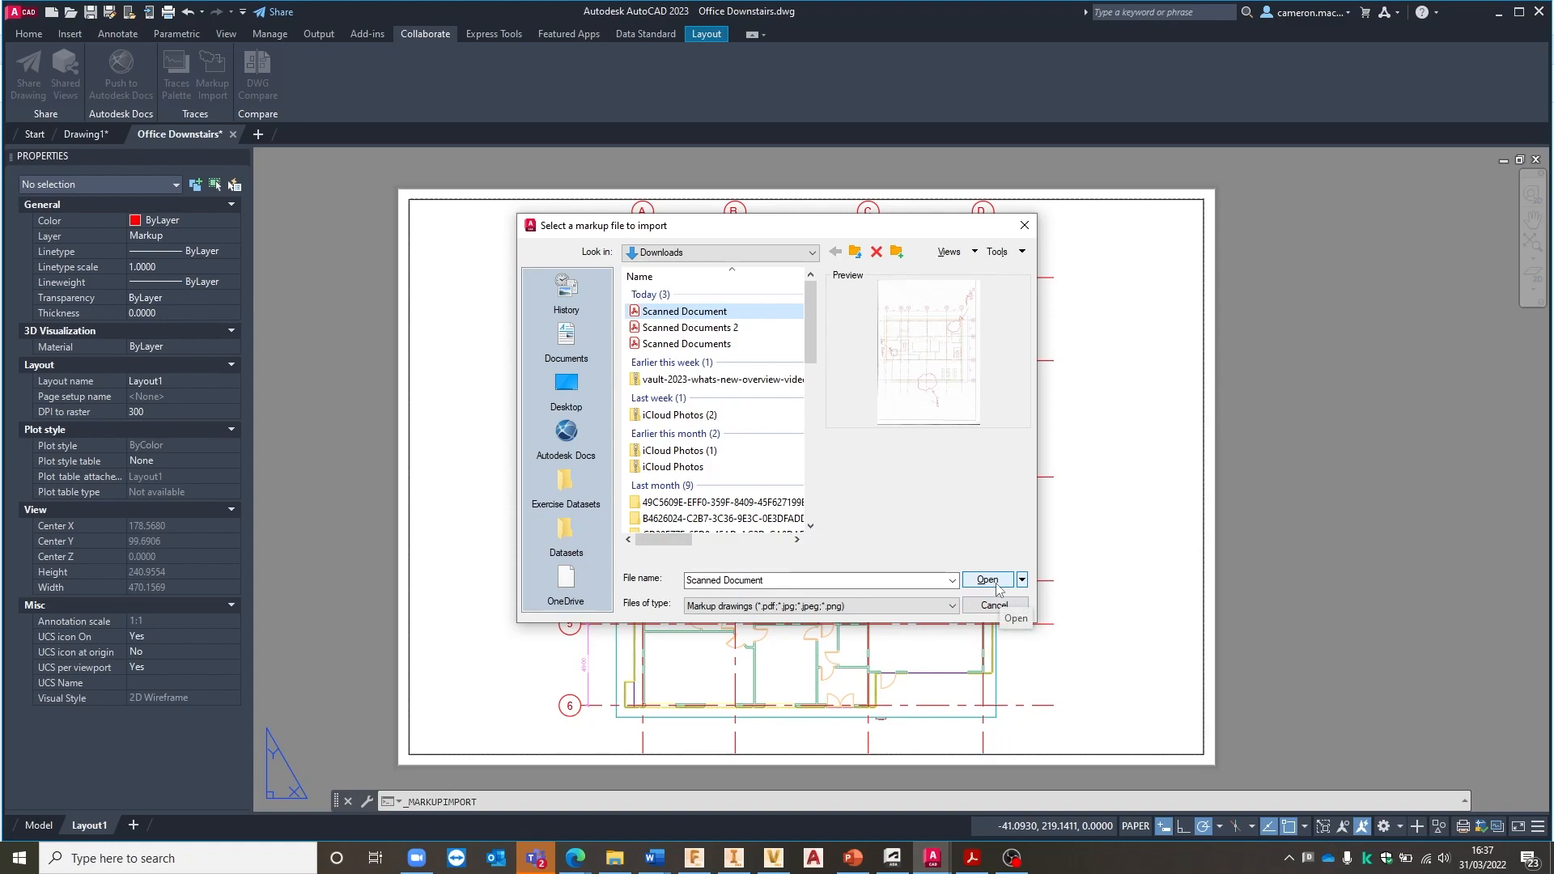
pyautogui.click(984, 580)
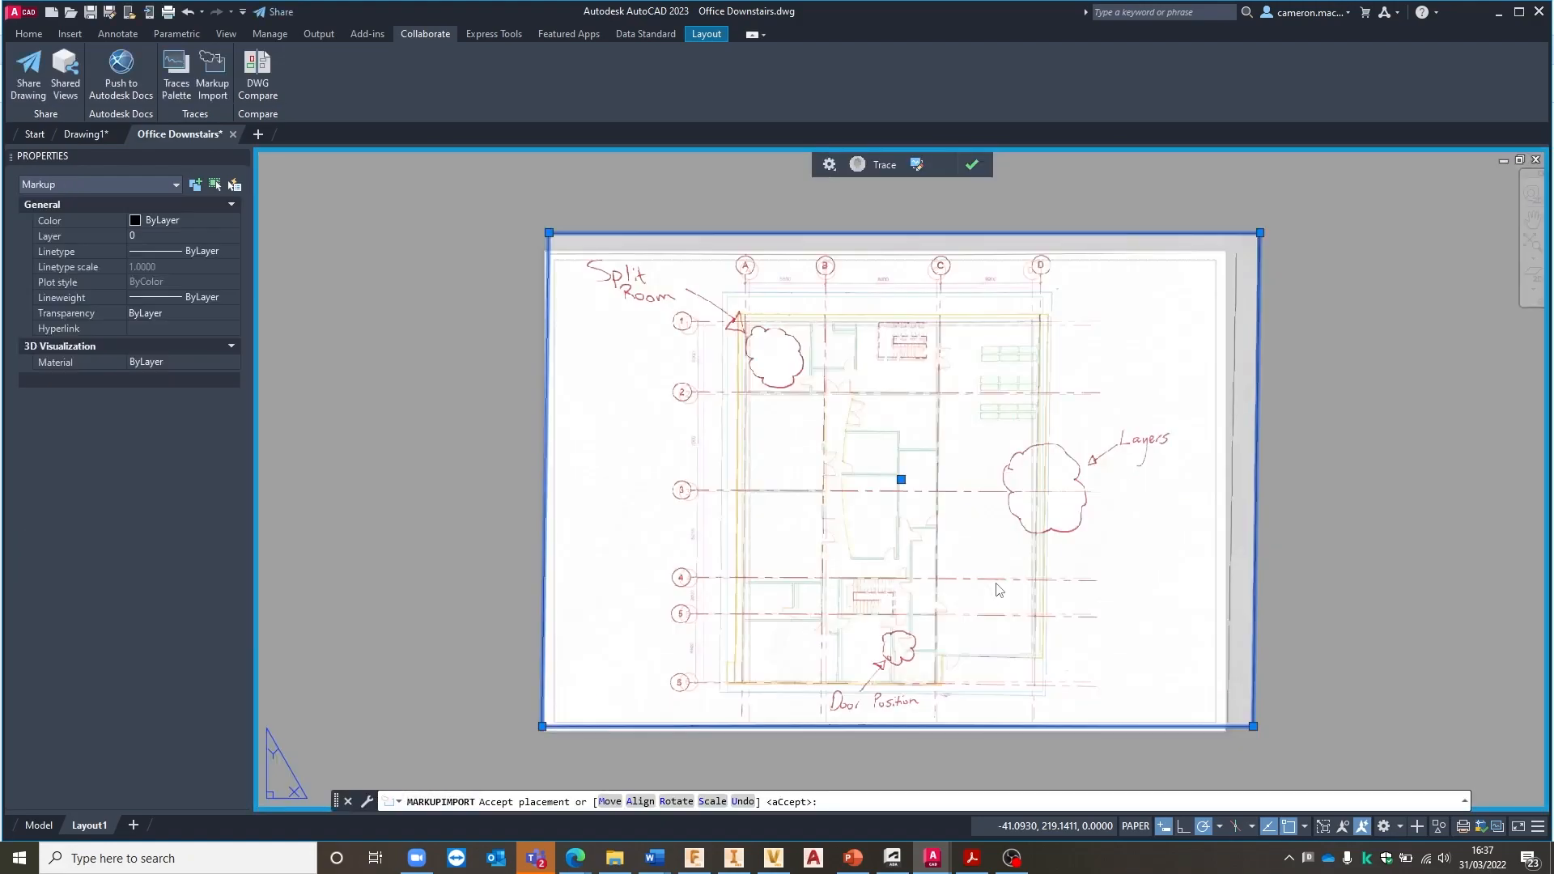
# Bring up the placement options for the imported scanned markup
pyautogui.rightClick(998, 590)
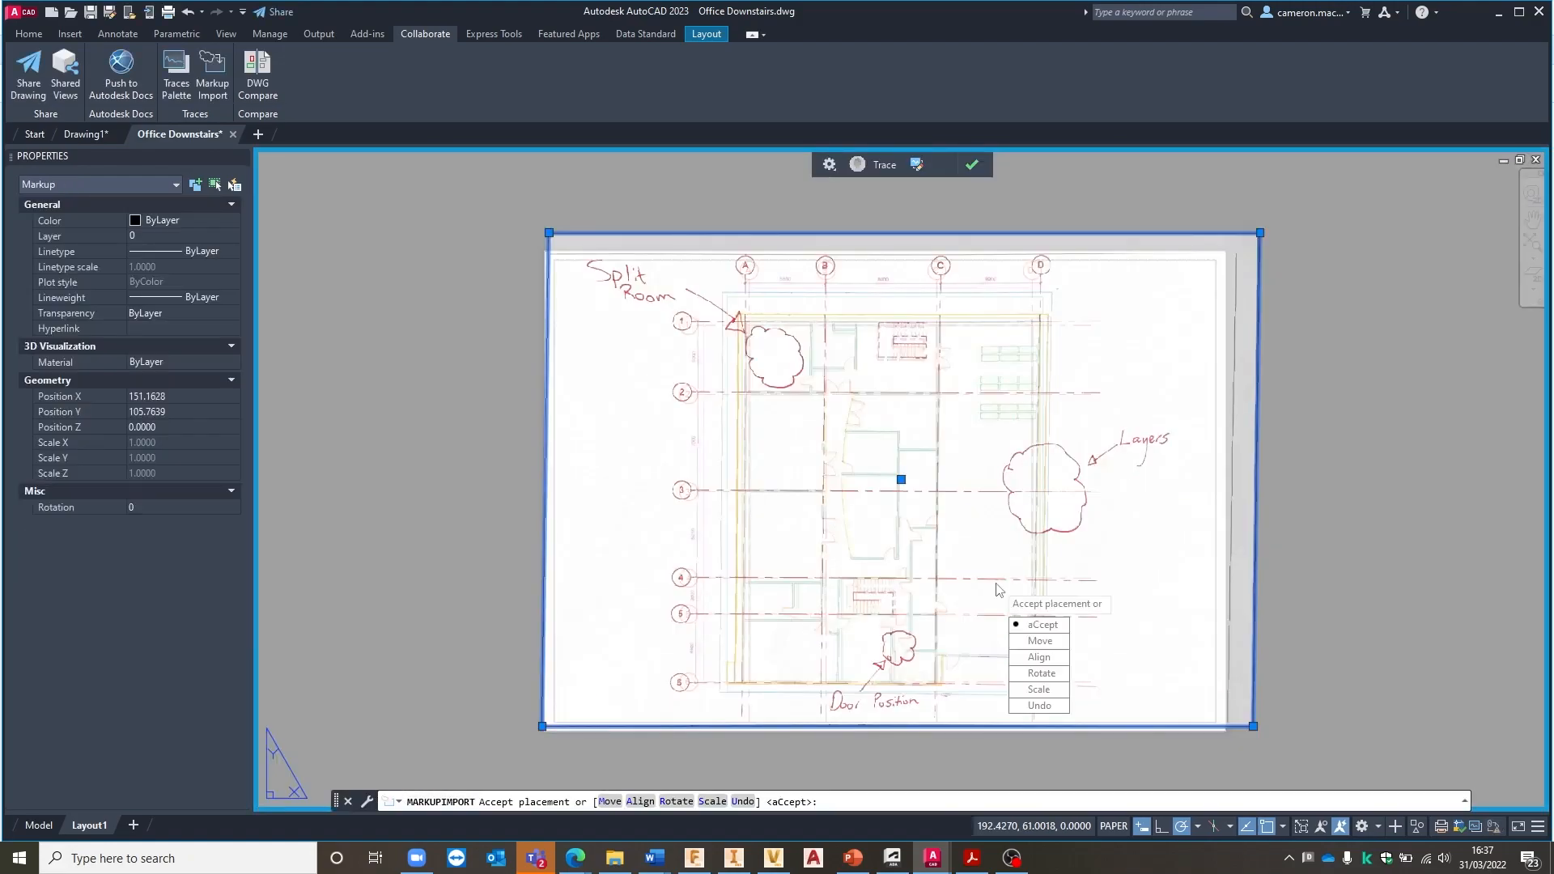
pyautogui.moveTo(1003, 543)
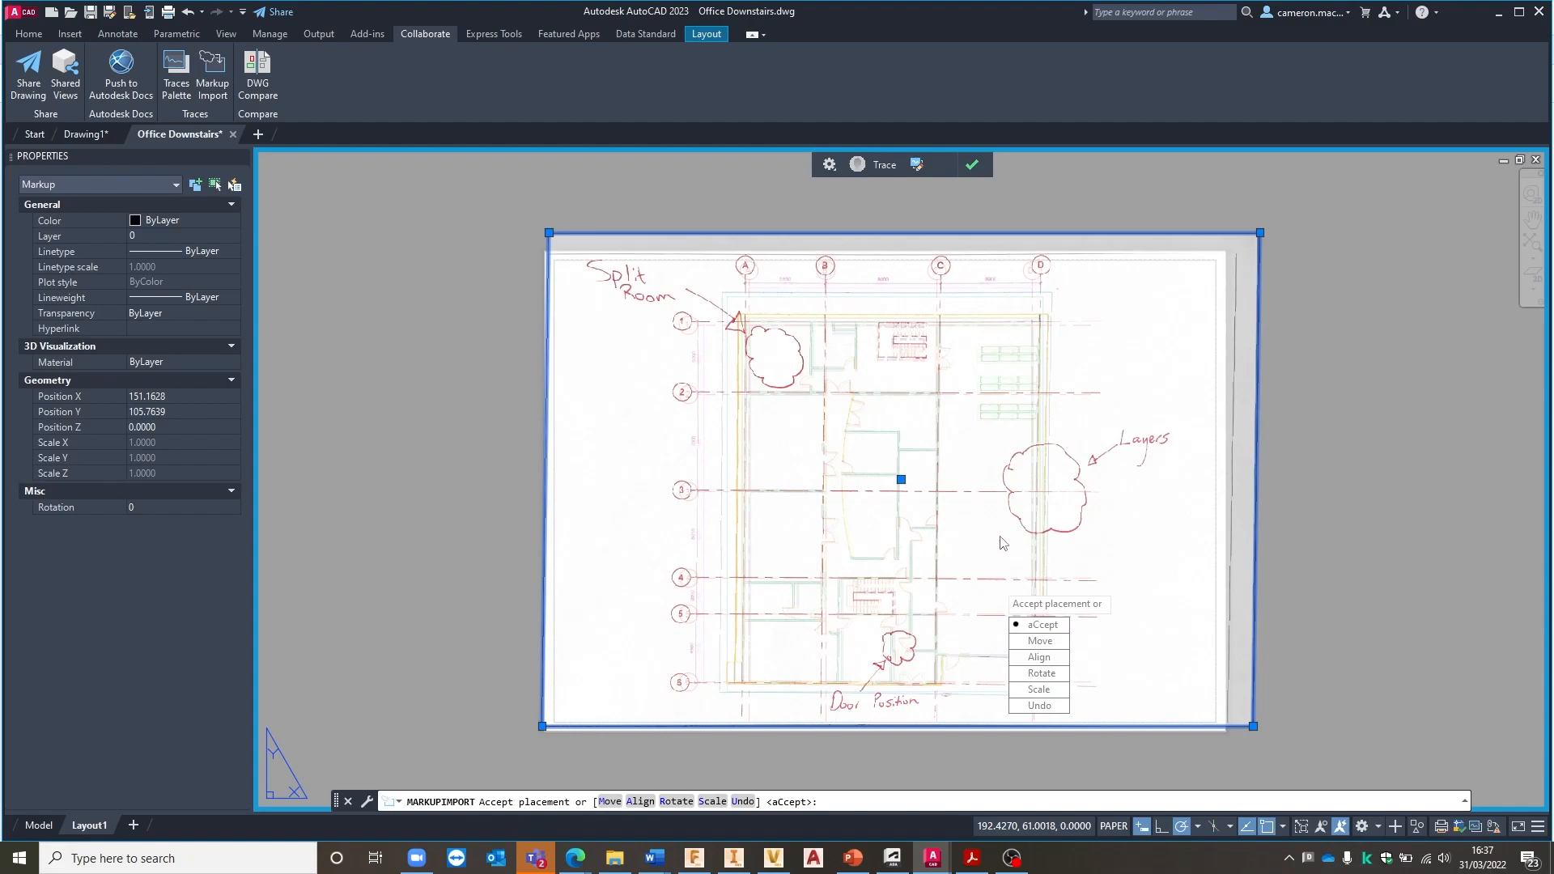
pyautogui.moveTo(971, 542)
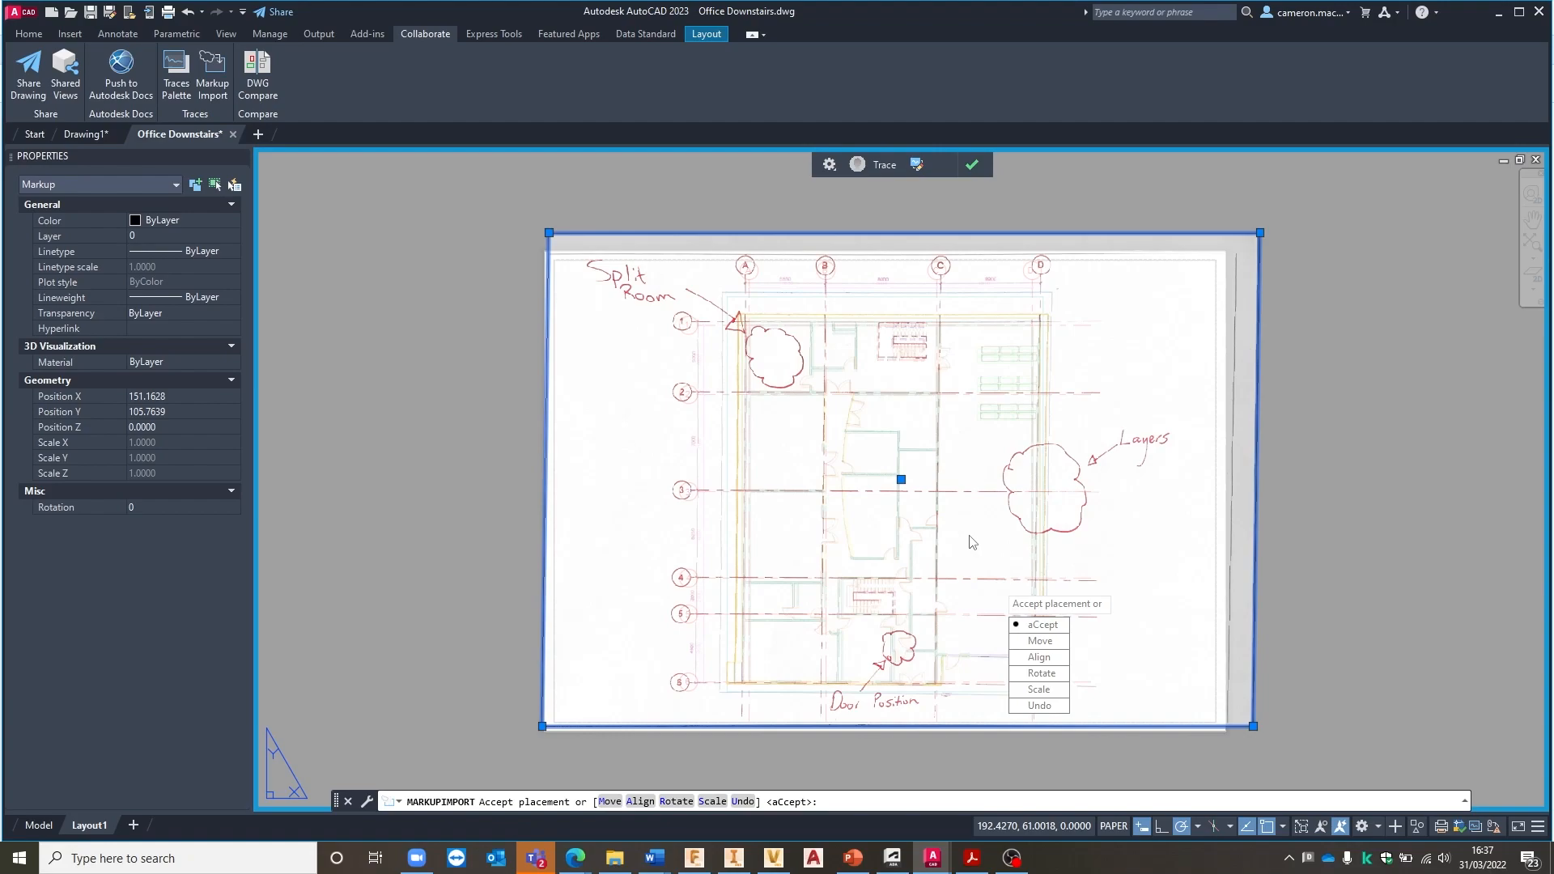
pyautogui.moveTo(908, 511)
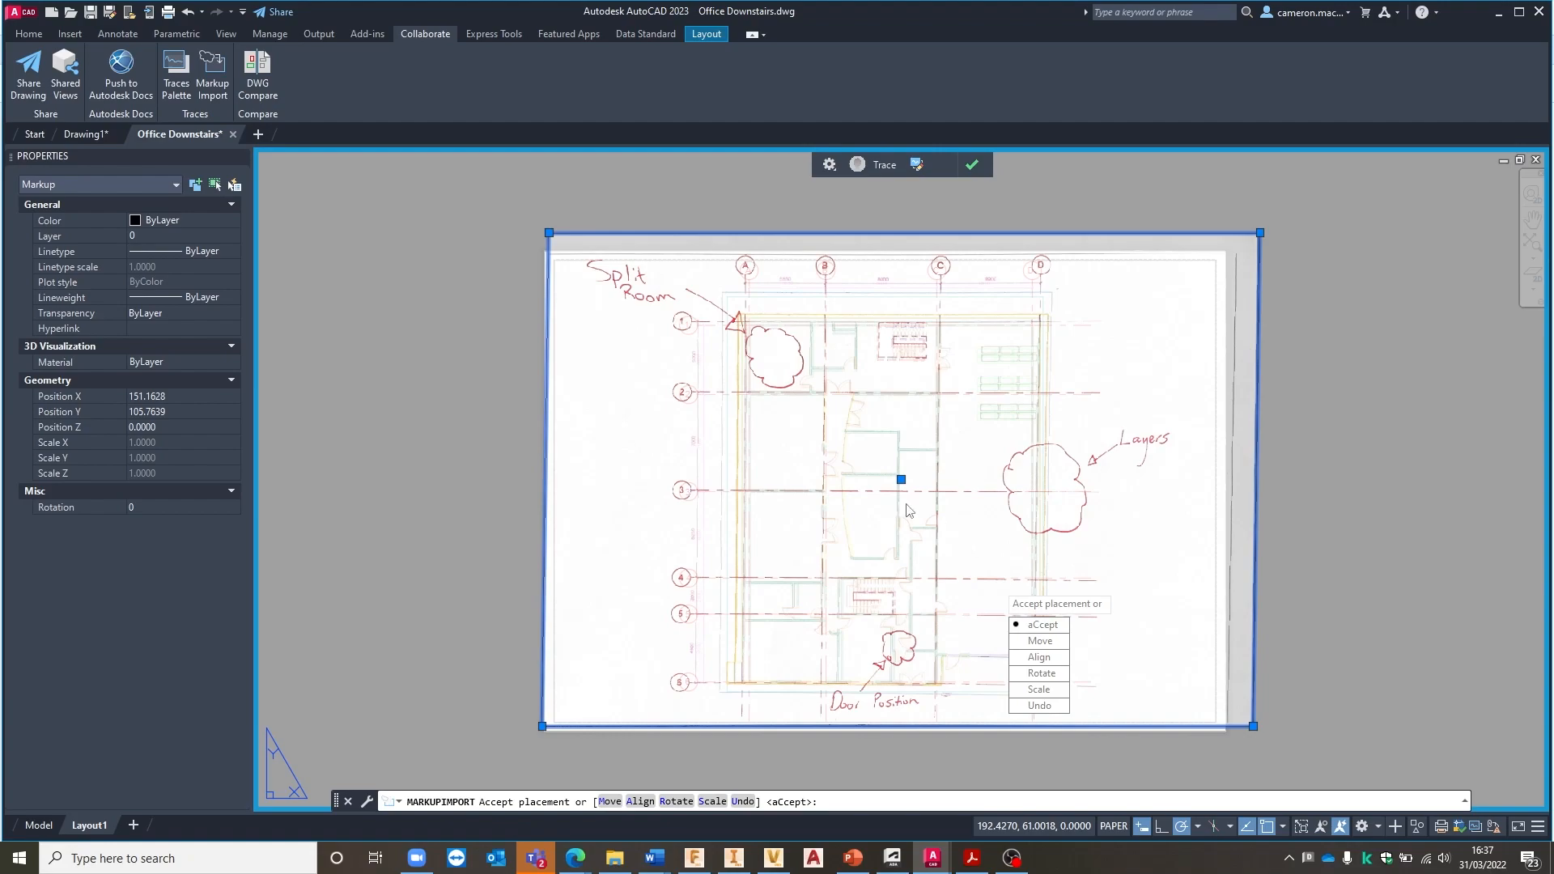
pyautogui.moveTo(712, 375)
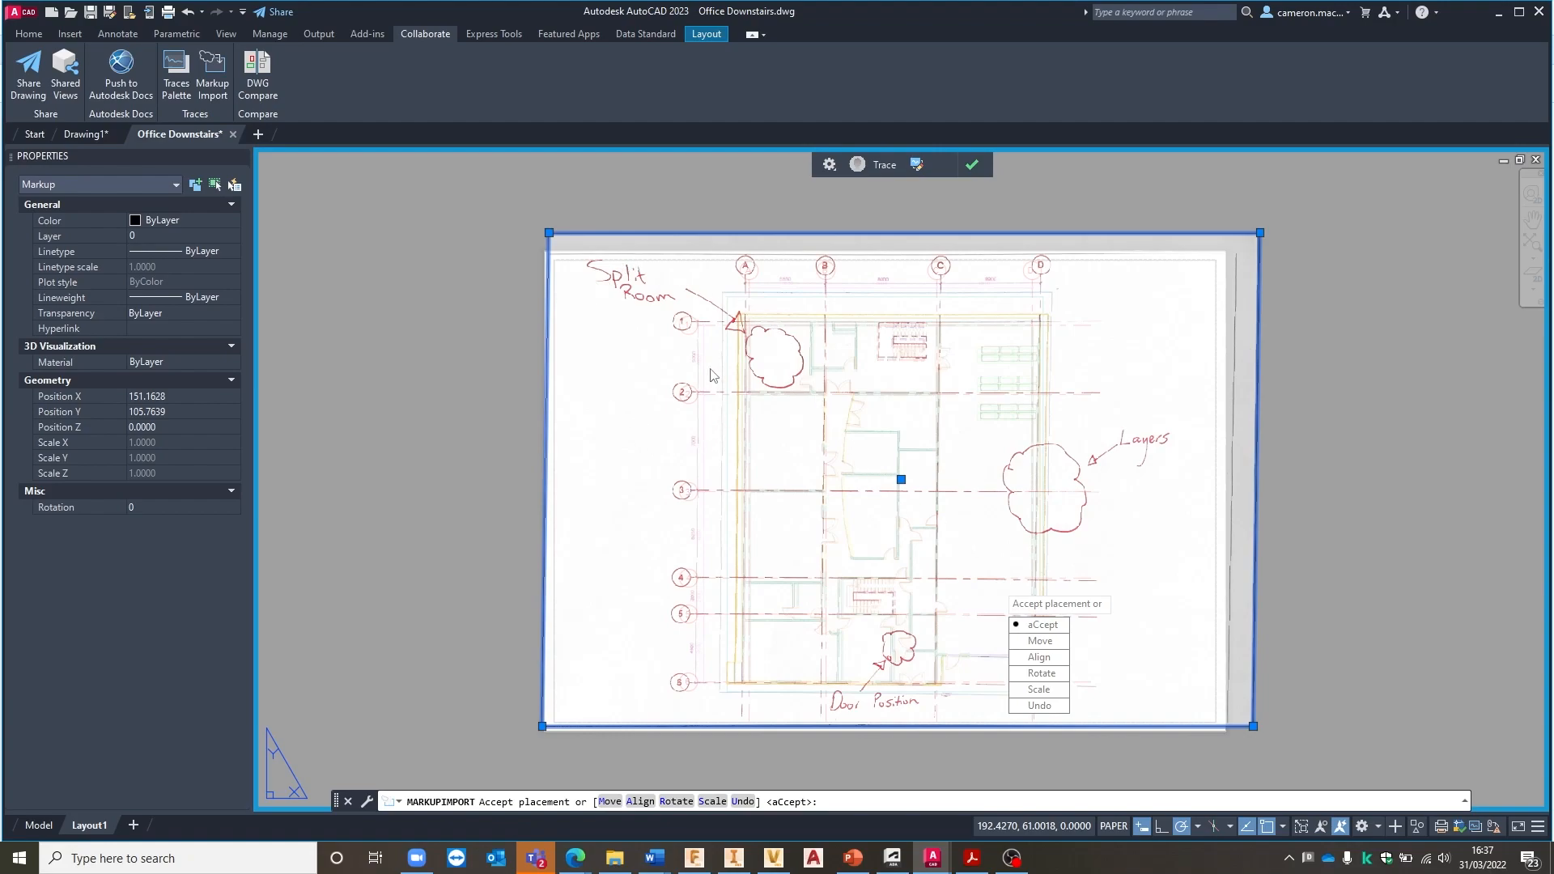
pyautogui.moveTo(1094, 561)
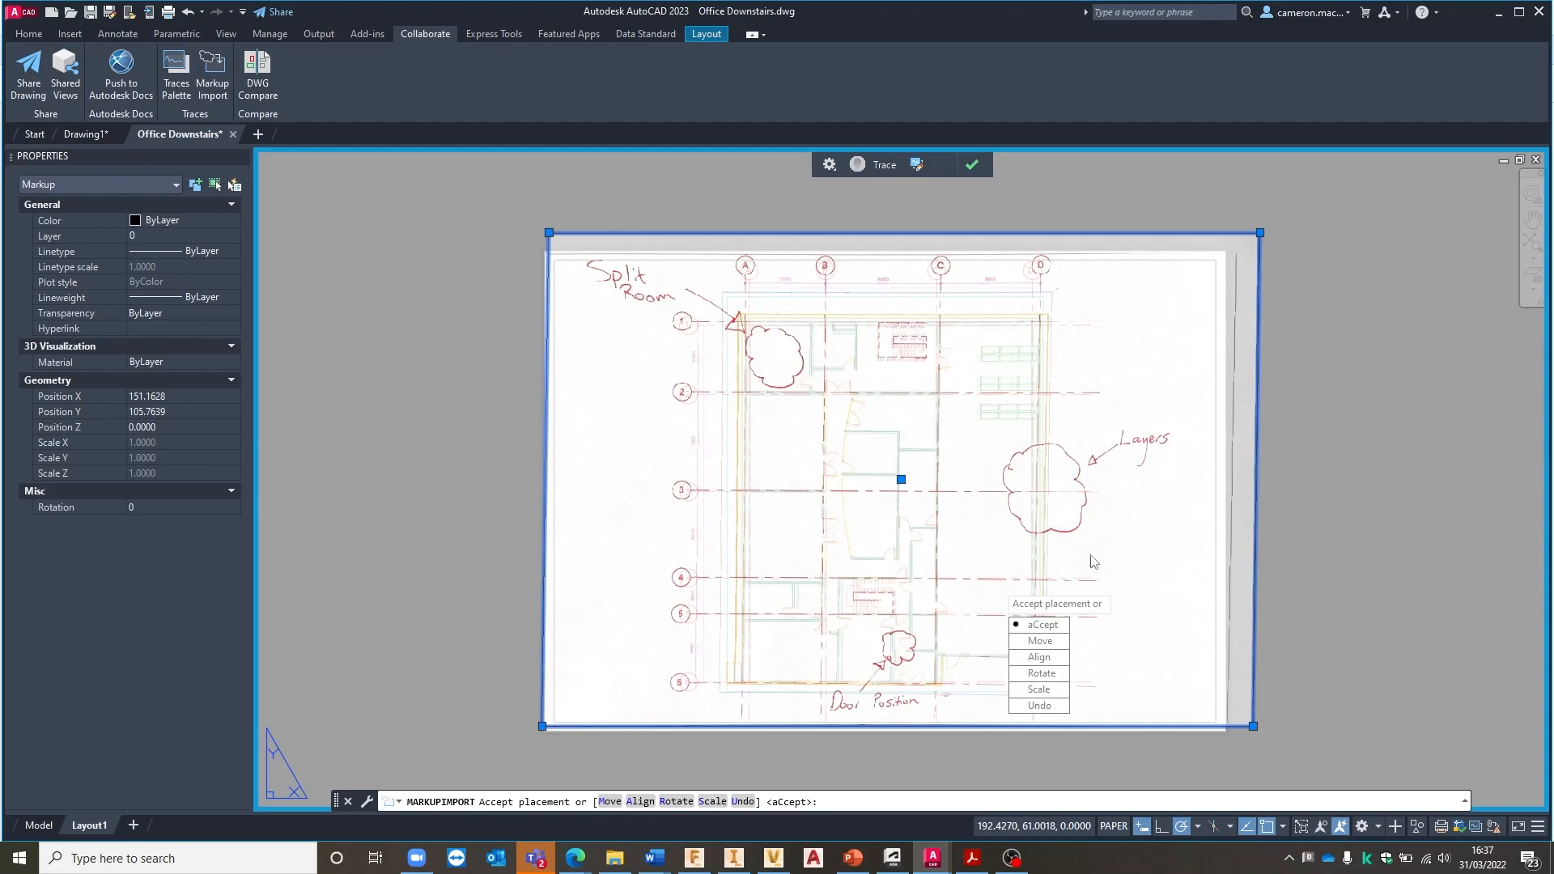
pyautogui.moveTo(1054, 622)
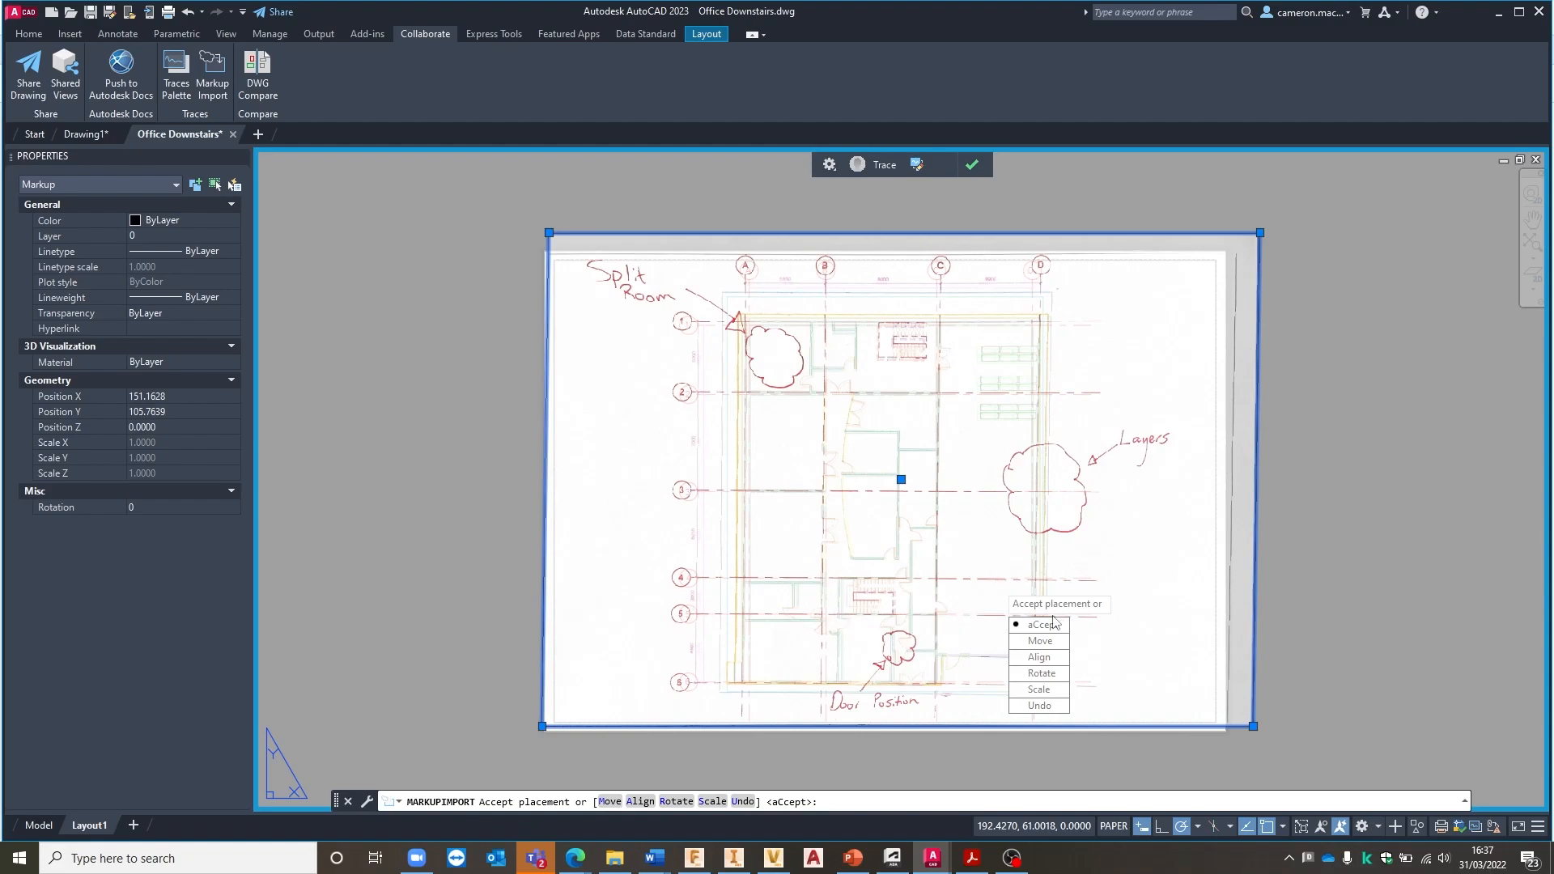
pyautogui.moveTo(1038, 640)
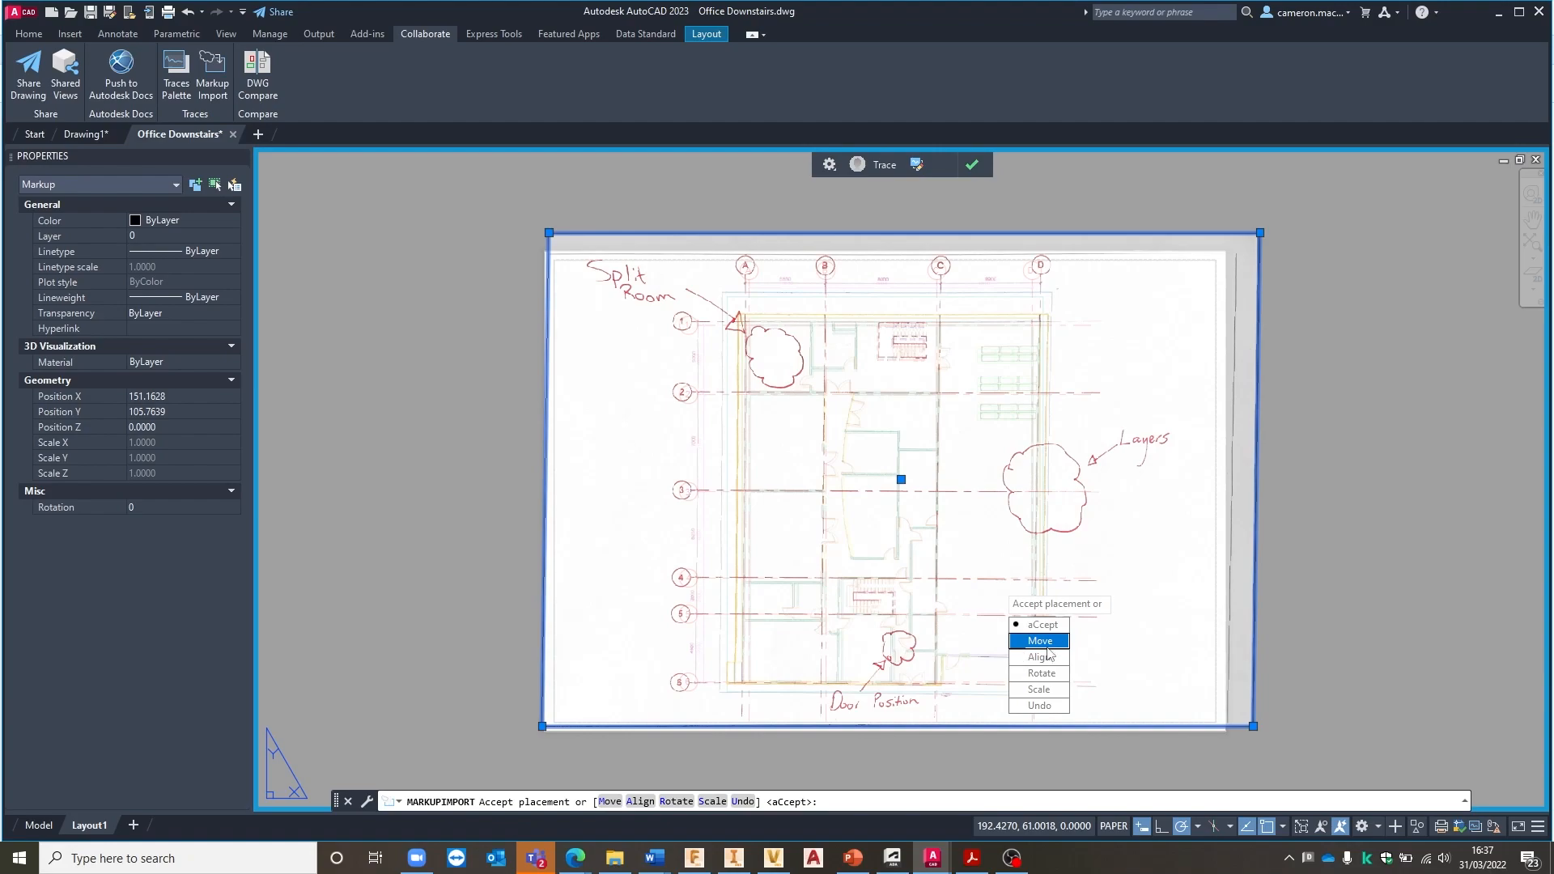
pyautogui.moveTo(1039, 658)
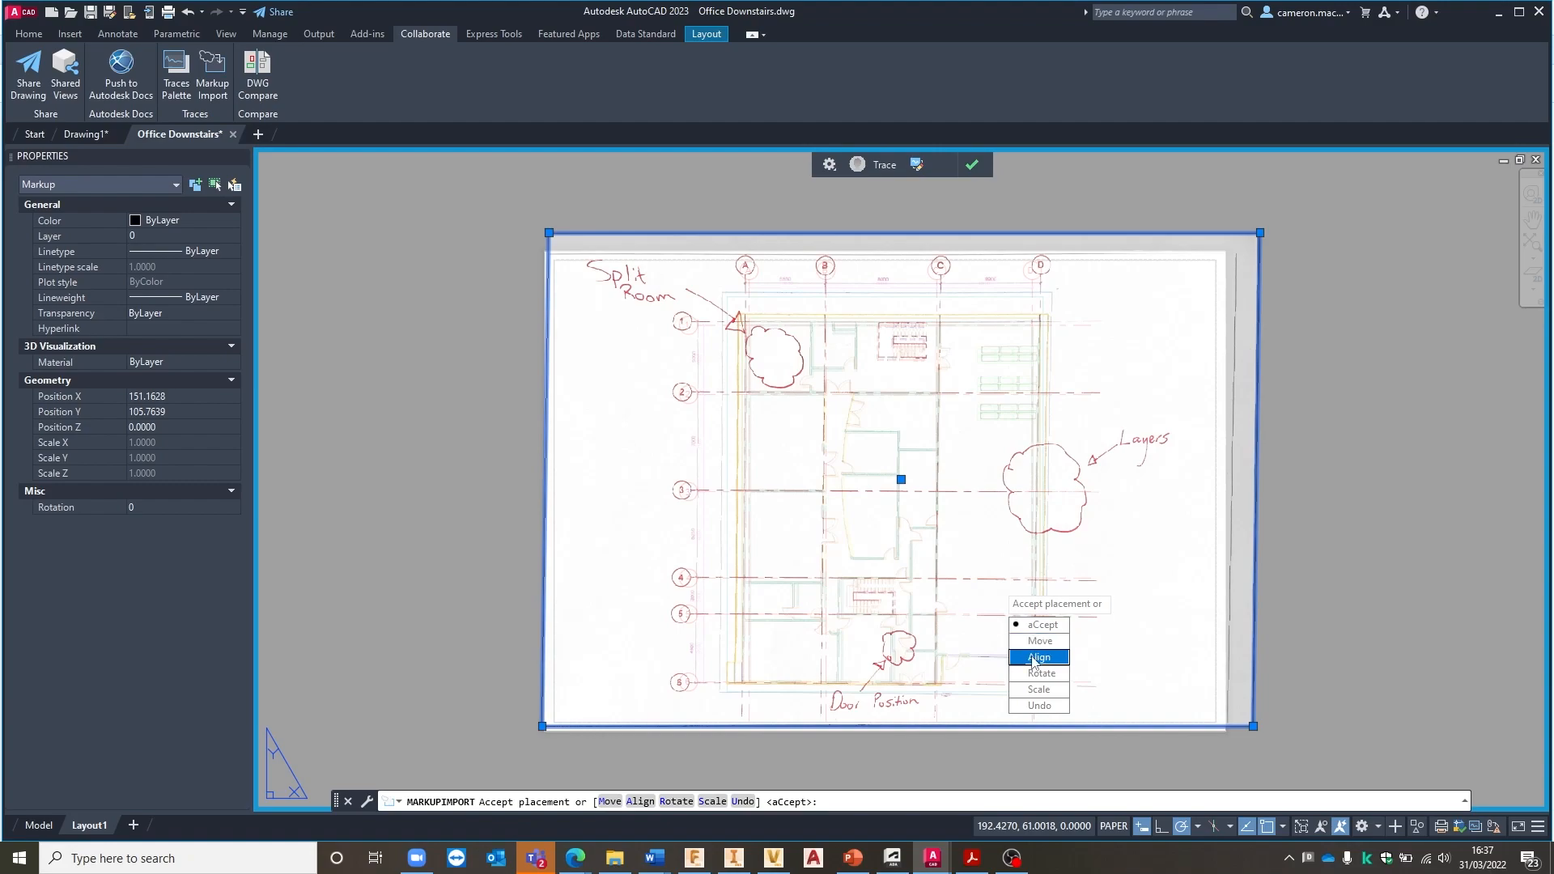
pyautogui.moveTo(1038, 673)
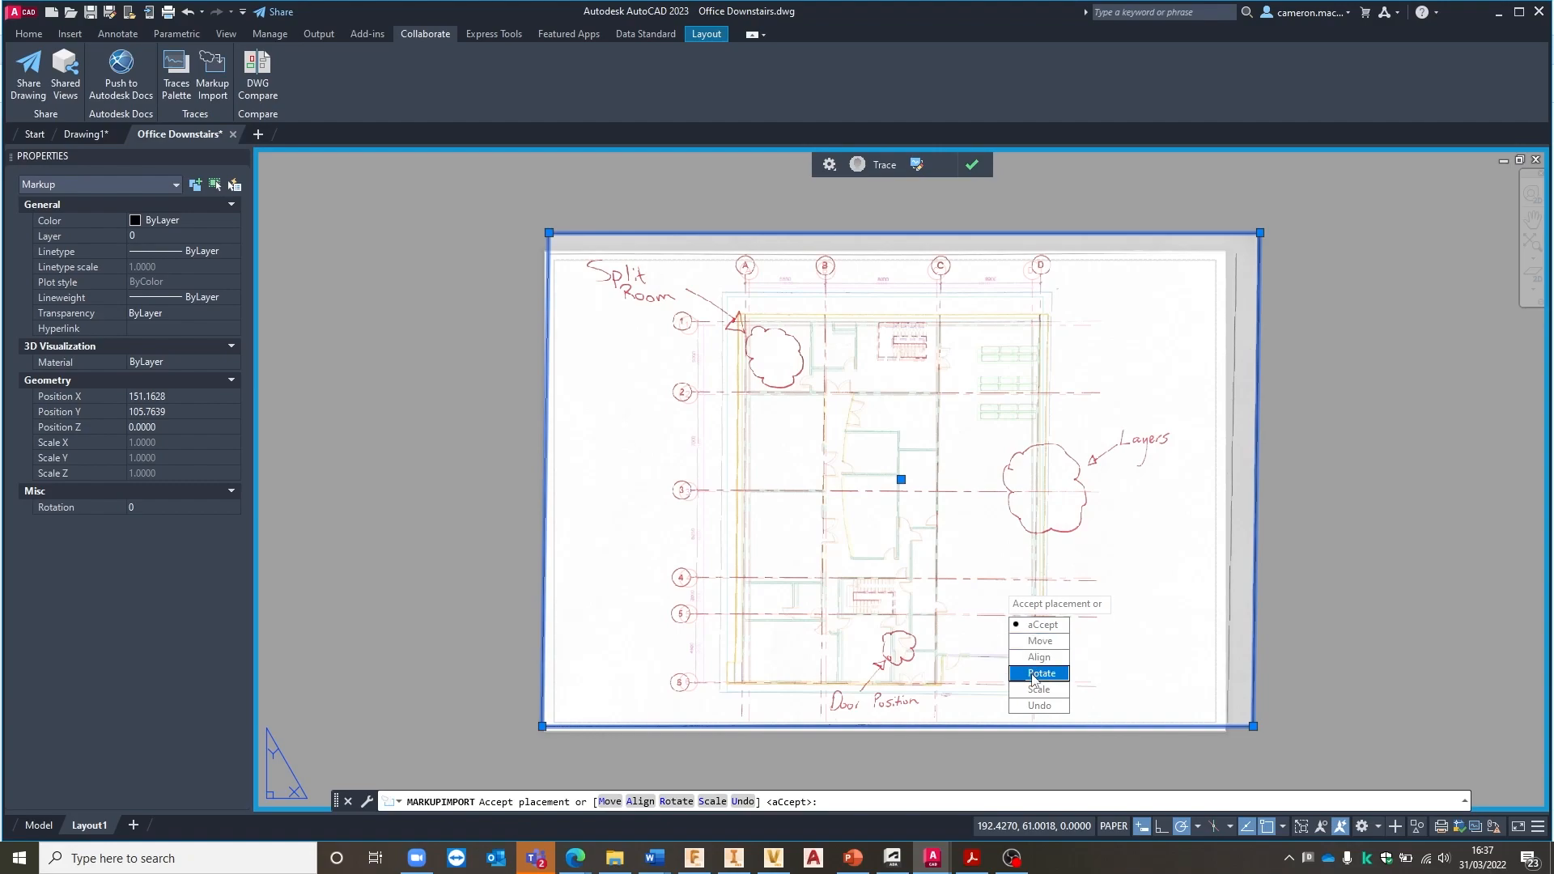
pyautogui.moveTo(1041, 624)
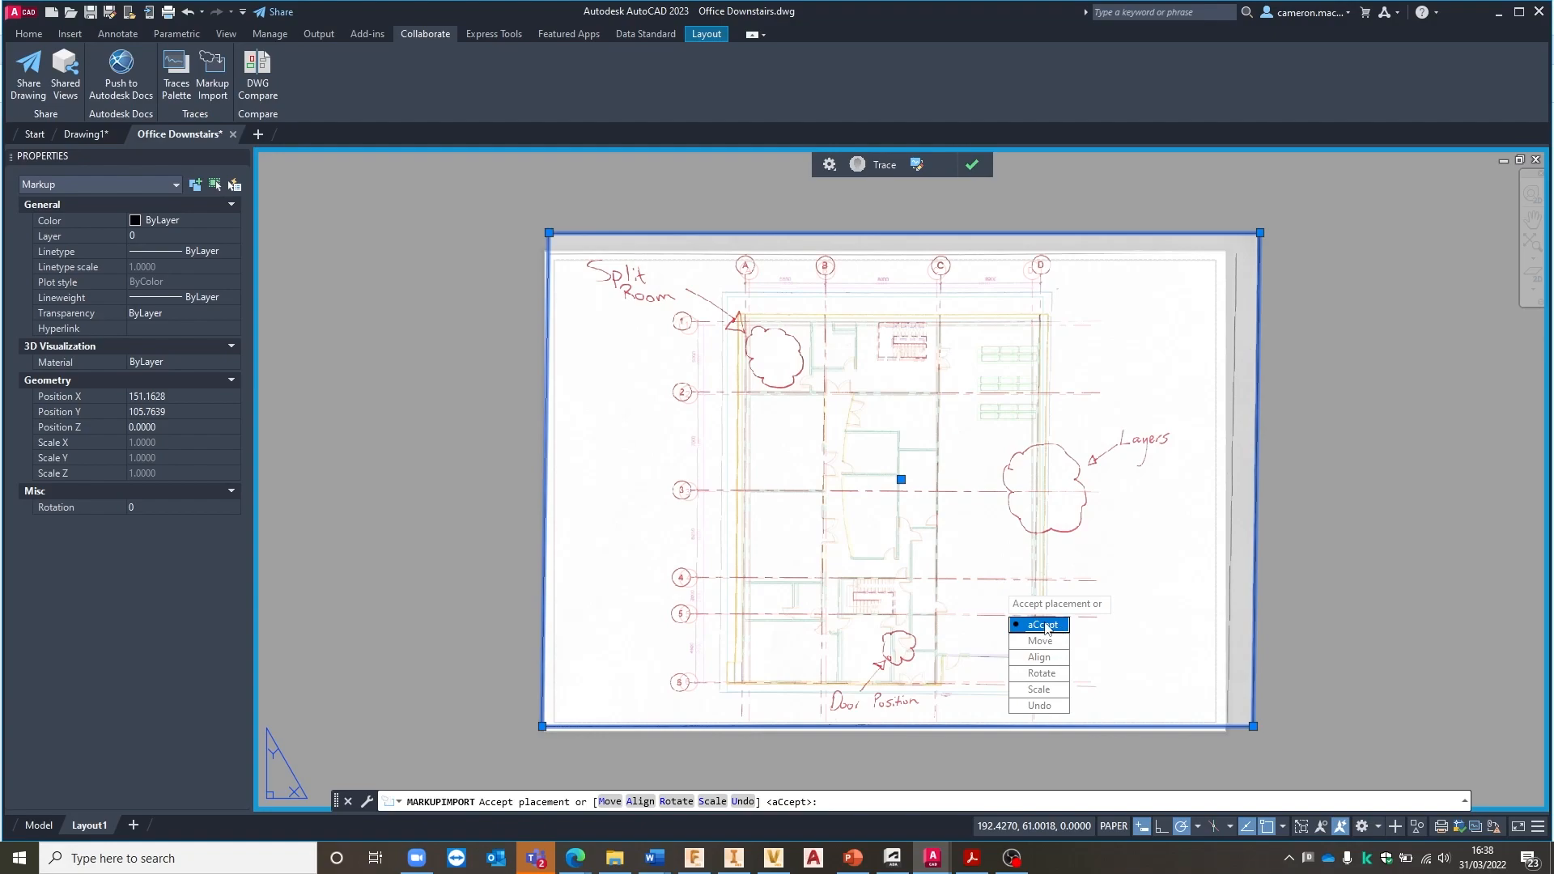
pyautogui.moveTo(1049, 635)
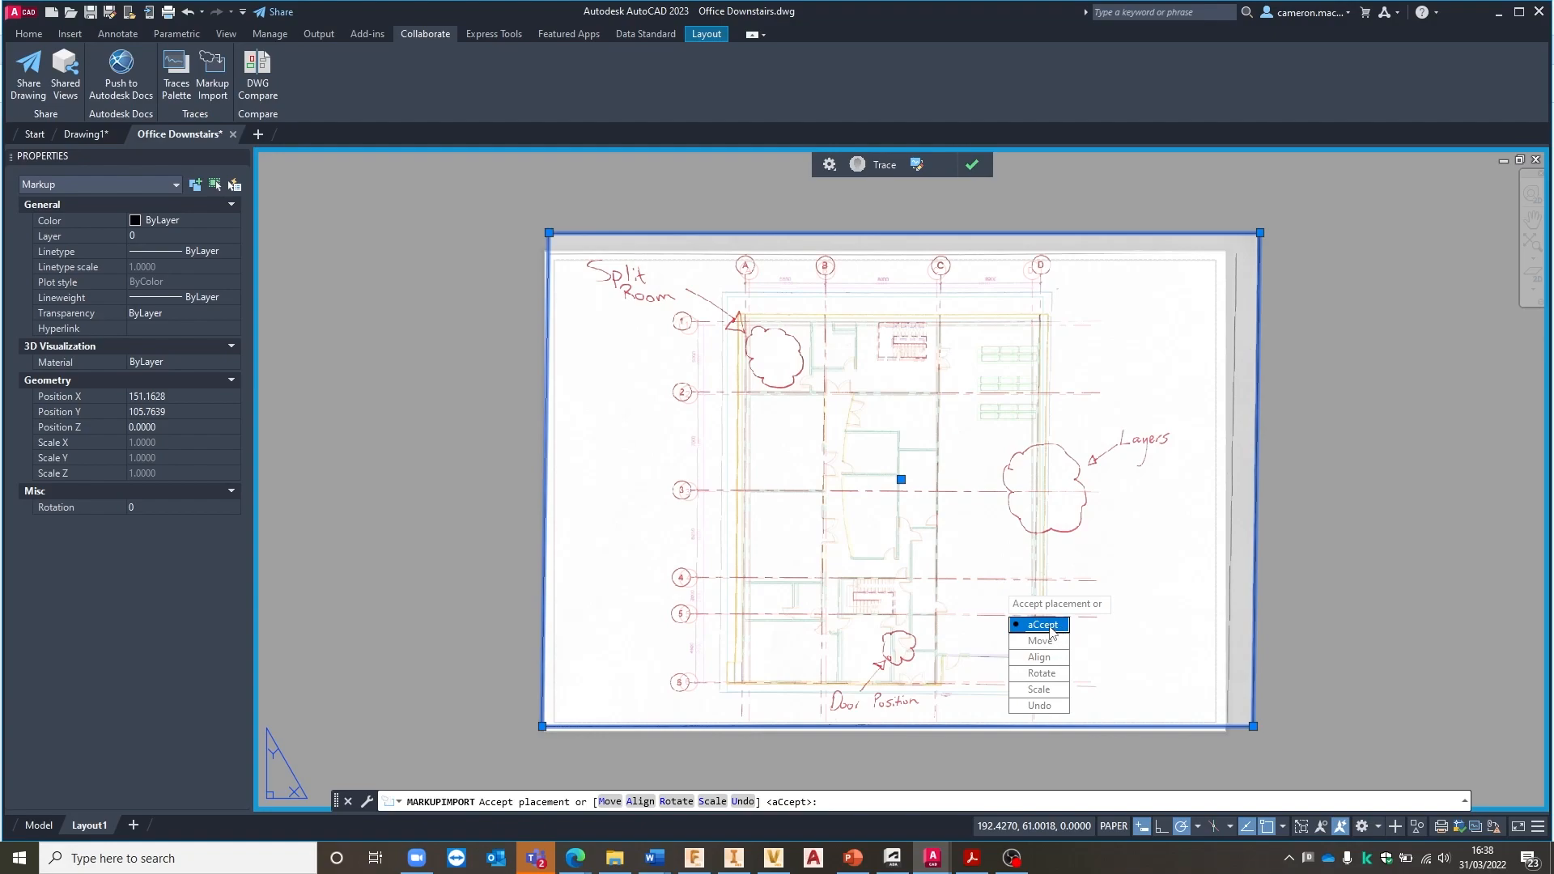
# Accept the markup placement and zoom to check its alignment with the gridlines
pyautogui.click(1041, 624)
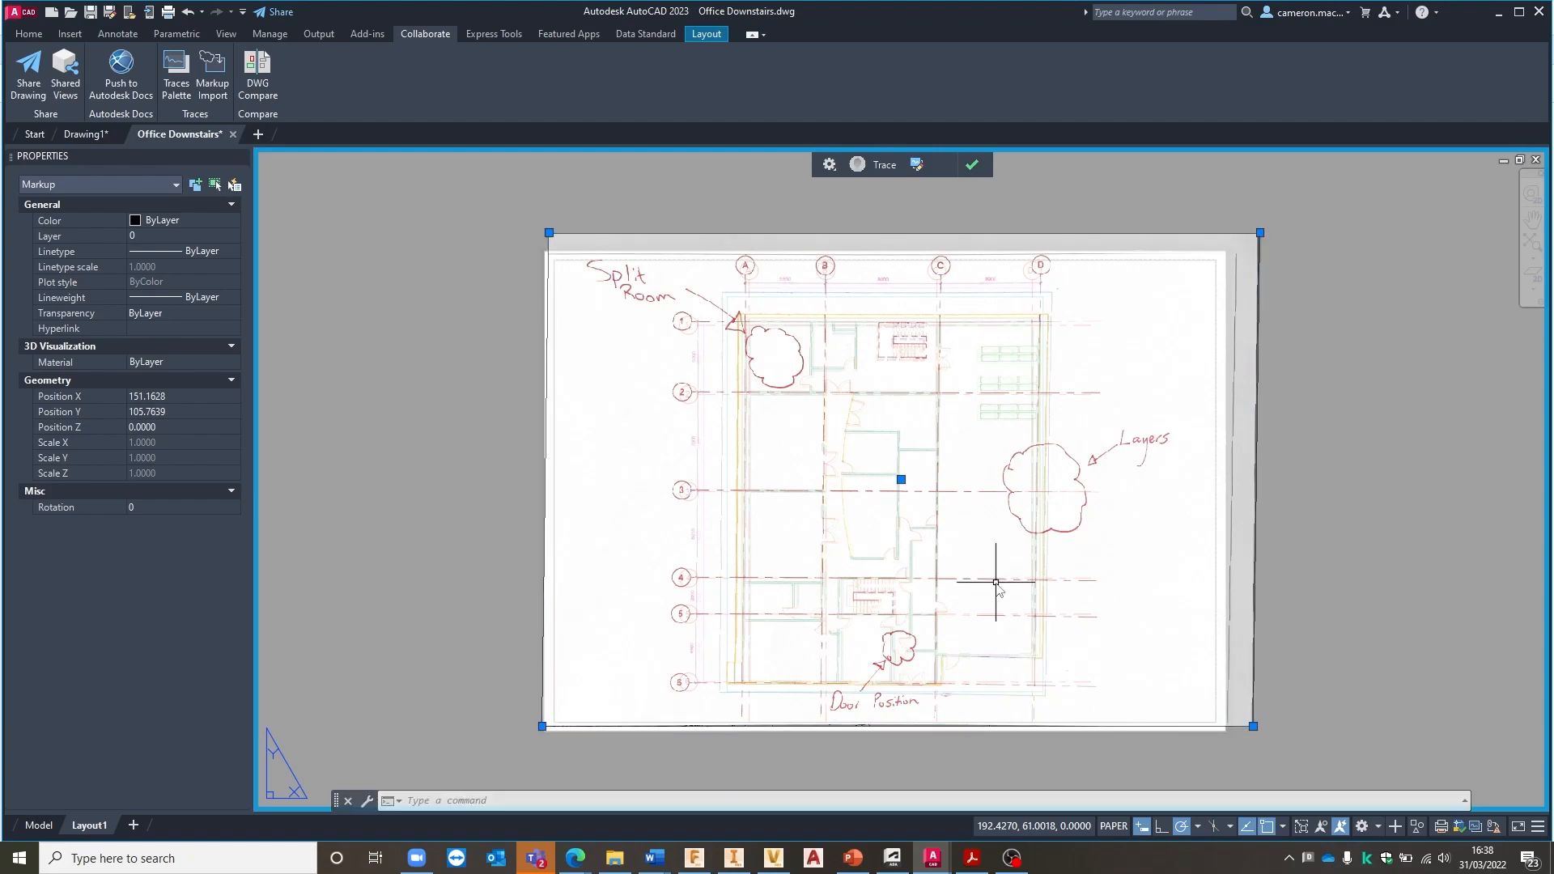
pyautogui.moveTo(996, 473)
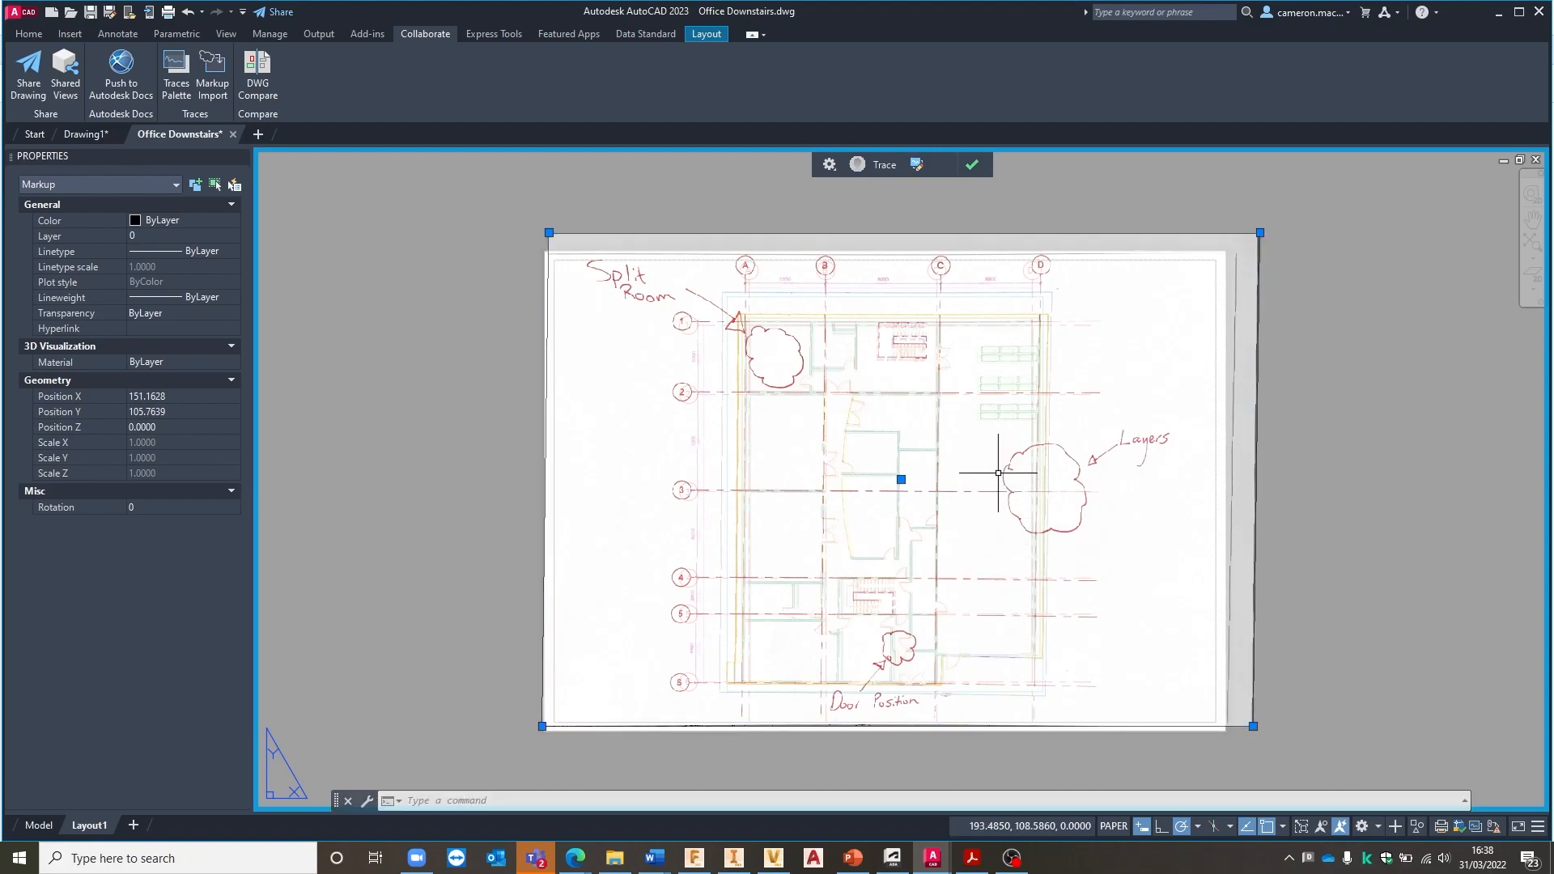
pyautogui.moveTo(813, 284)
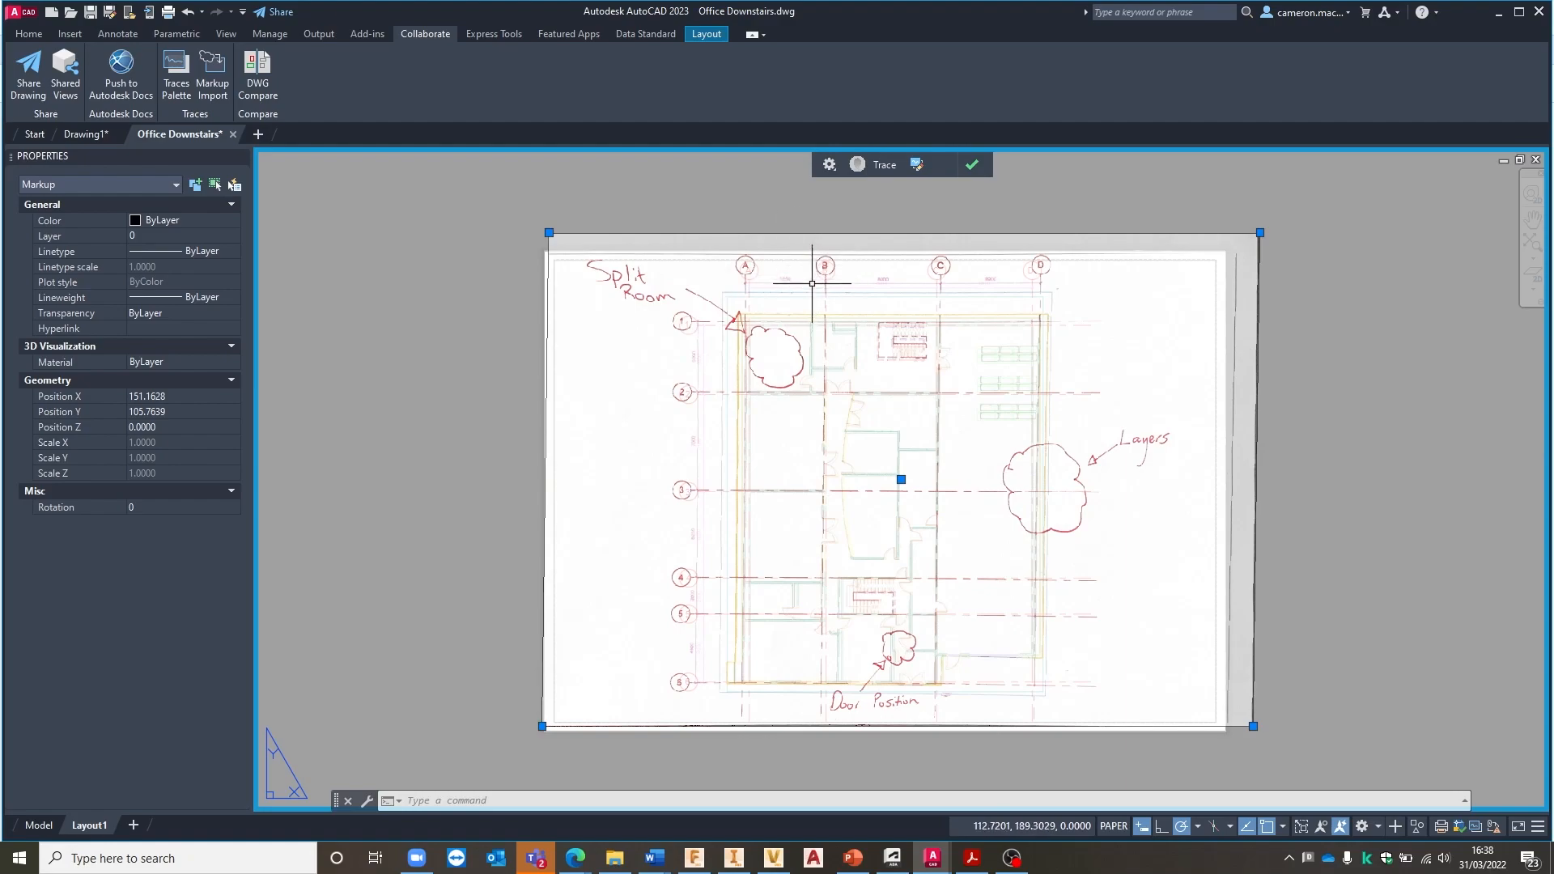
pyautogui.scroll(3)
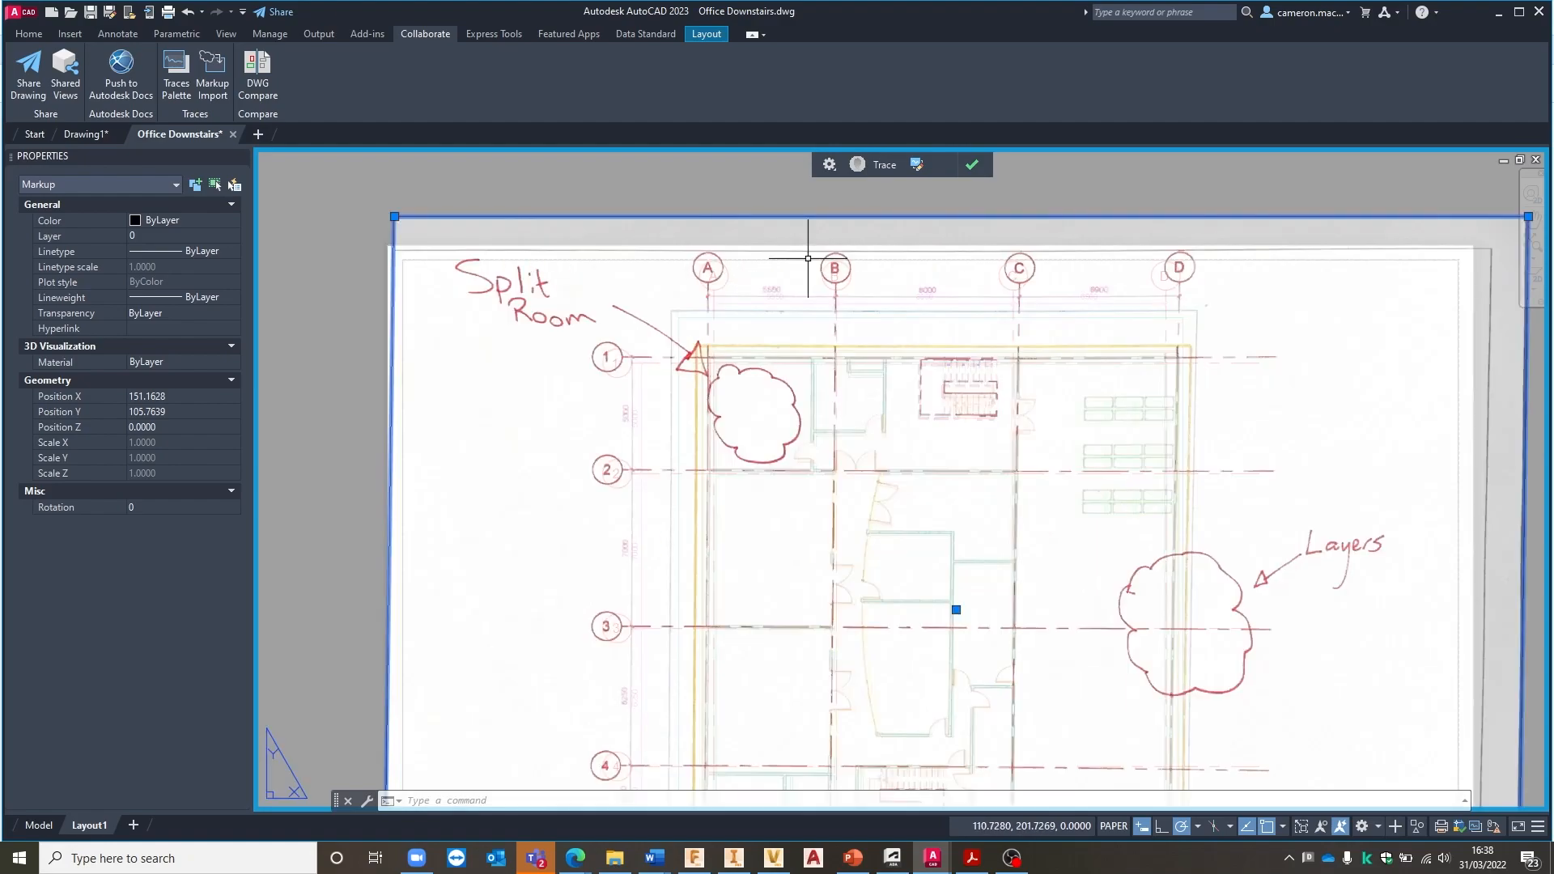
pyautogui.moveTo(466, 498)
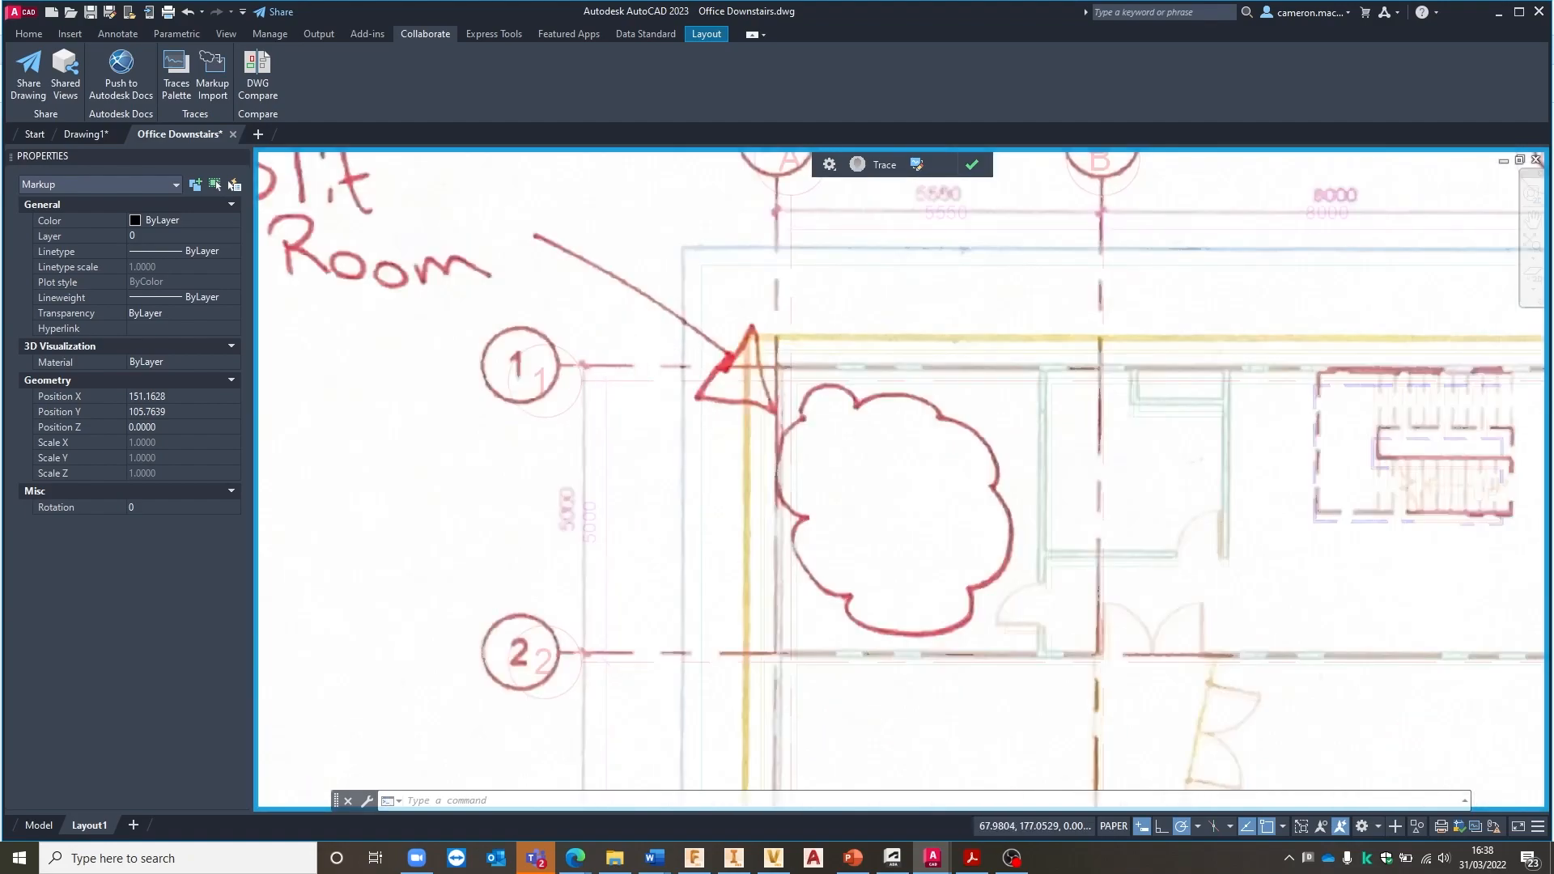
pyautogui.scroll(-3)
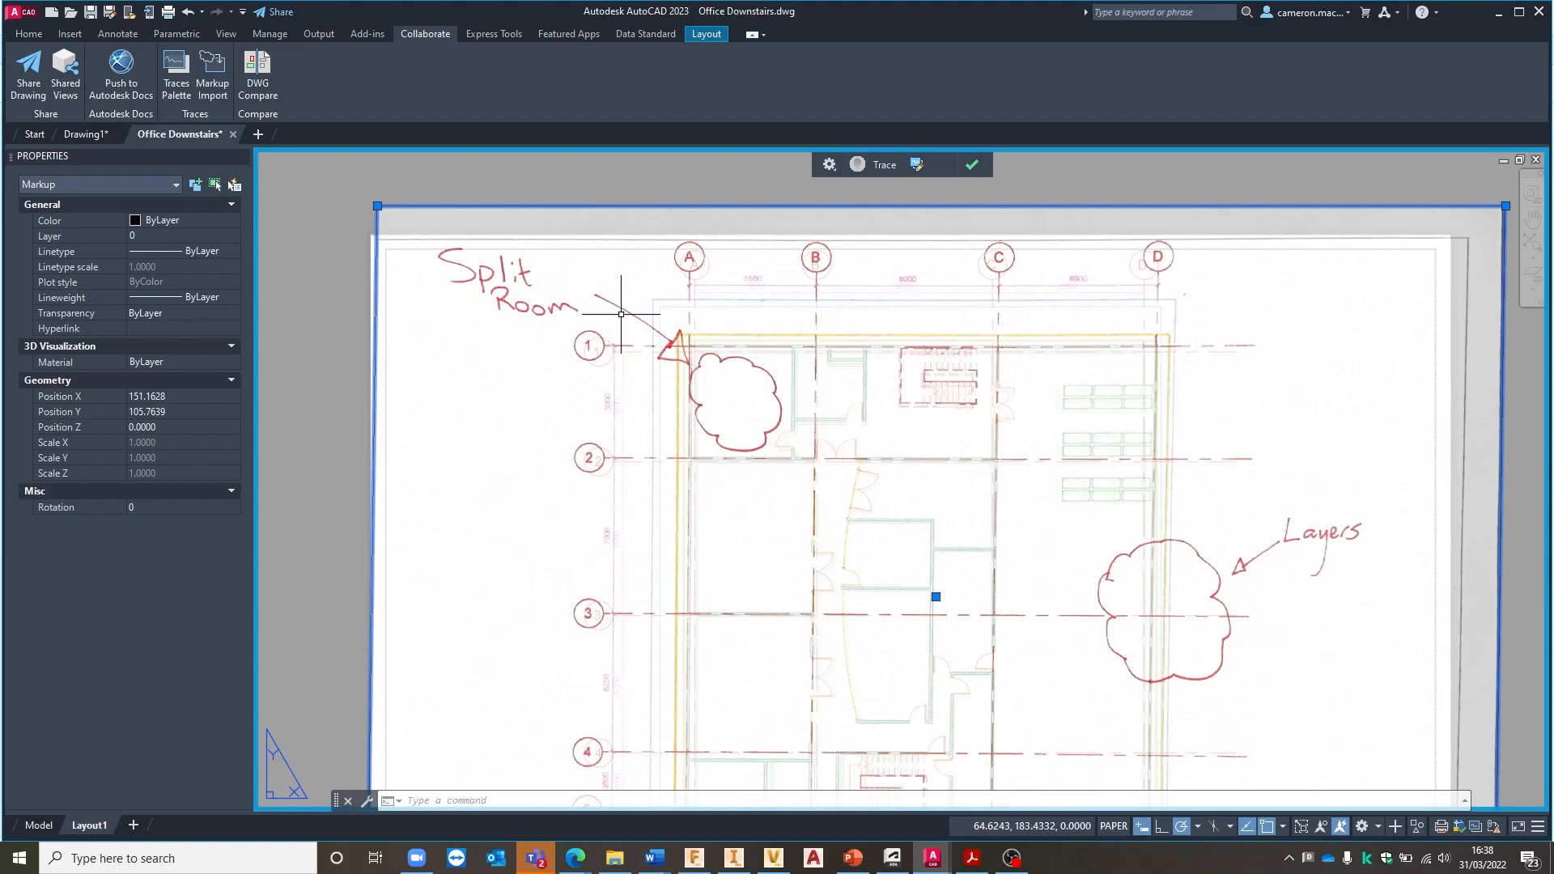
pyautogui.scroll(-3)
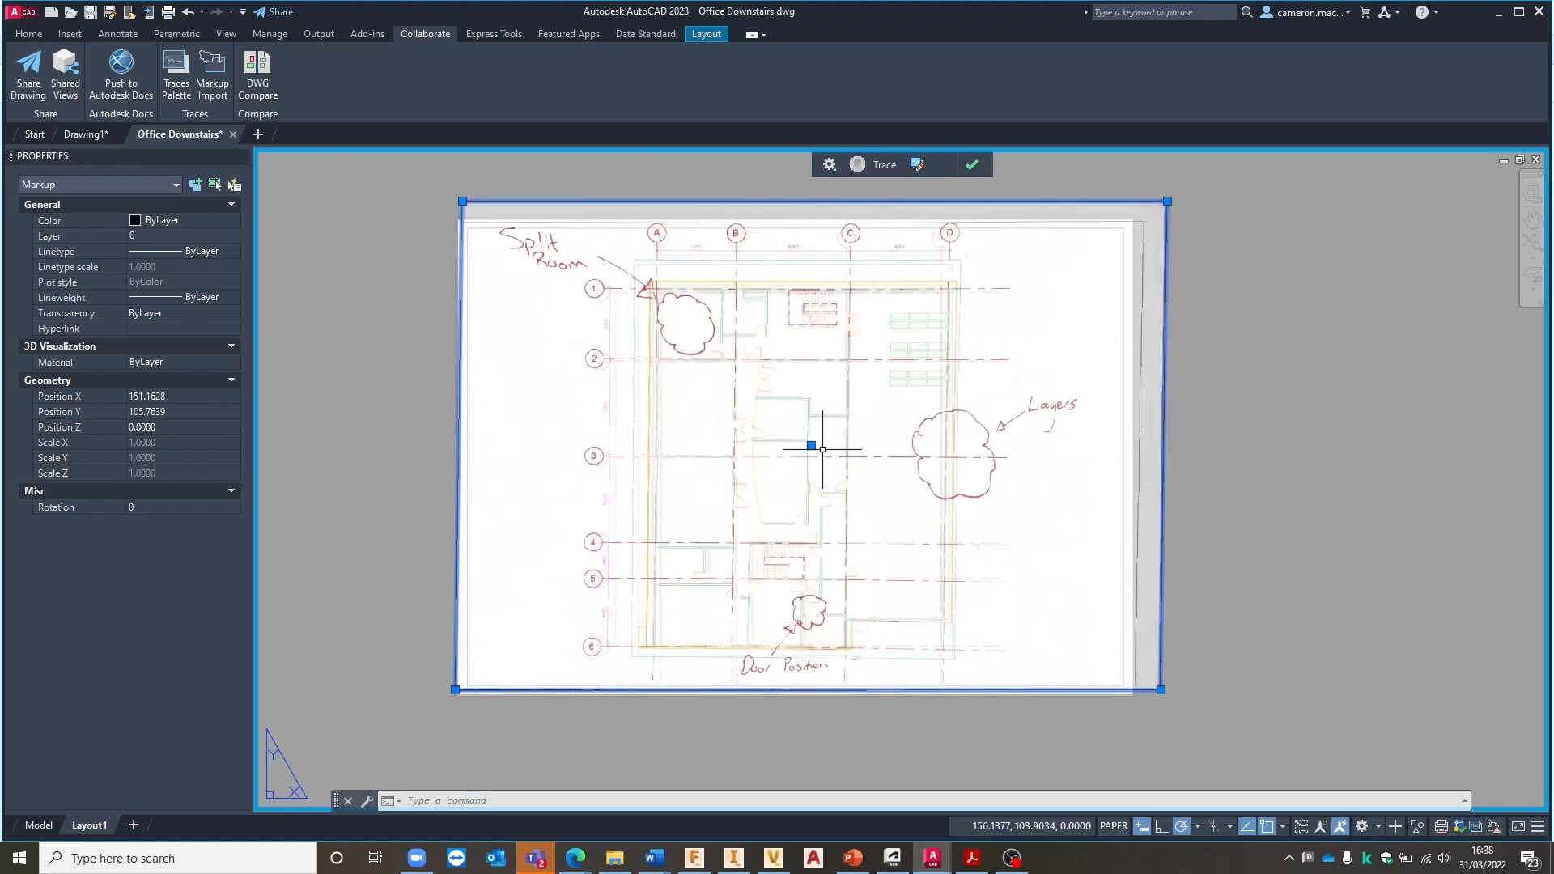
pyautogui.rightClick(811, 447)
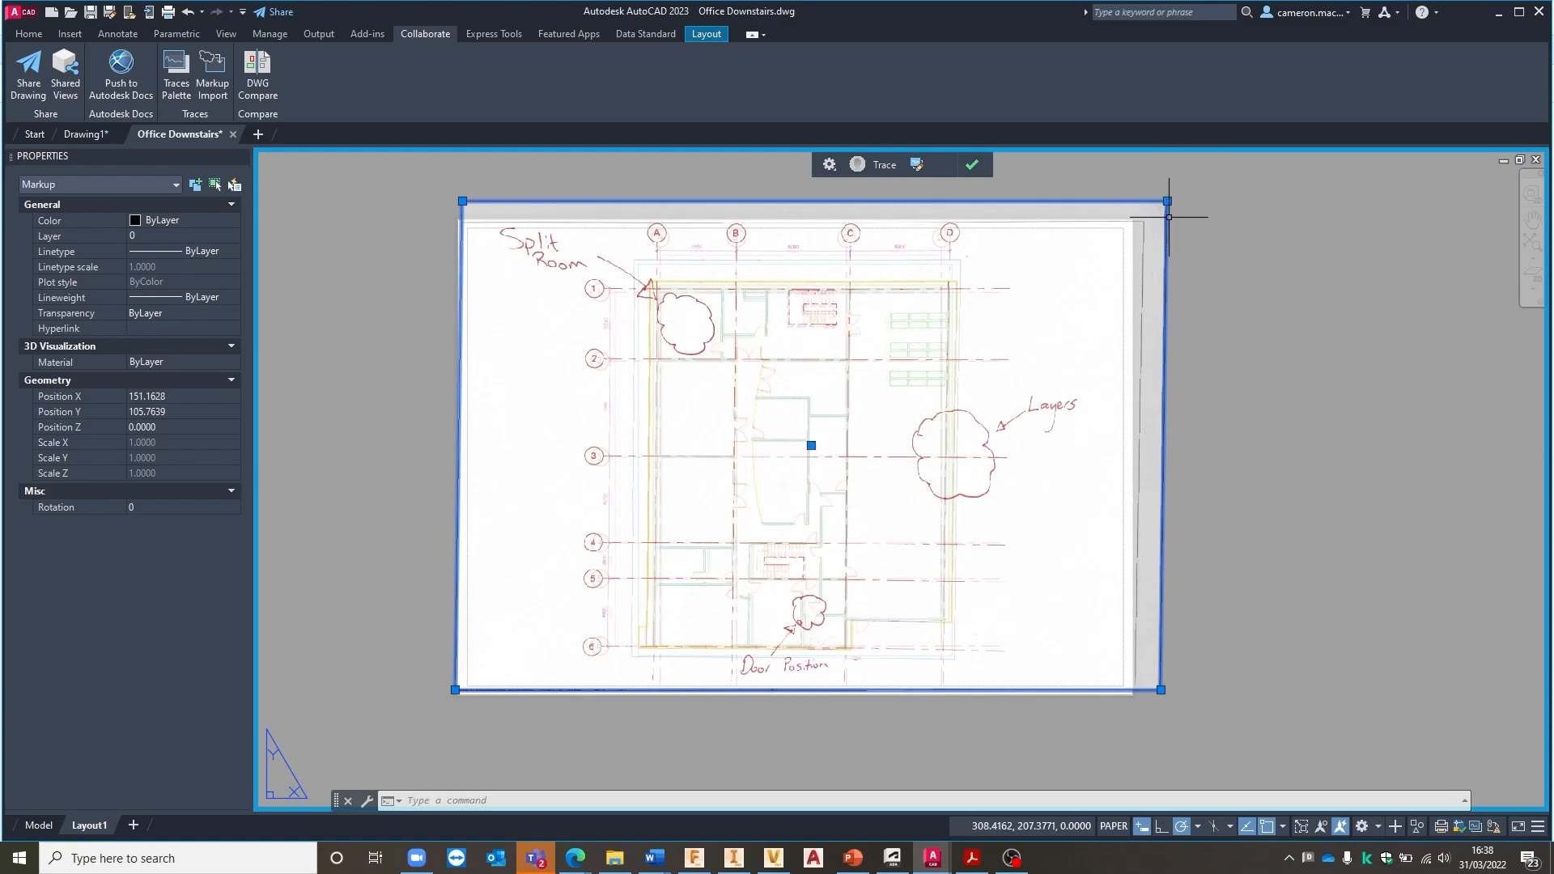
pyautogui.moveTo(1153, 684)
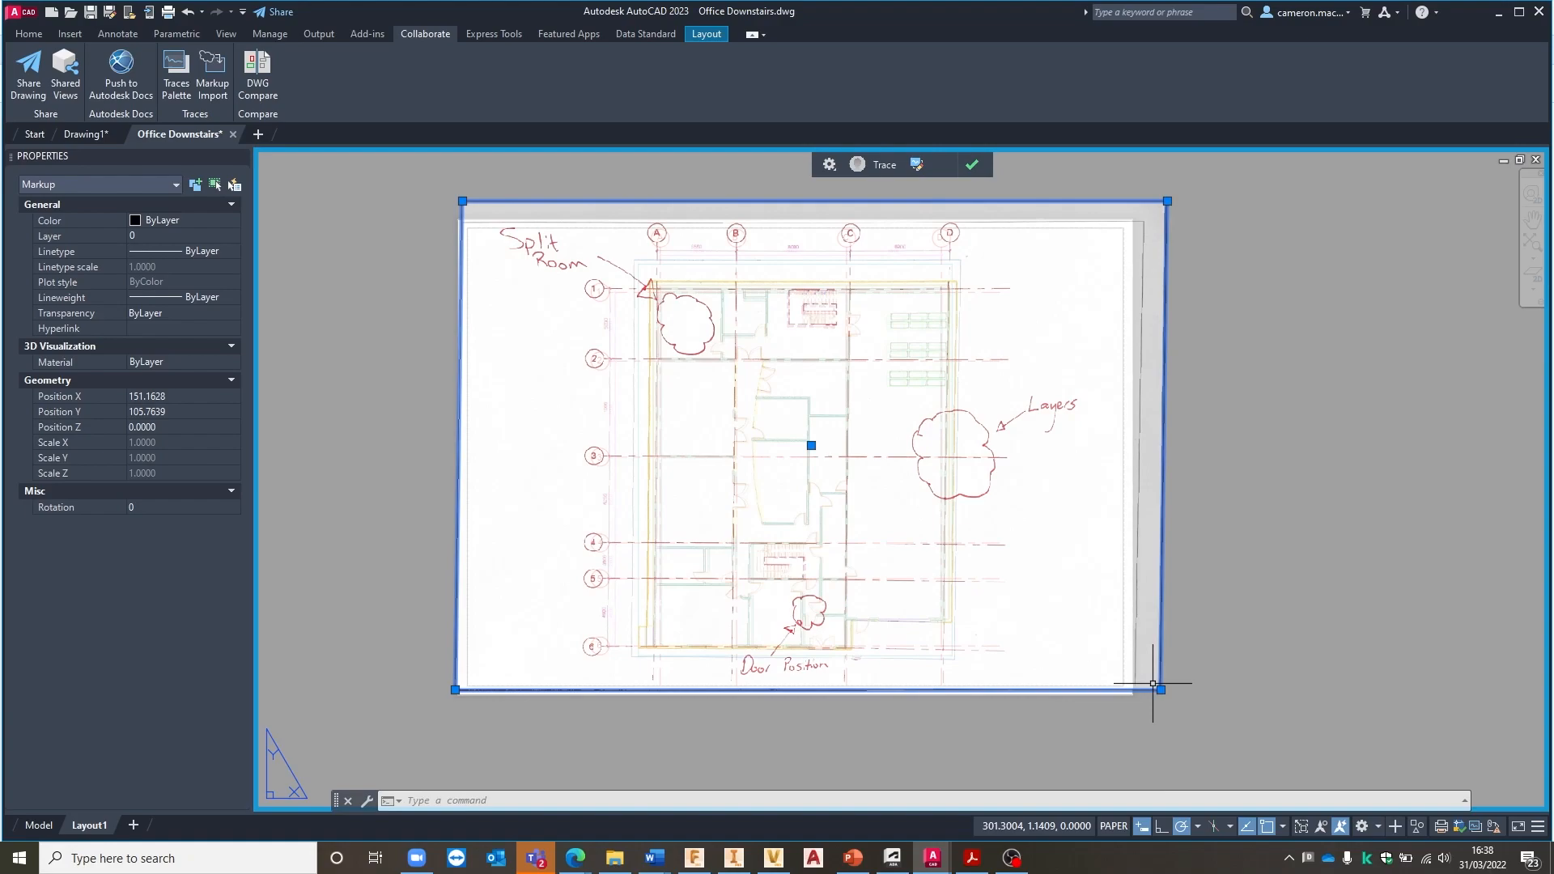
pyautogui.moveTo(864, 364)
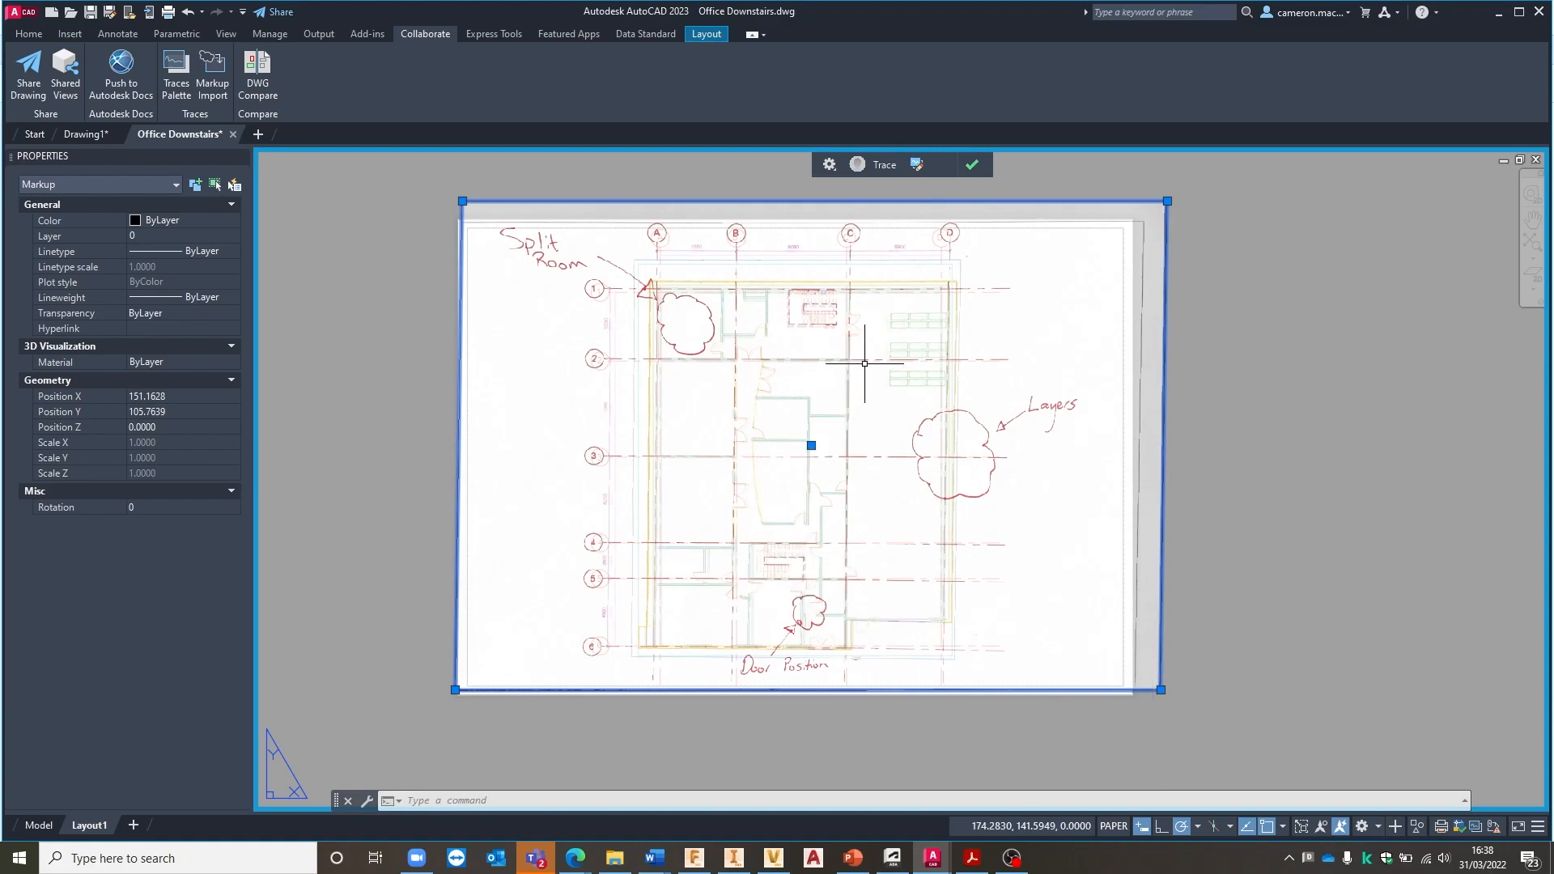
pyautogui.moveTo(863, 363)
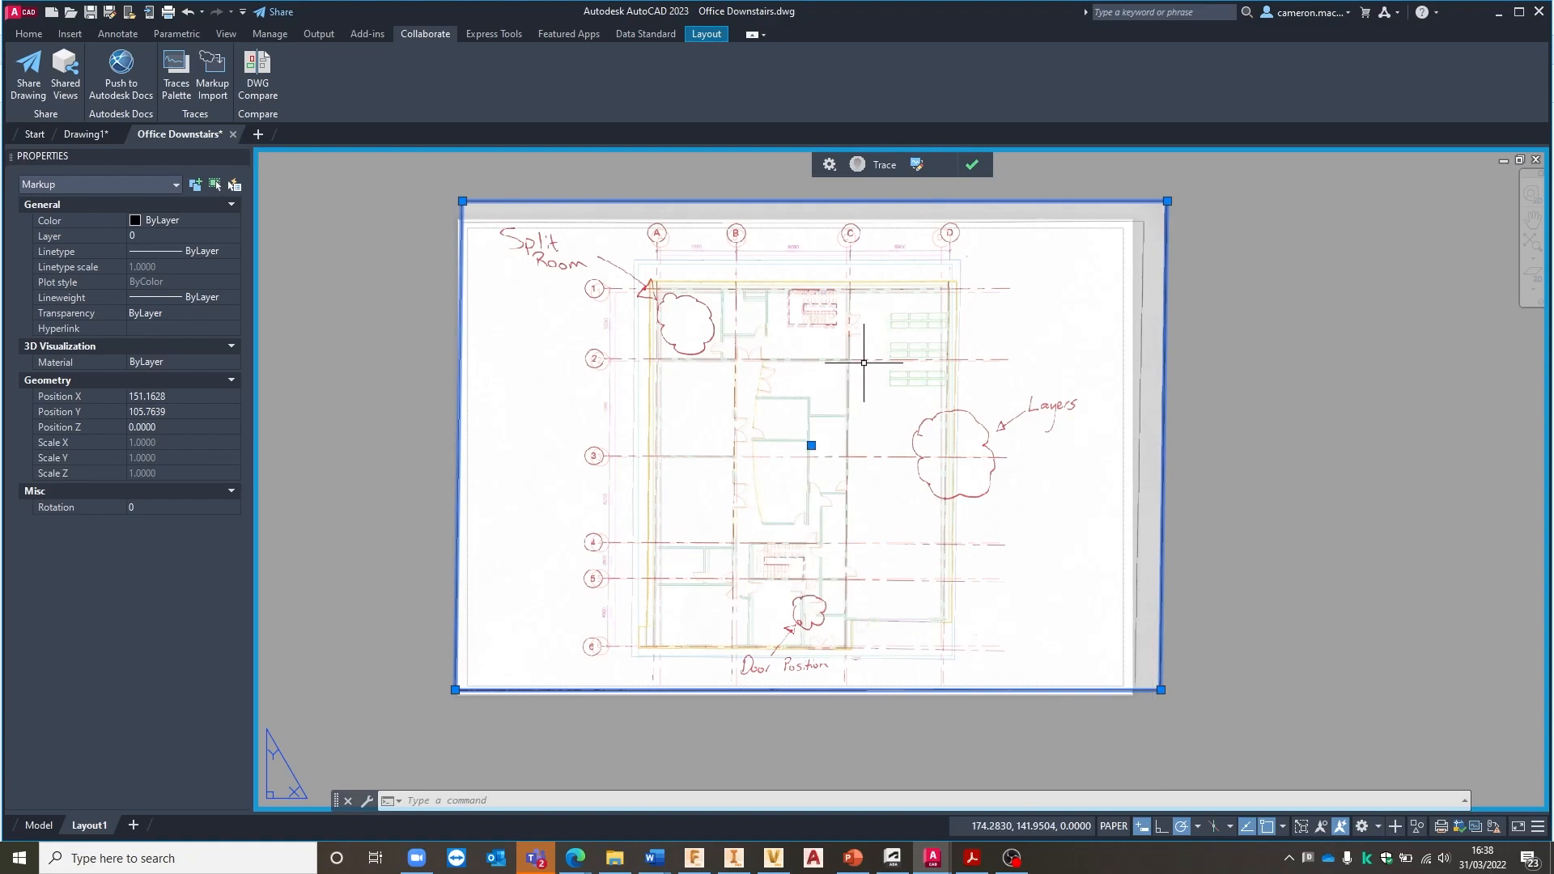
pyautogui.moveTo(825, 215)
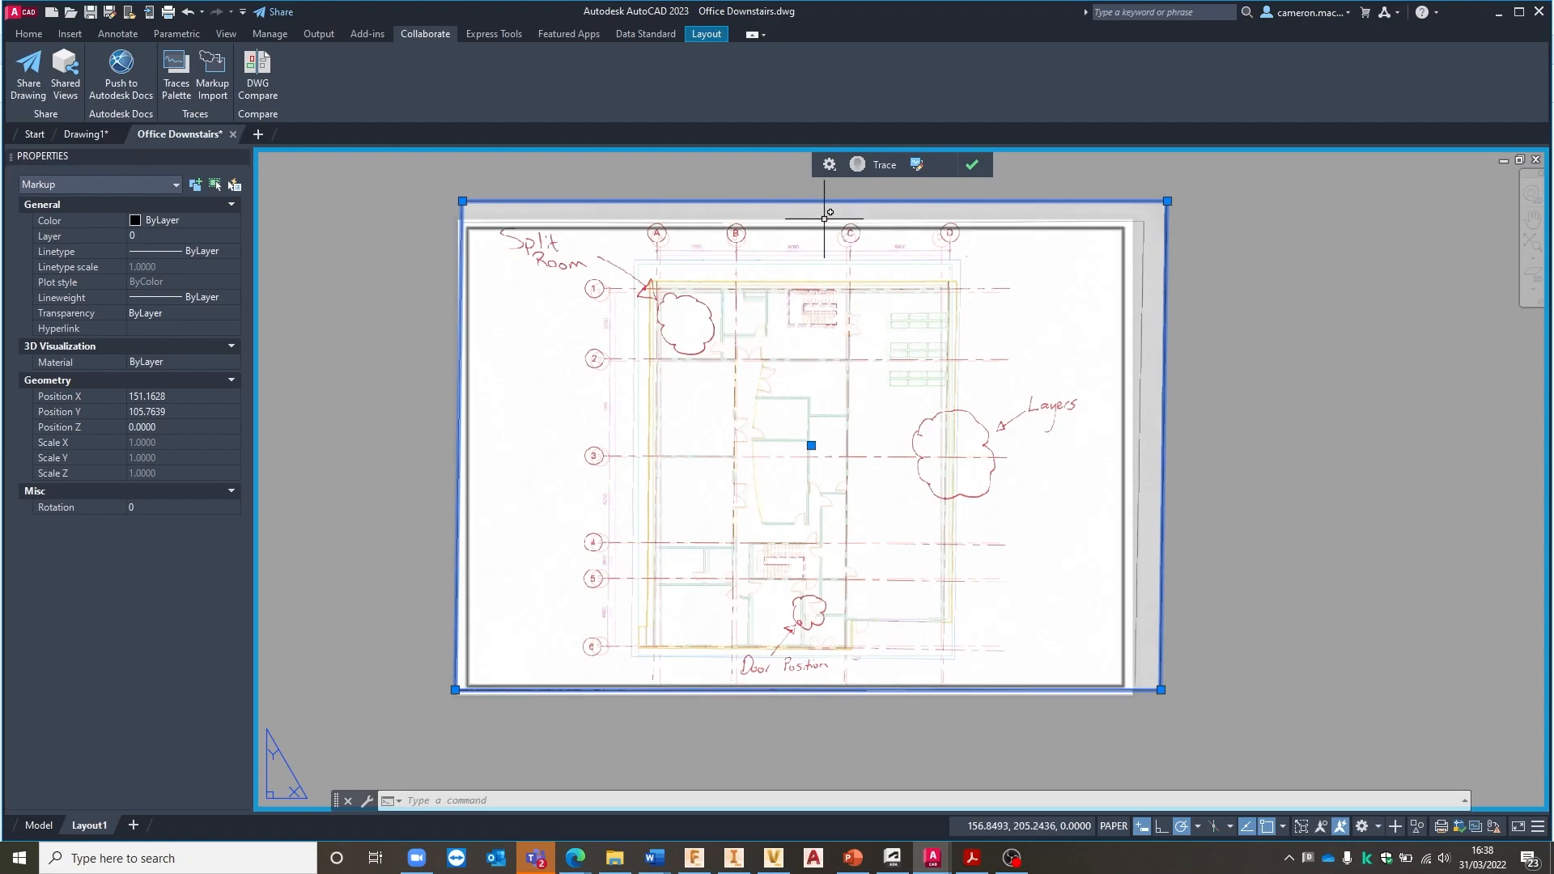
pyautogui.moveTo(829, 165)
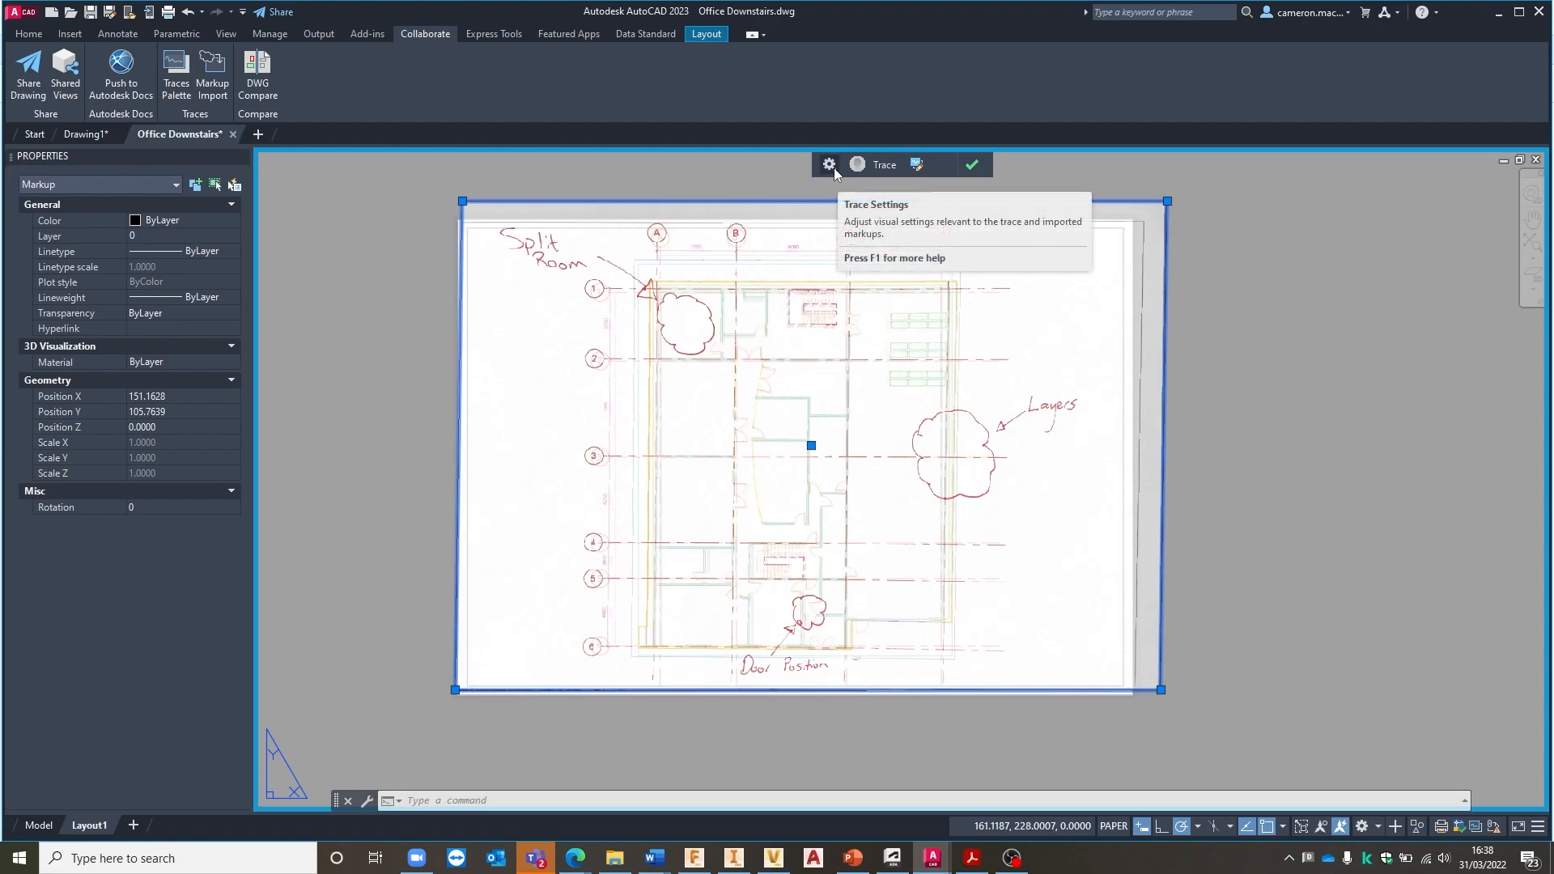
pyautogui.click(828, 164)
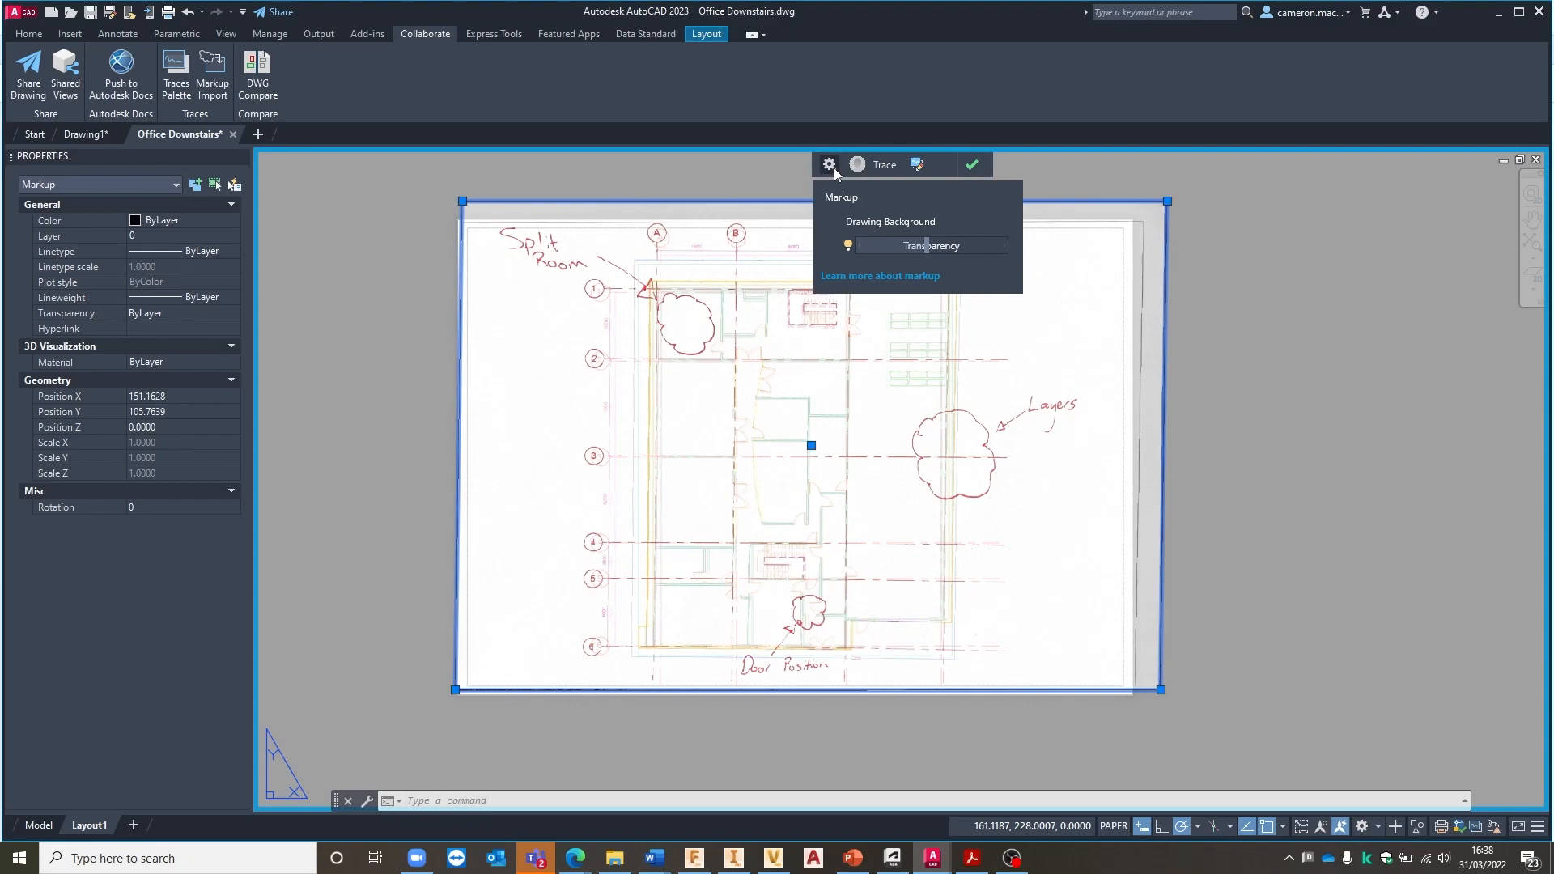
pyautogui.moveTo(835, 193)
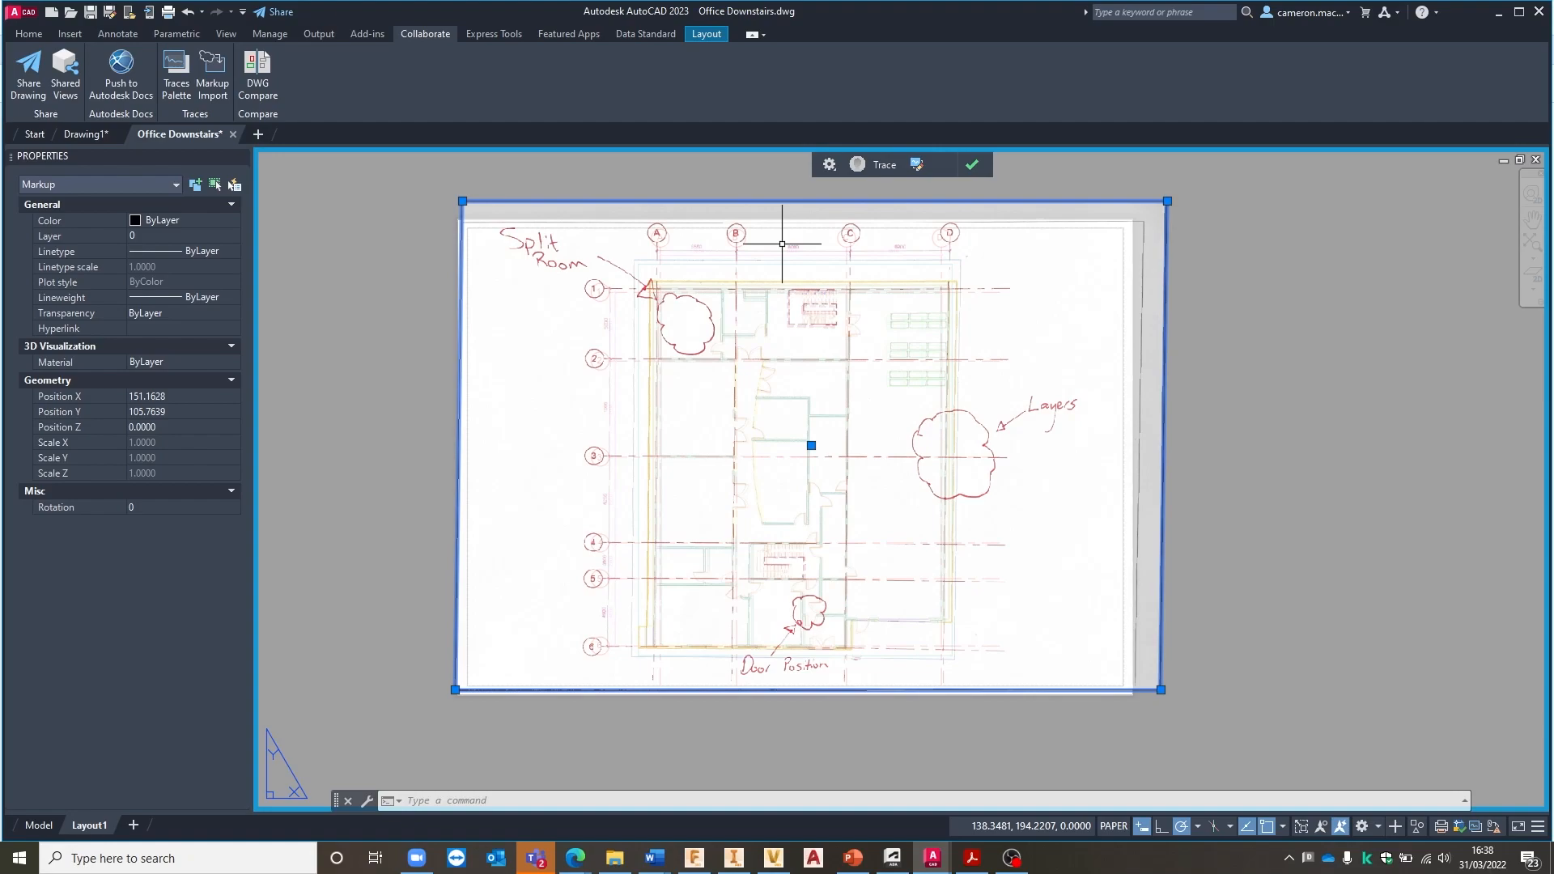
pyautogui.moveTo(823, 183)
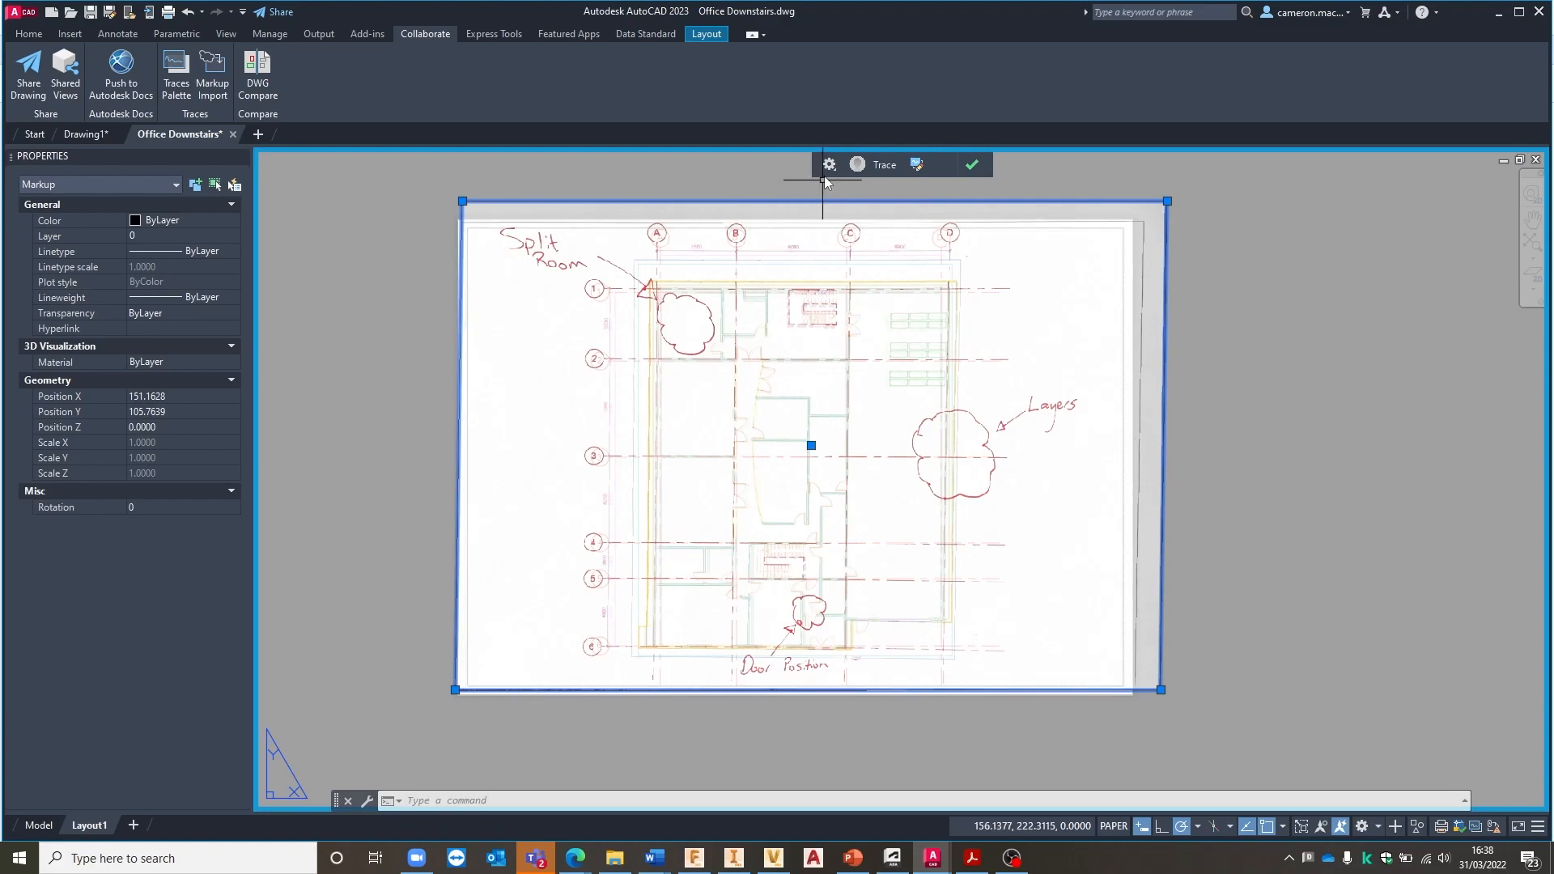
pyautogui.click(829, 165)
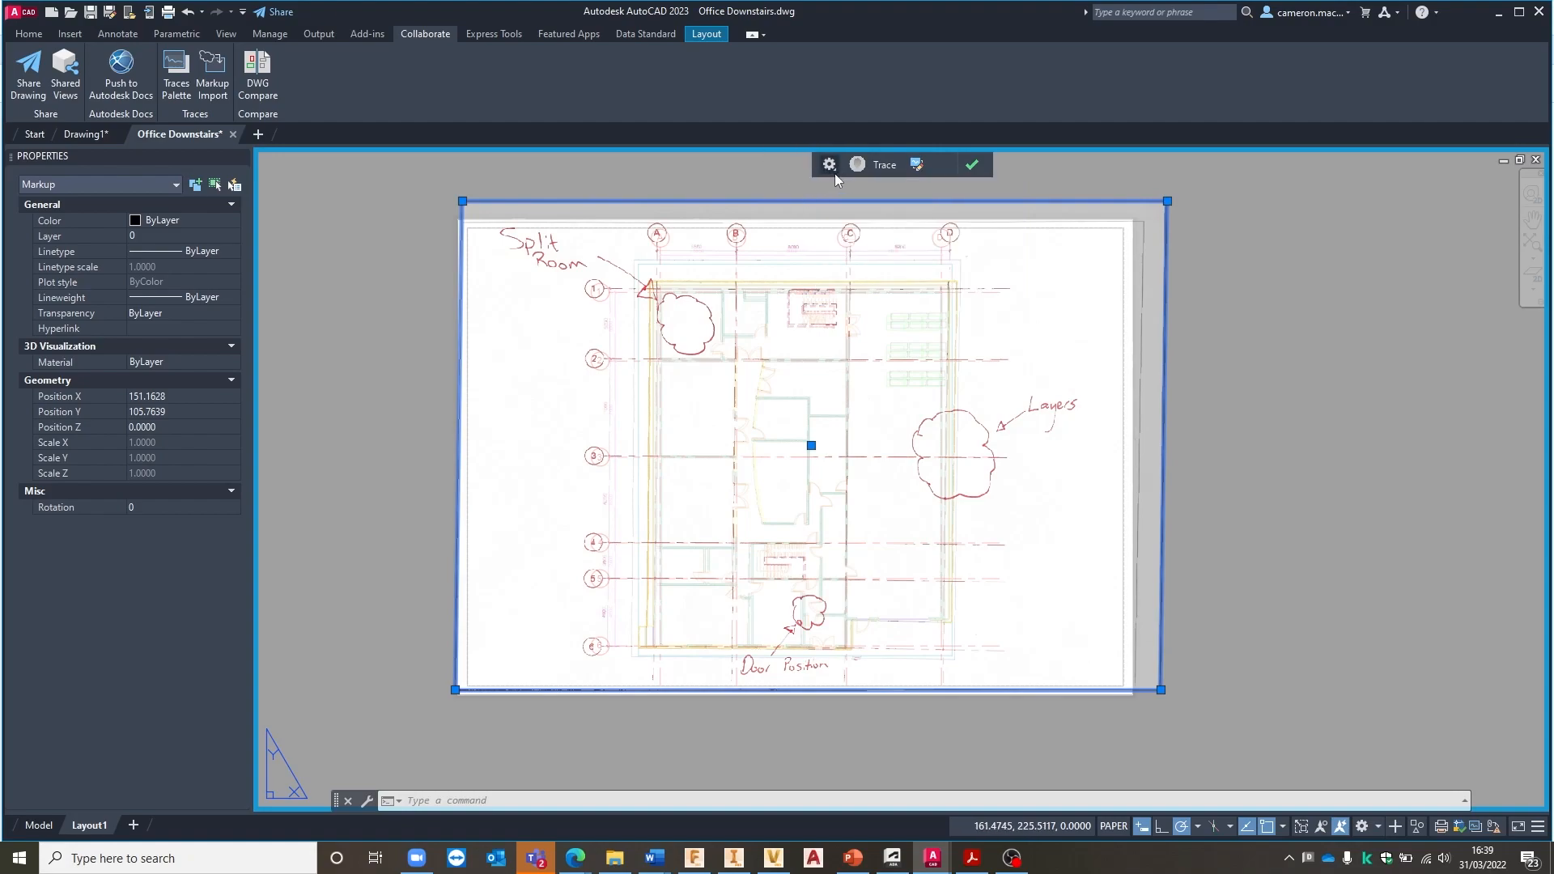
pyautogui.moveTo(939, 361)
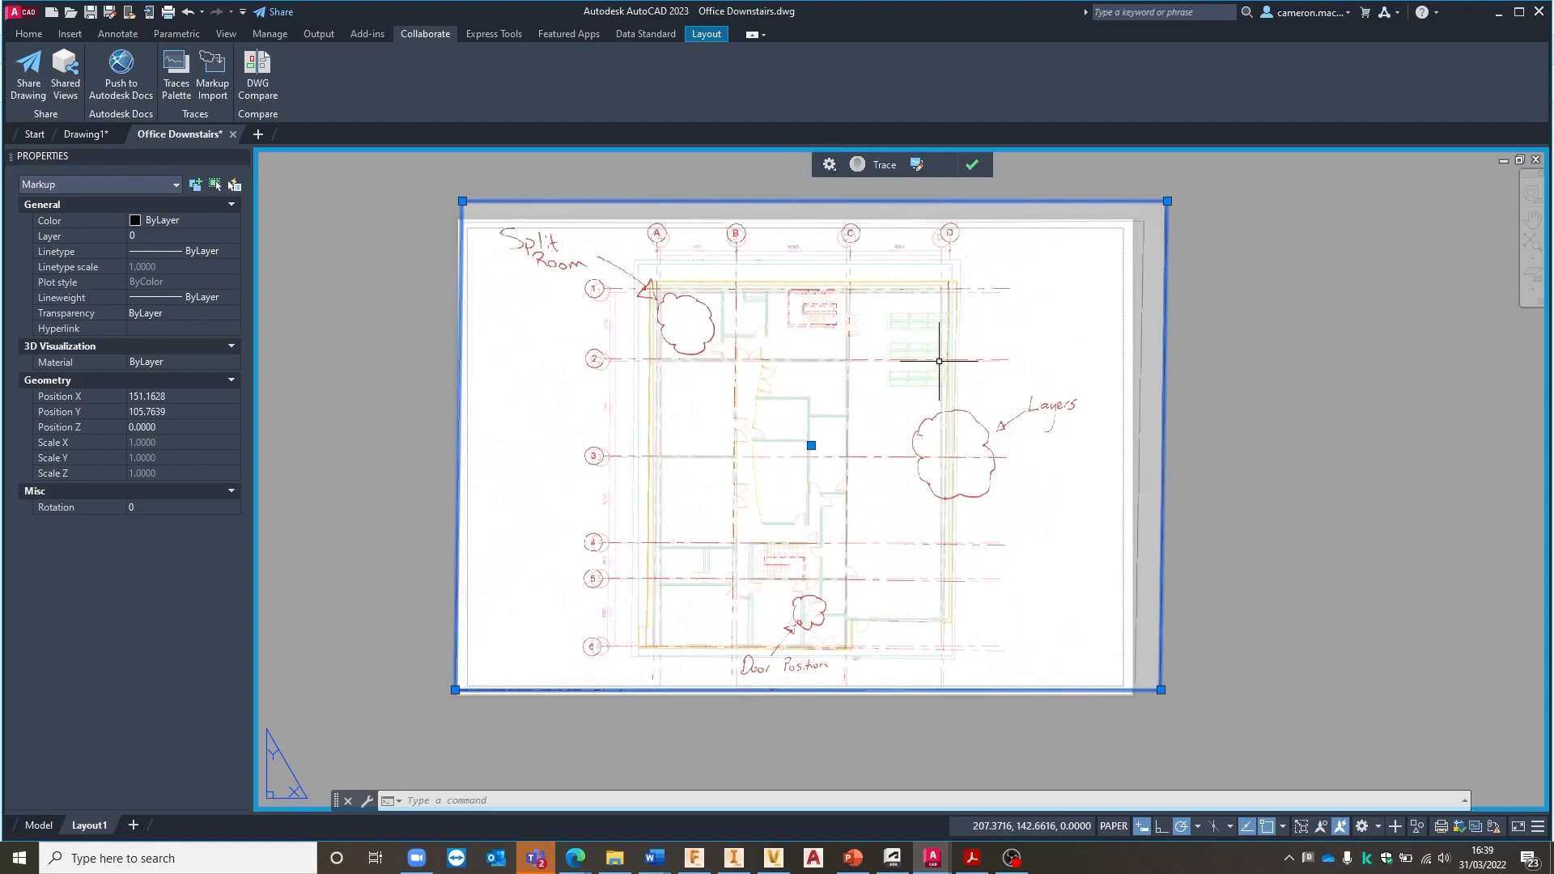
pyautogui.moveTo(833, 245)
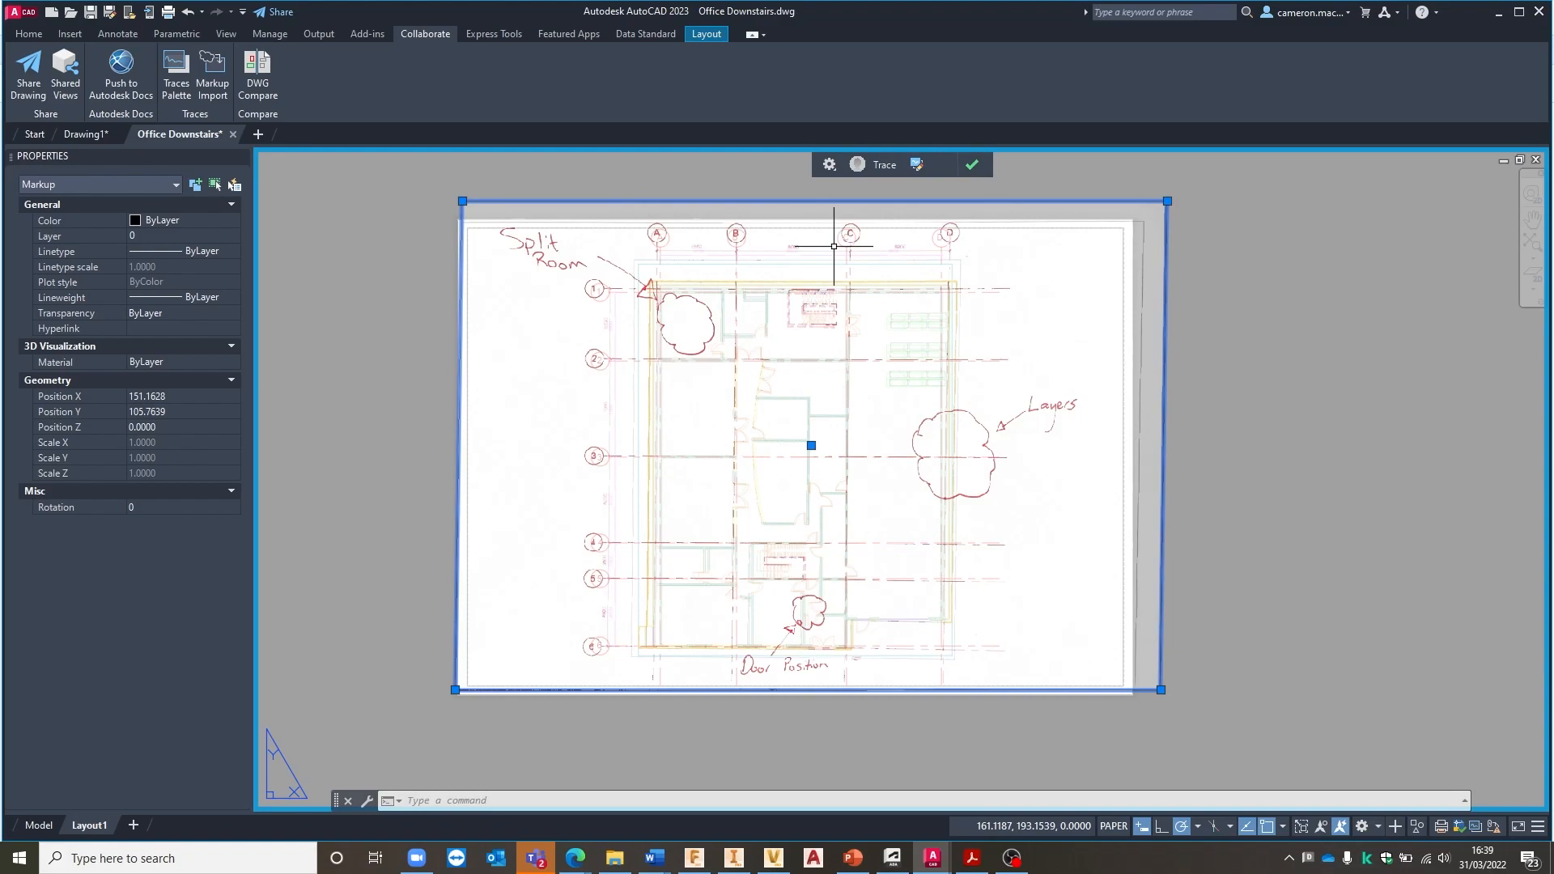
pyautogui.moveTo(879, 286)
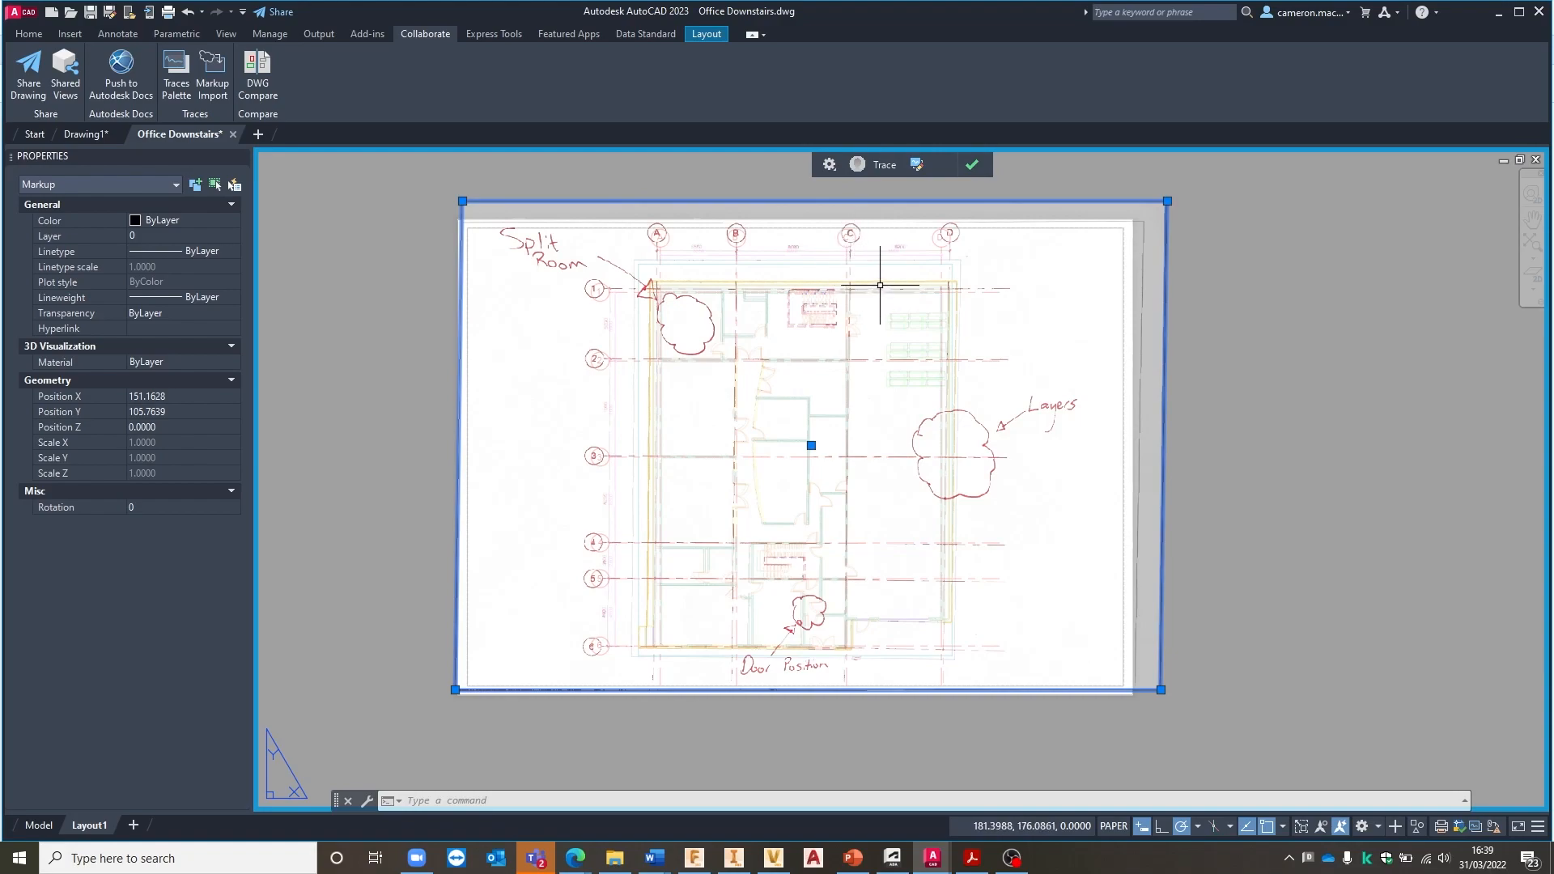
pyautogui.moveTo(892, 237)
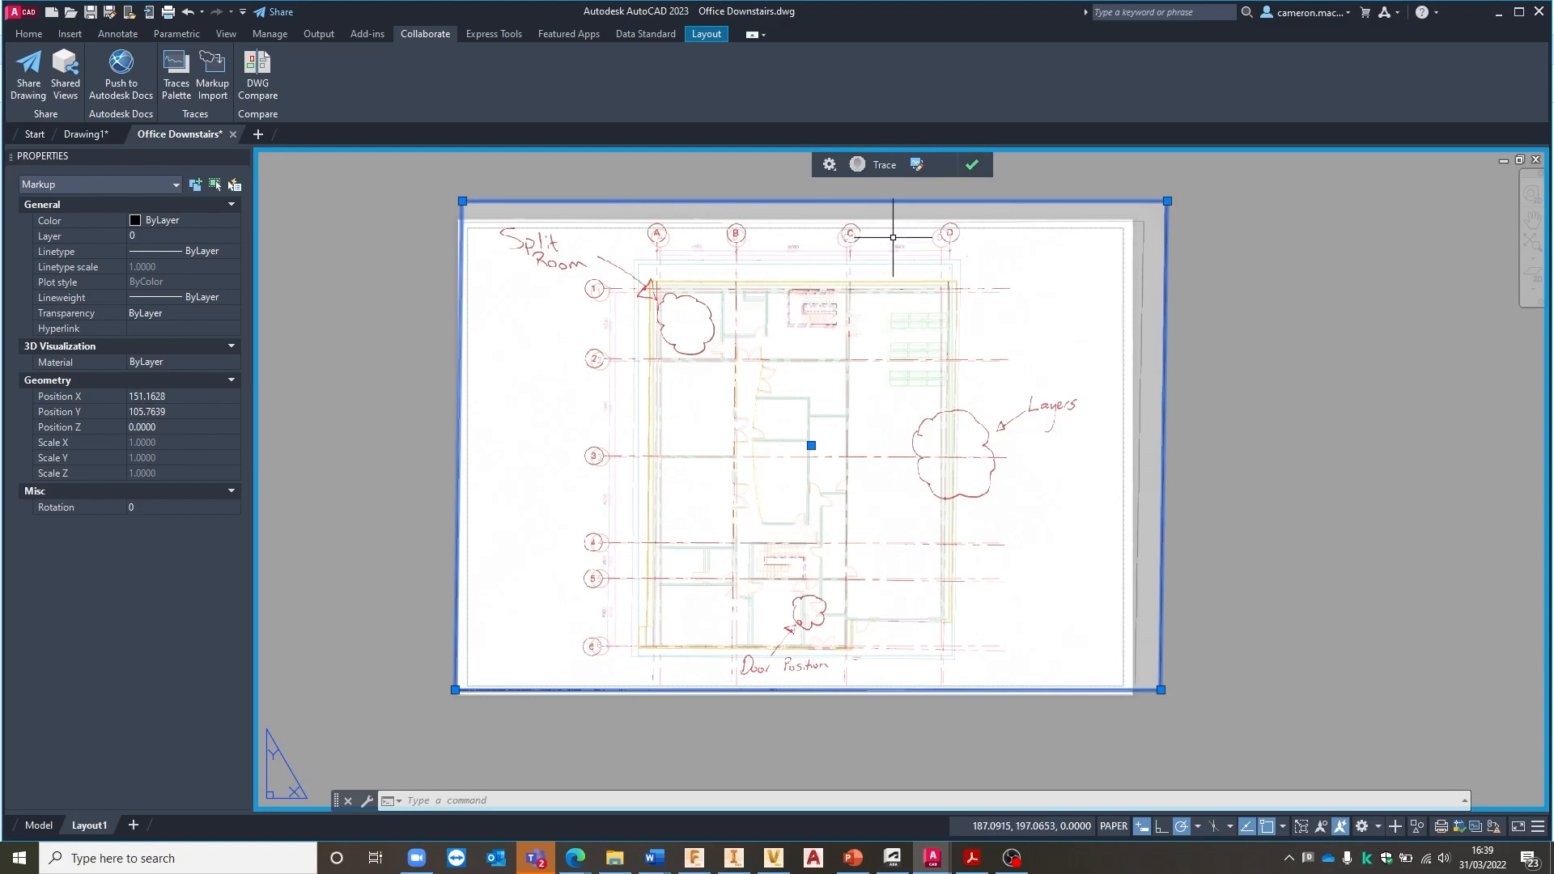
pyautogui.moveTo(917, 164)
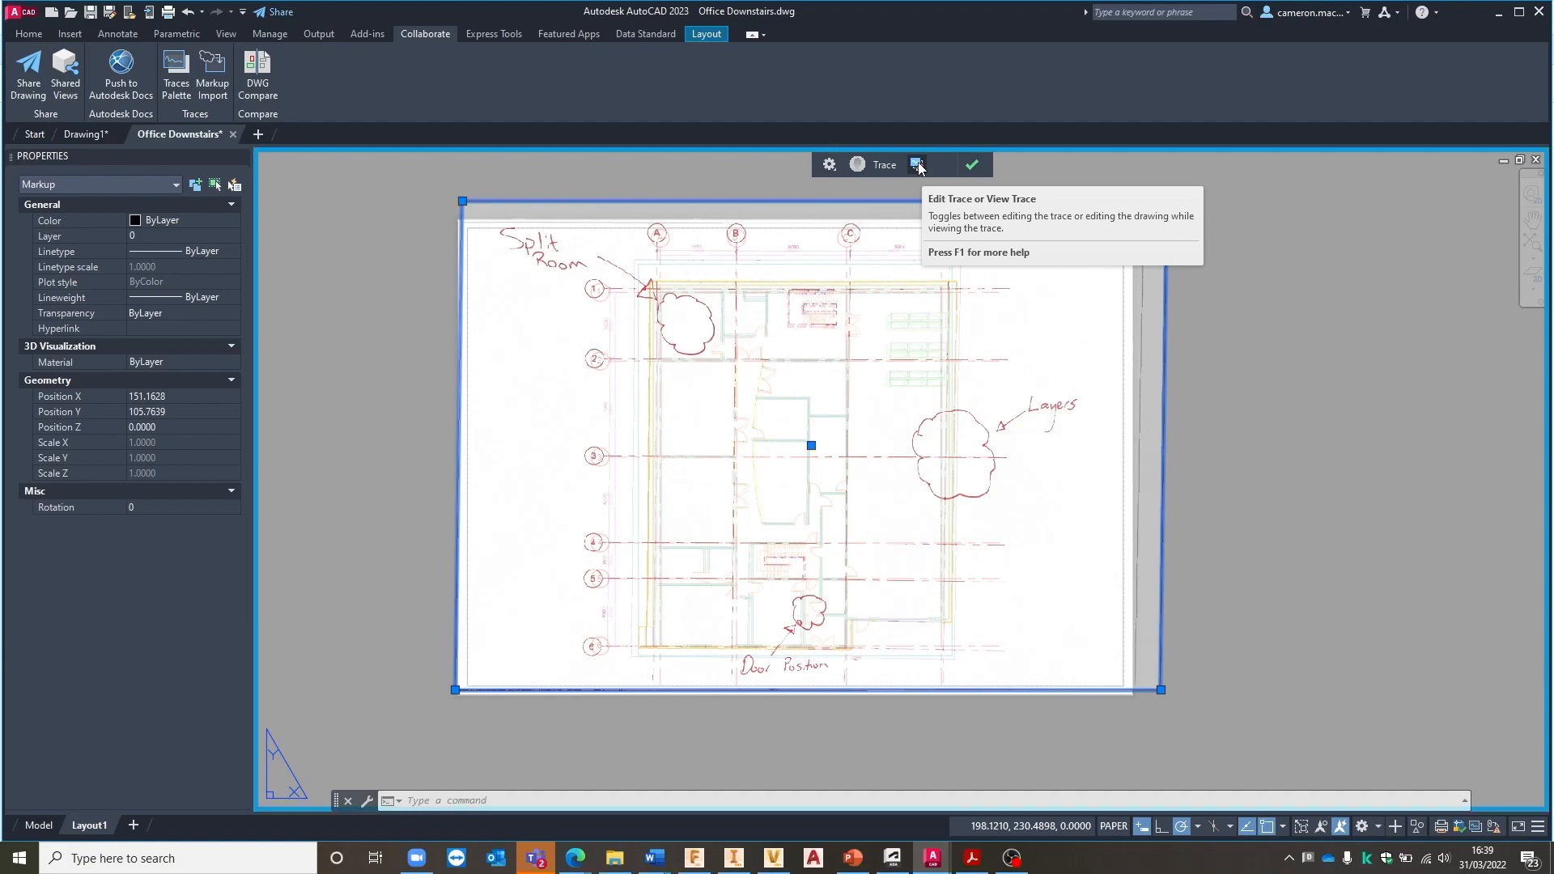
pyautogui.click(917, 164)
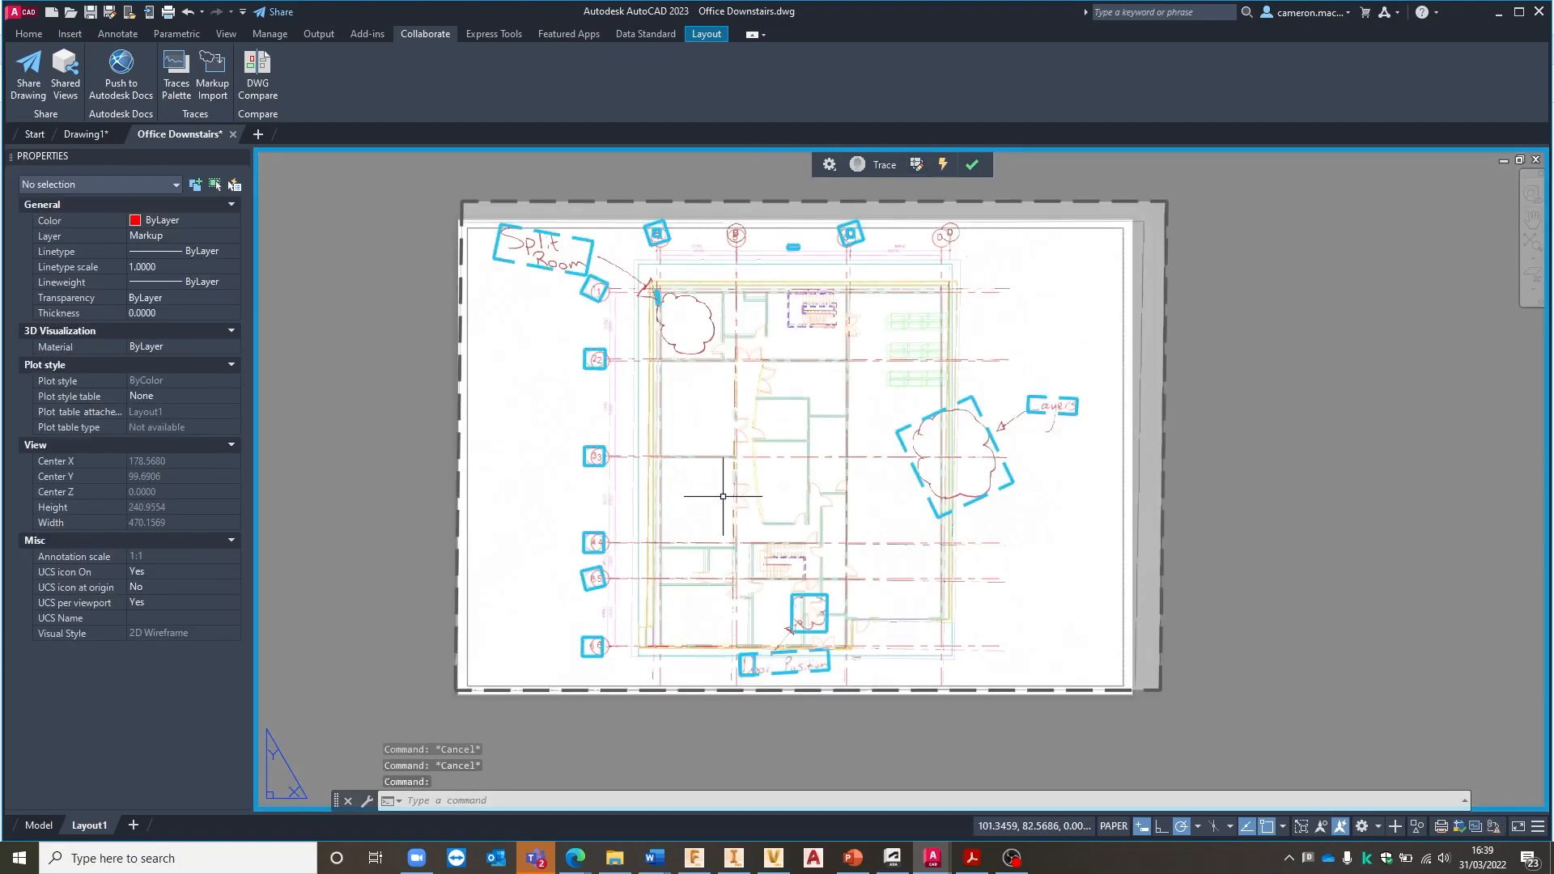
pyautogui.moveTo(940, 186)
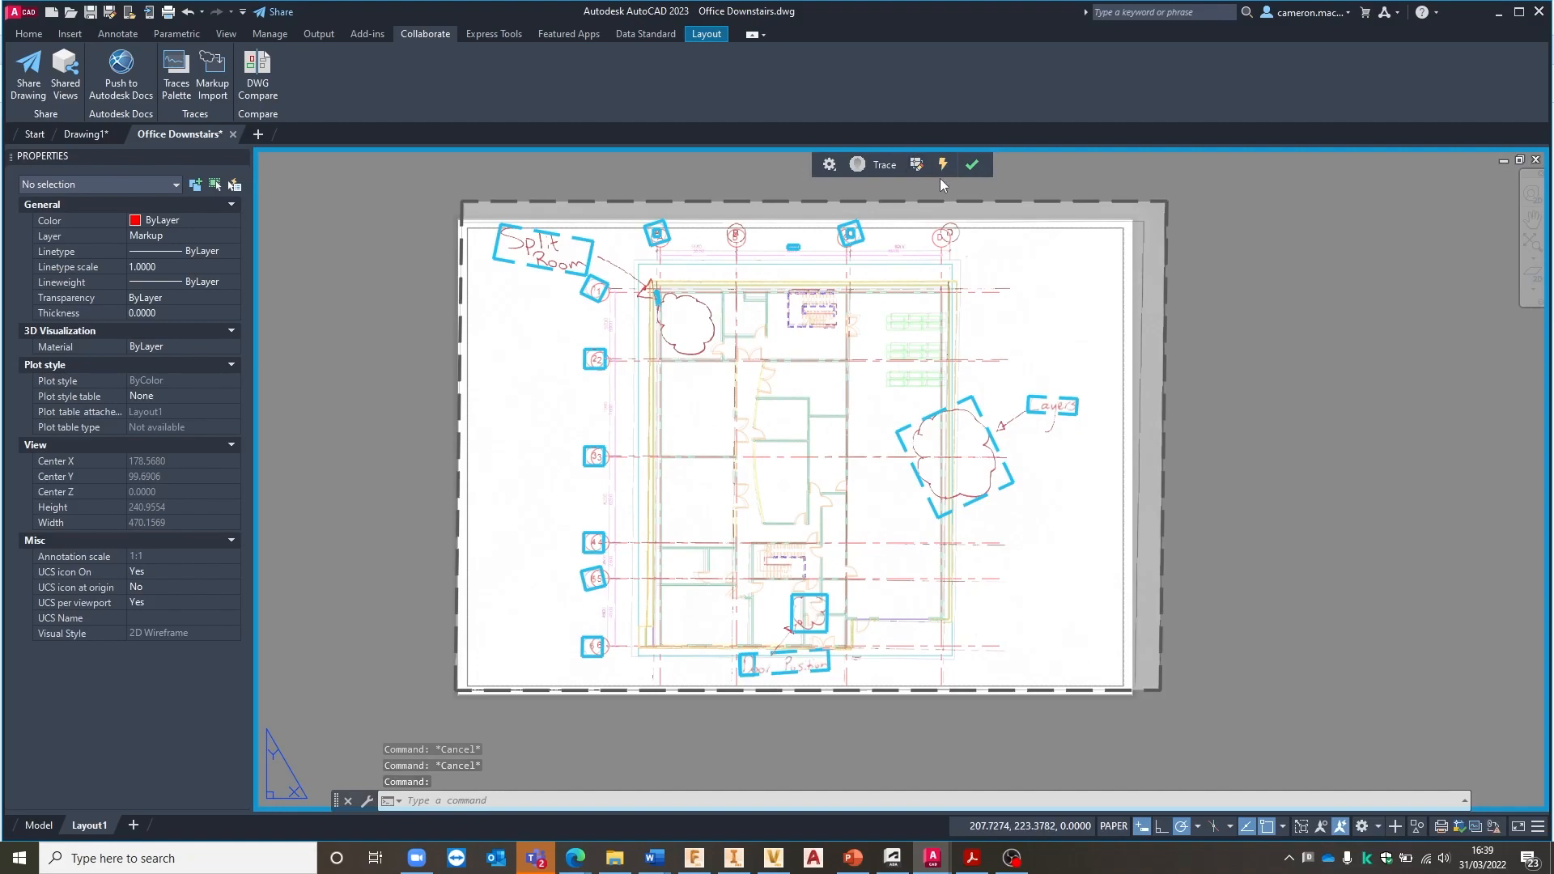
pyautogui.moveTo(942, 165)
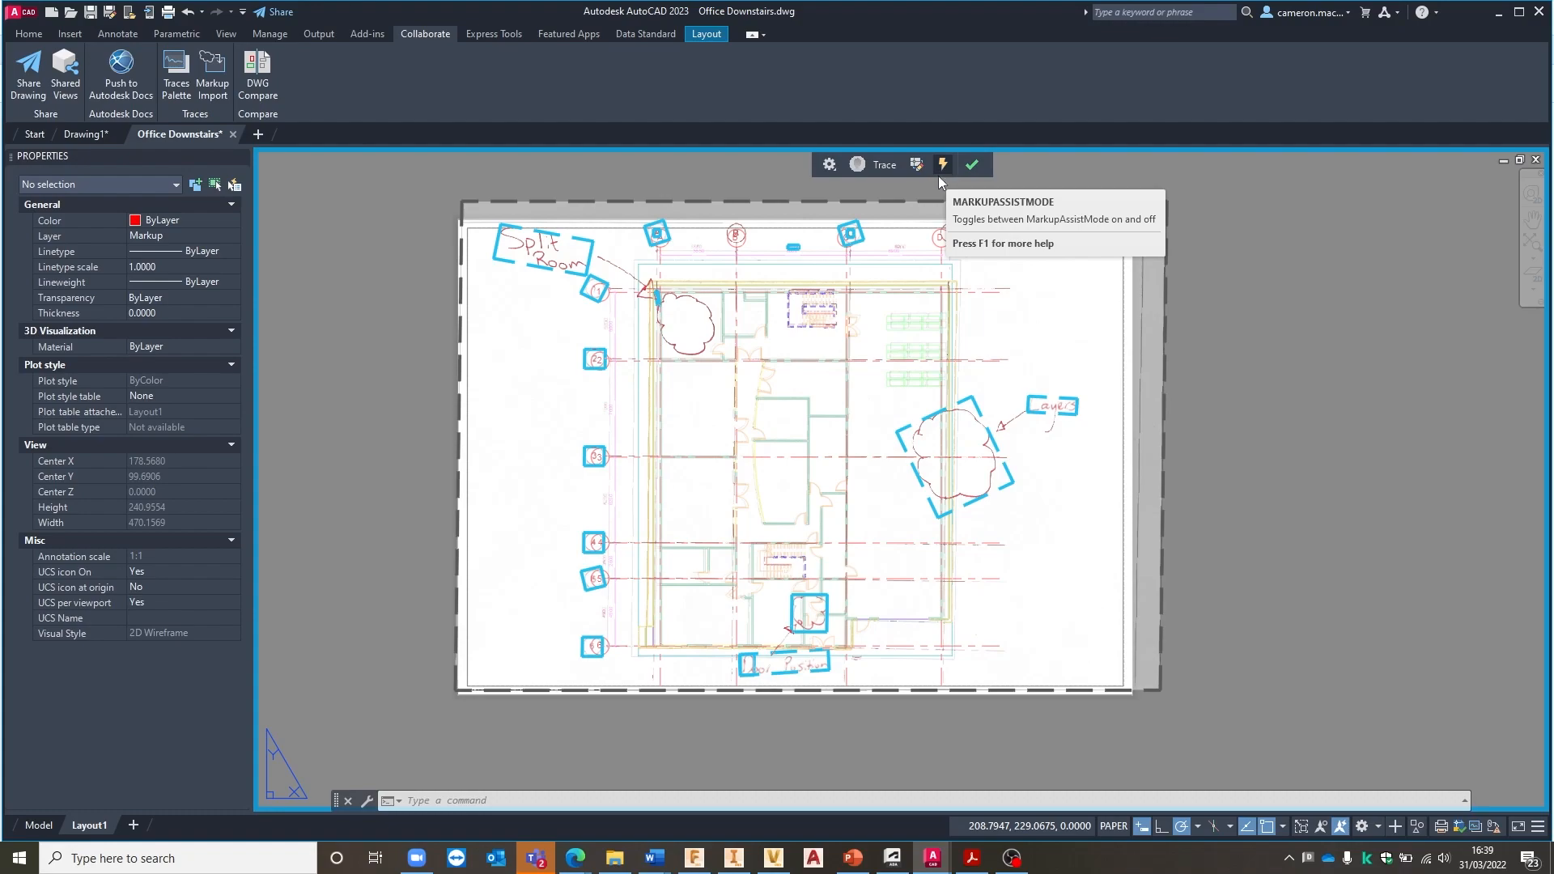
pyautogui.moveTo(976, 181)
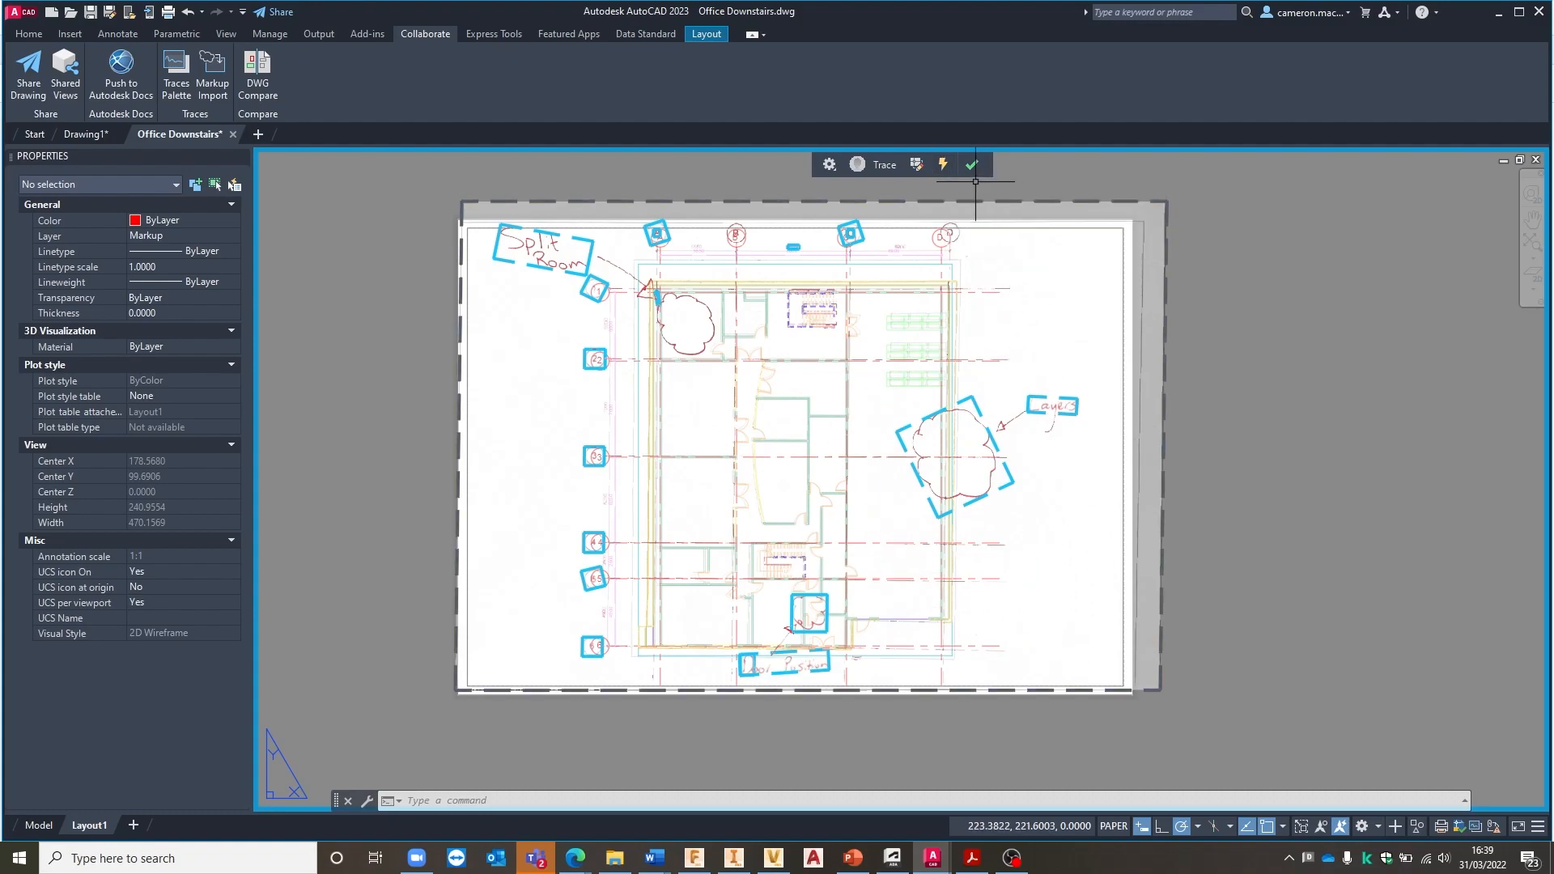
pyautogui.moveTo(971, 194)
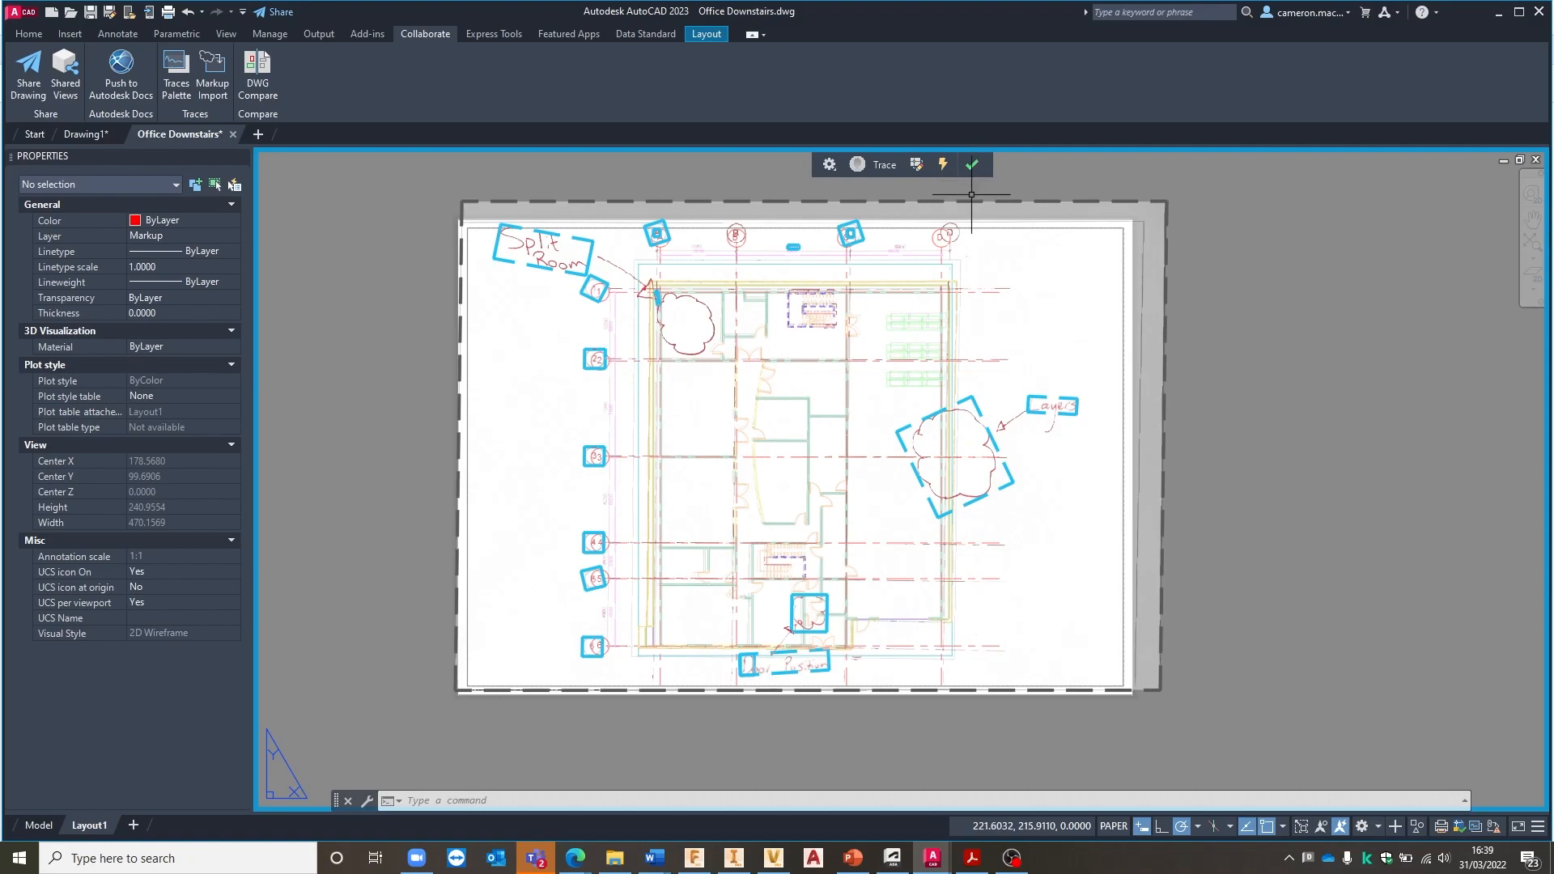
pyautogui.moveTo(989, 473)
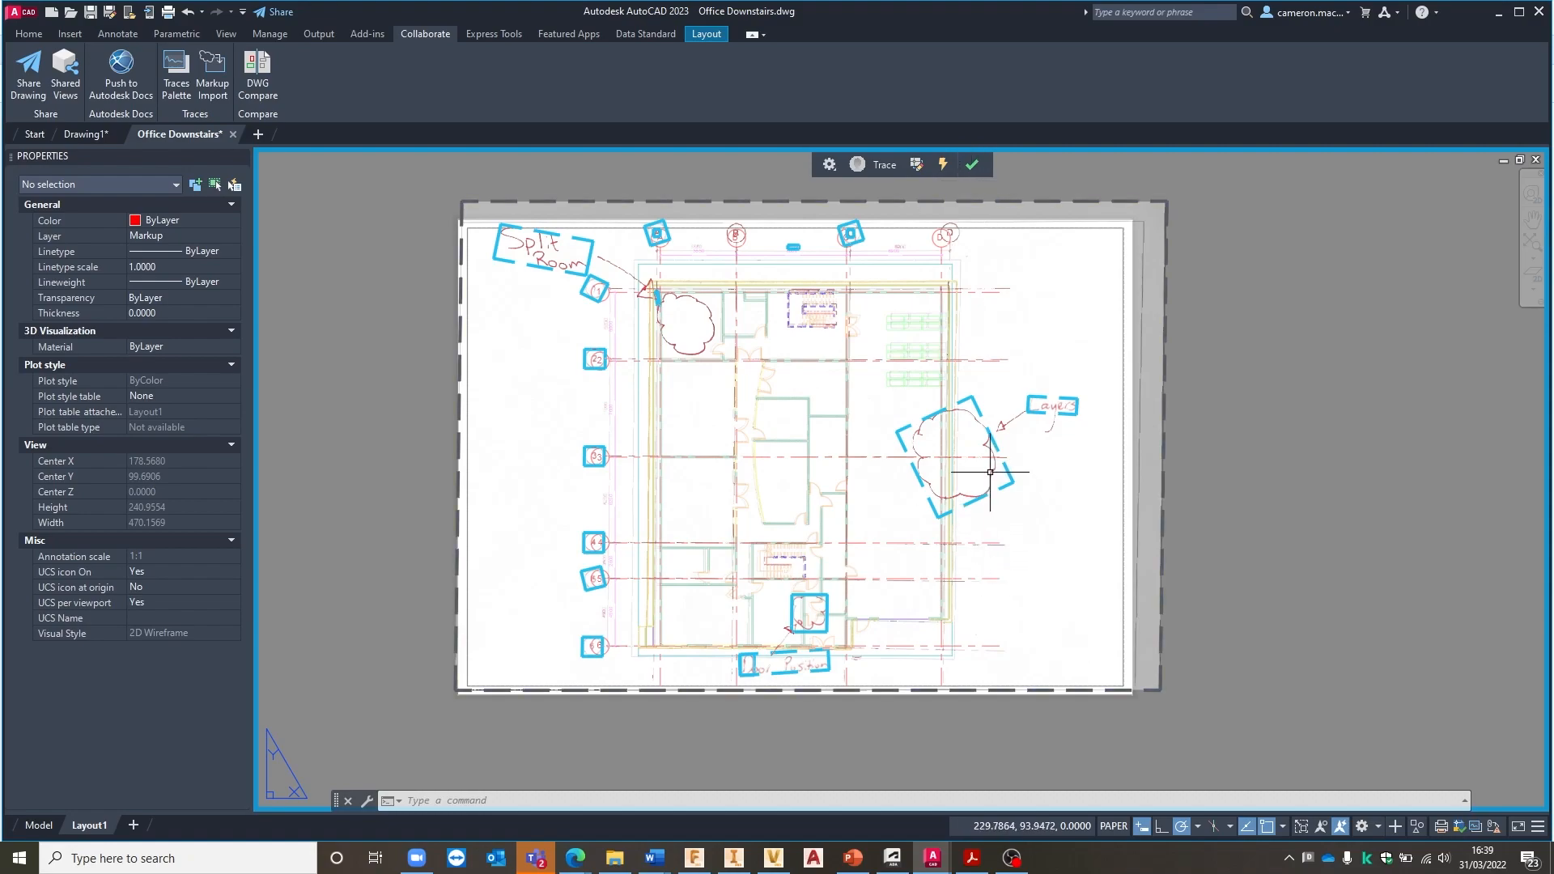
pyautogui.moveTo(837, 681)
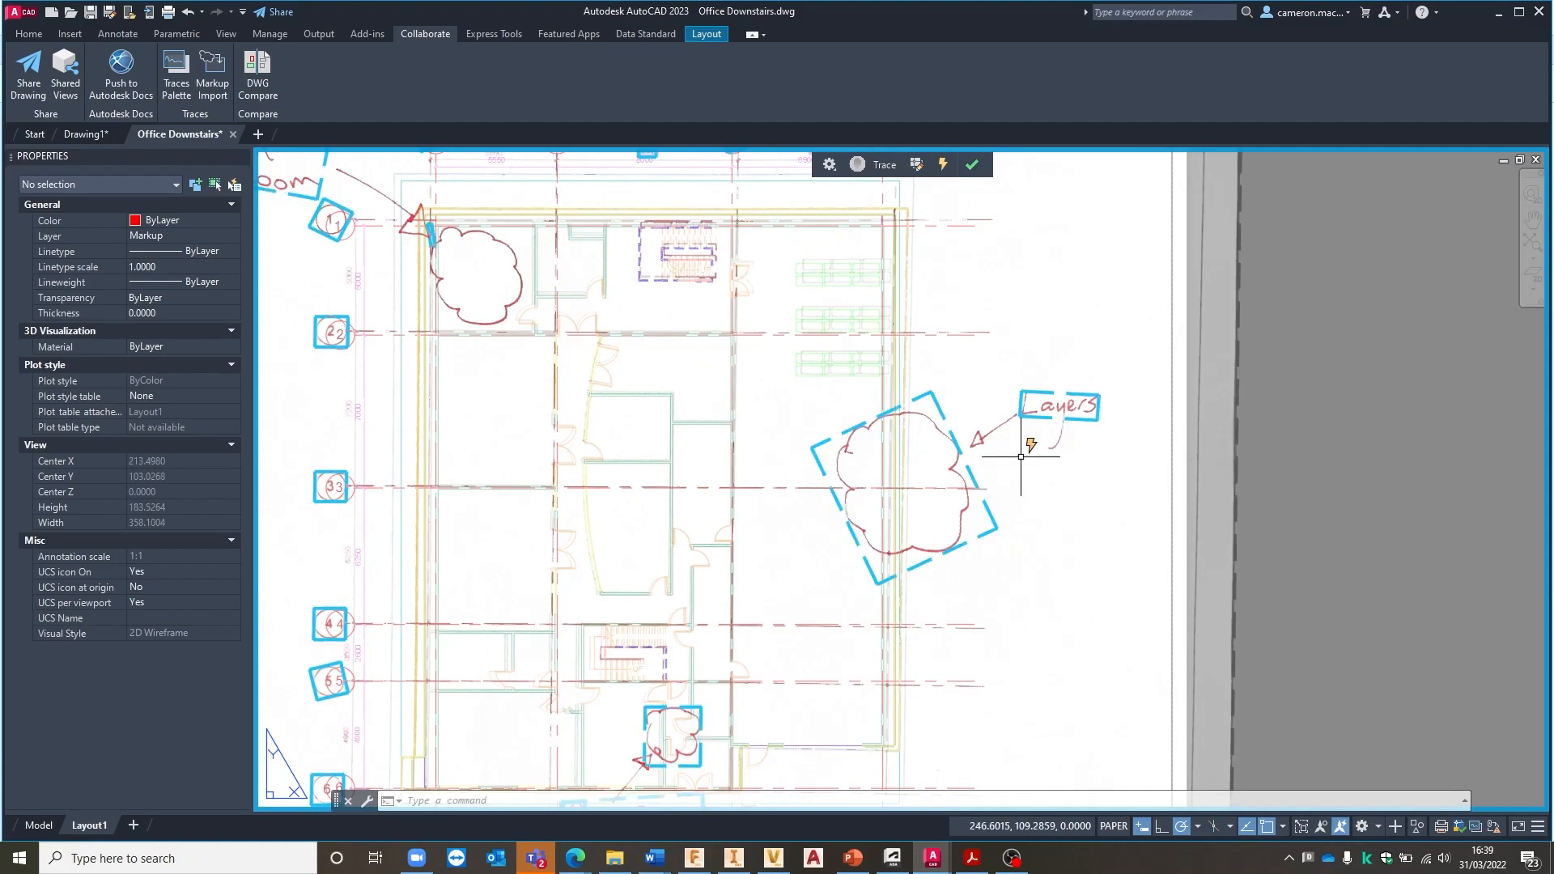
pyautogui.moveTo(952, 405)
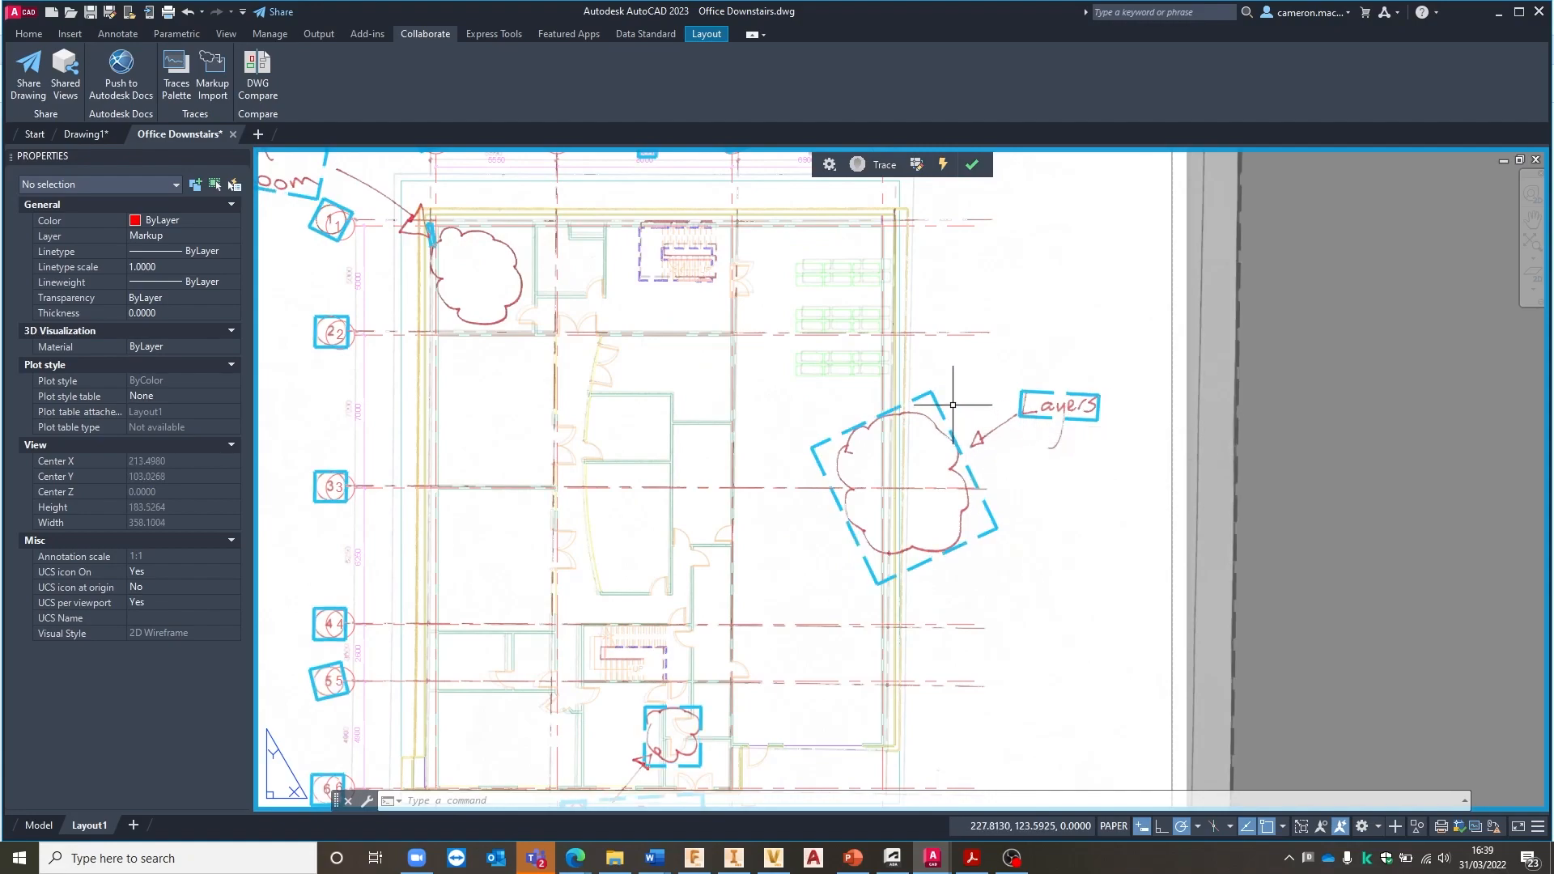
pyautogui.moveTo(1063, 505)
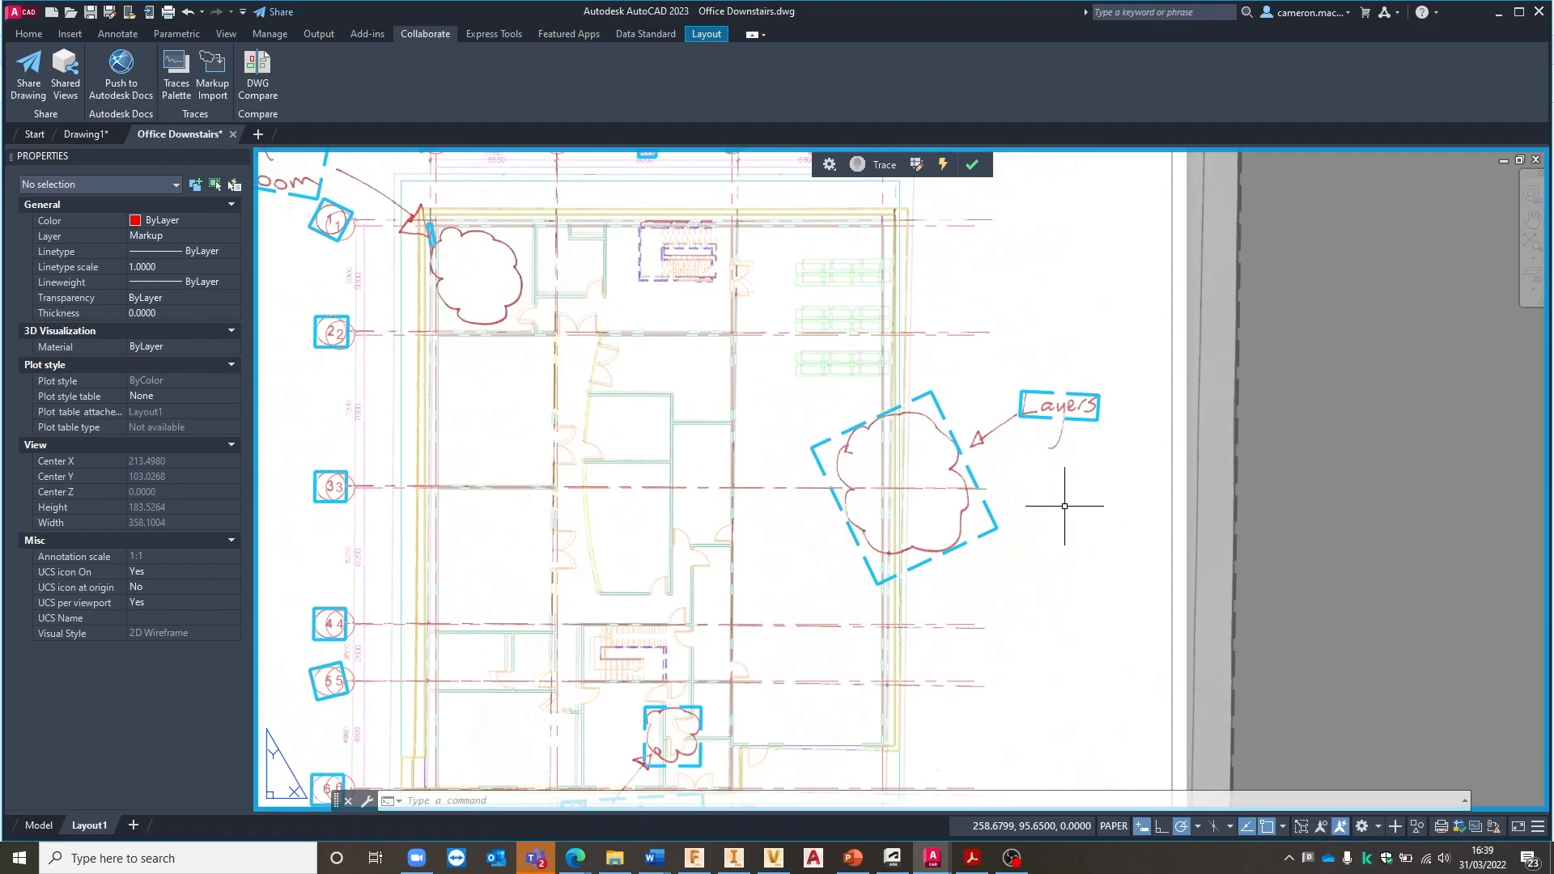
pyautogui.moveTo(1065, 495)
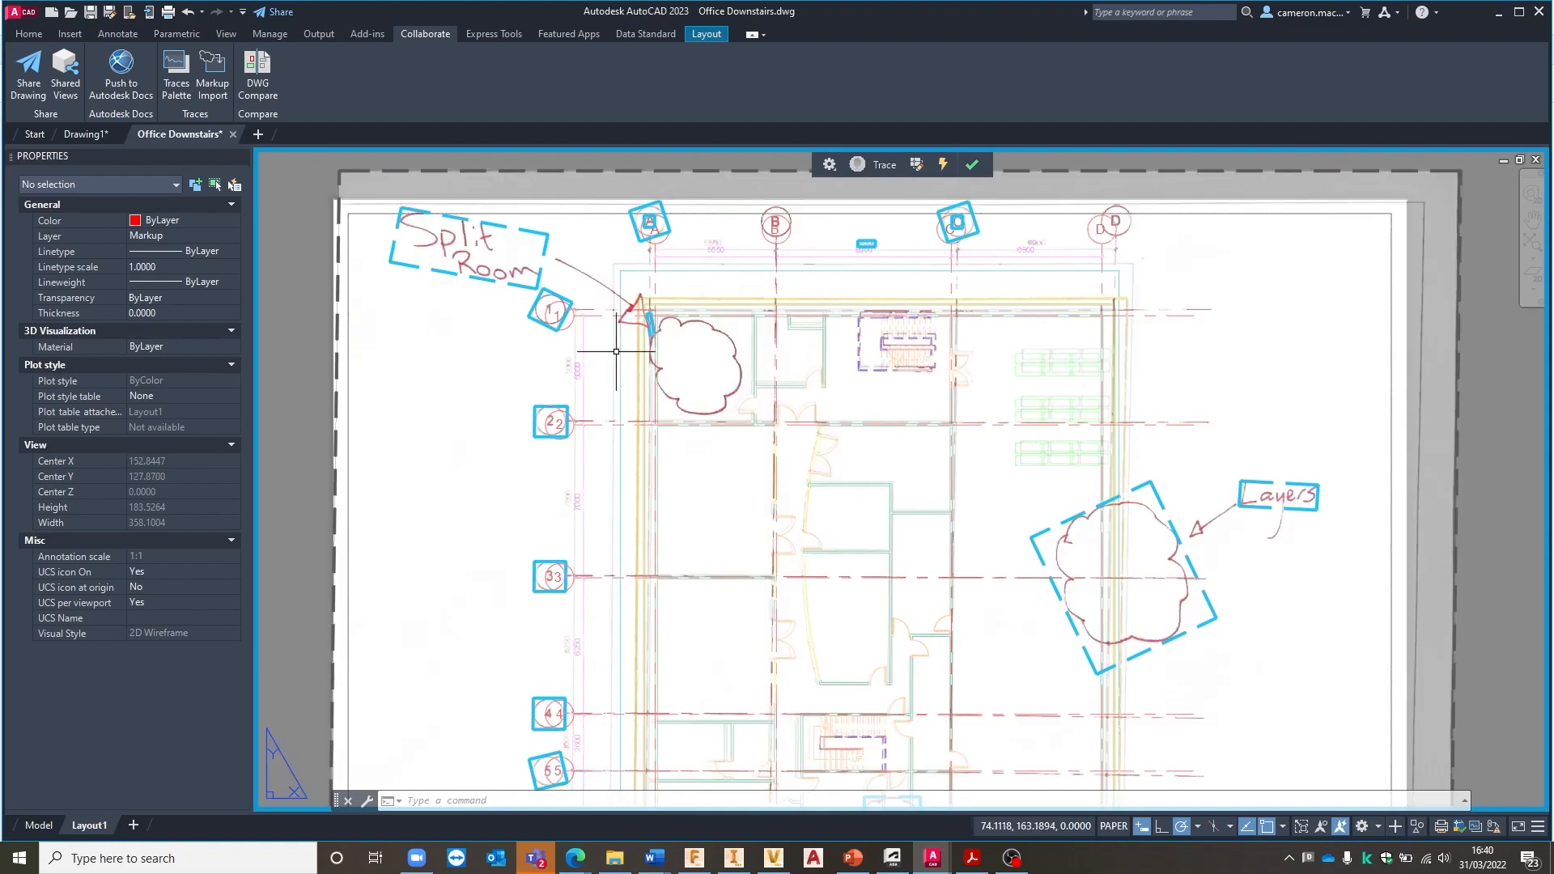
pyautogui.moveTo(530, 243)
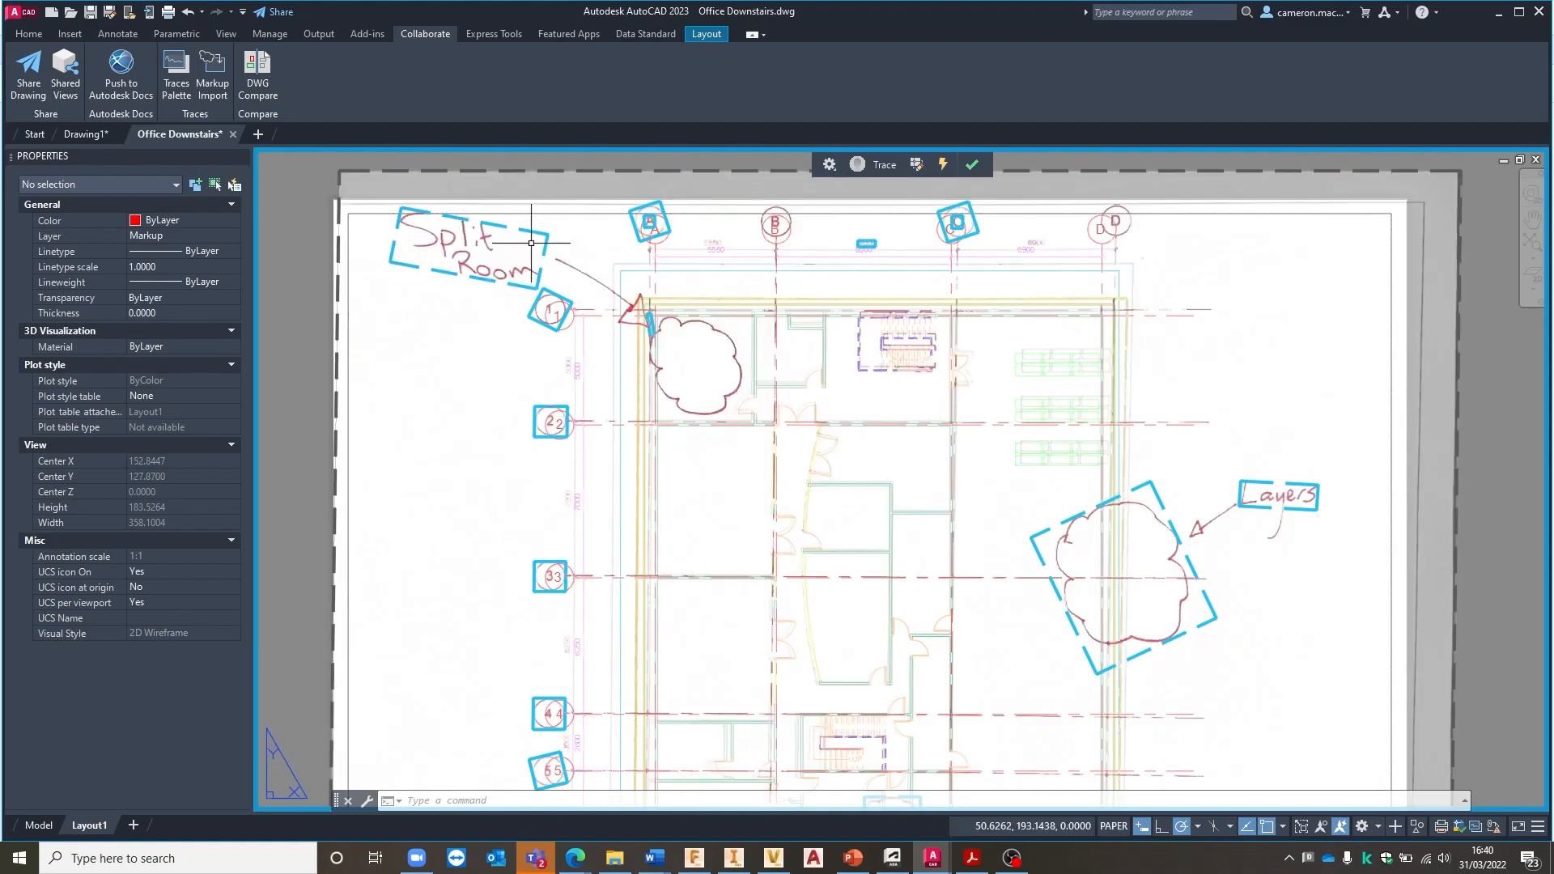
pyautogui.moveTo(543, 287)
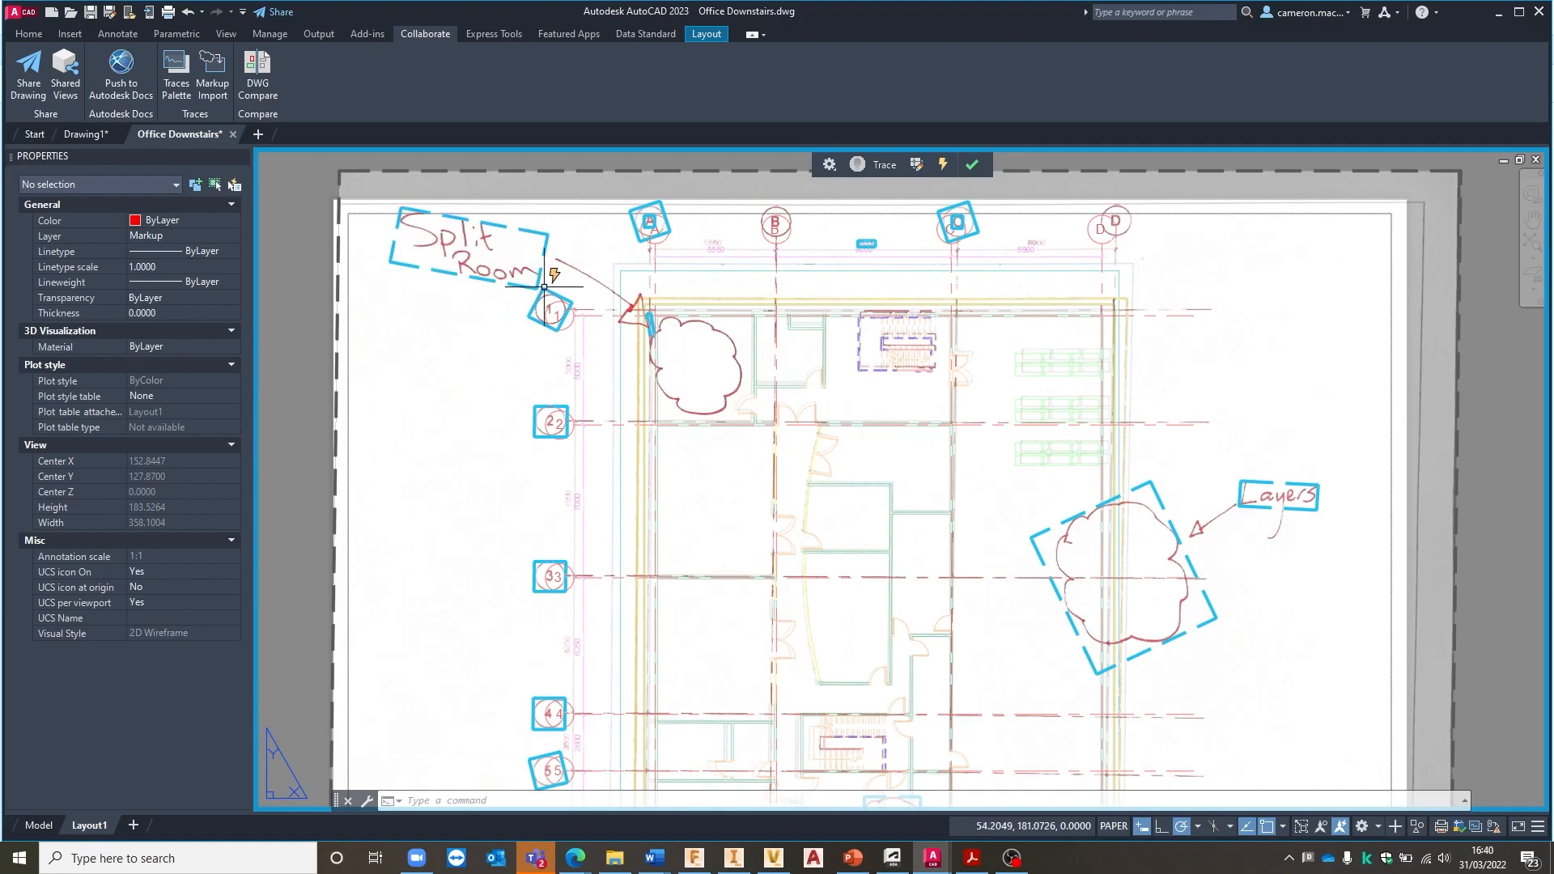
pyautogui.moveTo(405, 265)
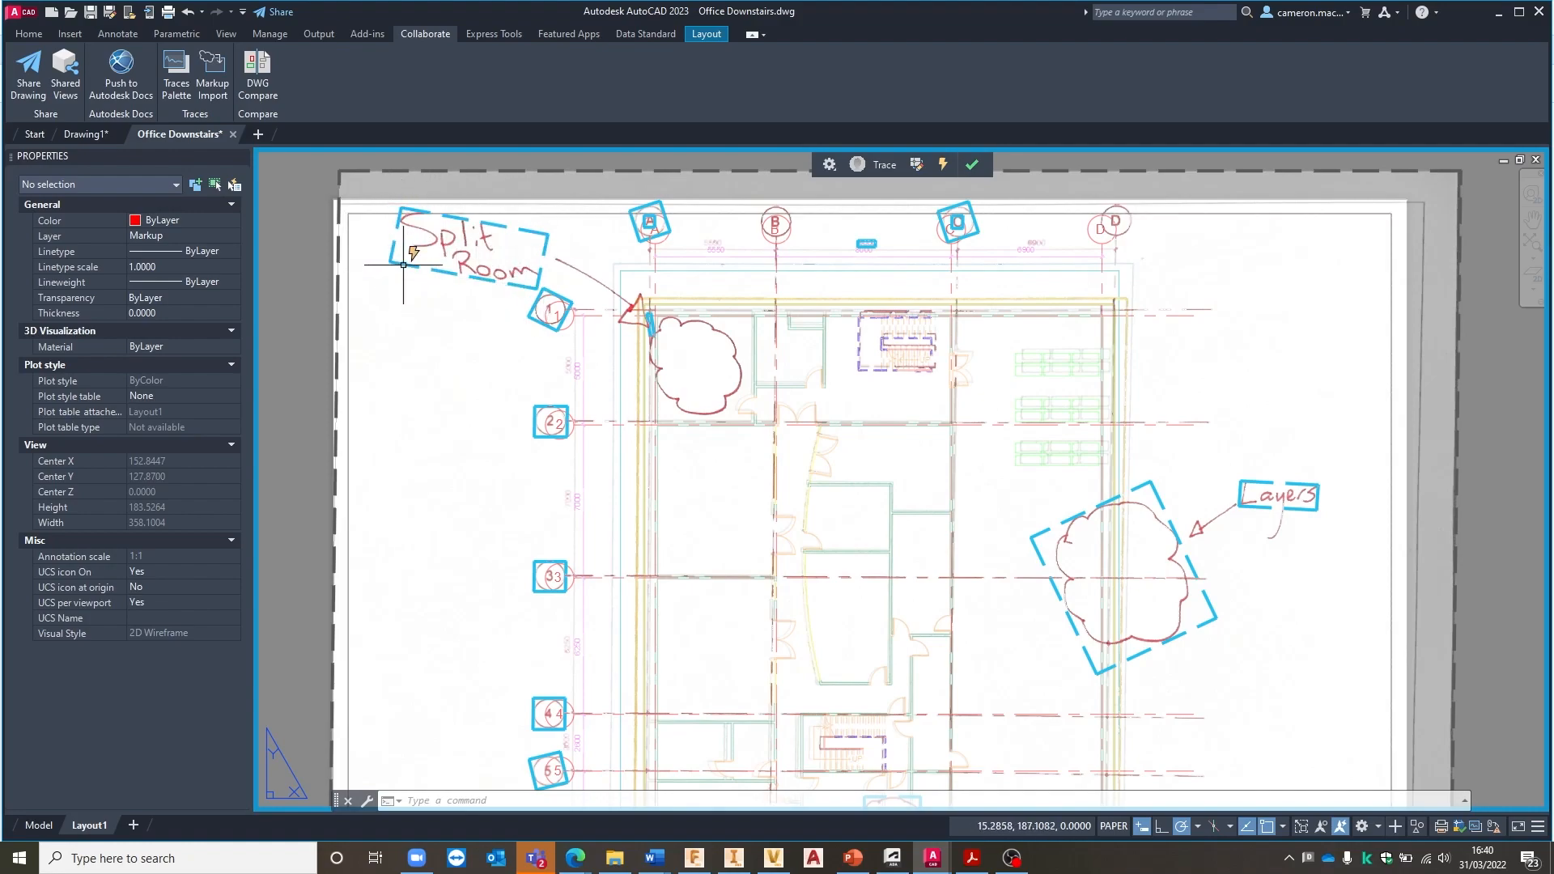
pyautogui.moveTo(928, 202)
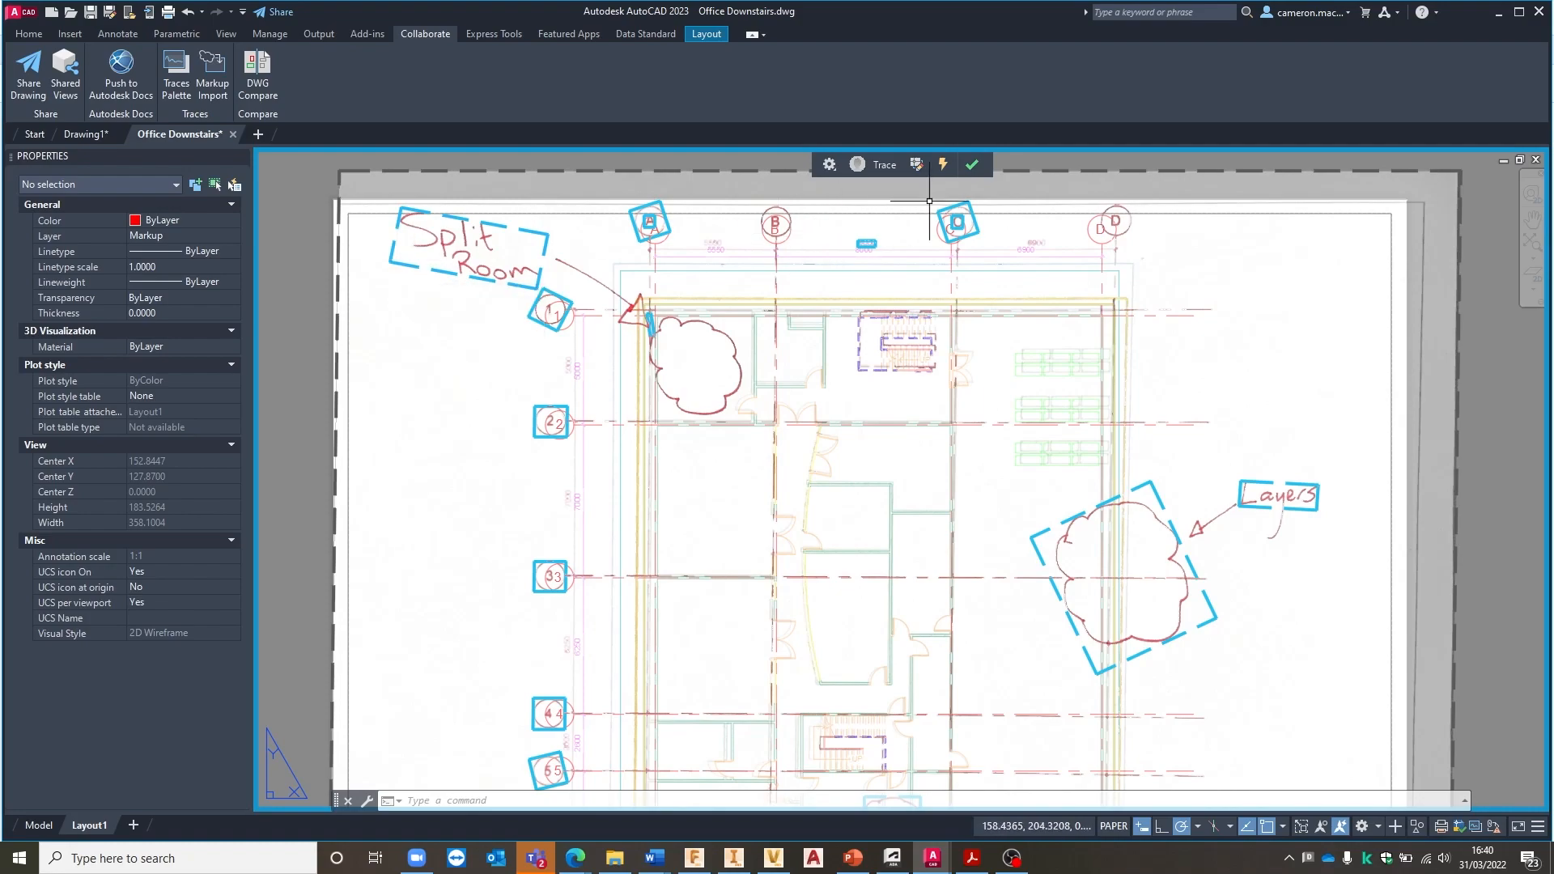
pyautogui.moveTo(407, 265)
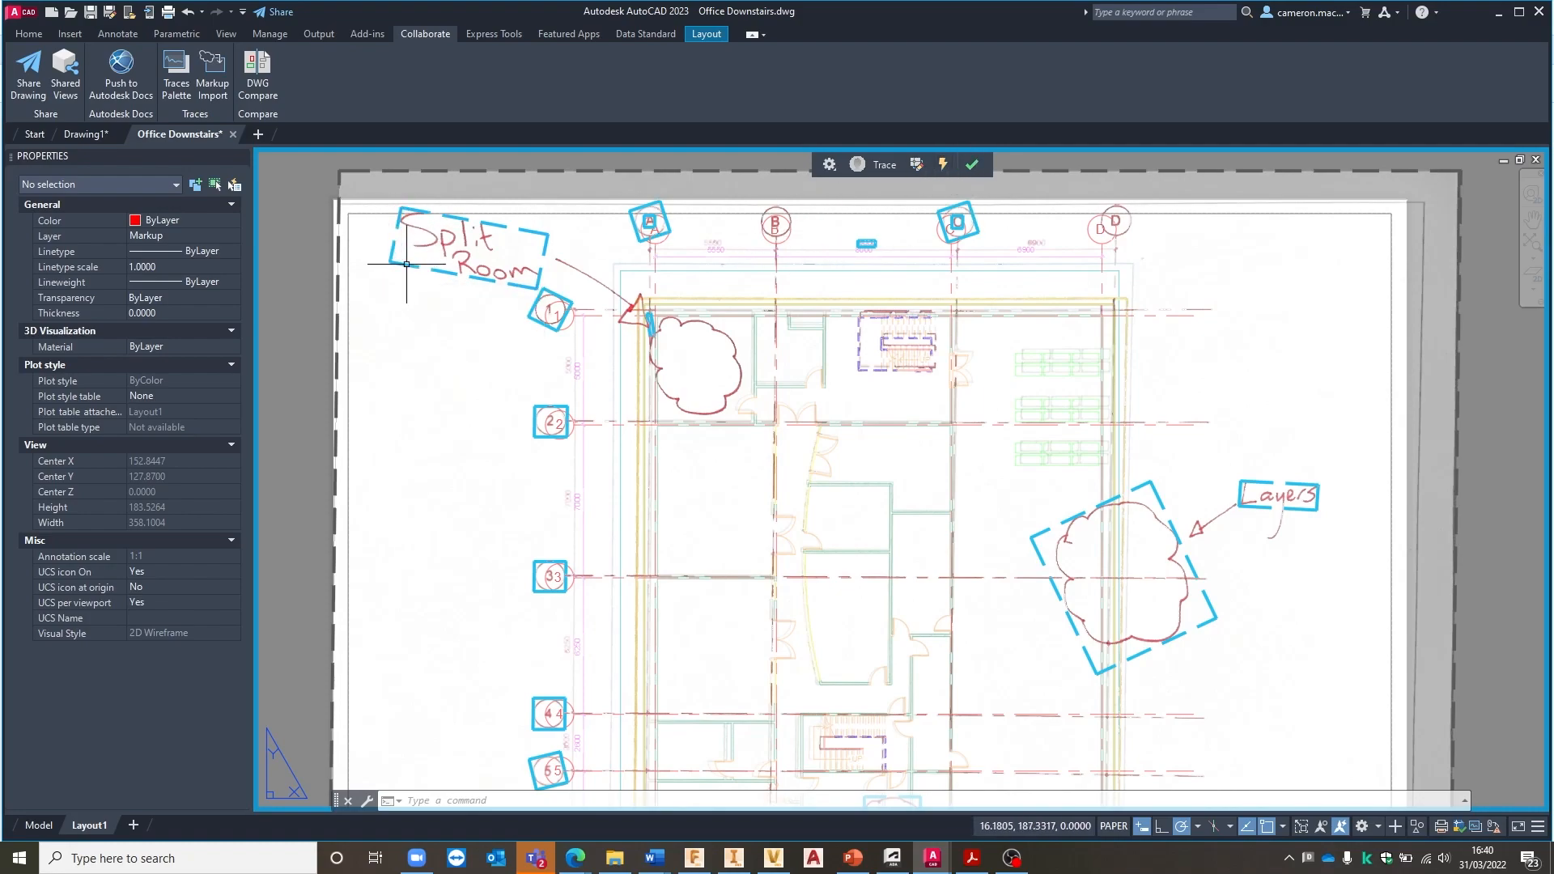
pyautogui.moveTo(397, 258)
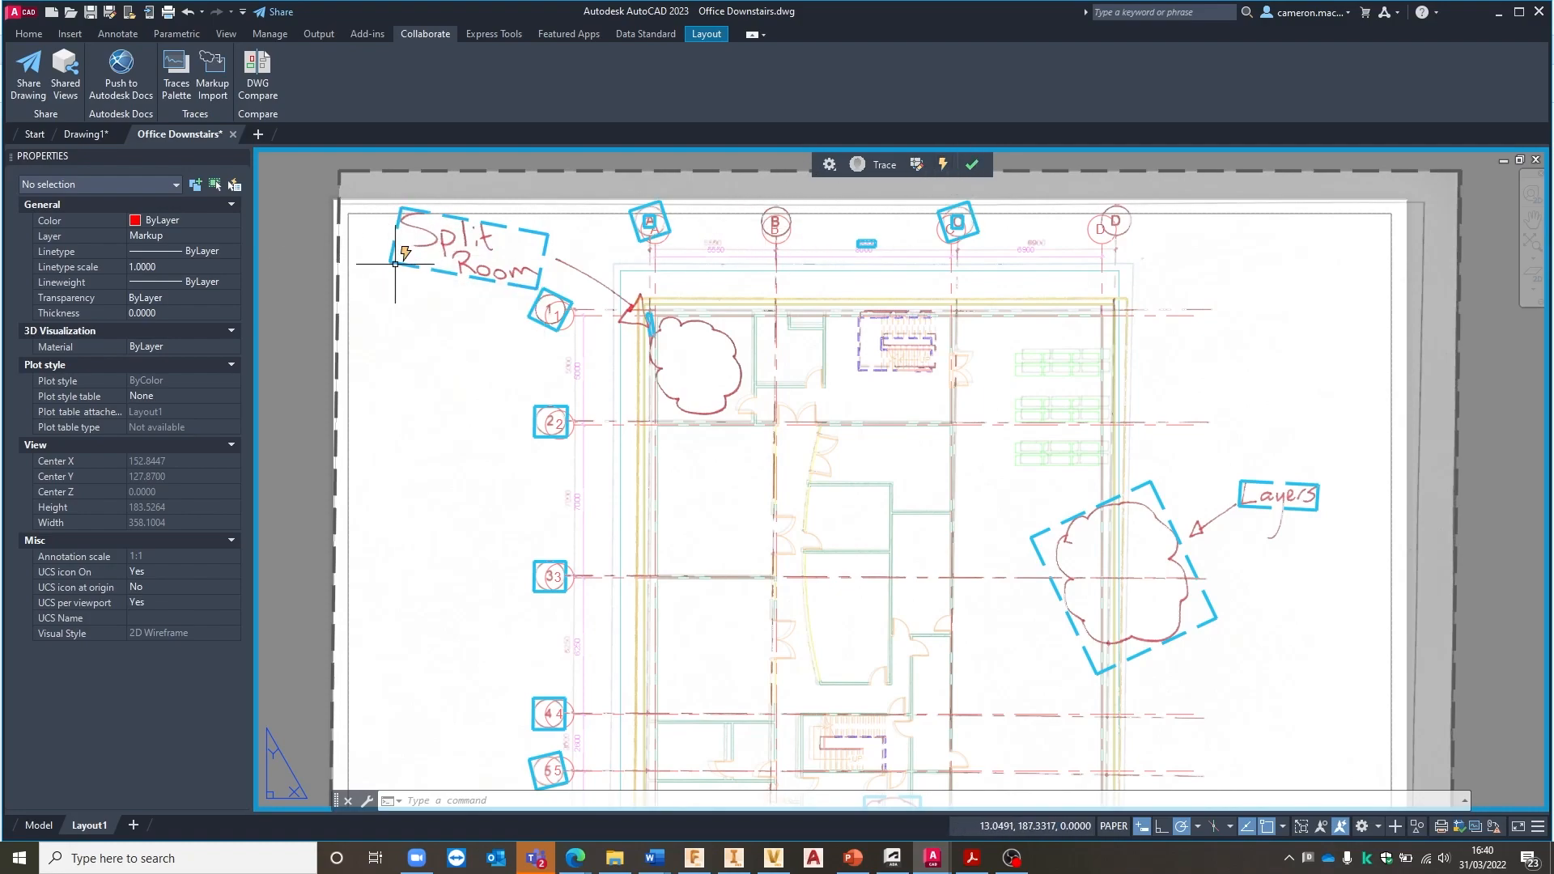
# Convert the handwritten Split Room note into the recognised text SPLIT ROOM
pyautogui.click(466, 248)
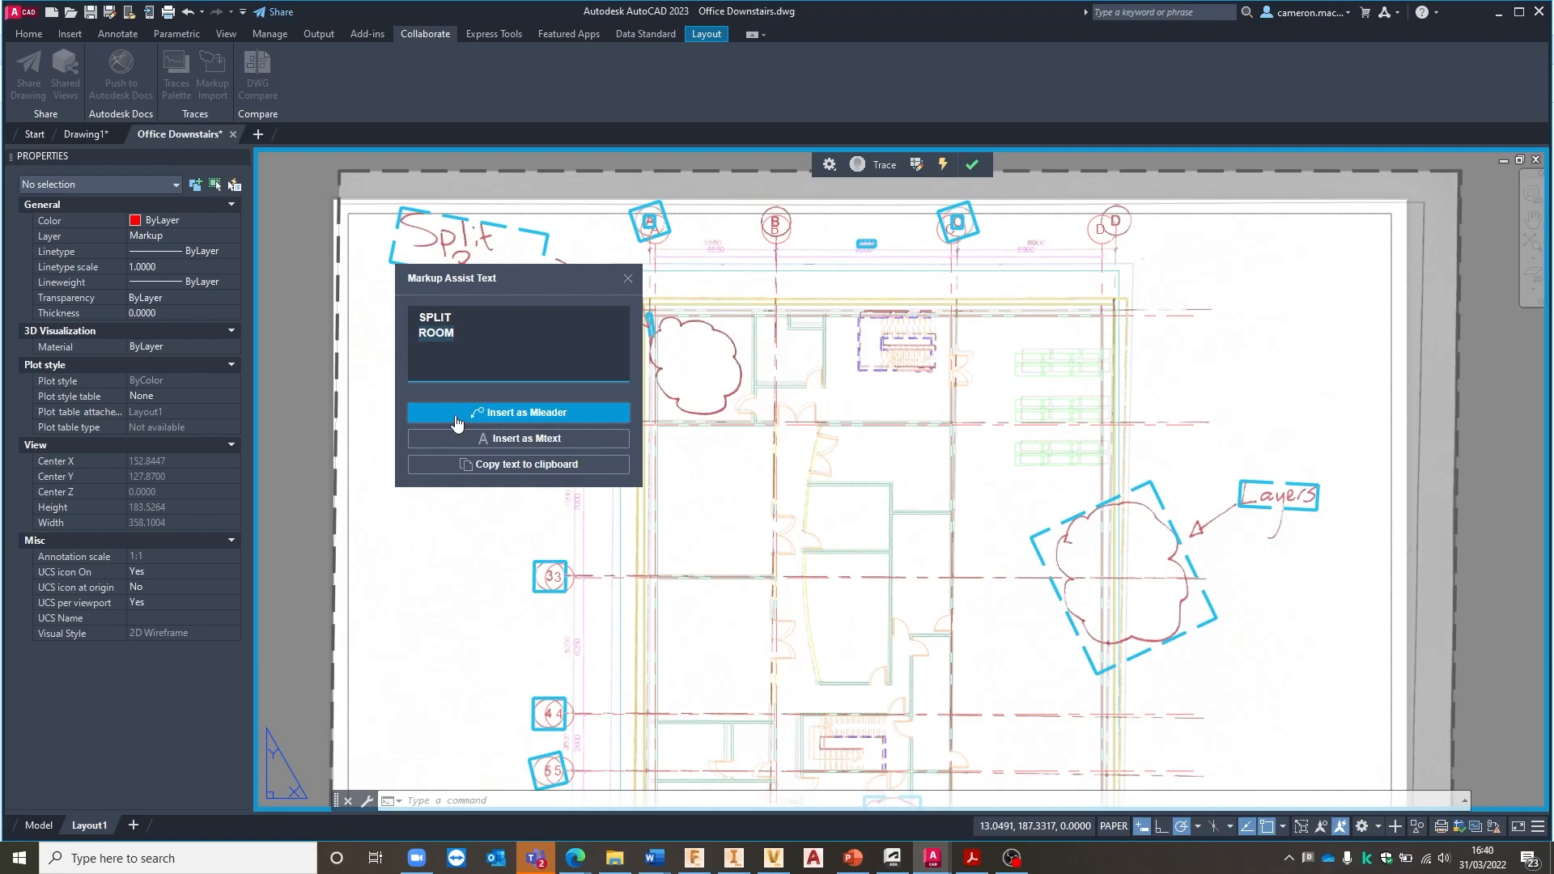
pyautogui.moveTo(533, 442)
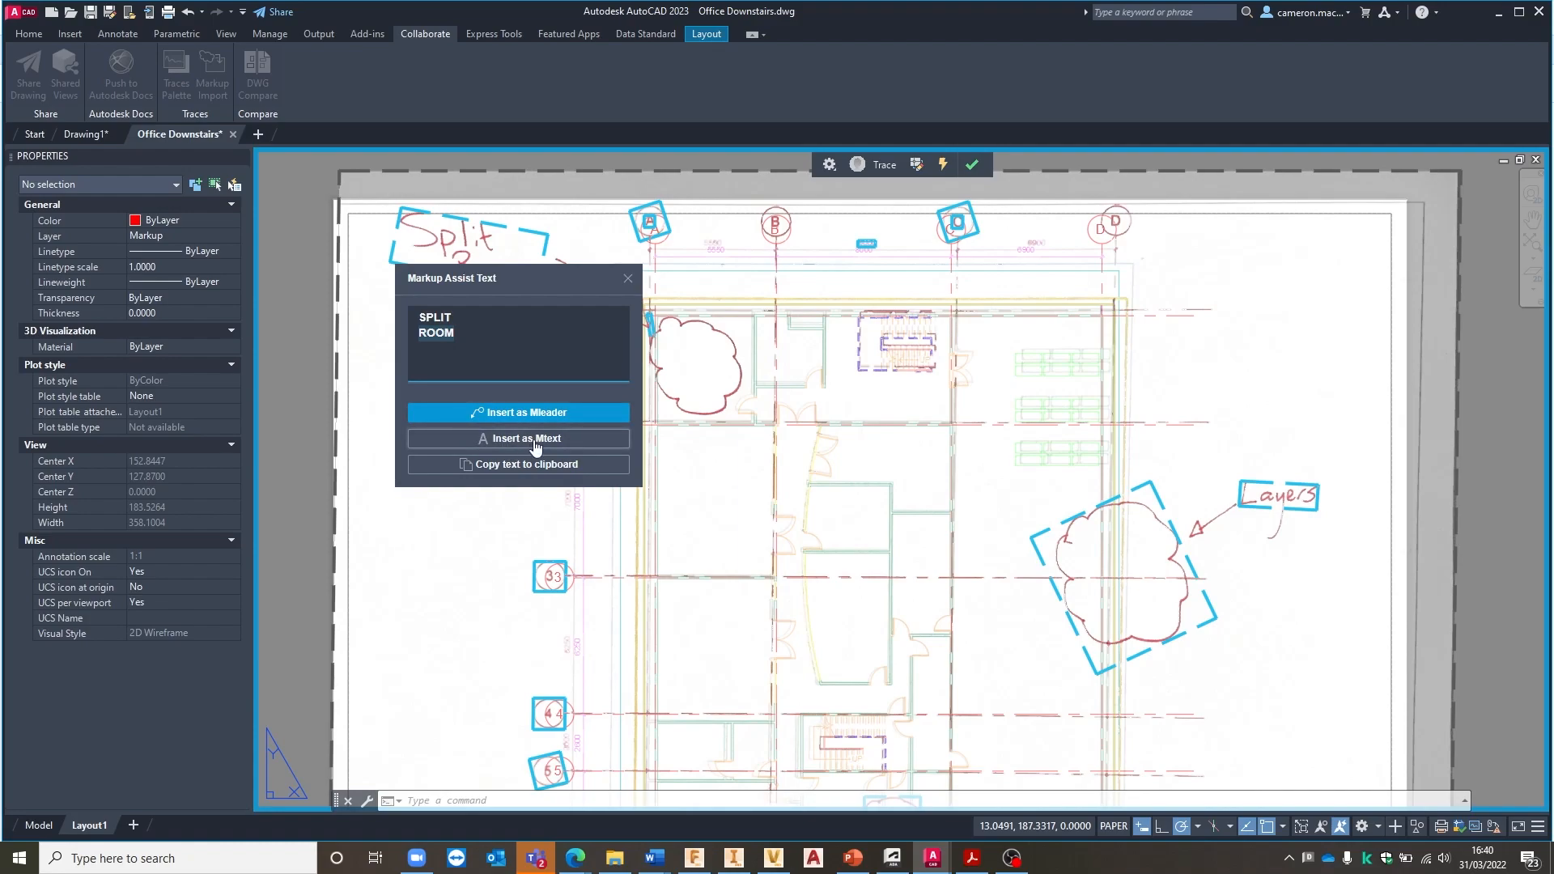
pyautogui.moveTo(522, 390)
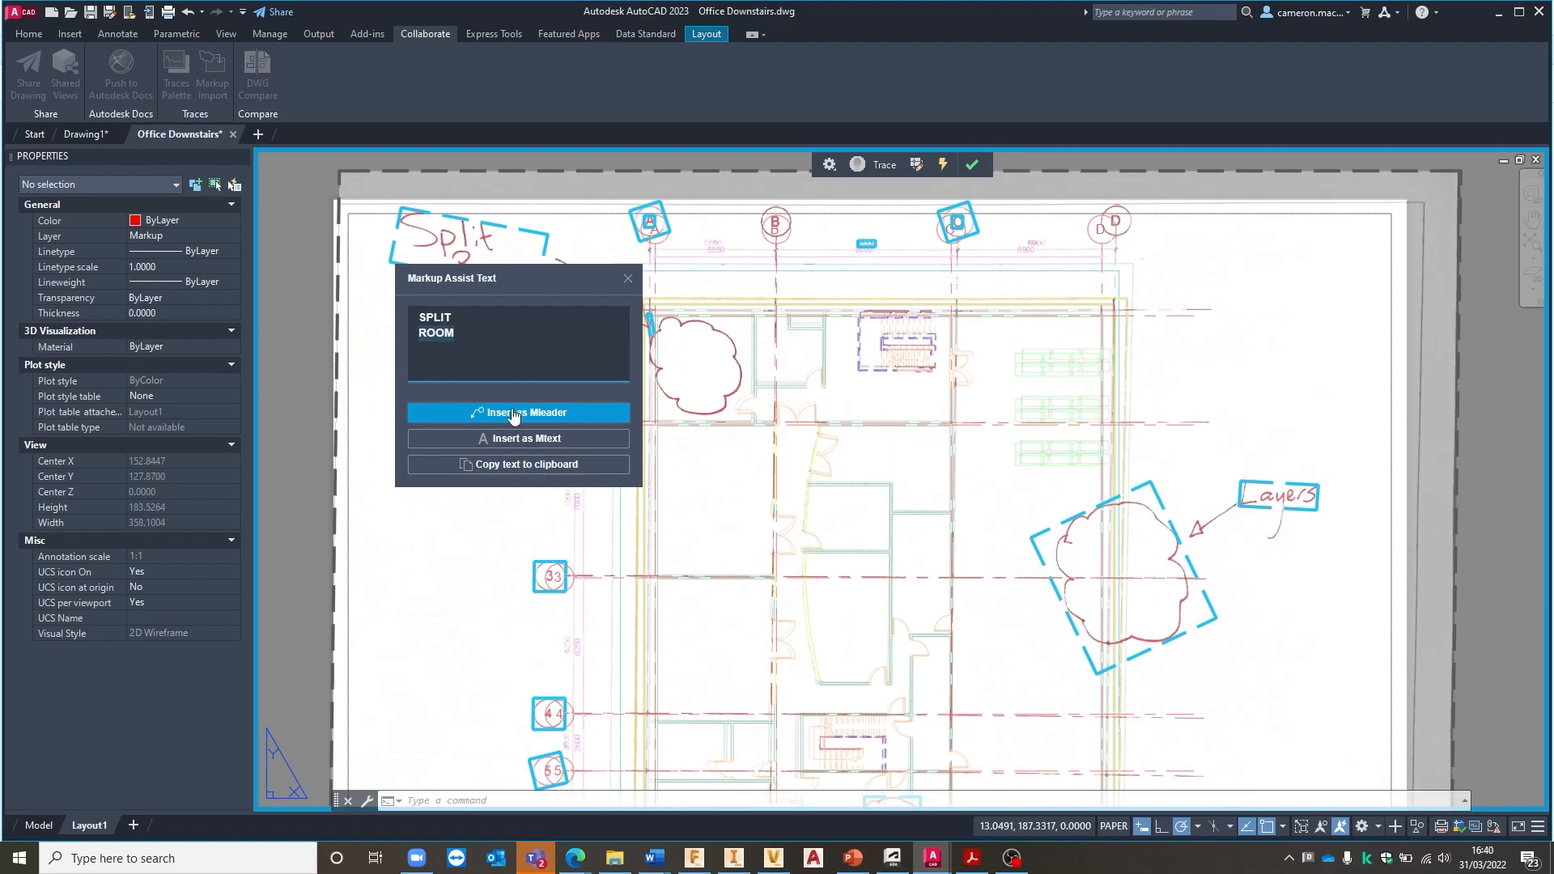
# Insert the recognised SPLIT ROOM text as an Mleader
pyautogui.click(518, 412)
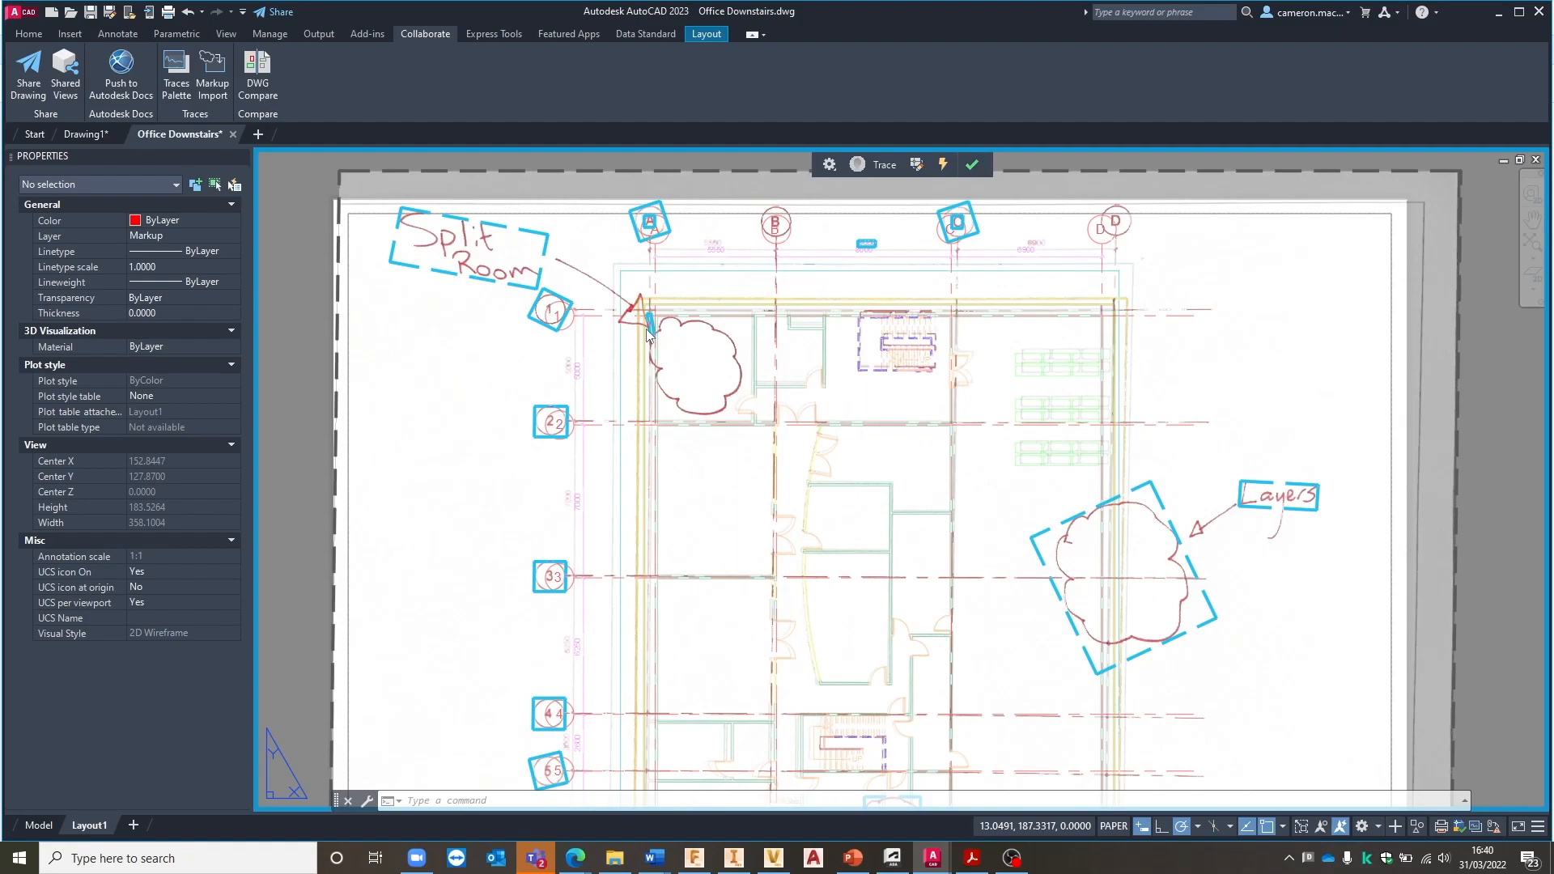
pyautogui.moveTo(662, 287)
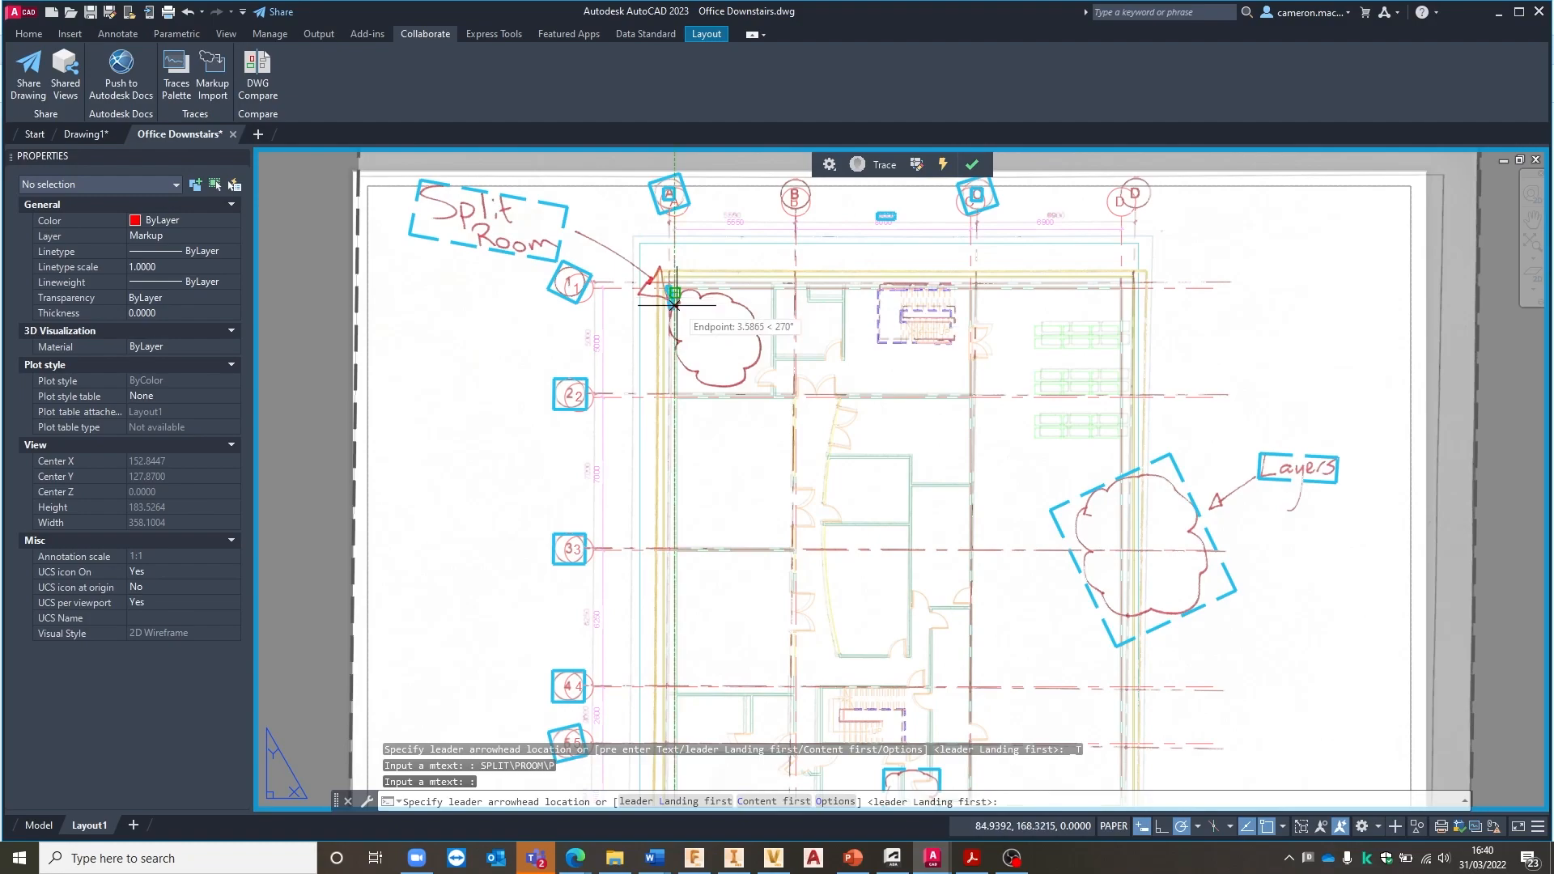
# Place the SPLIT ROOM leader arrowhead at the cloud near gridline 1
pyautogui.click(672, 308)
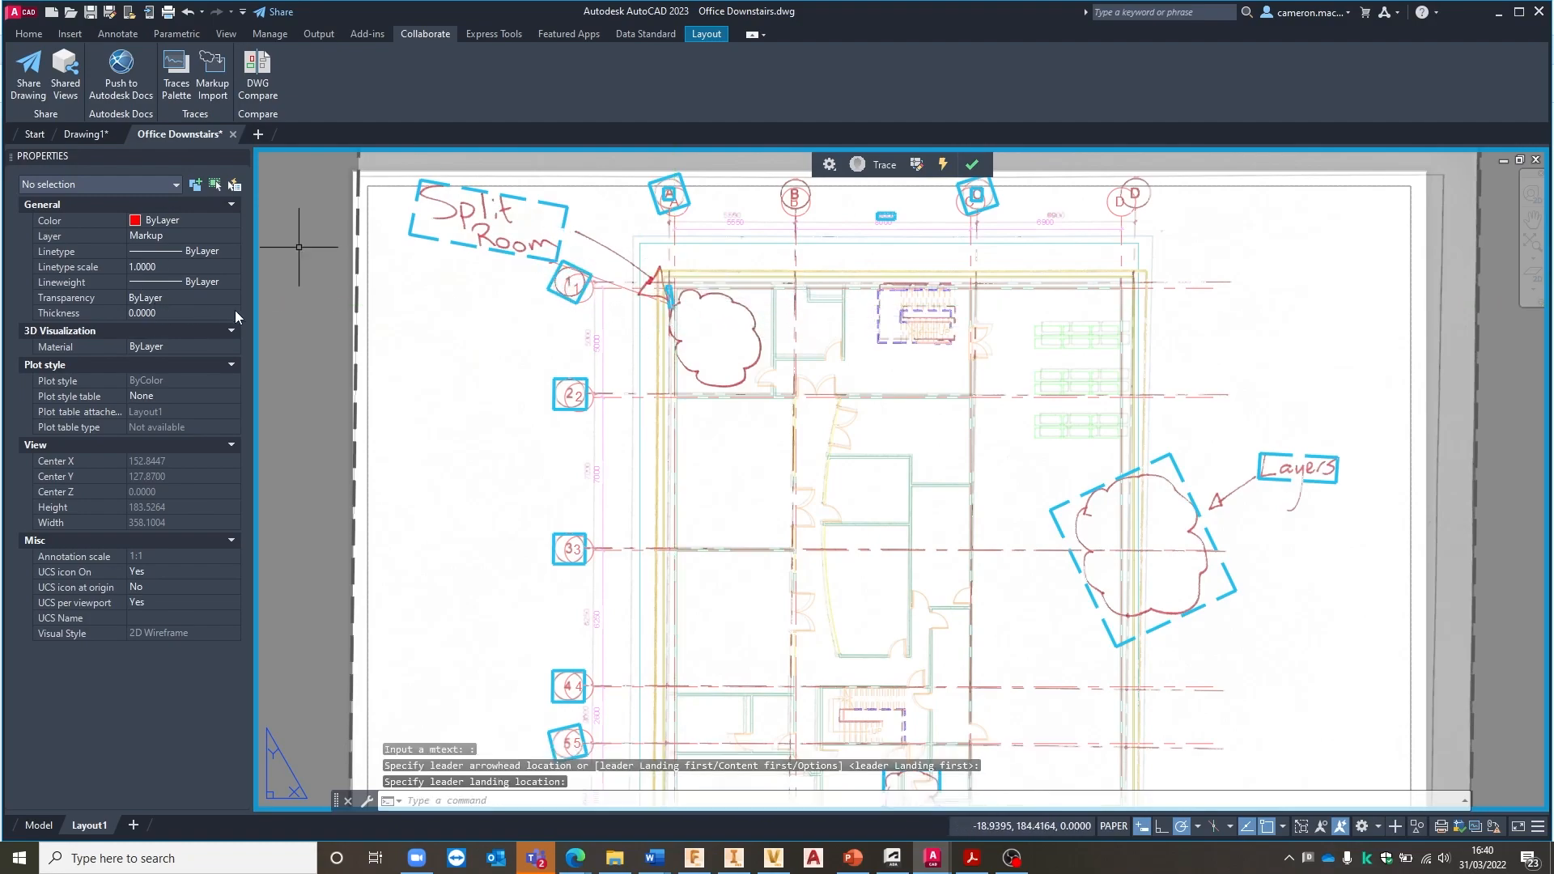
pyautogui.moveTo(751, 295)
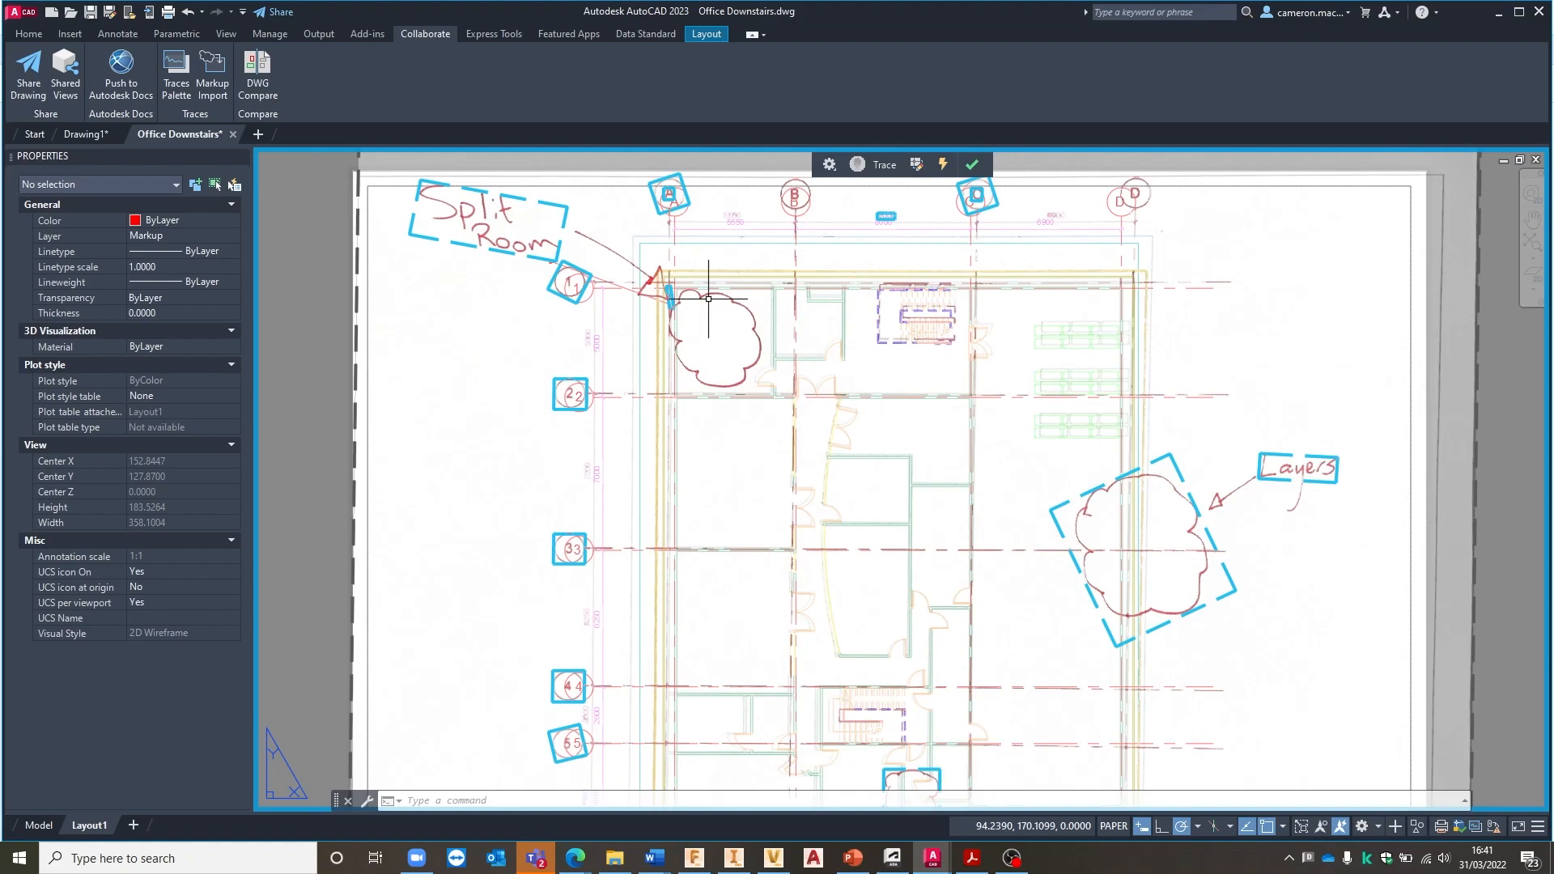
pyautogui.moveTo(609, 285)
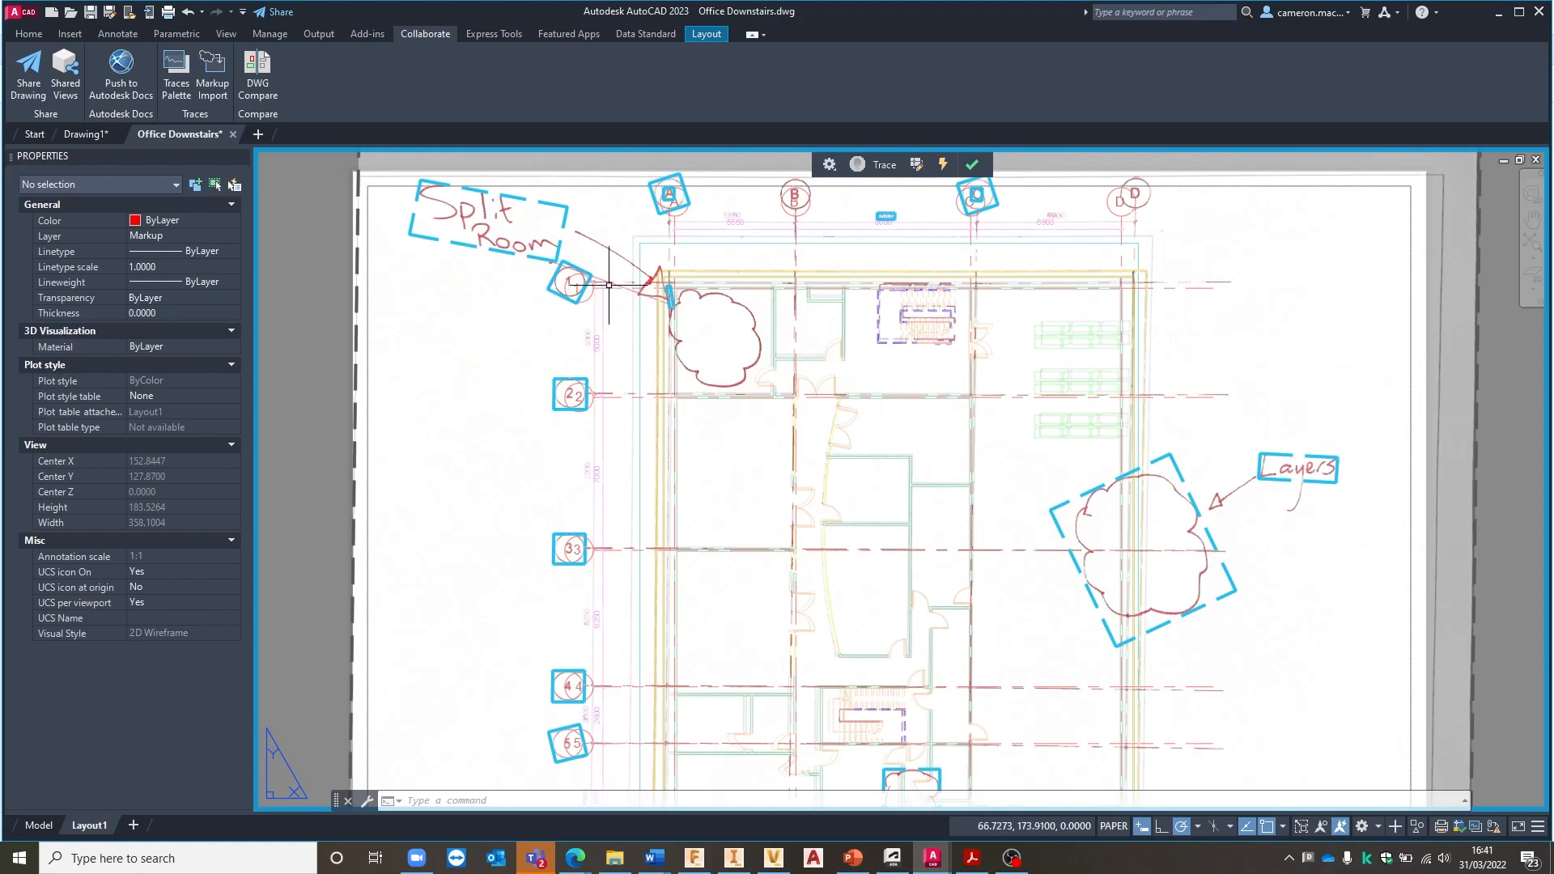
pyautogui.moveTo(555, 297)
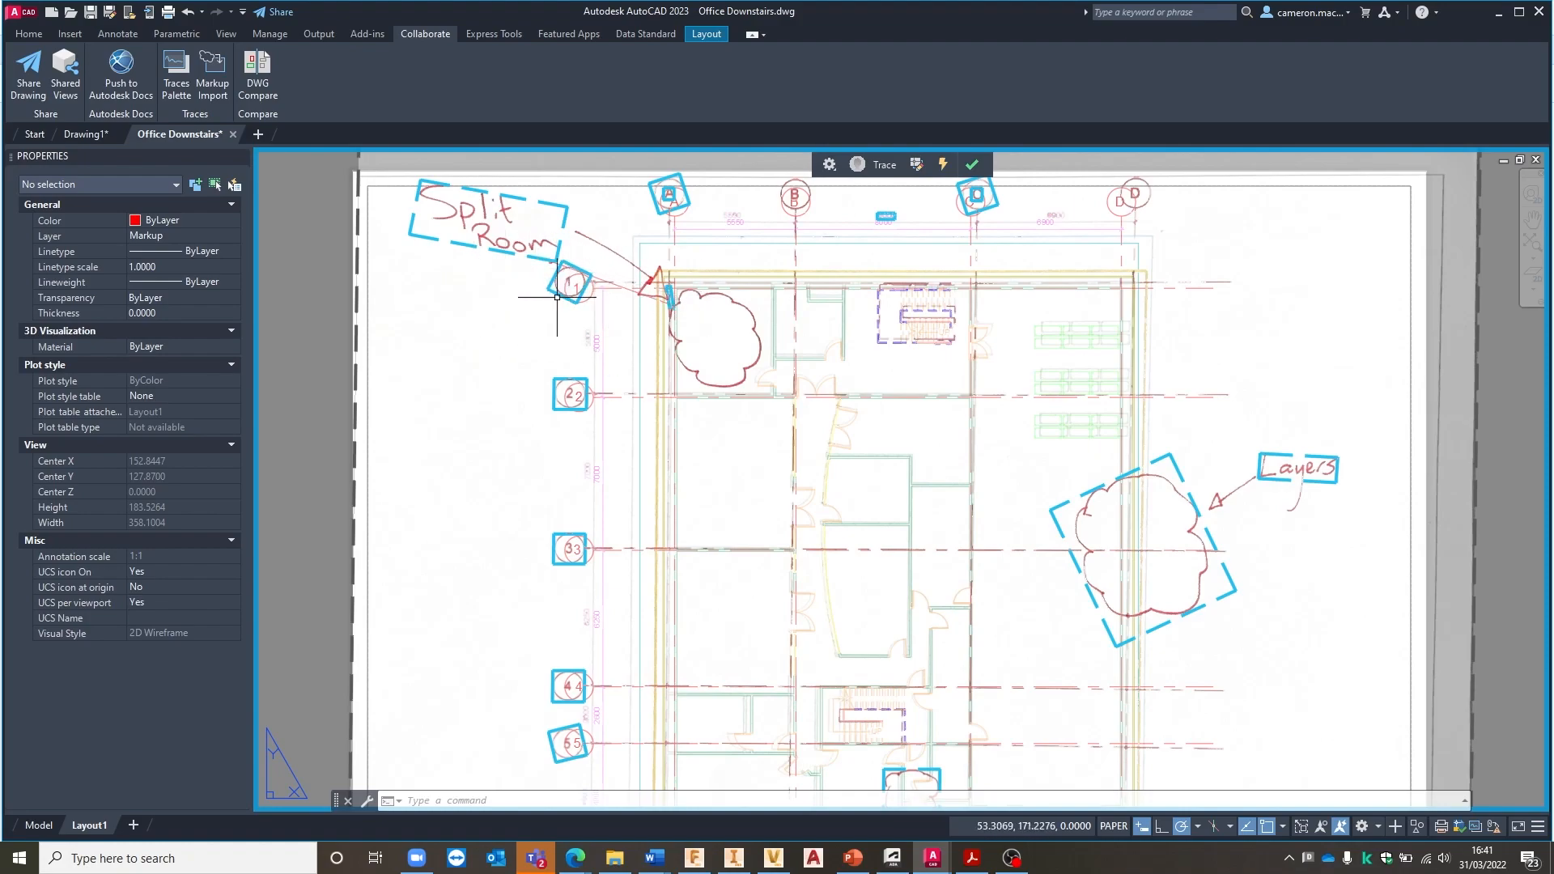
pyautogui.moveTo(759, 290)
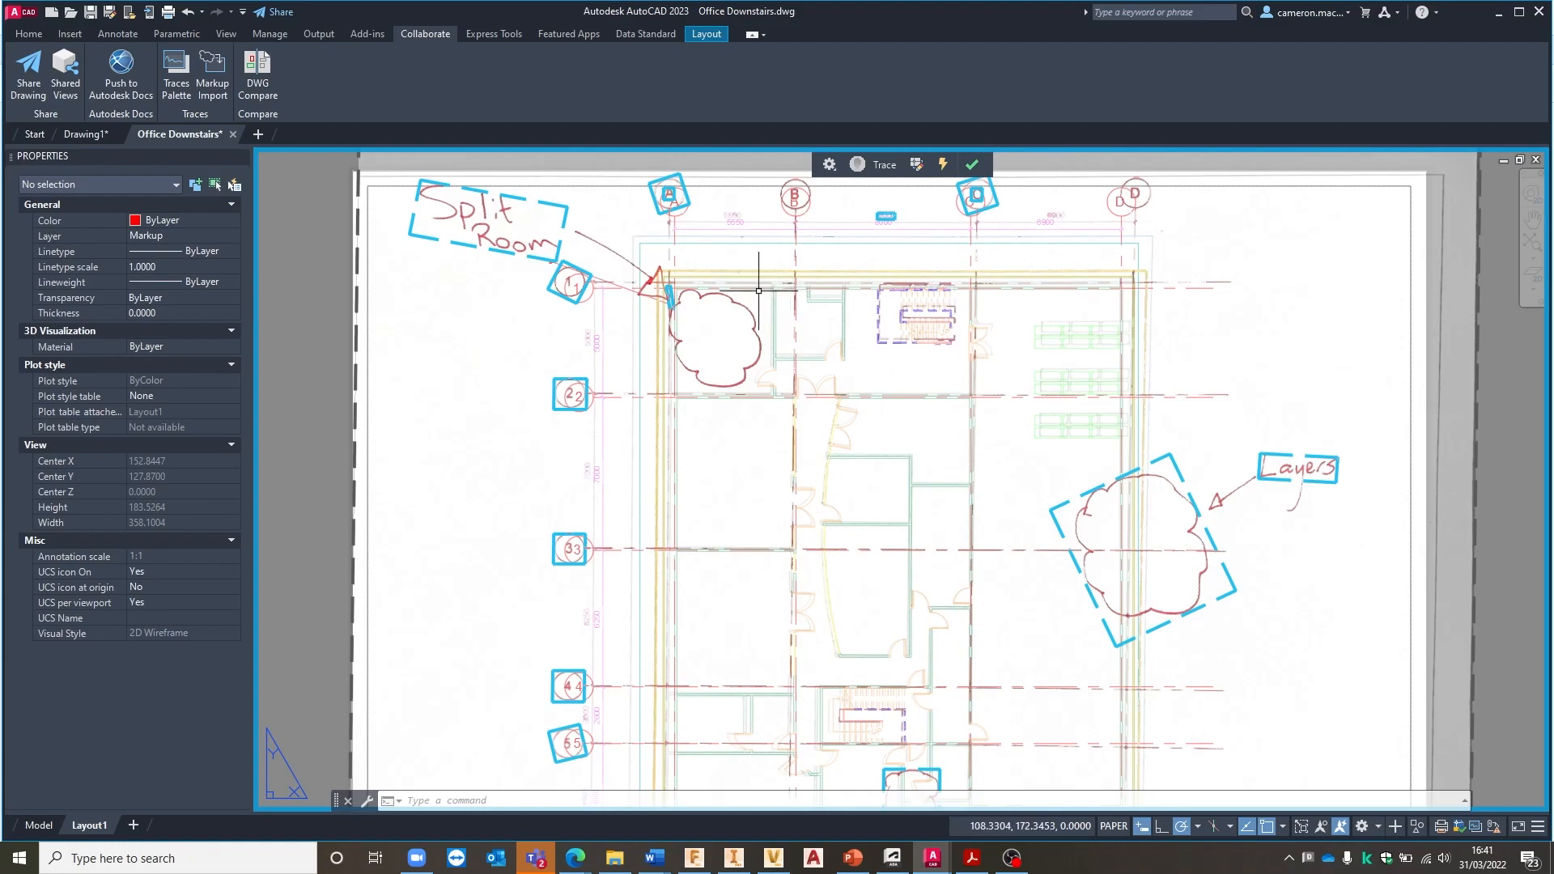
pyautogui.moveTo(487, 268)
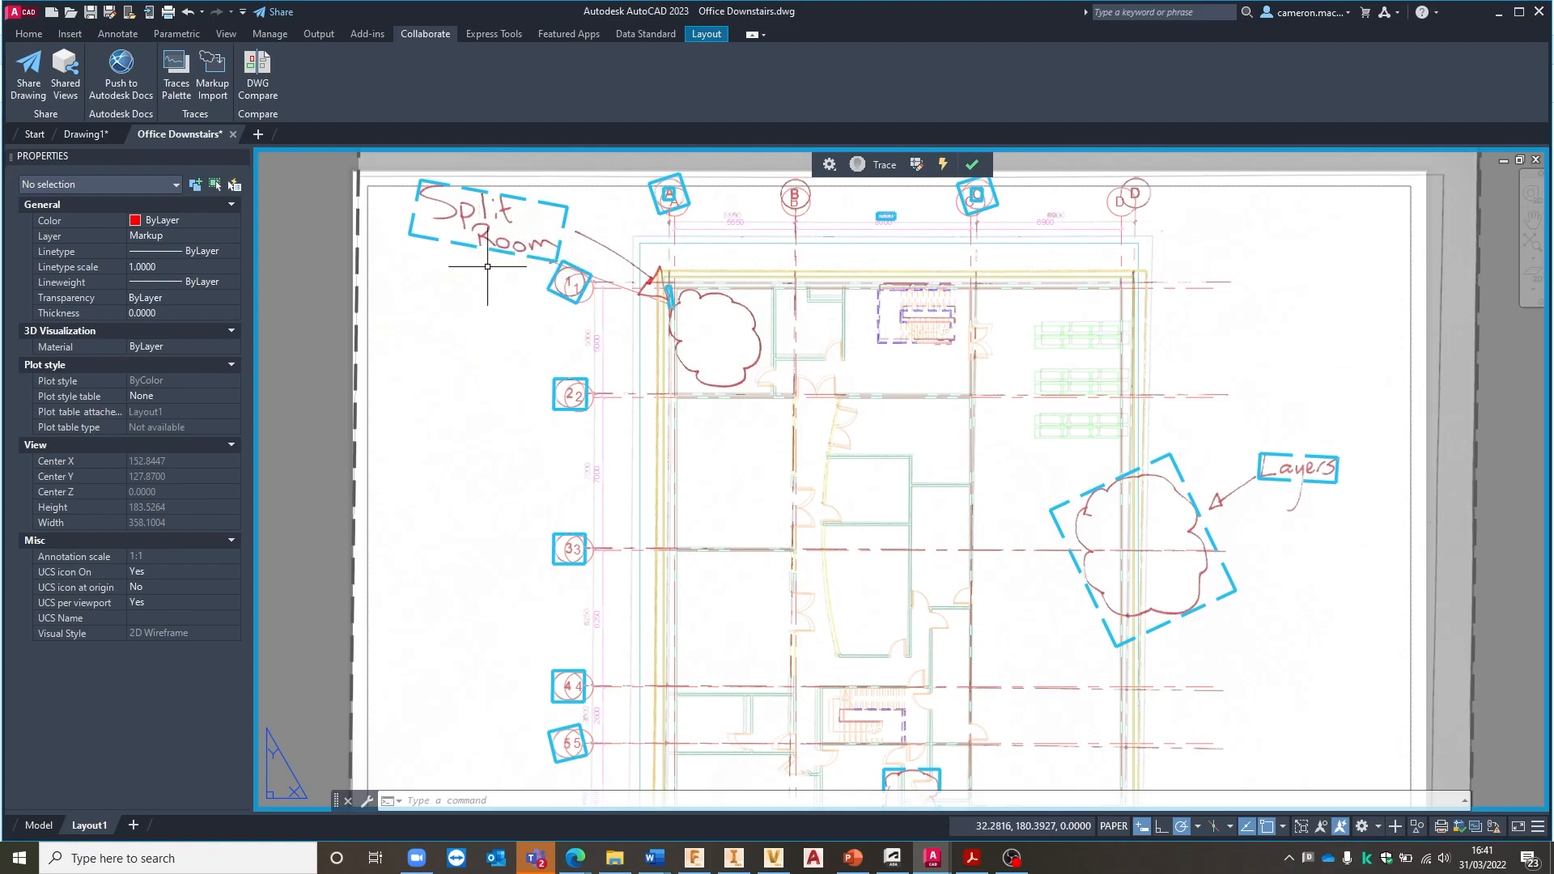
pyautogui.moveTo(361, 313)
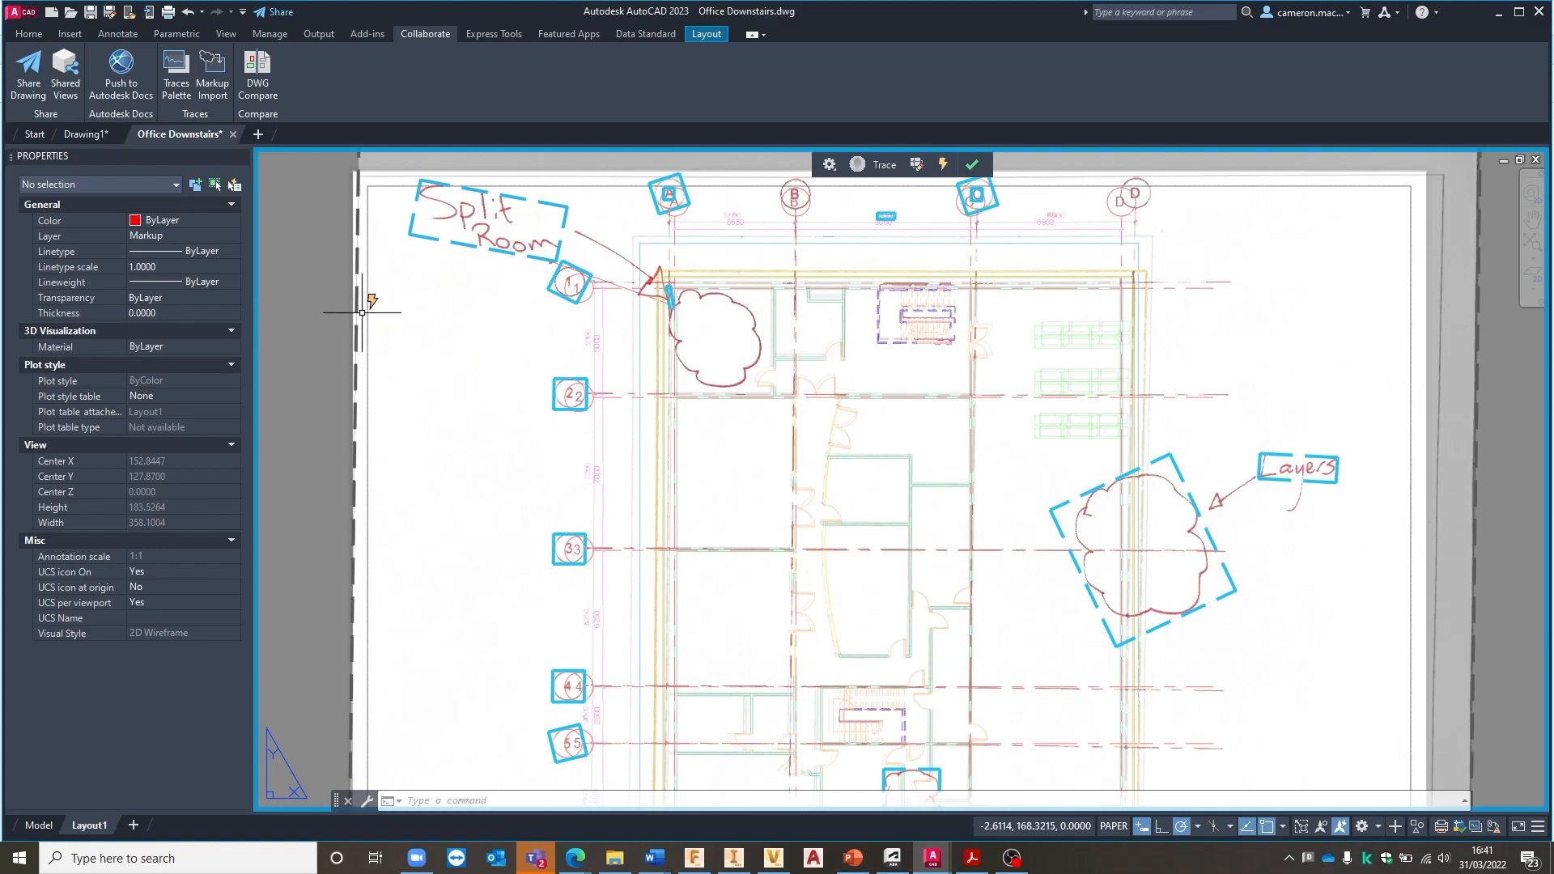
pyautogui.moveTo(287, 328)
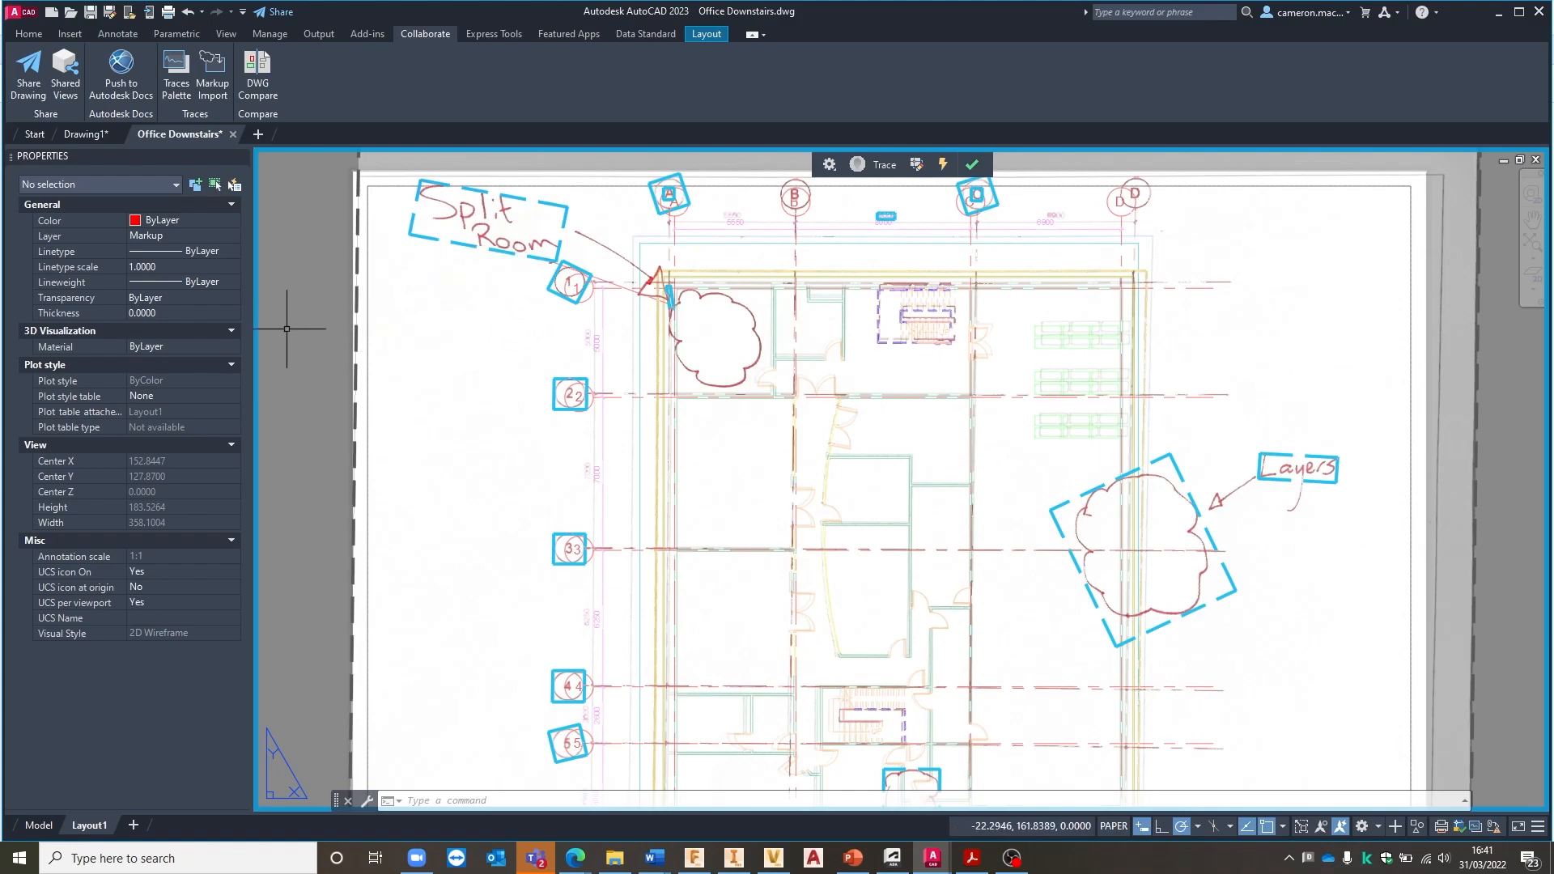
pyautogui.moveTo(484, 349)
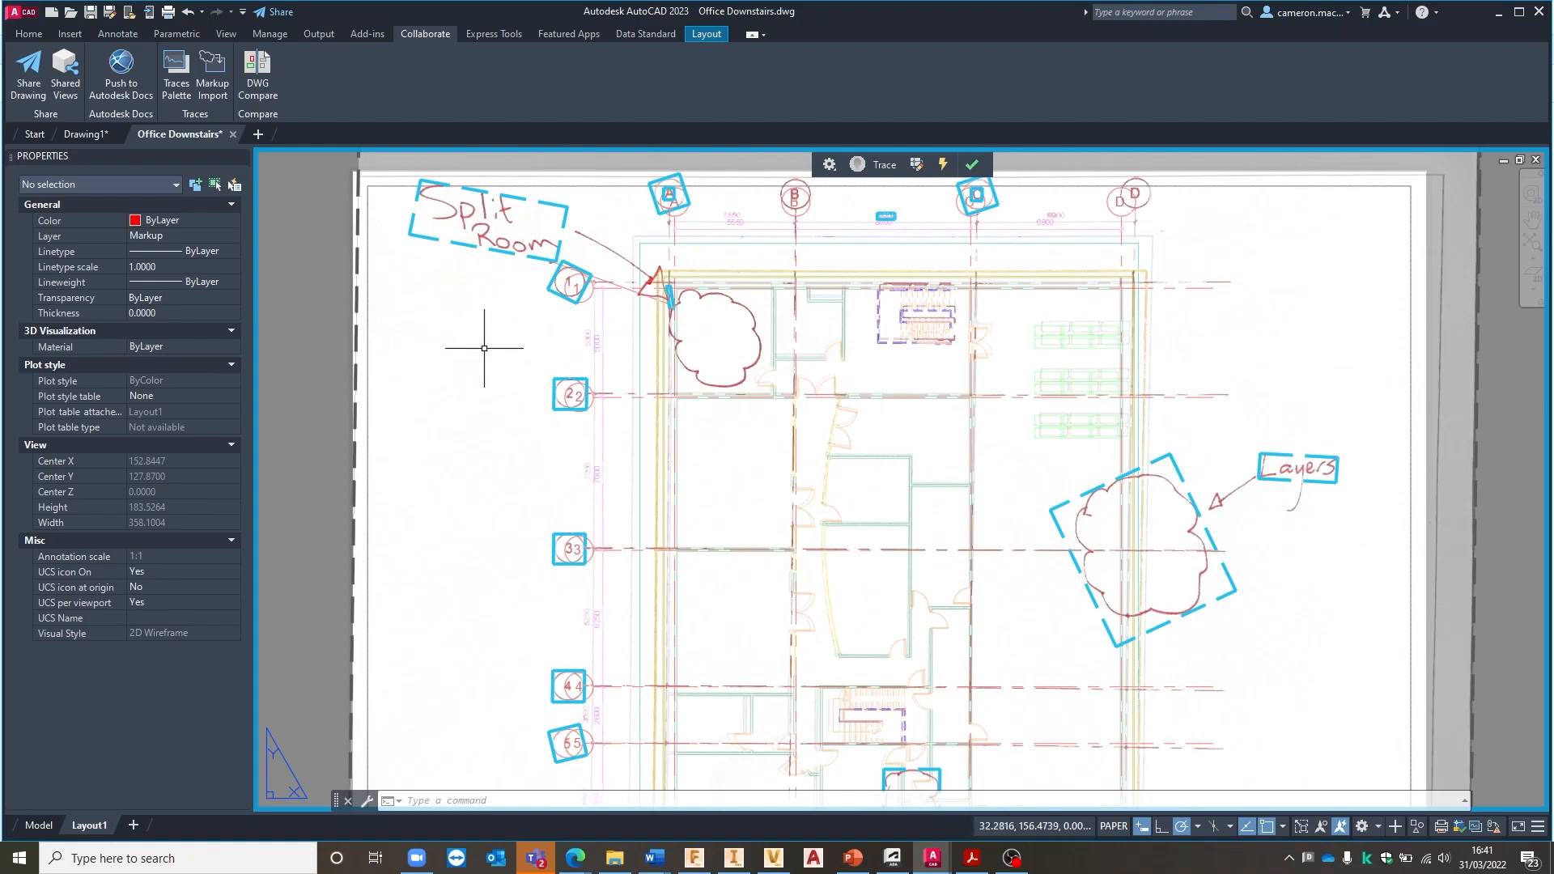
pyautogui.moveTo(486, 326)
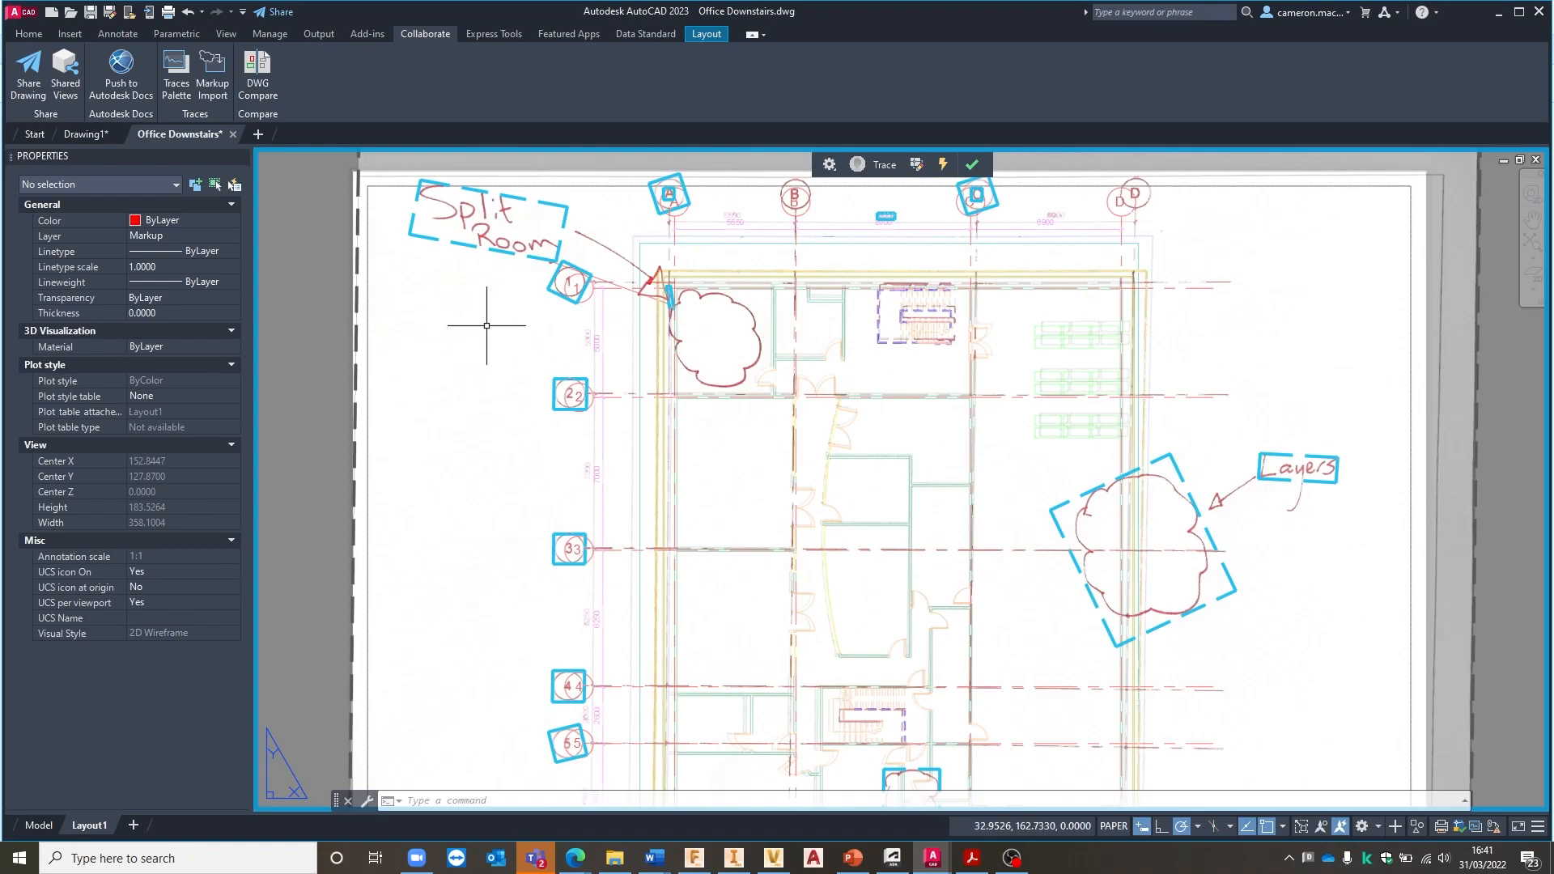
pyautogui.moveTo(973, 358)
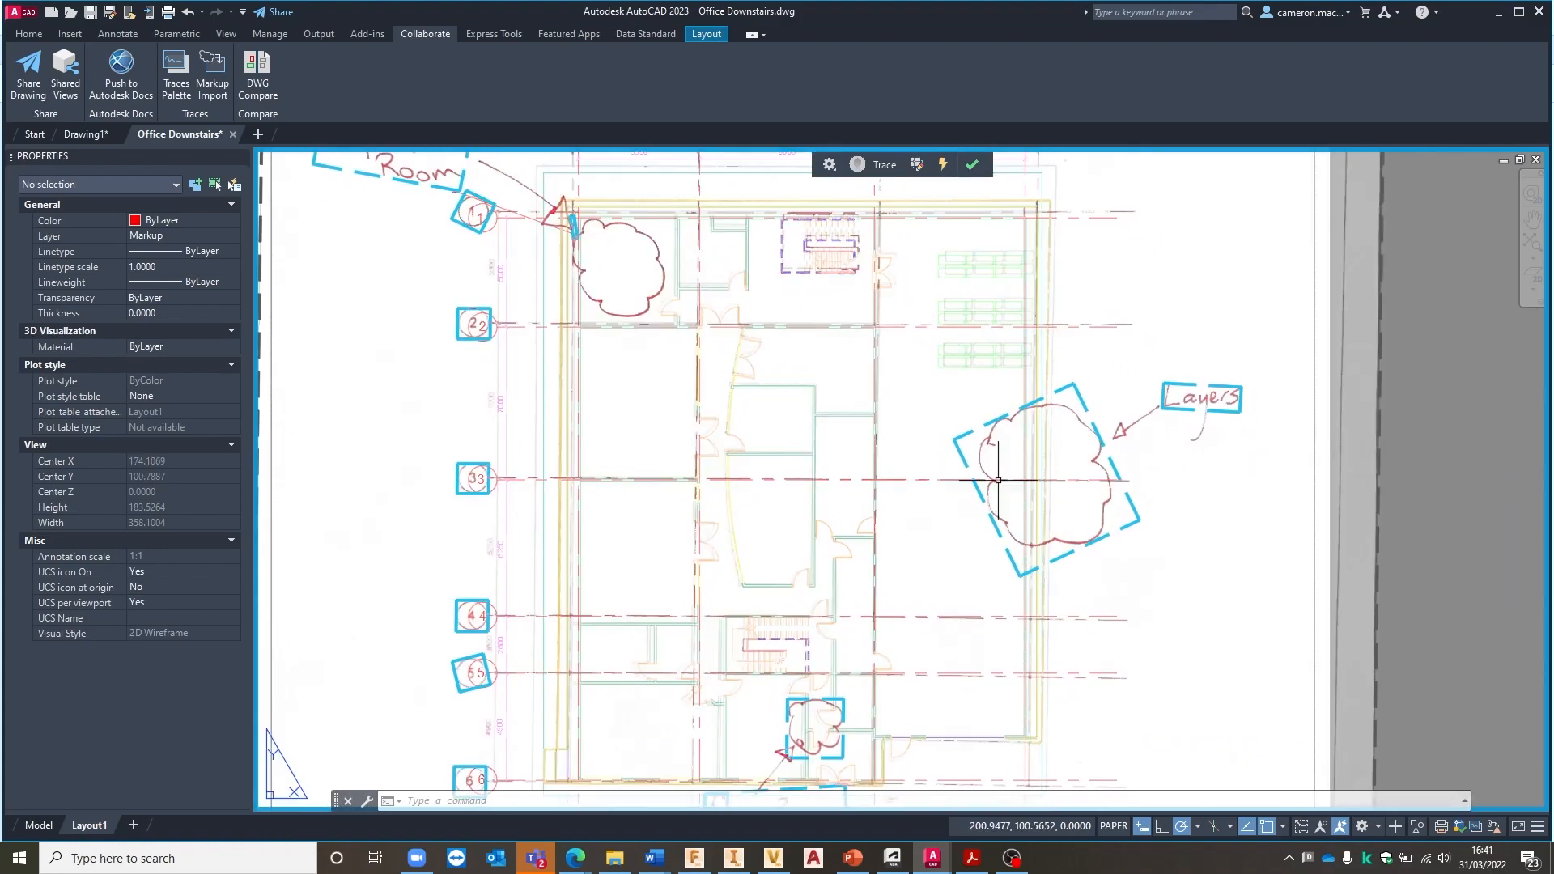
pyautogui.moveTo(979, 393)
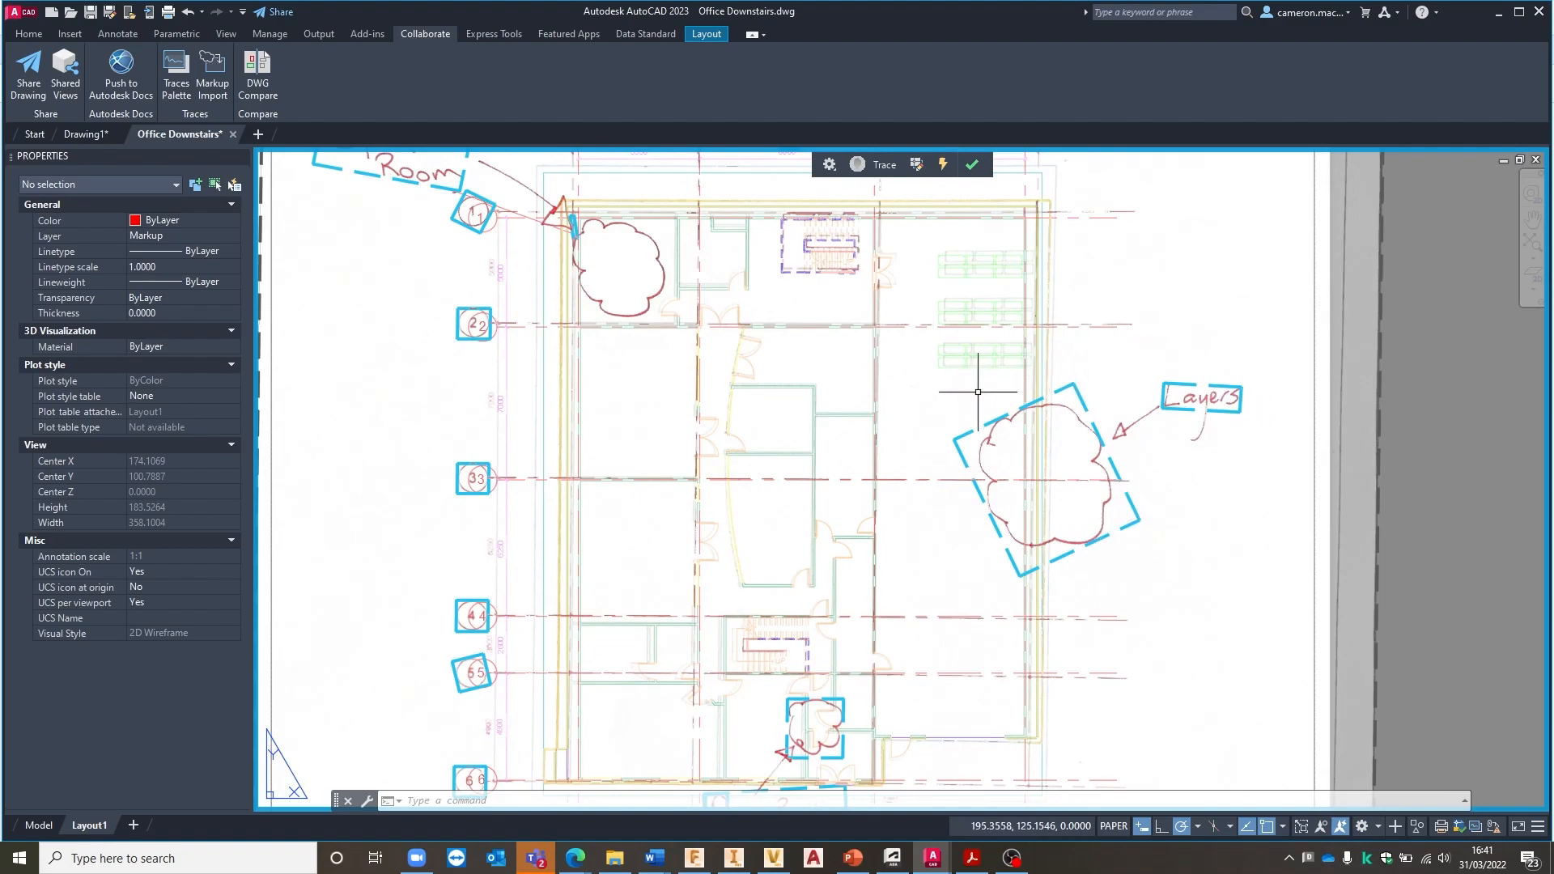
pyautogui.moveTo(675, 295)
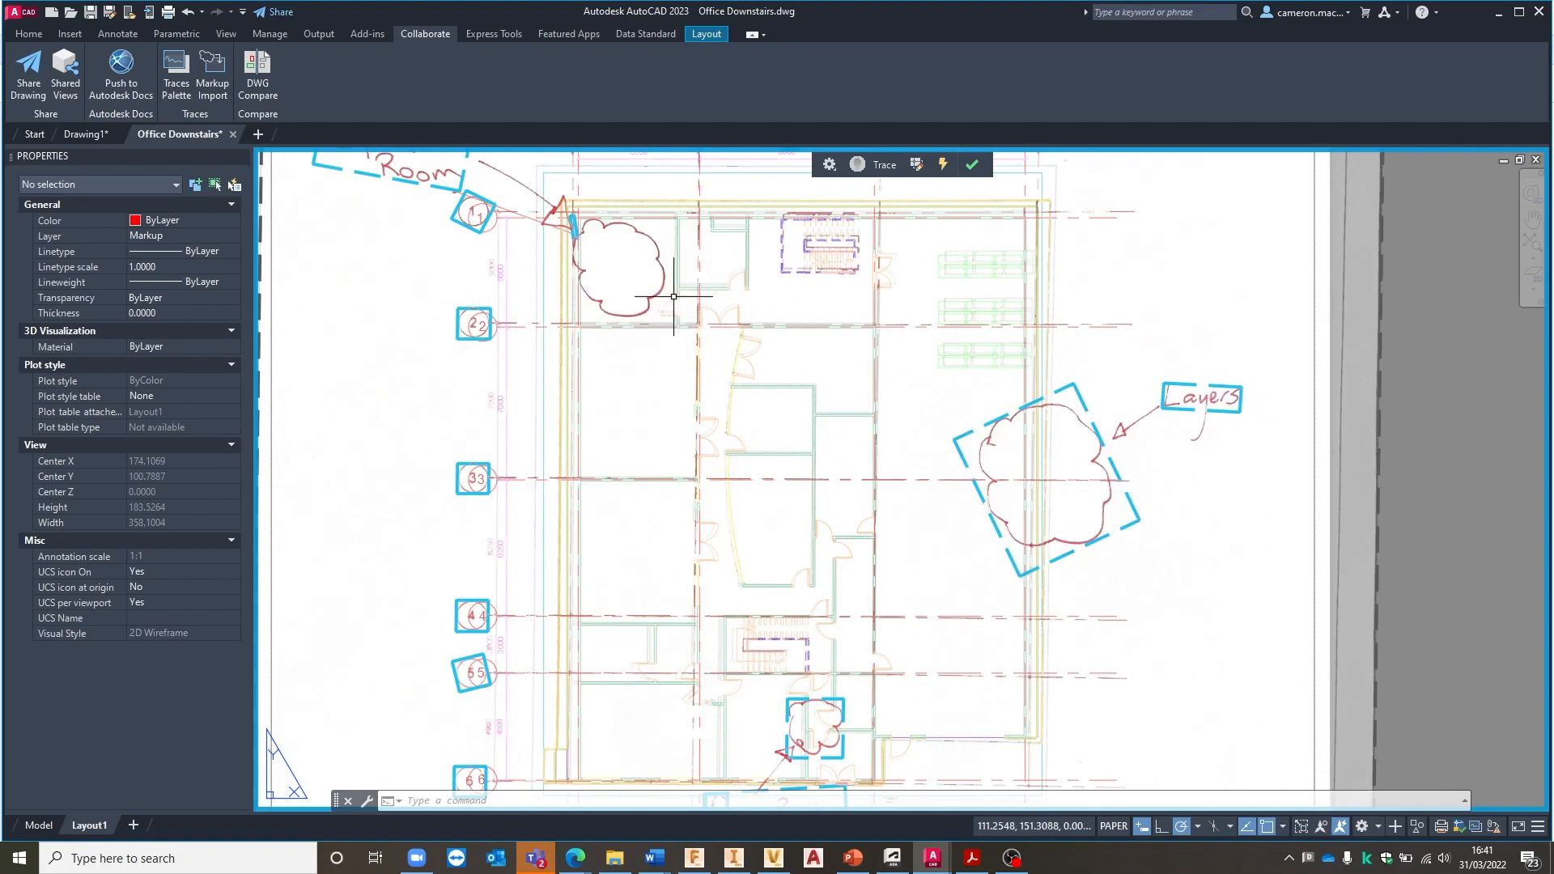
pyautogui.moveTo(599, 238)
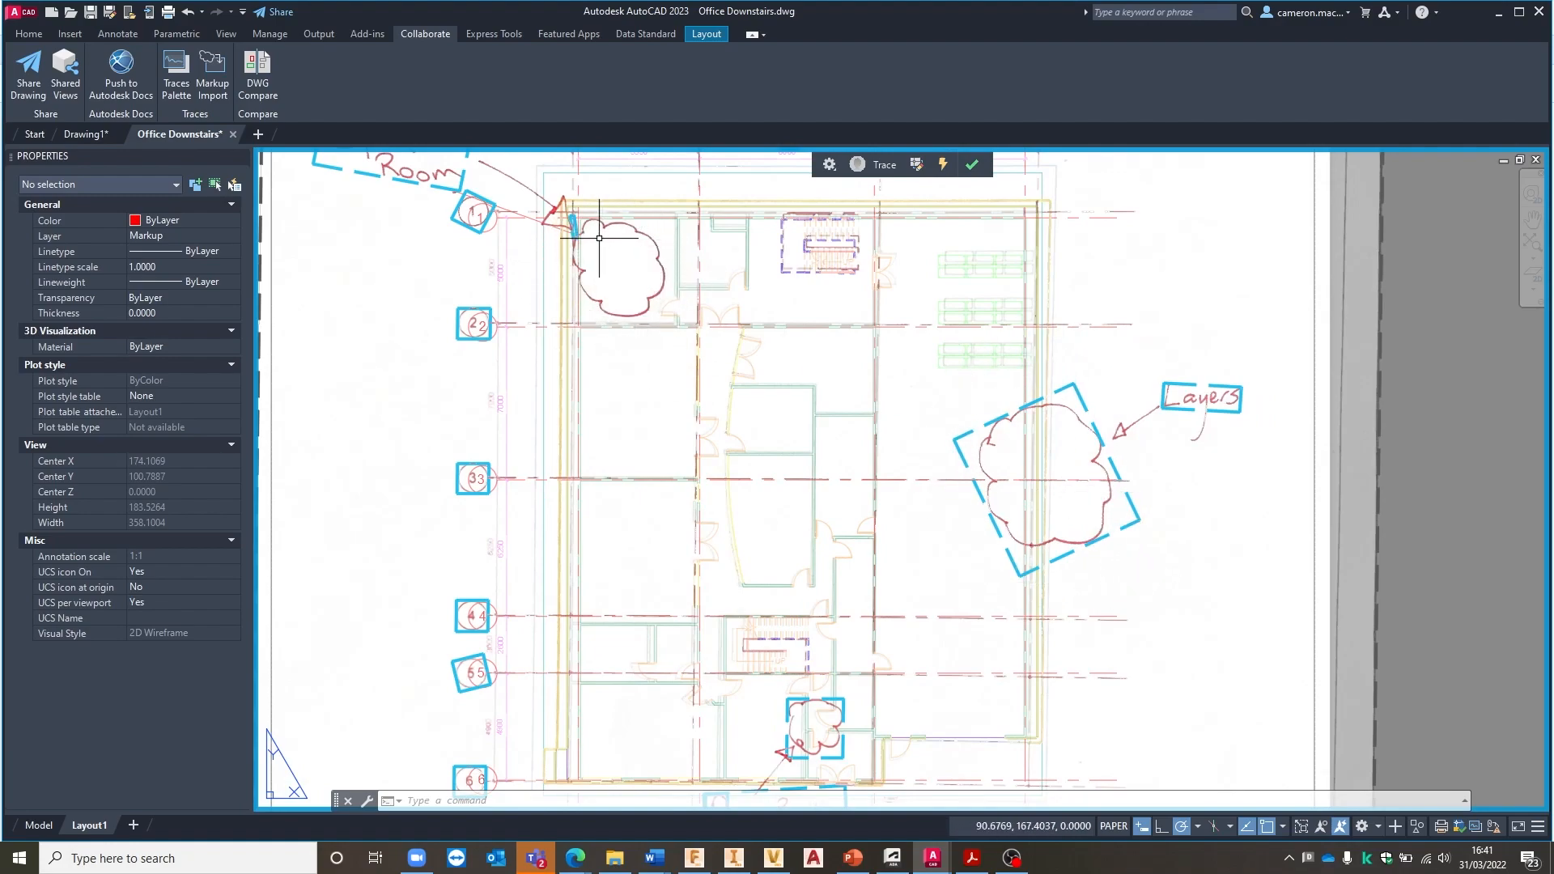
pyautogui.moveTo(1100, 408)
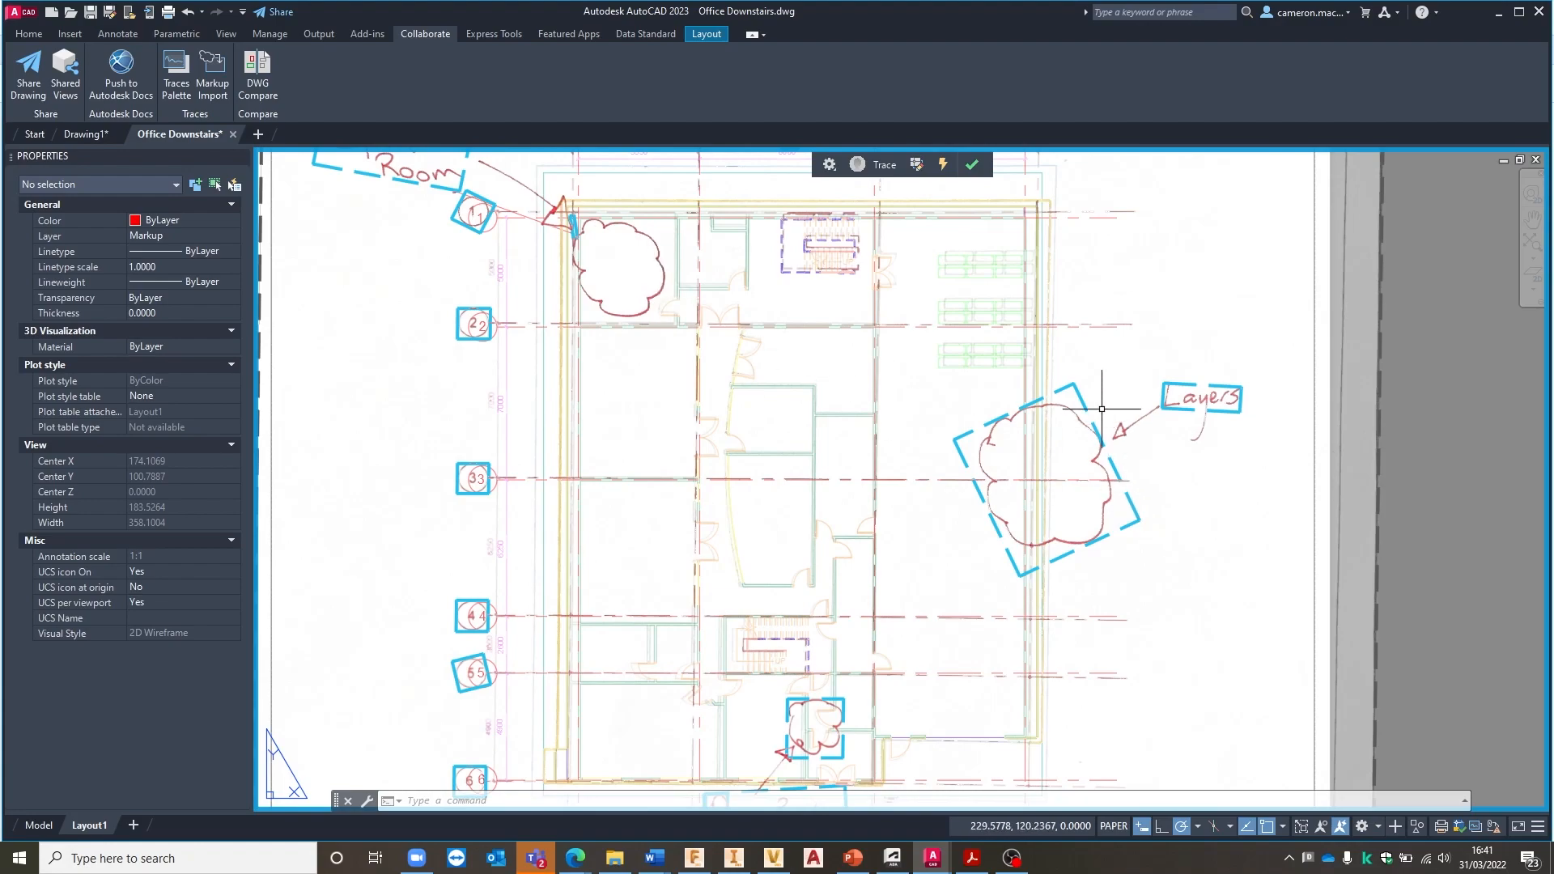
pyautogui.moveTo(1076, 387)
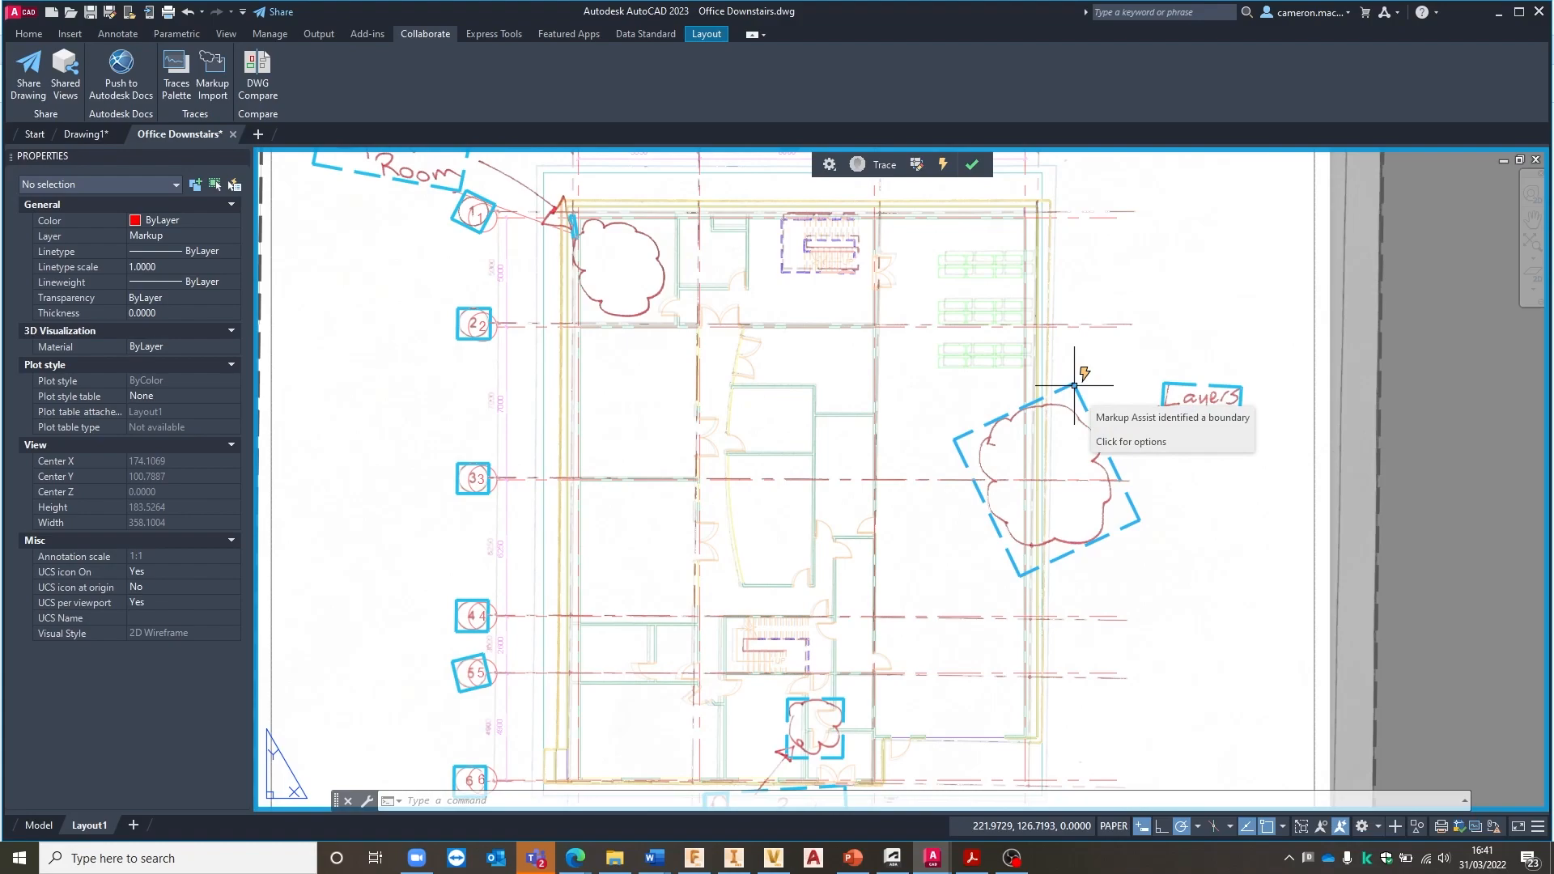
# Insert the detected boundary around the Layers cloud as a revision cloud
pyautogui.click(1130, 441)
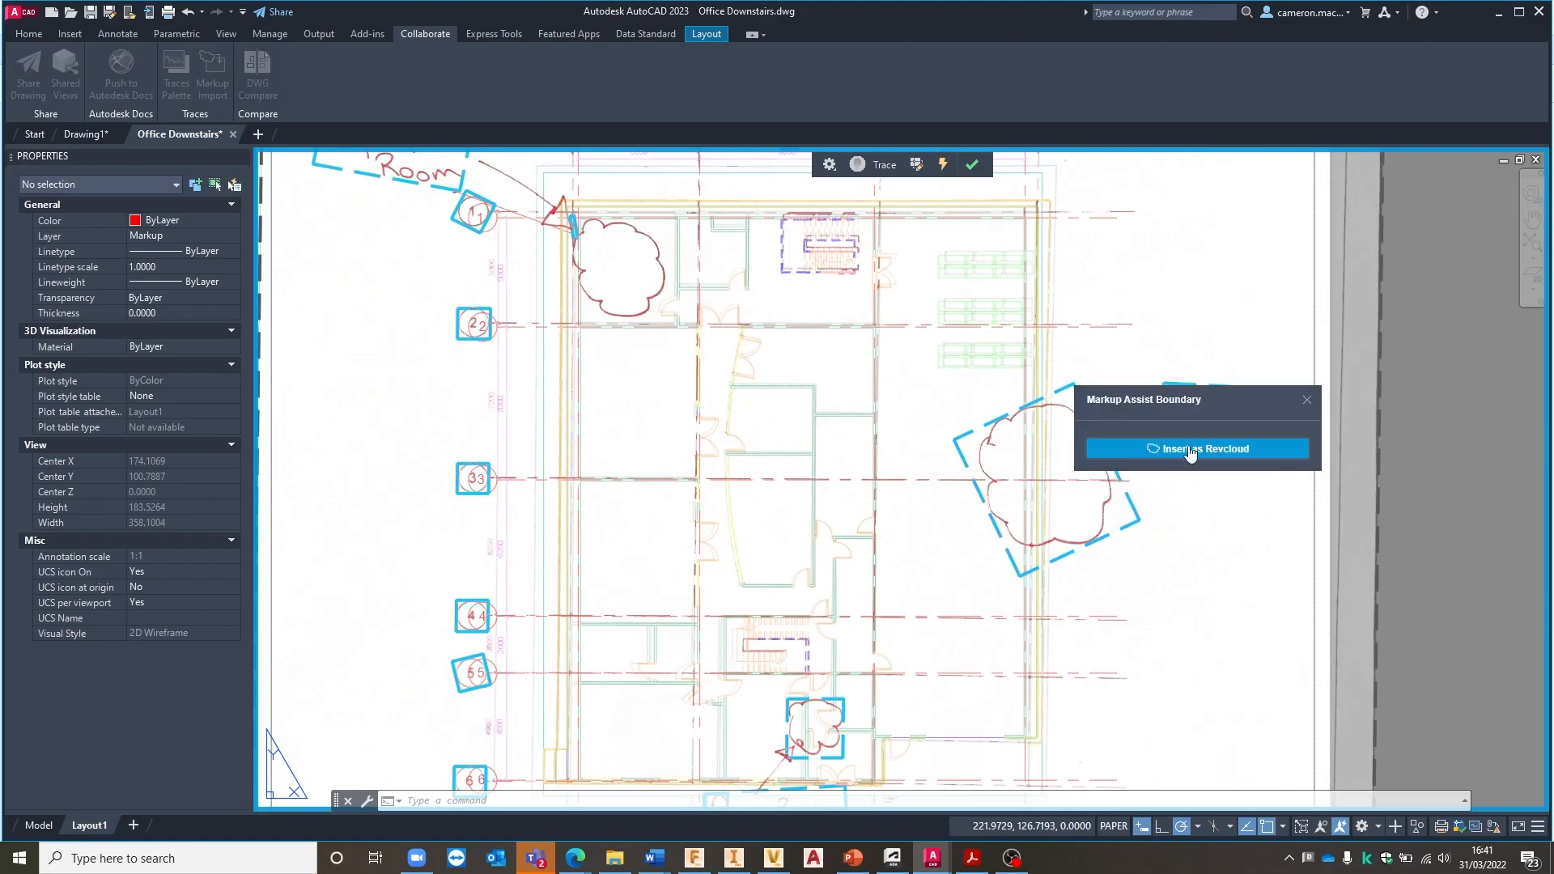
pyautogui.moveTo(1239, 459)
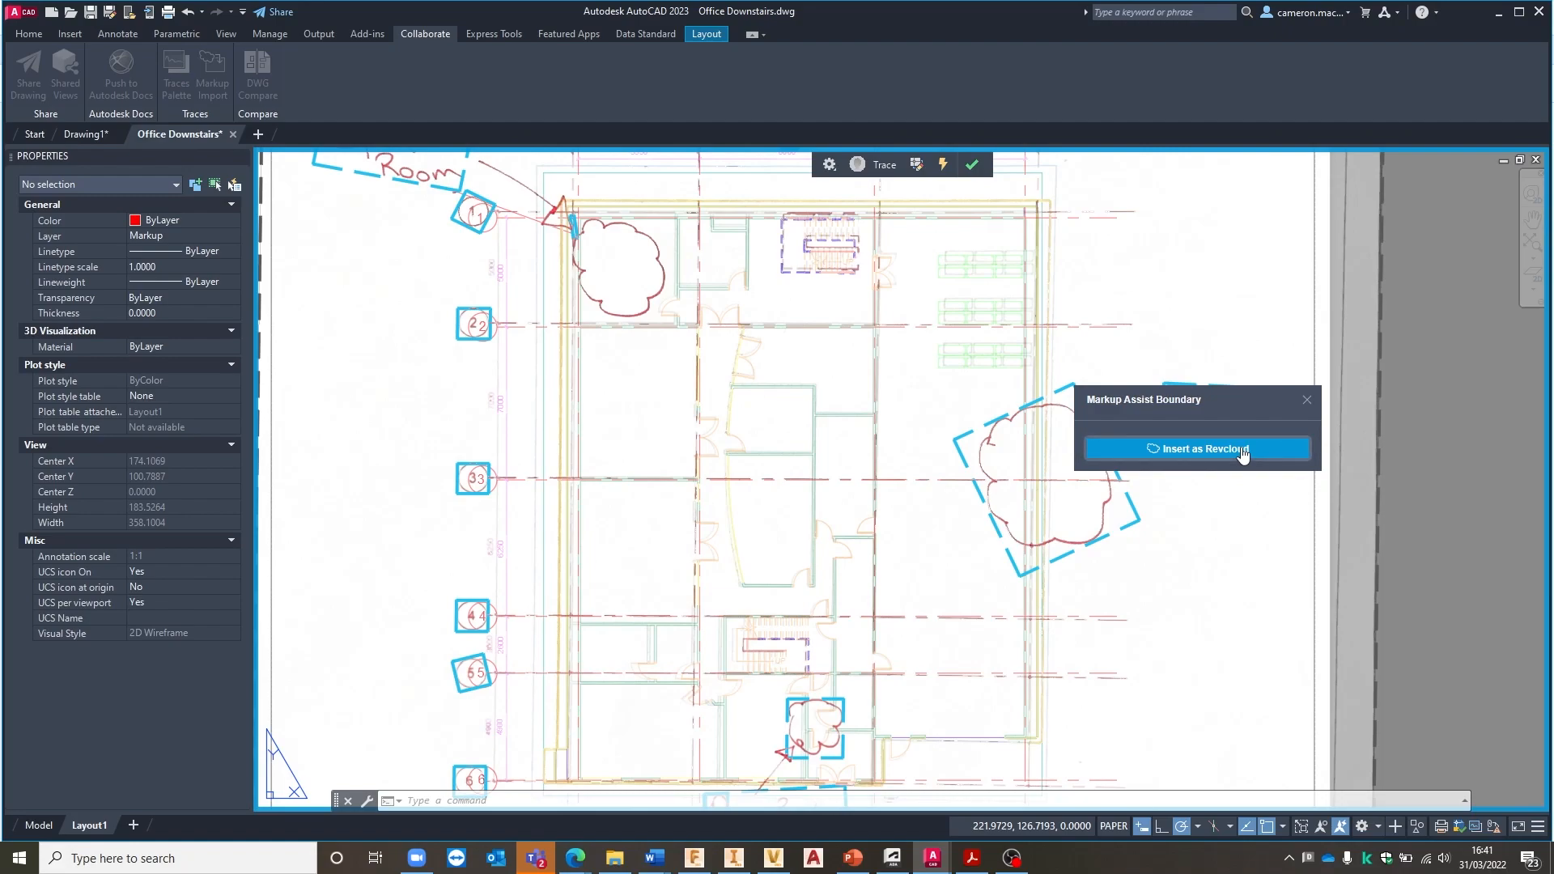
pyautogui.click(1196, 448)
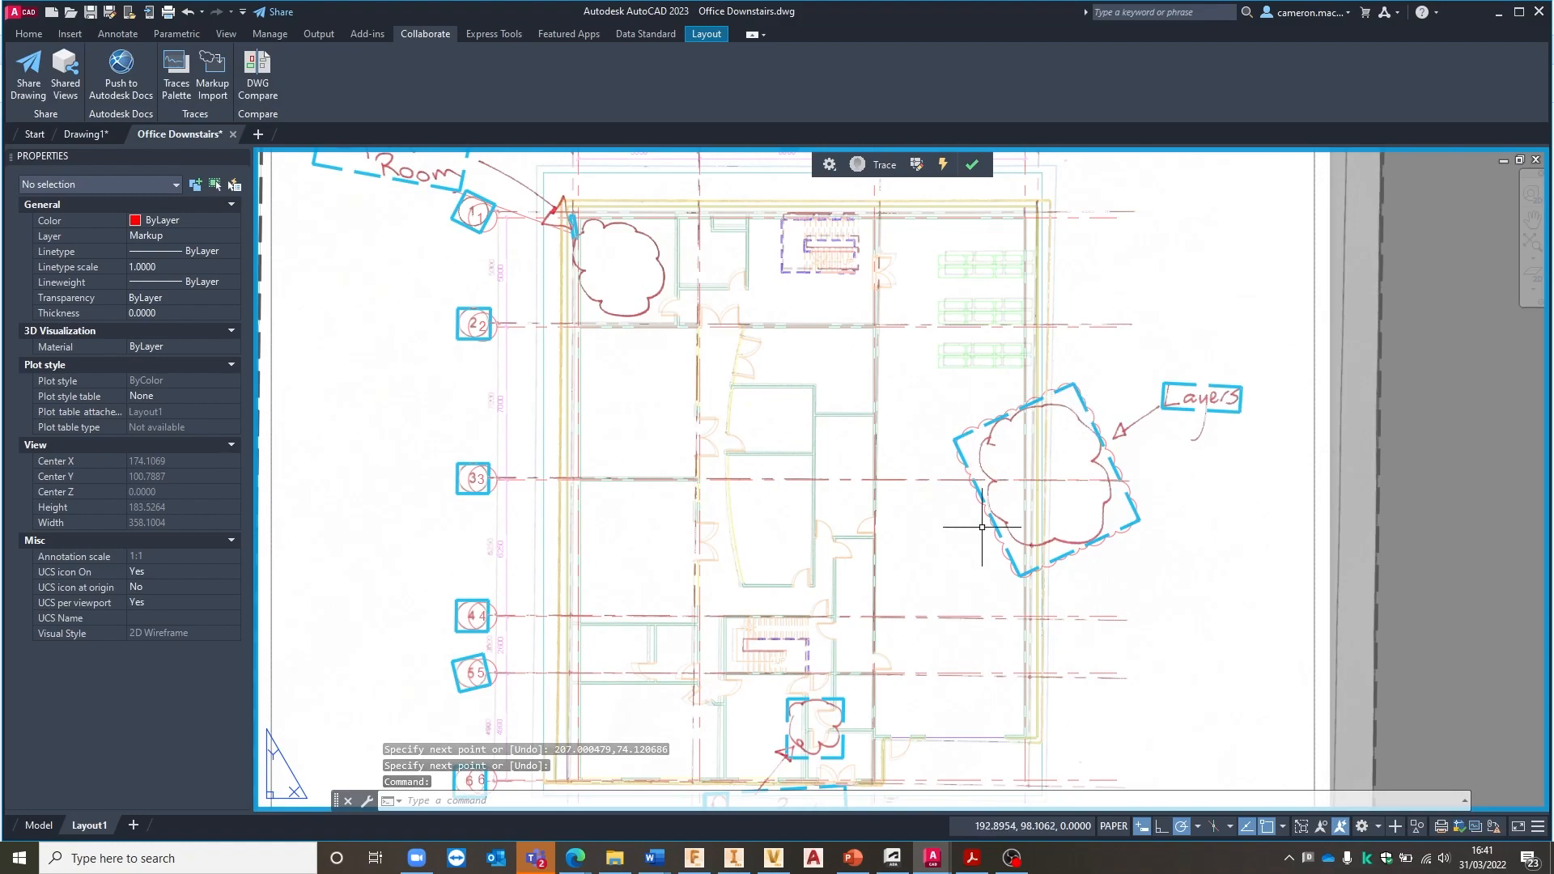
pyautogui.moveTo(1165, 408)
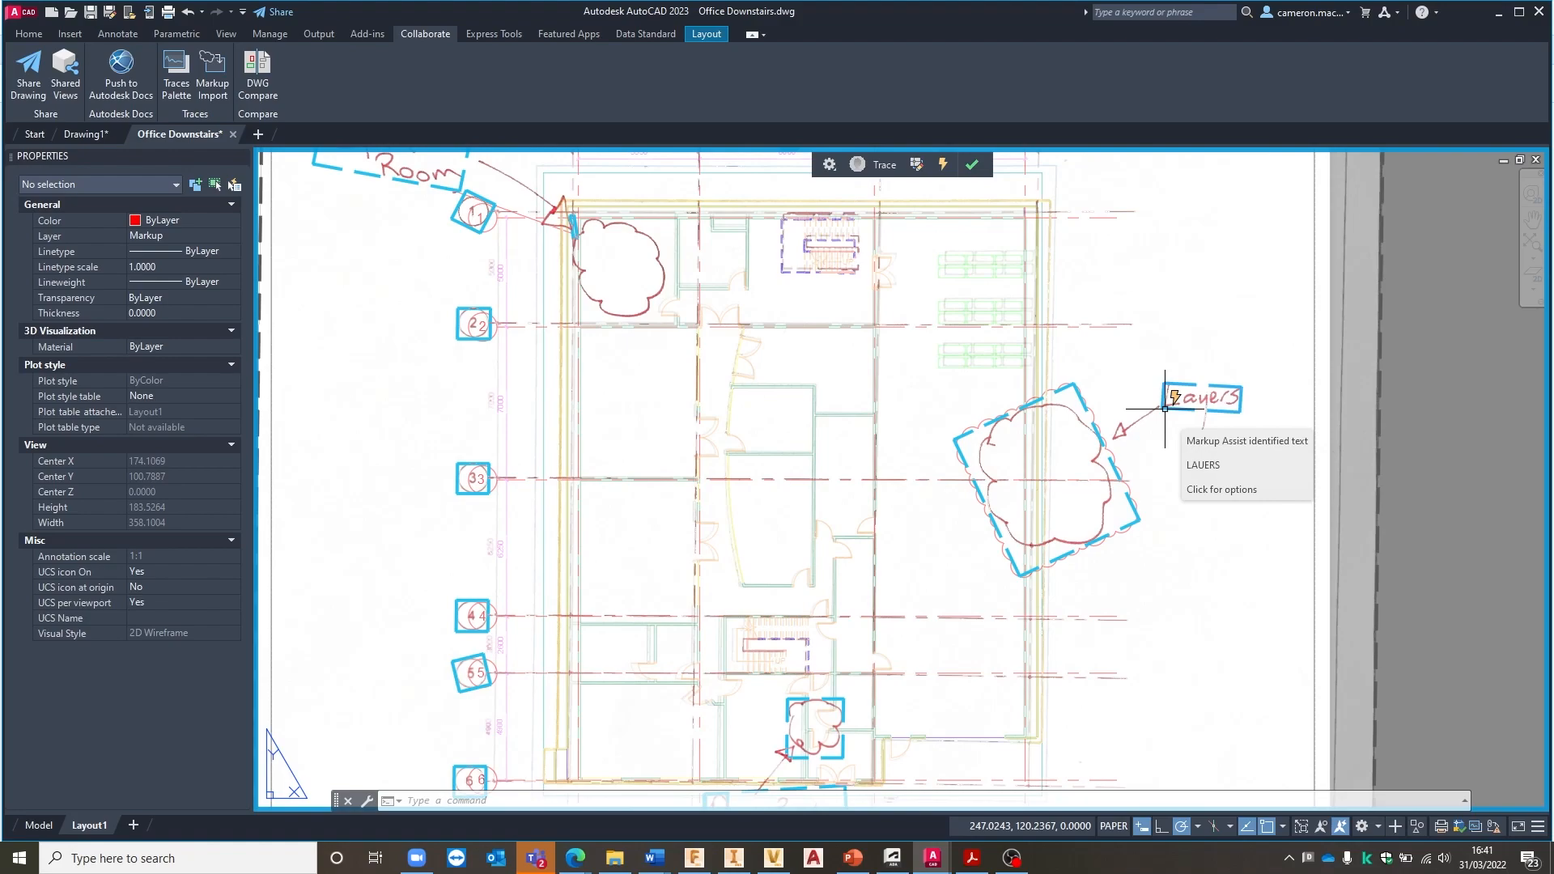
# Insert the recognised LAYERS text as Mtext beside the handwritten note
pyautogui.click(1221, 489)
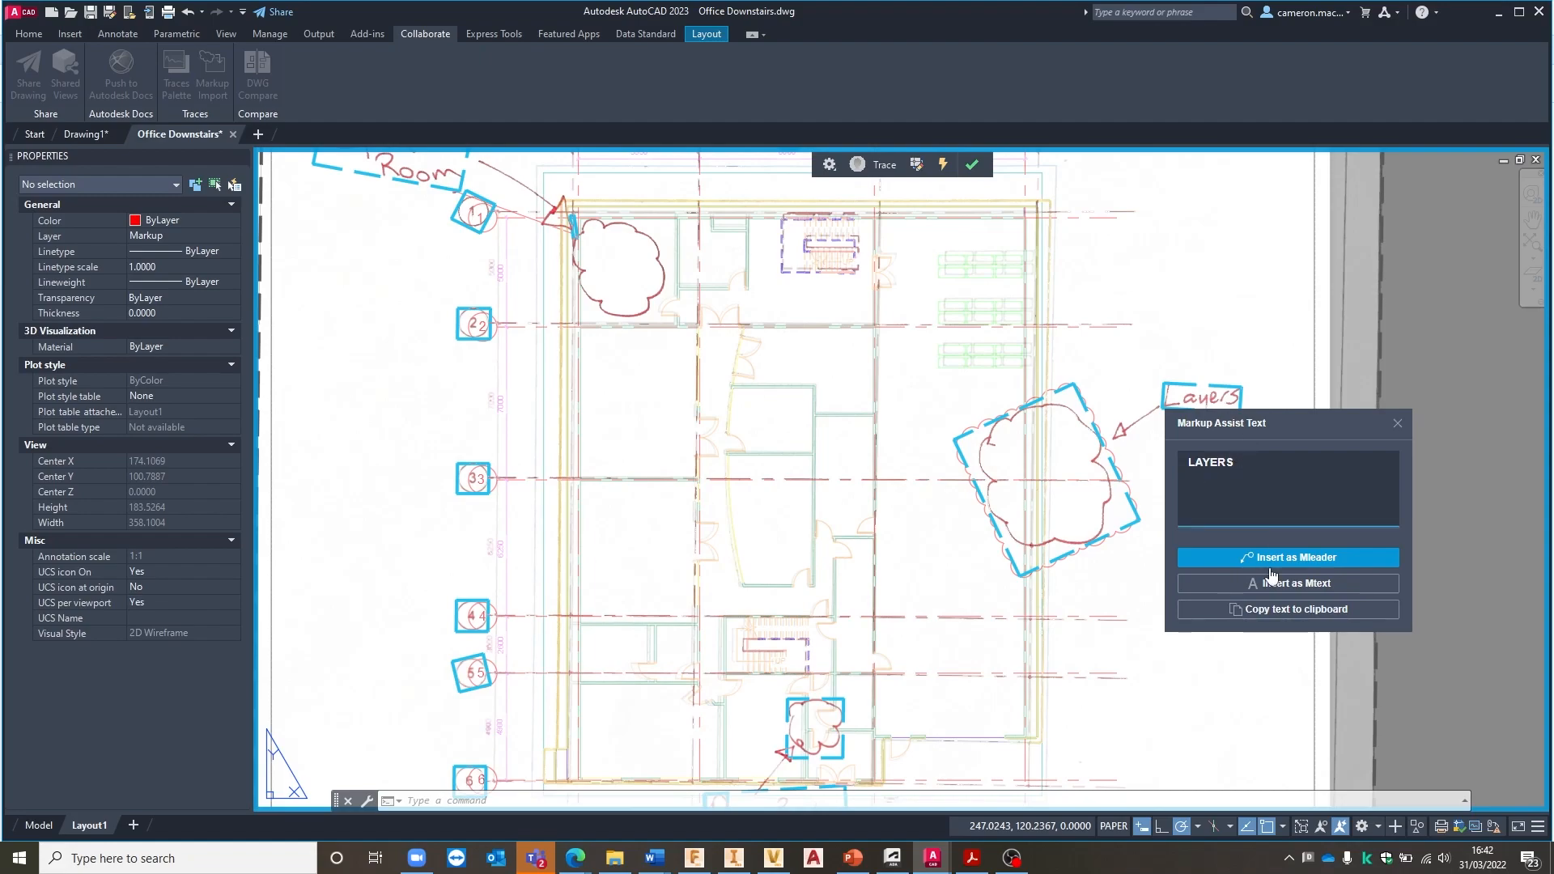
pyautogui.moveTo(1293, 565)
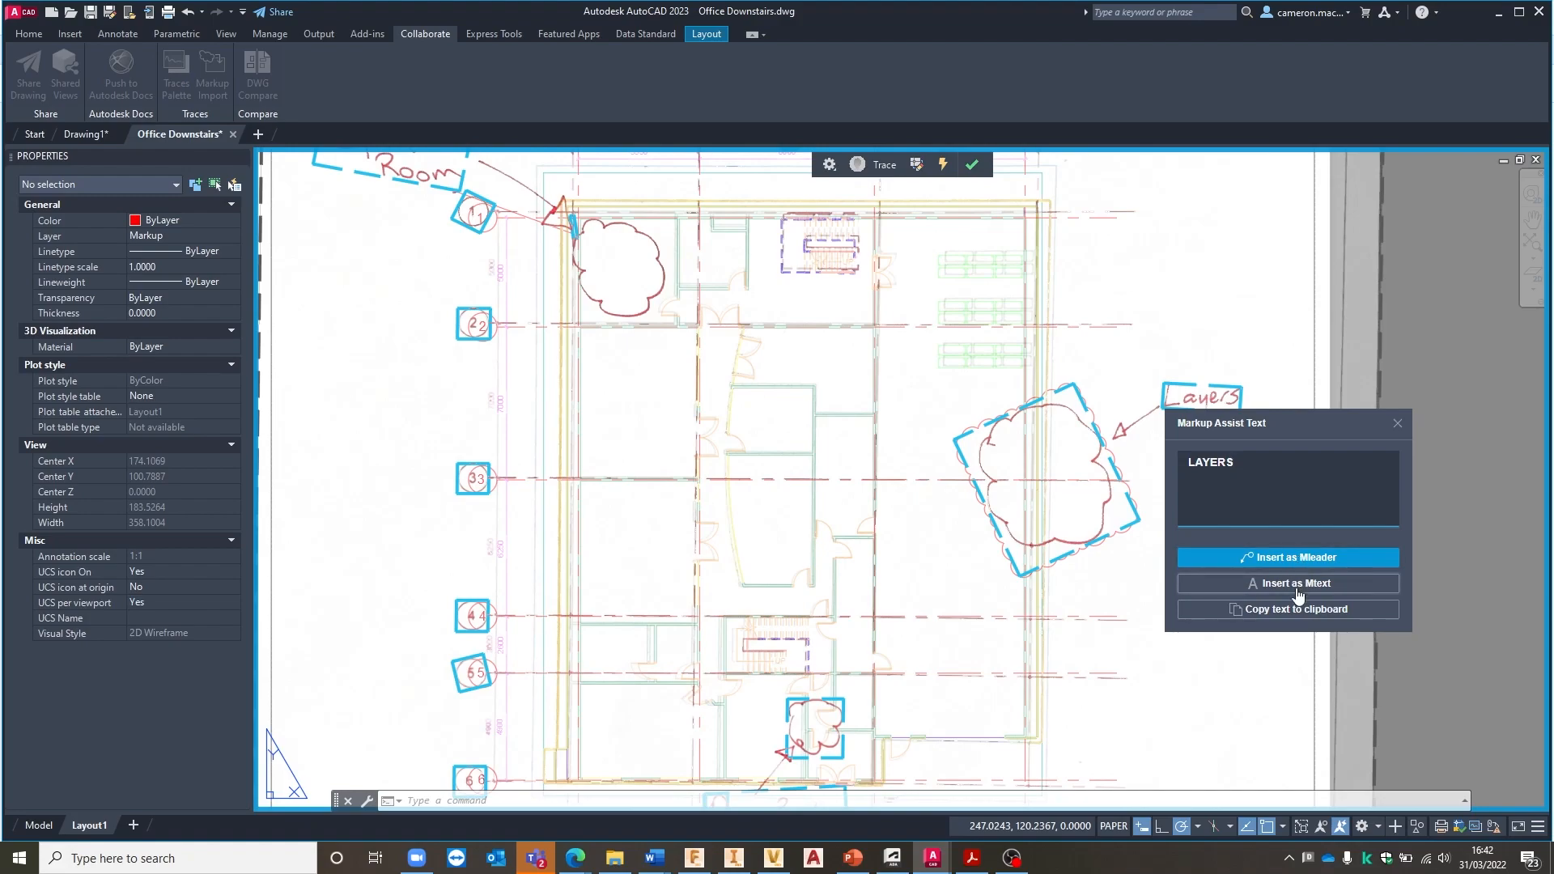
pyautogui.click(1286, 462)
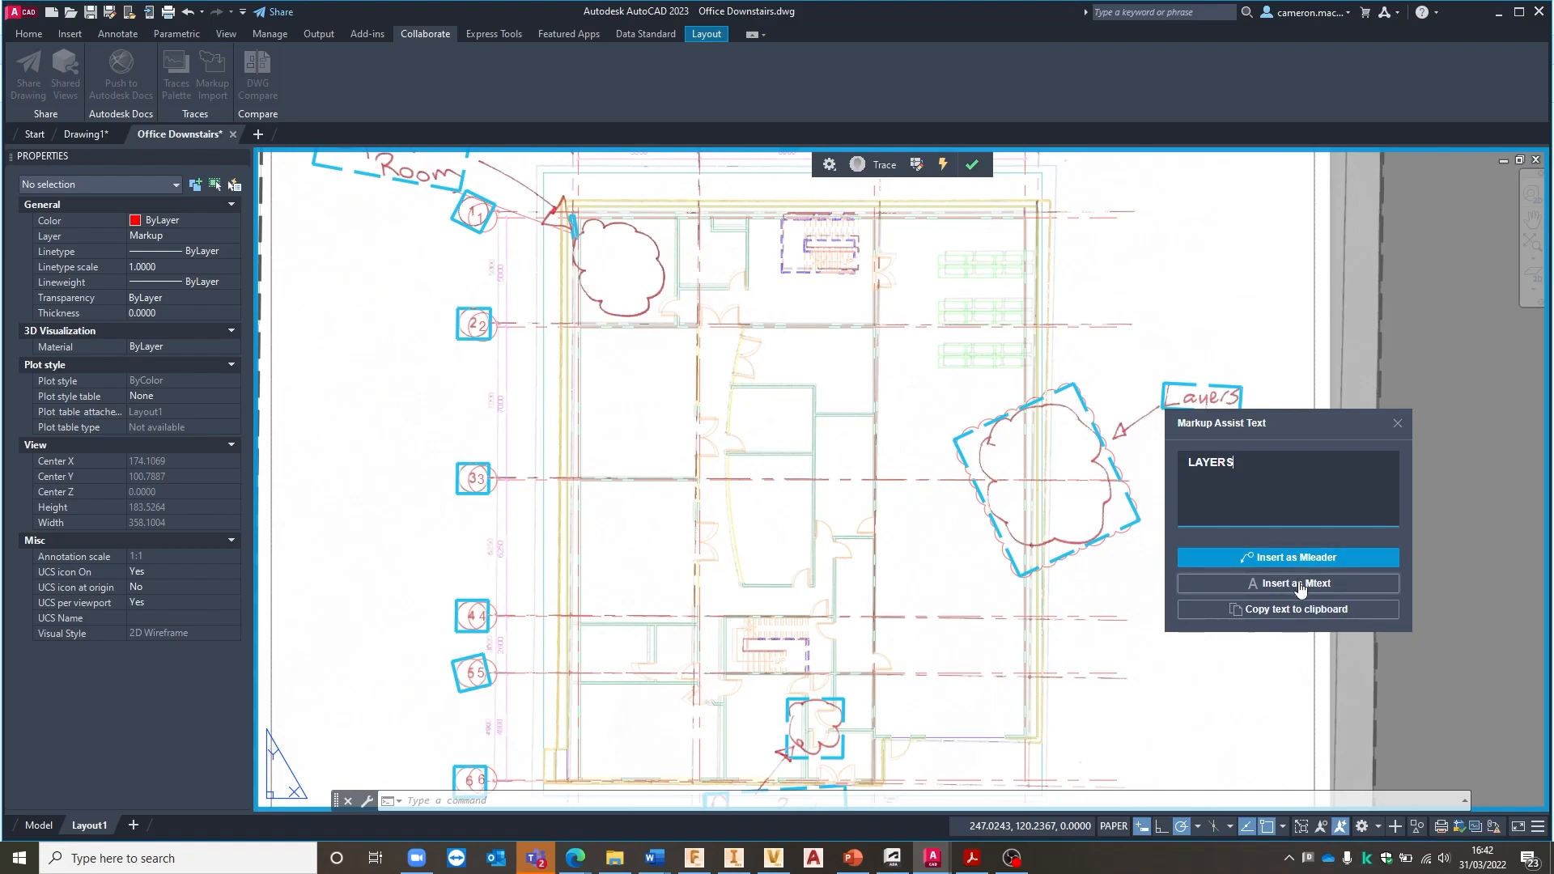
pyautogui.click(1287, 557)
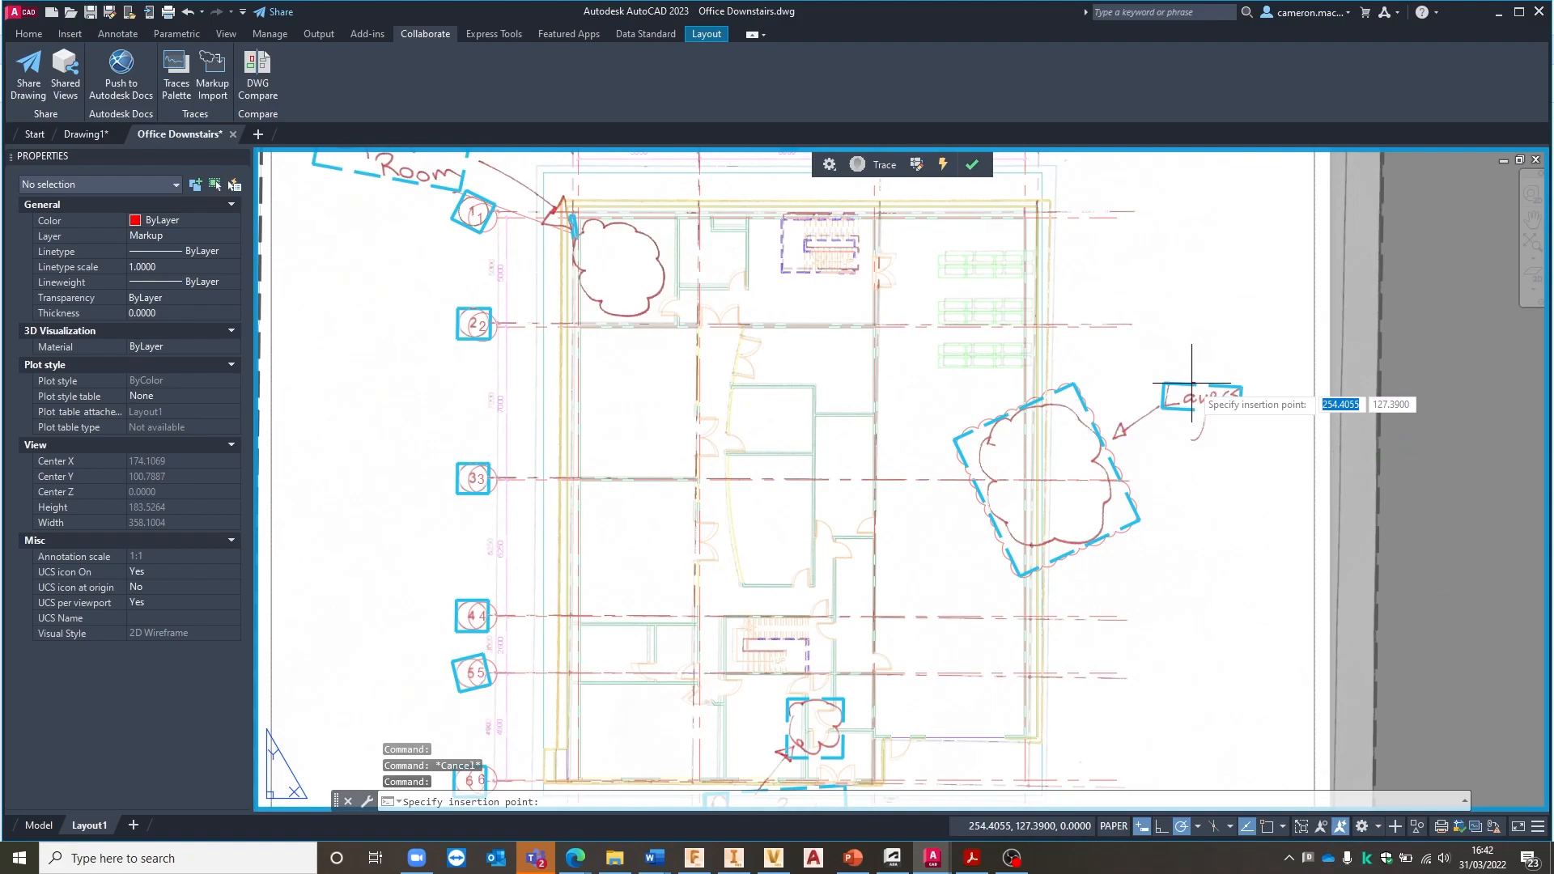
pyautogui.moveTo(1160, 416)
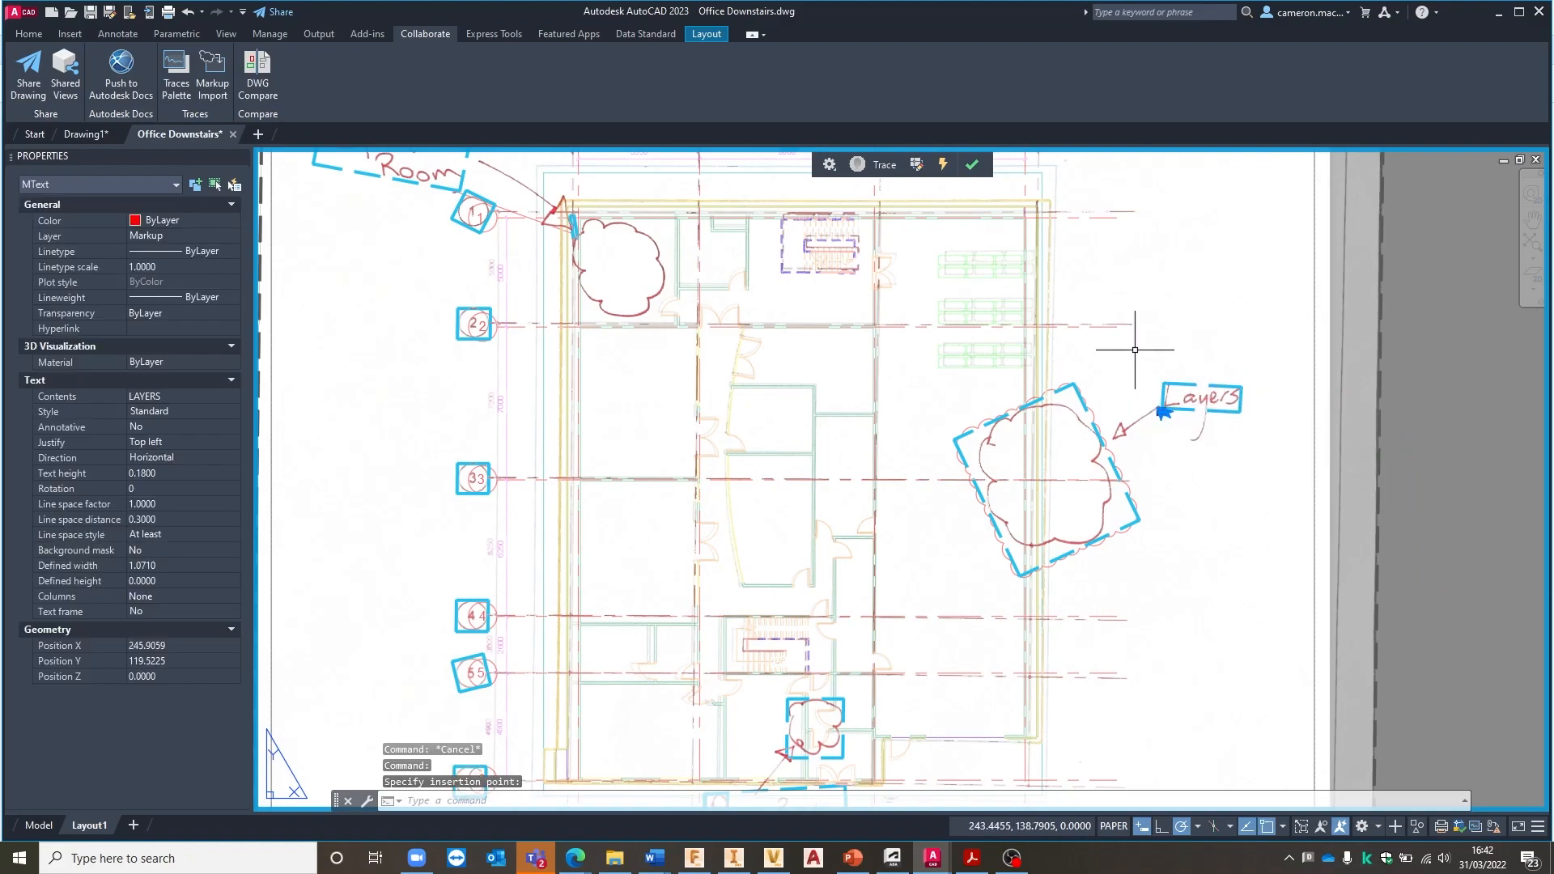
pyautogui.scroll(-3)
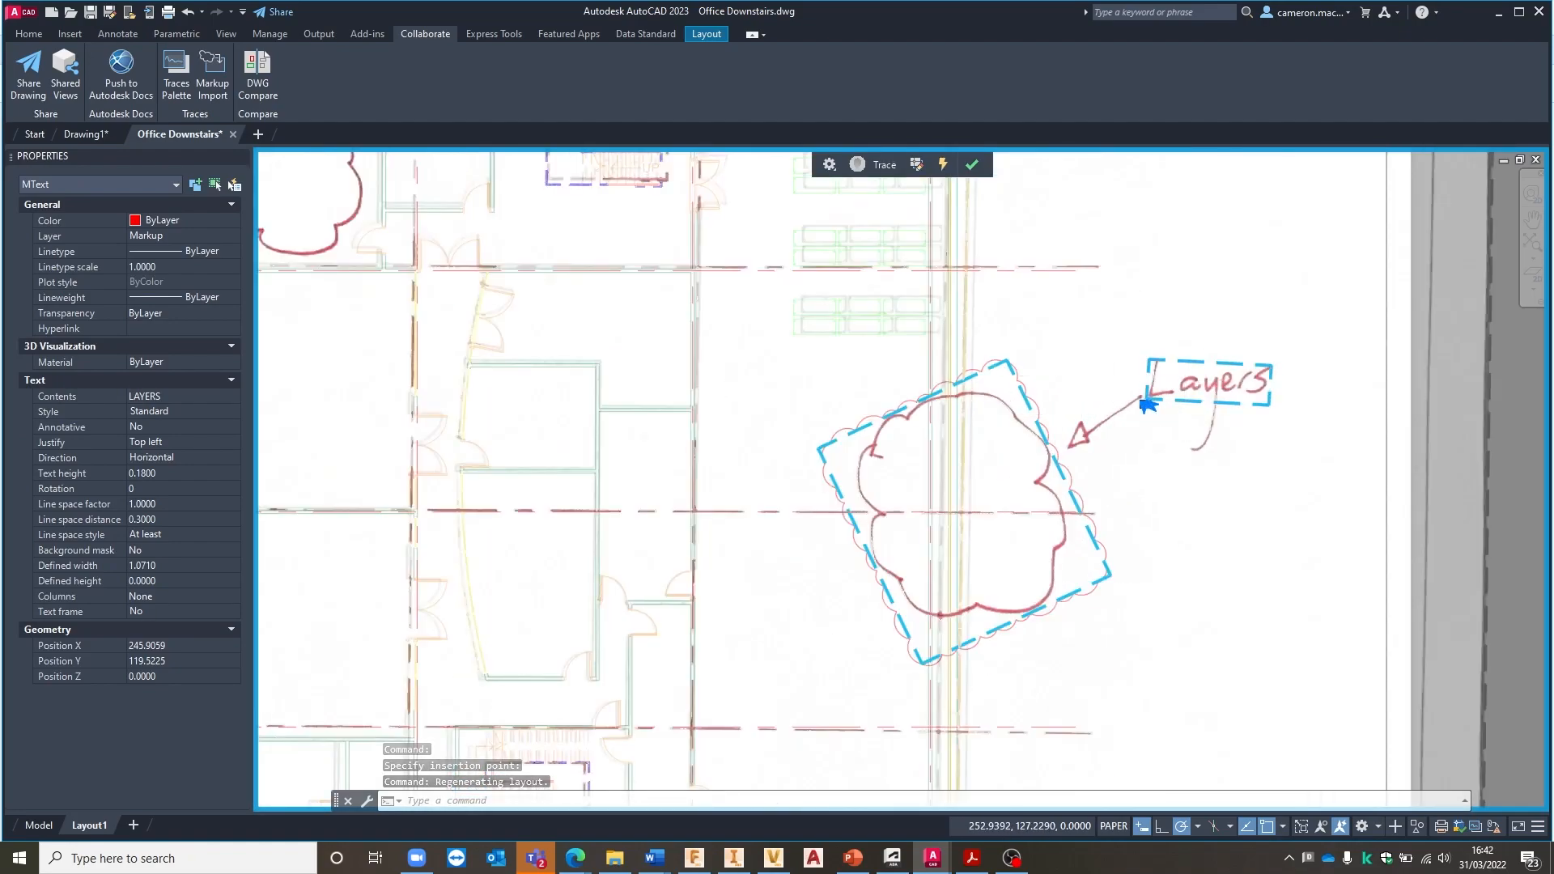
pyautogui.scroll(-3)
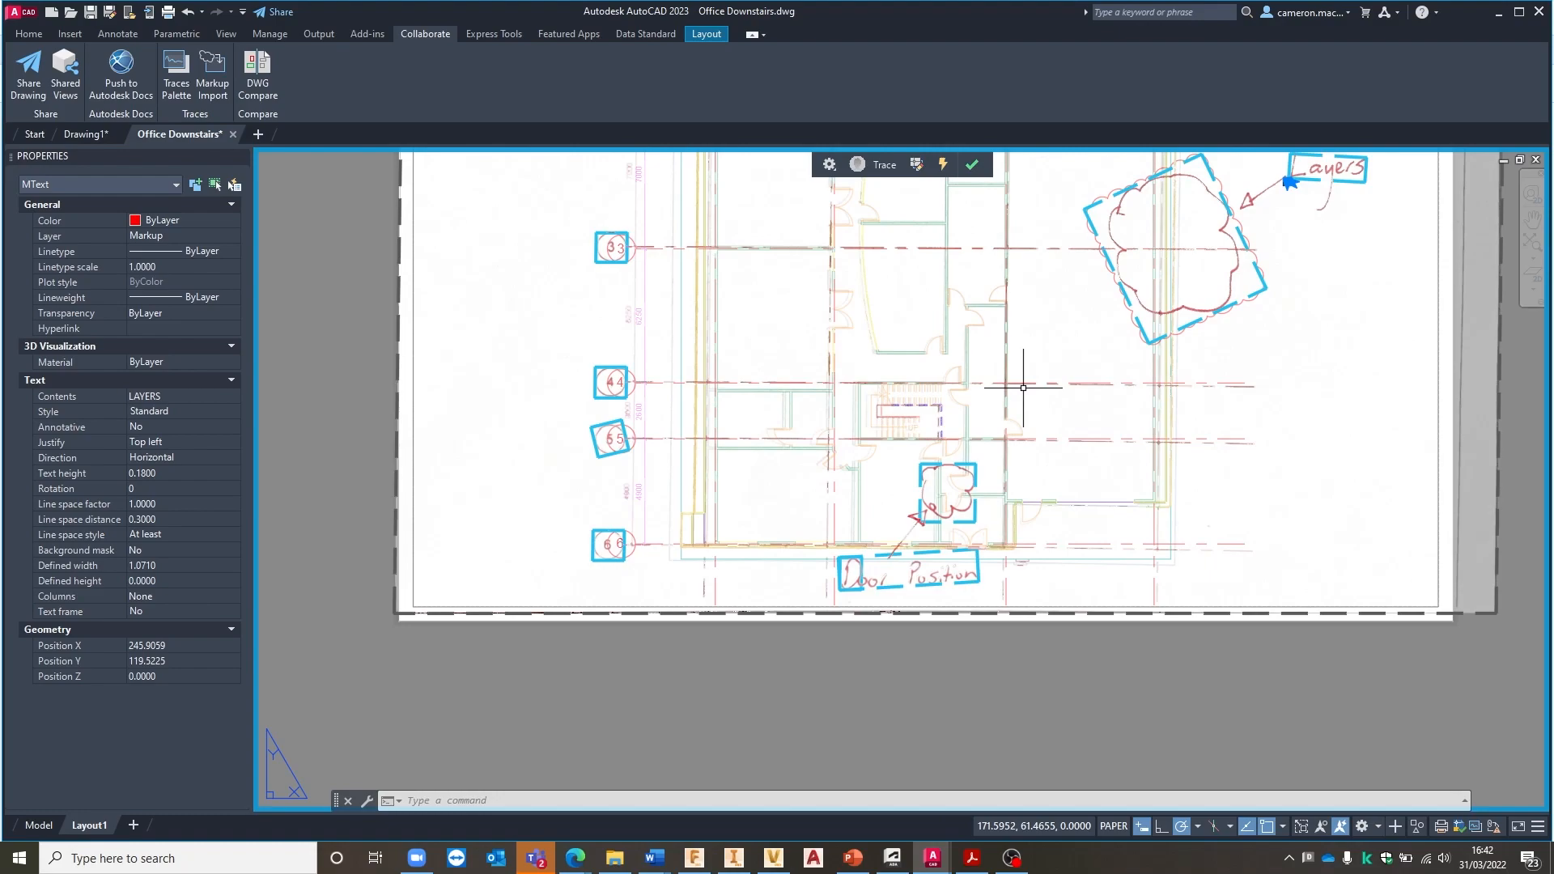
pyautogui.moveTo(1004, 388)
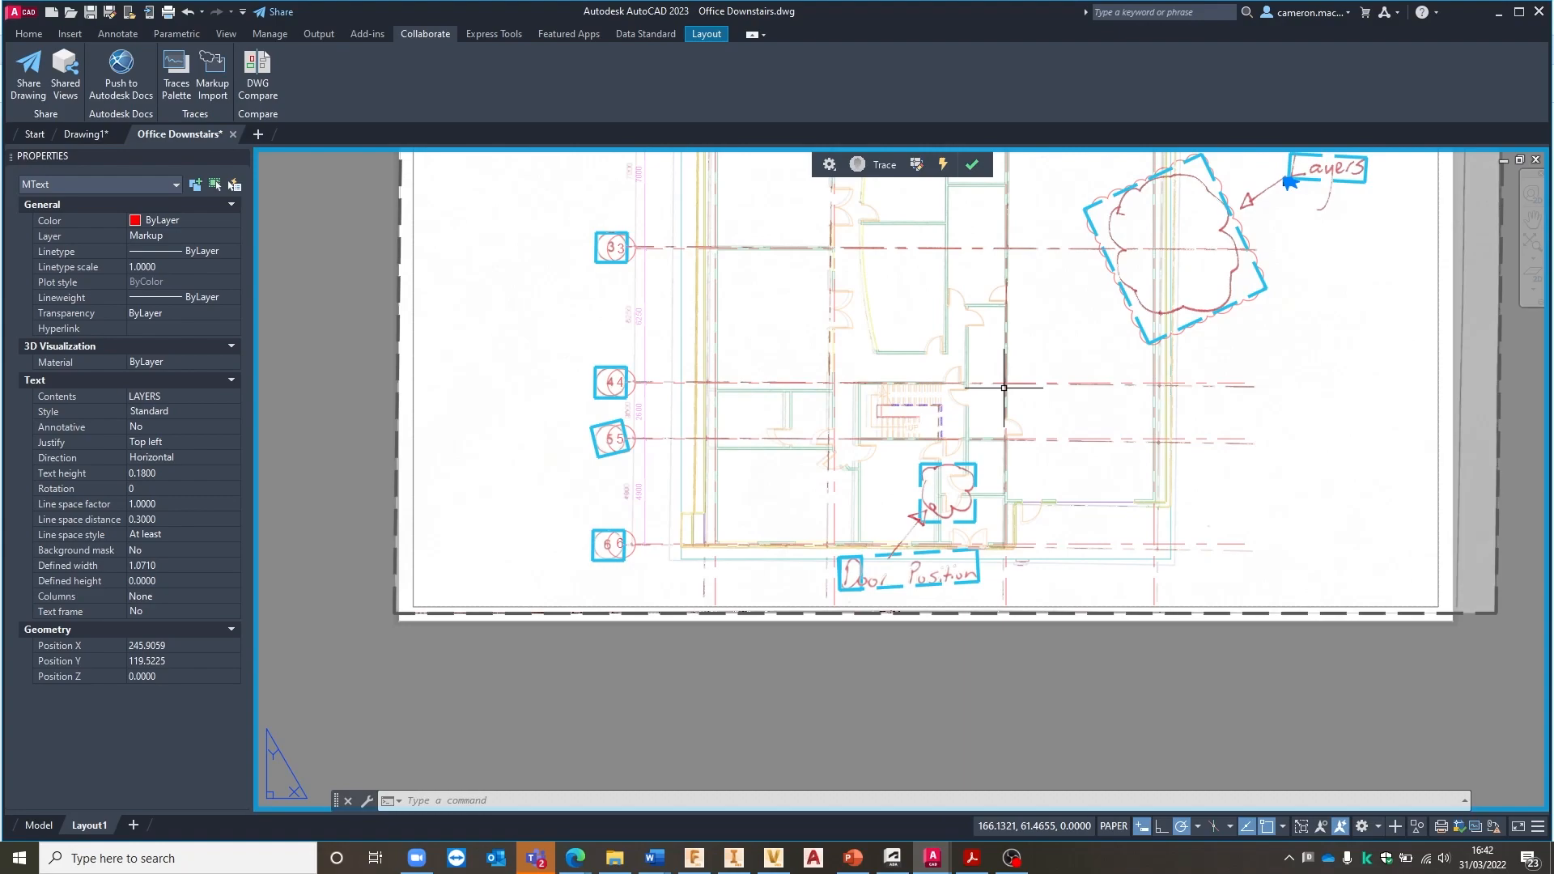
pyautogui.moveTo(954, 389)
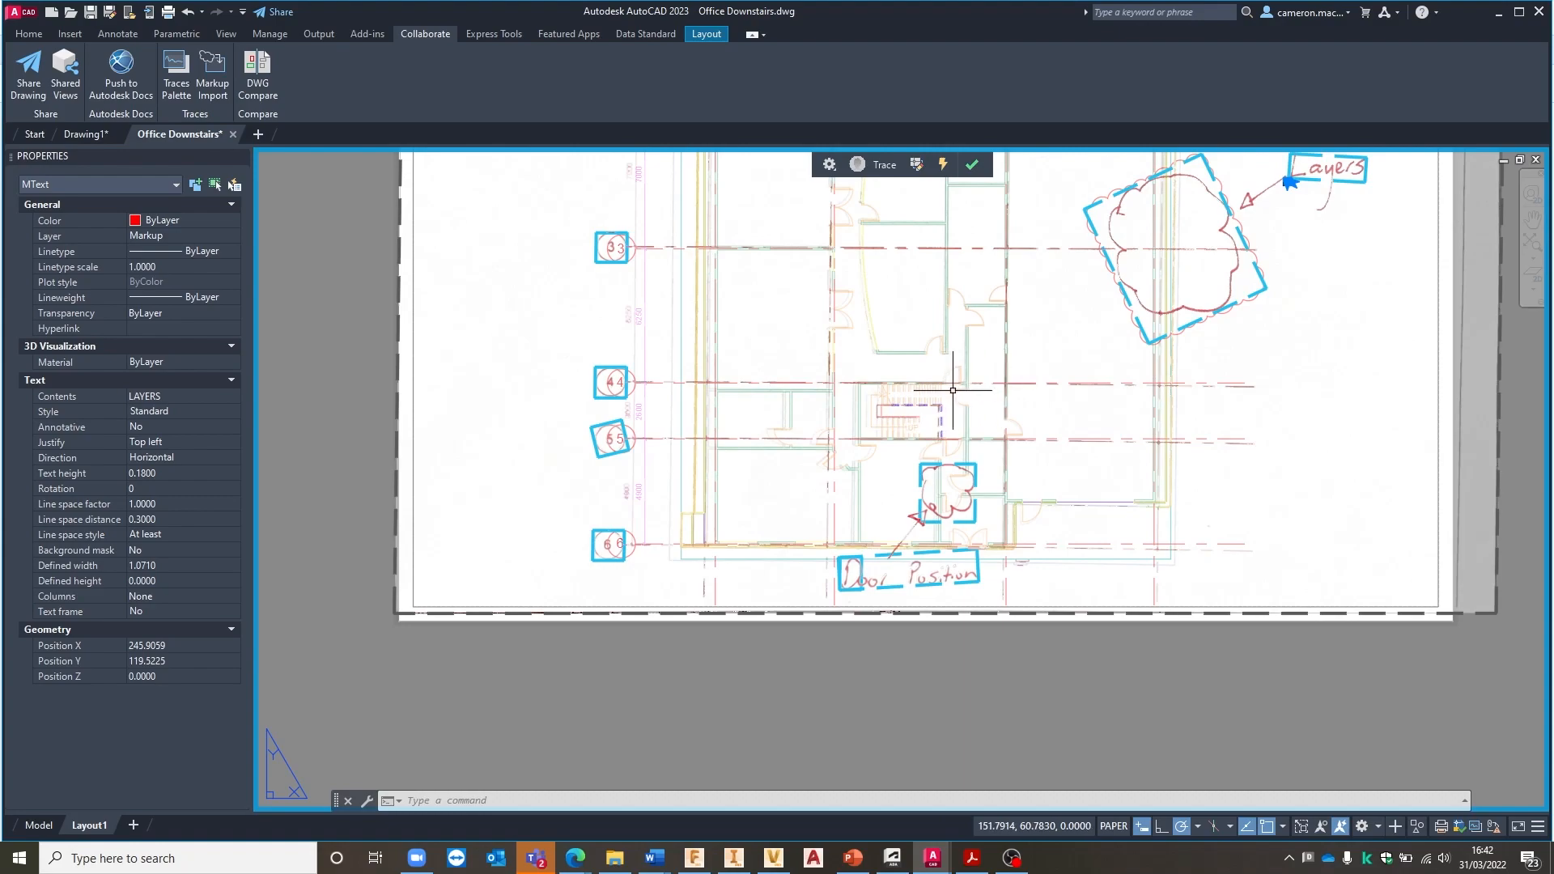
pyautogui.moveTo(1013, 344)
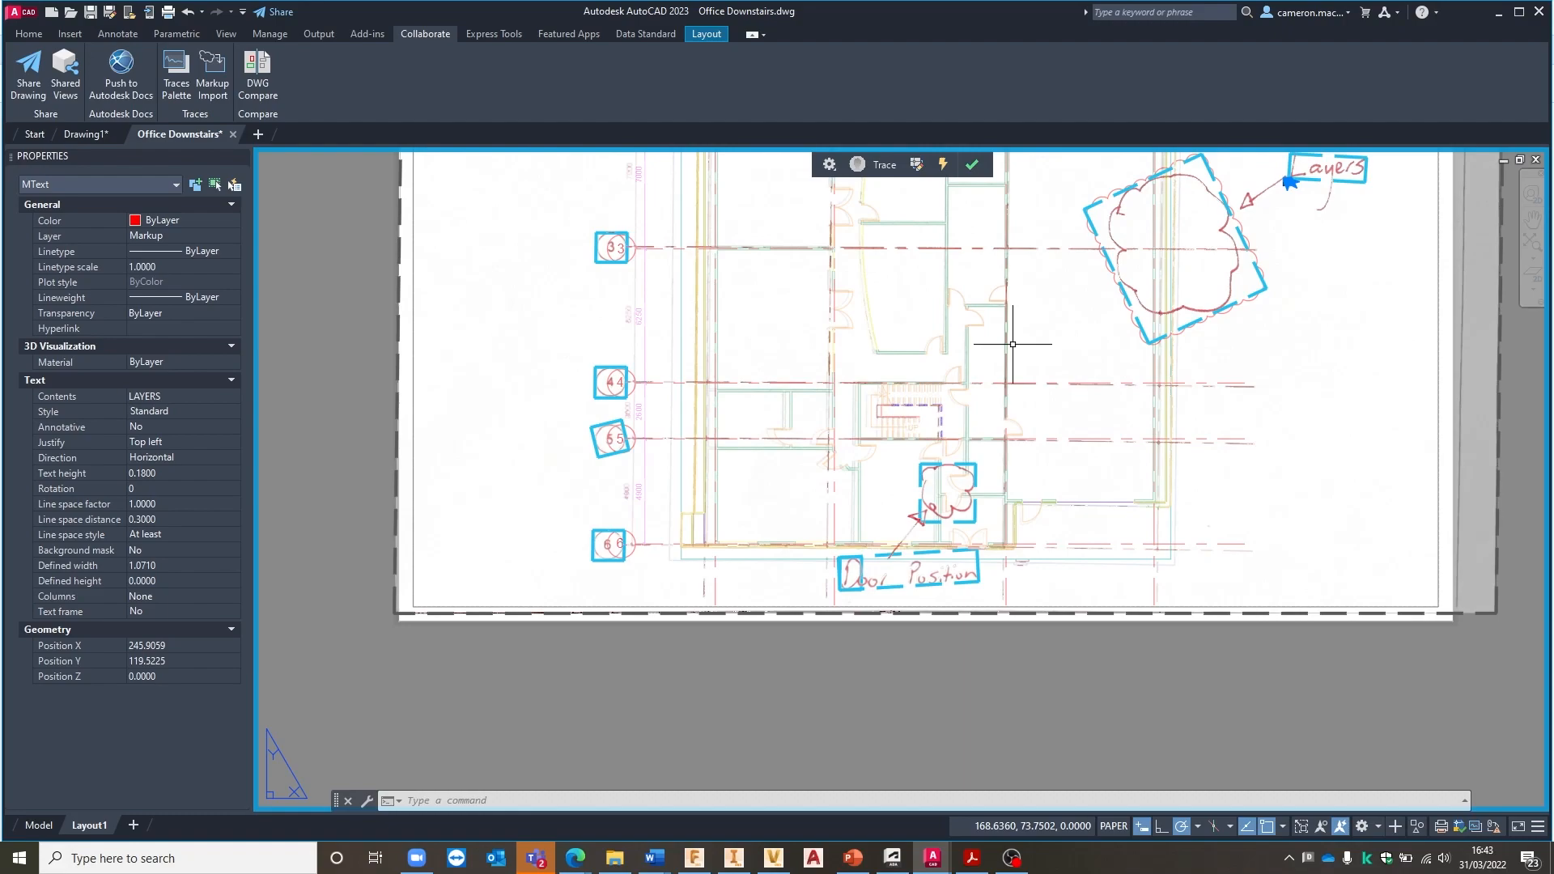
pyautogui.moveTo(1013, 347)
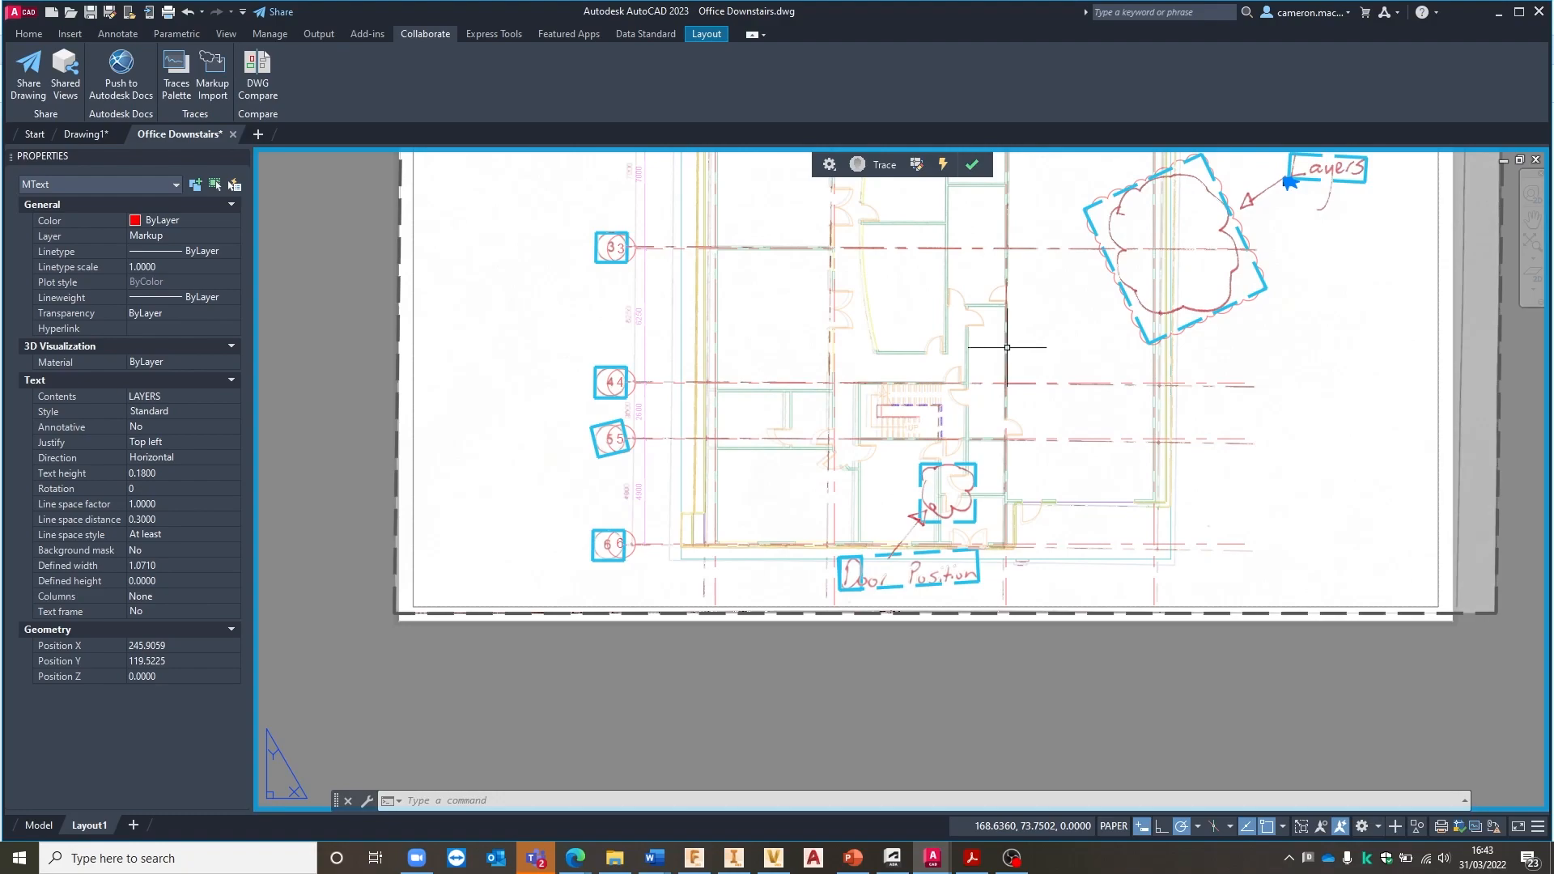
pyautogui.moveTo(896, 498)
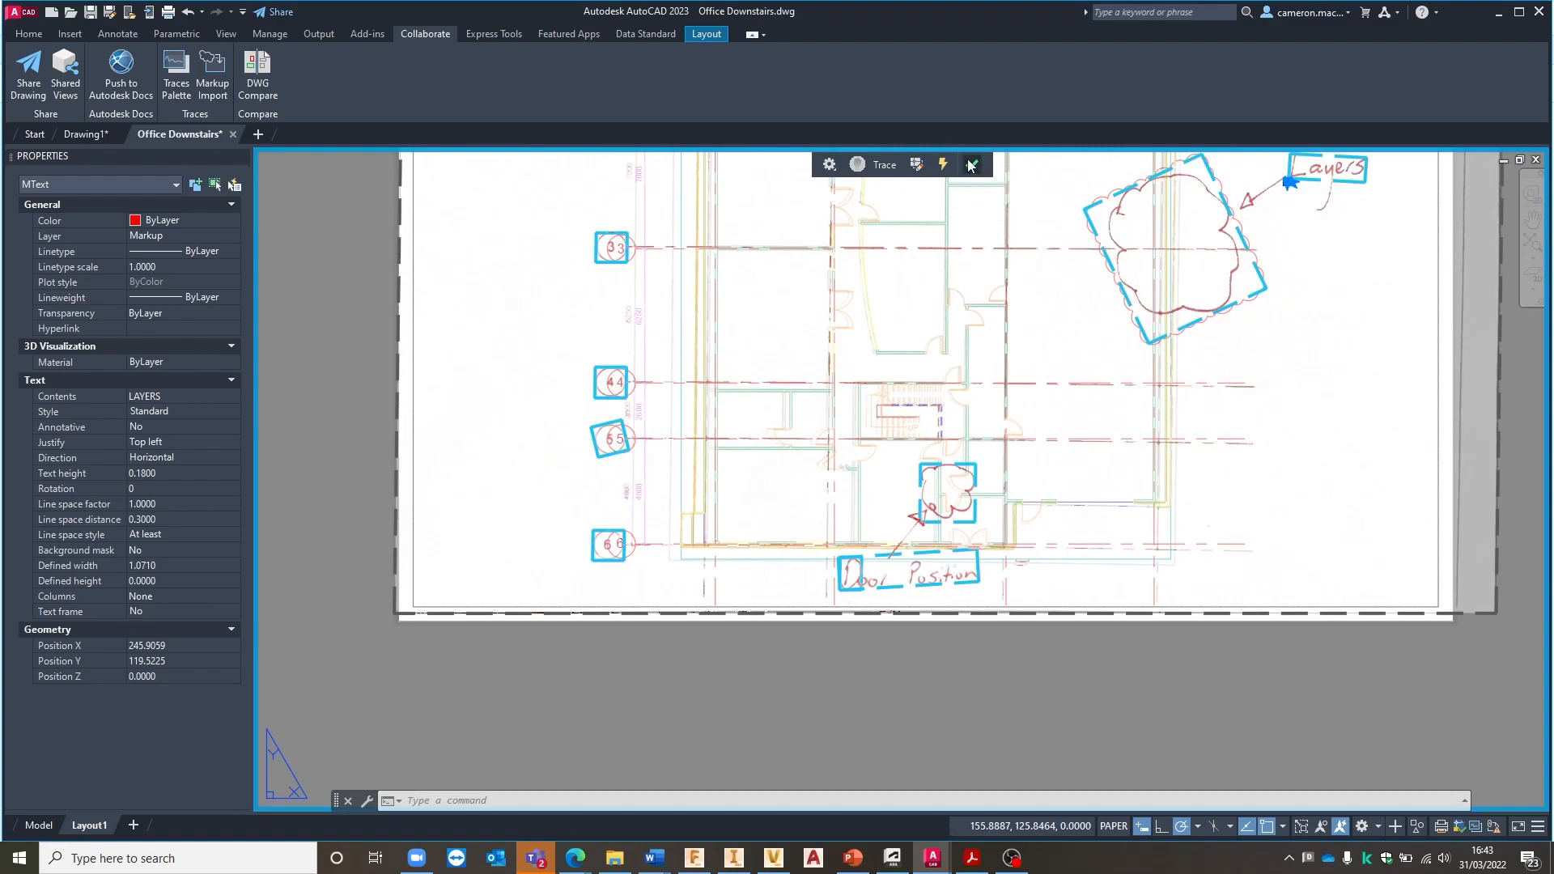
pyautogui.click(971, 164)
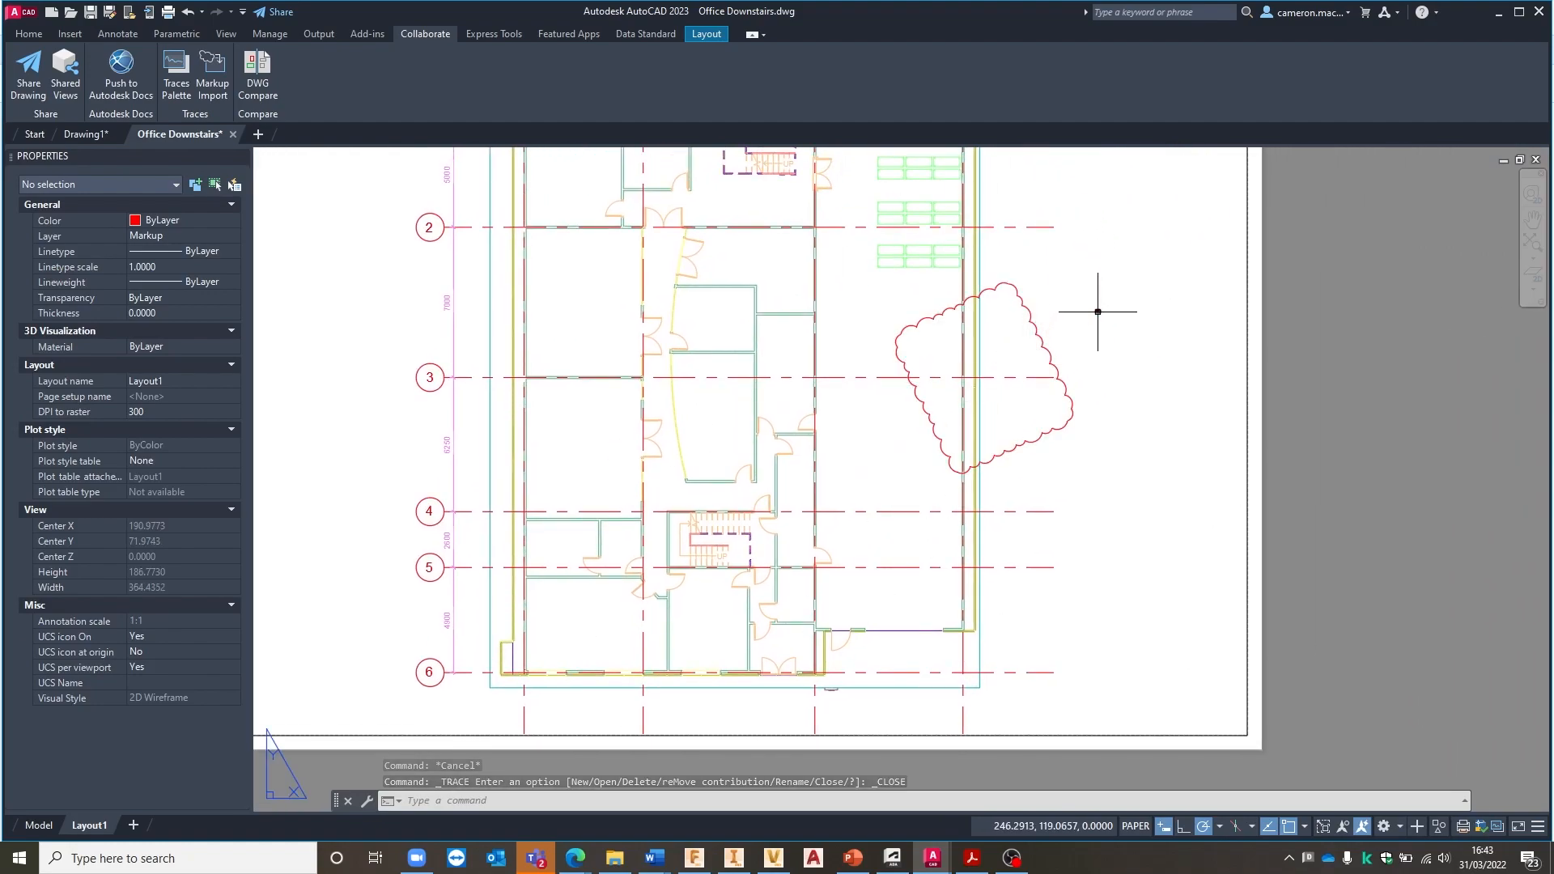
# Inspect the inserted LAYERS text, then cancel the selection
pyautogui.click(1091, 318)
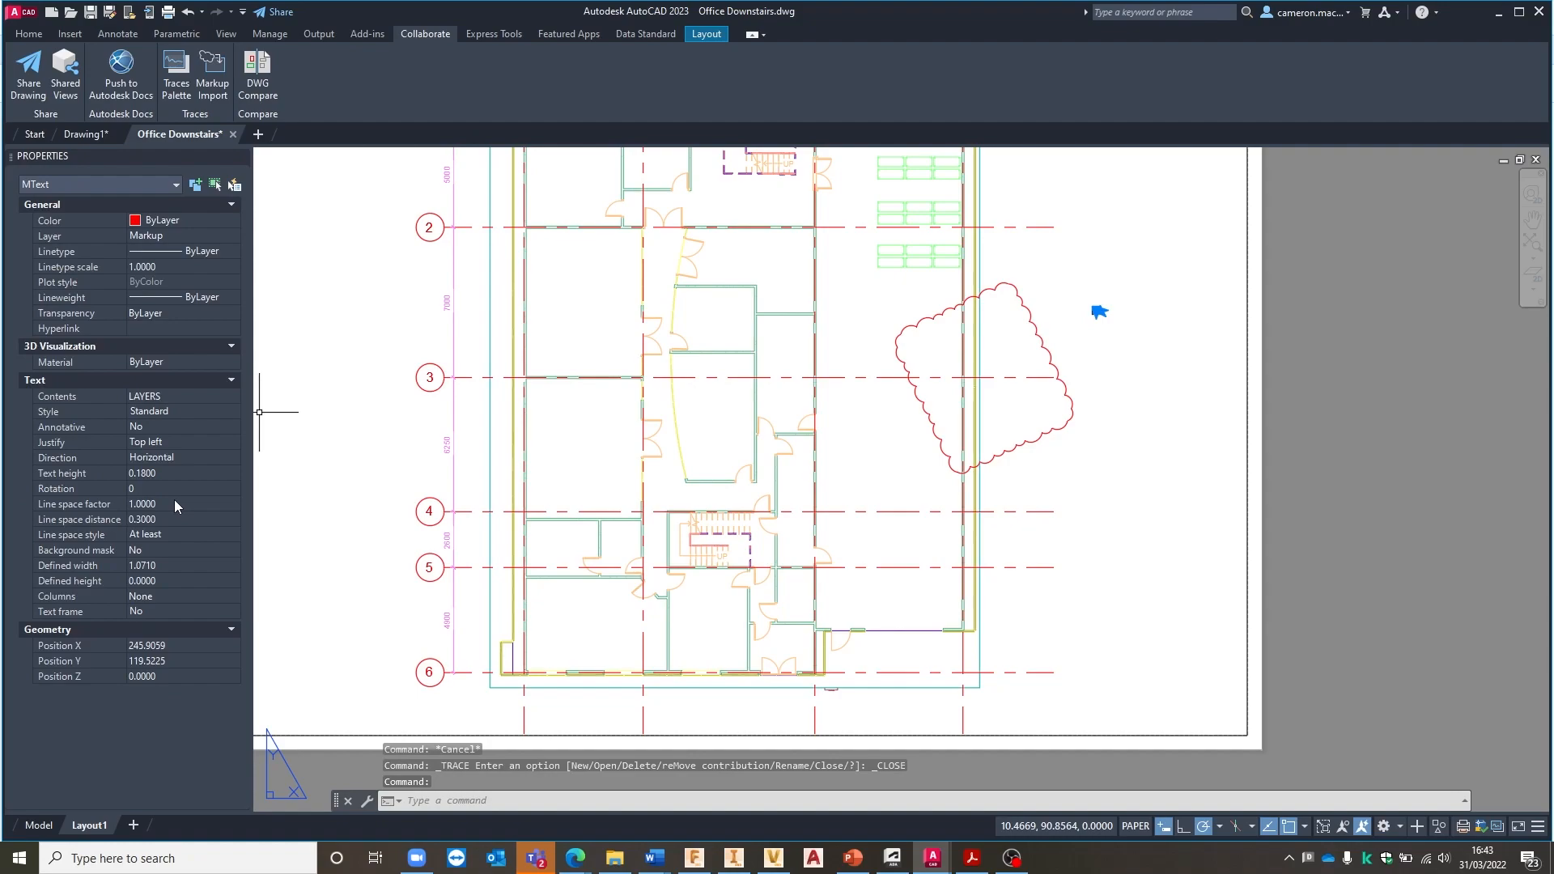
pyautogui.moveTo(195, 481)
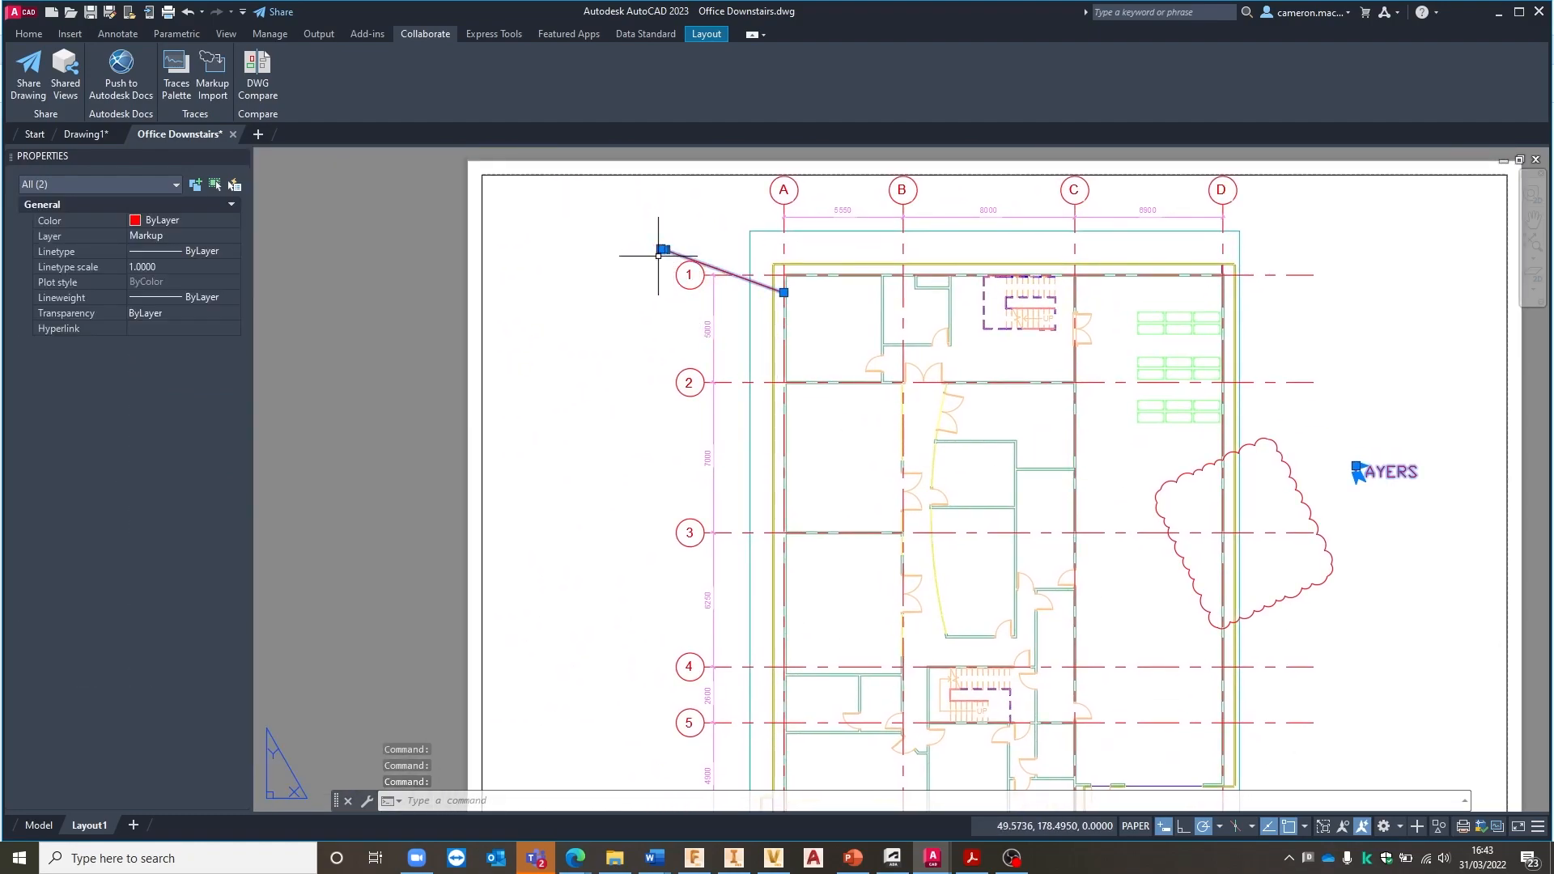
pyautogui.moveTo(659, 255)
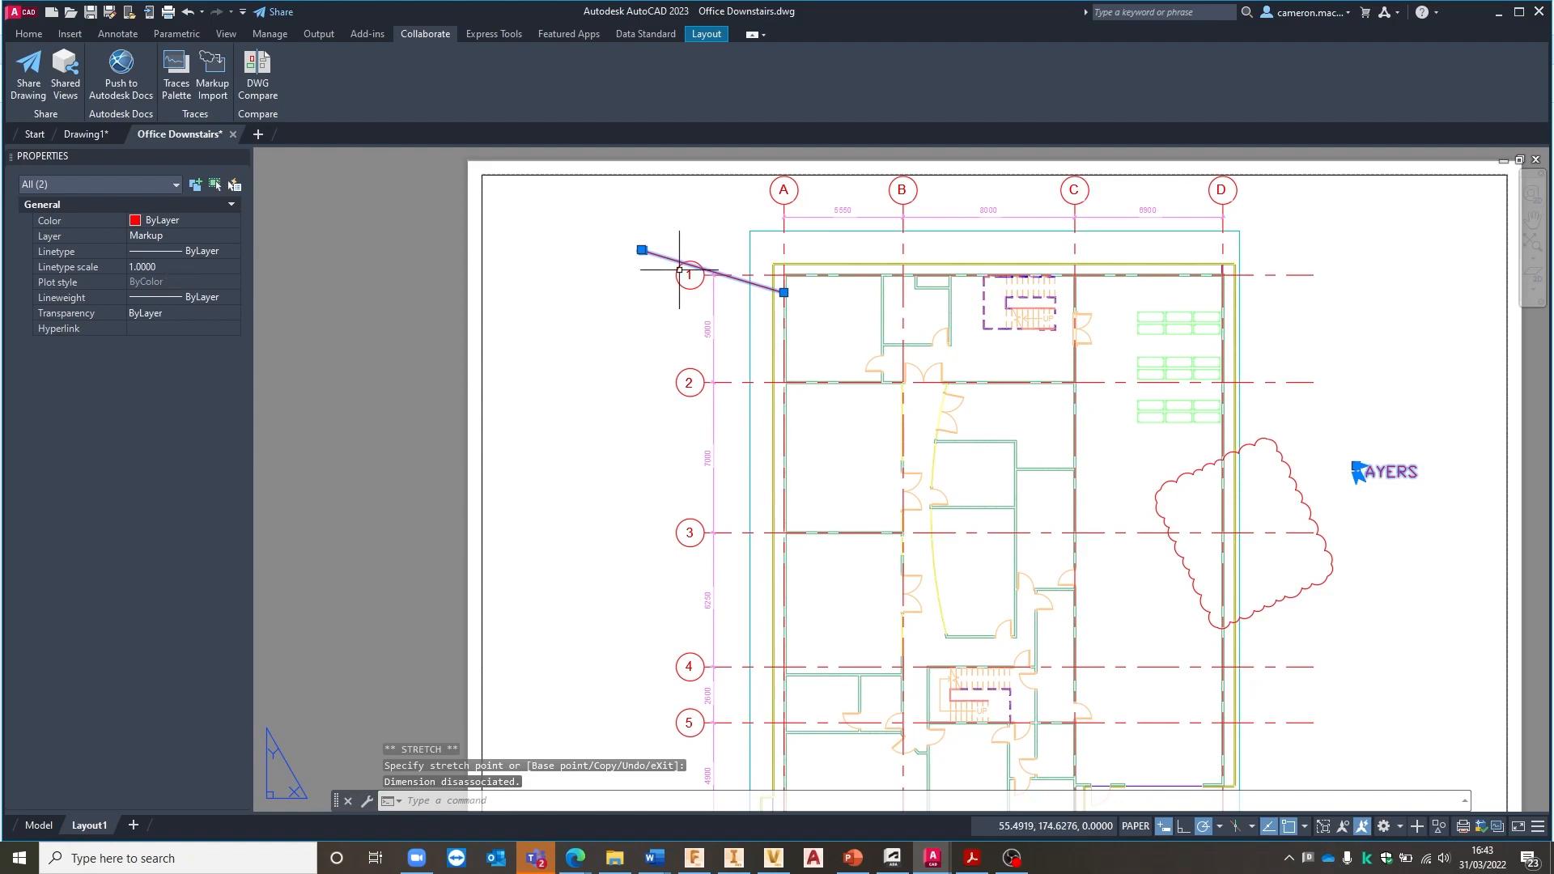
pyautogui.press('escape')
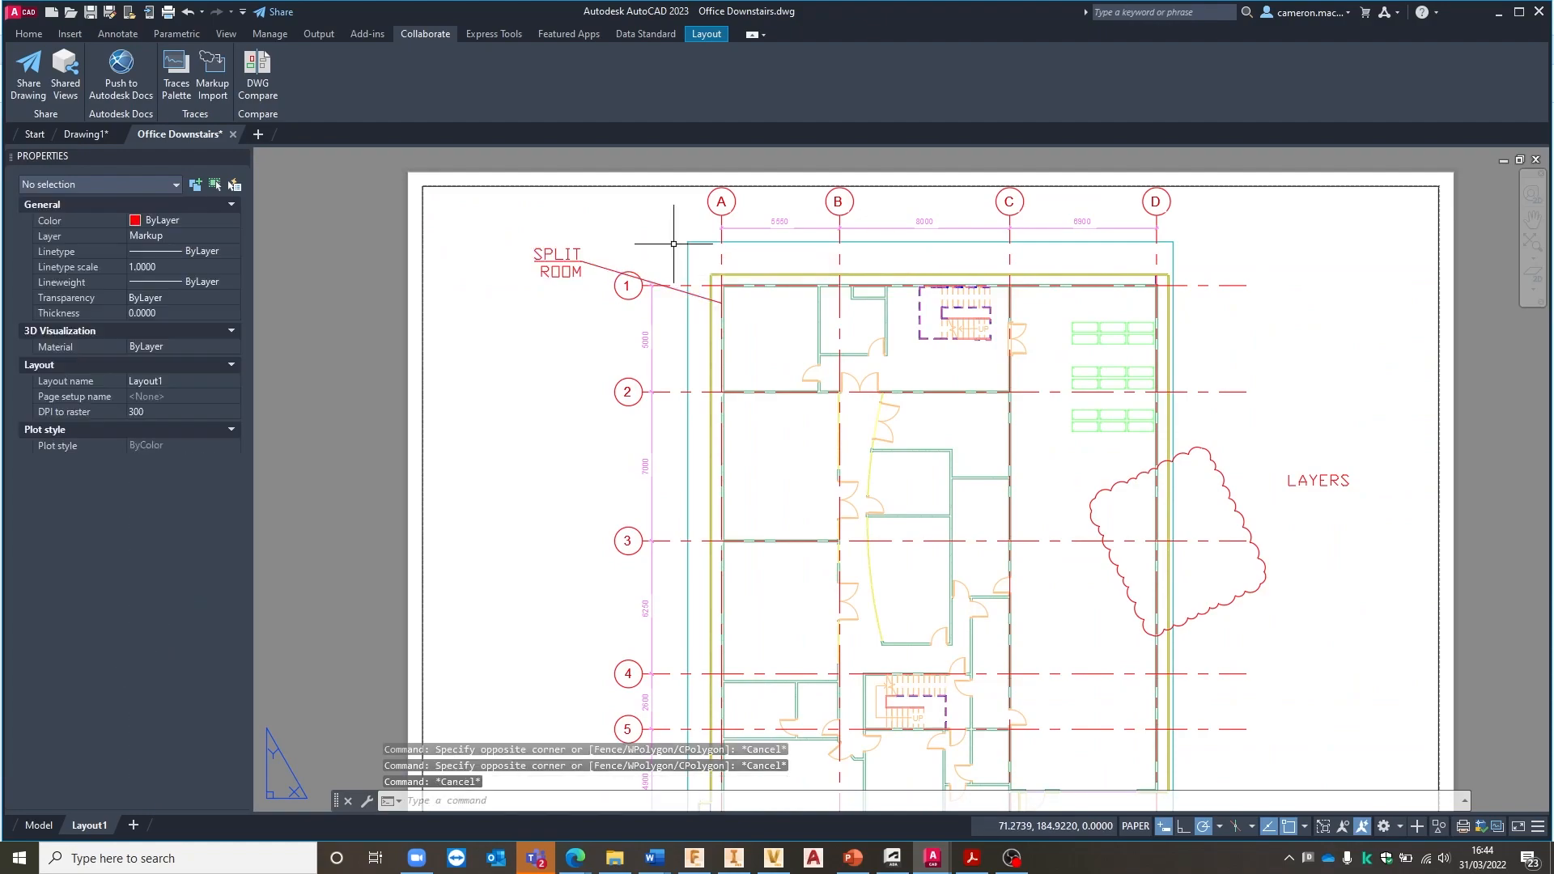
pyautogui.click(569, 235)
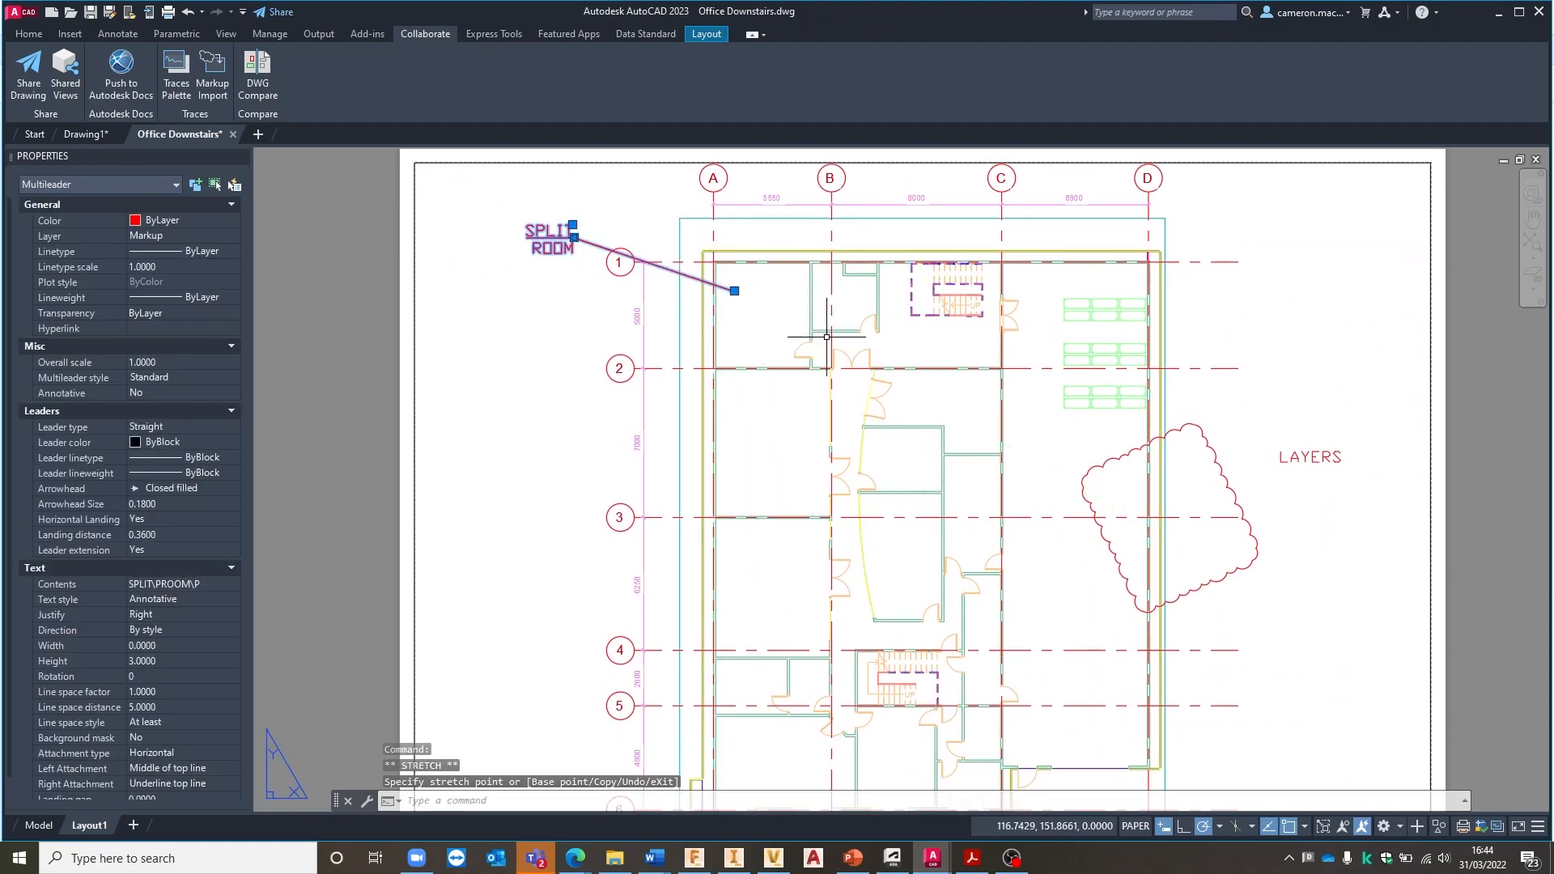
pyautogui.press('Escape')
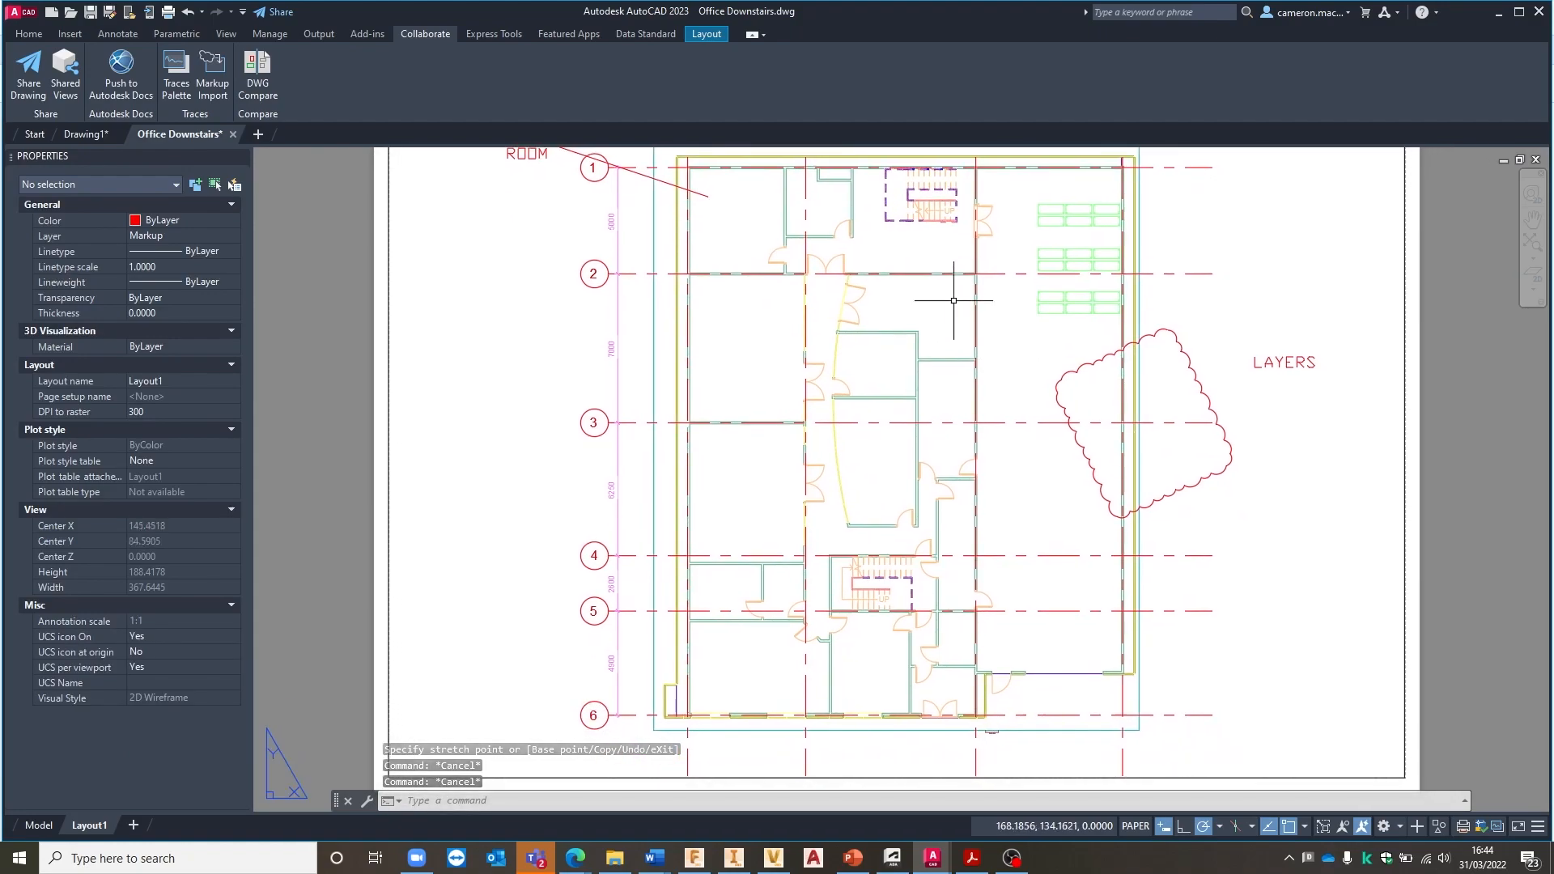
pyautogui.scroll(-3)
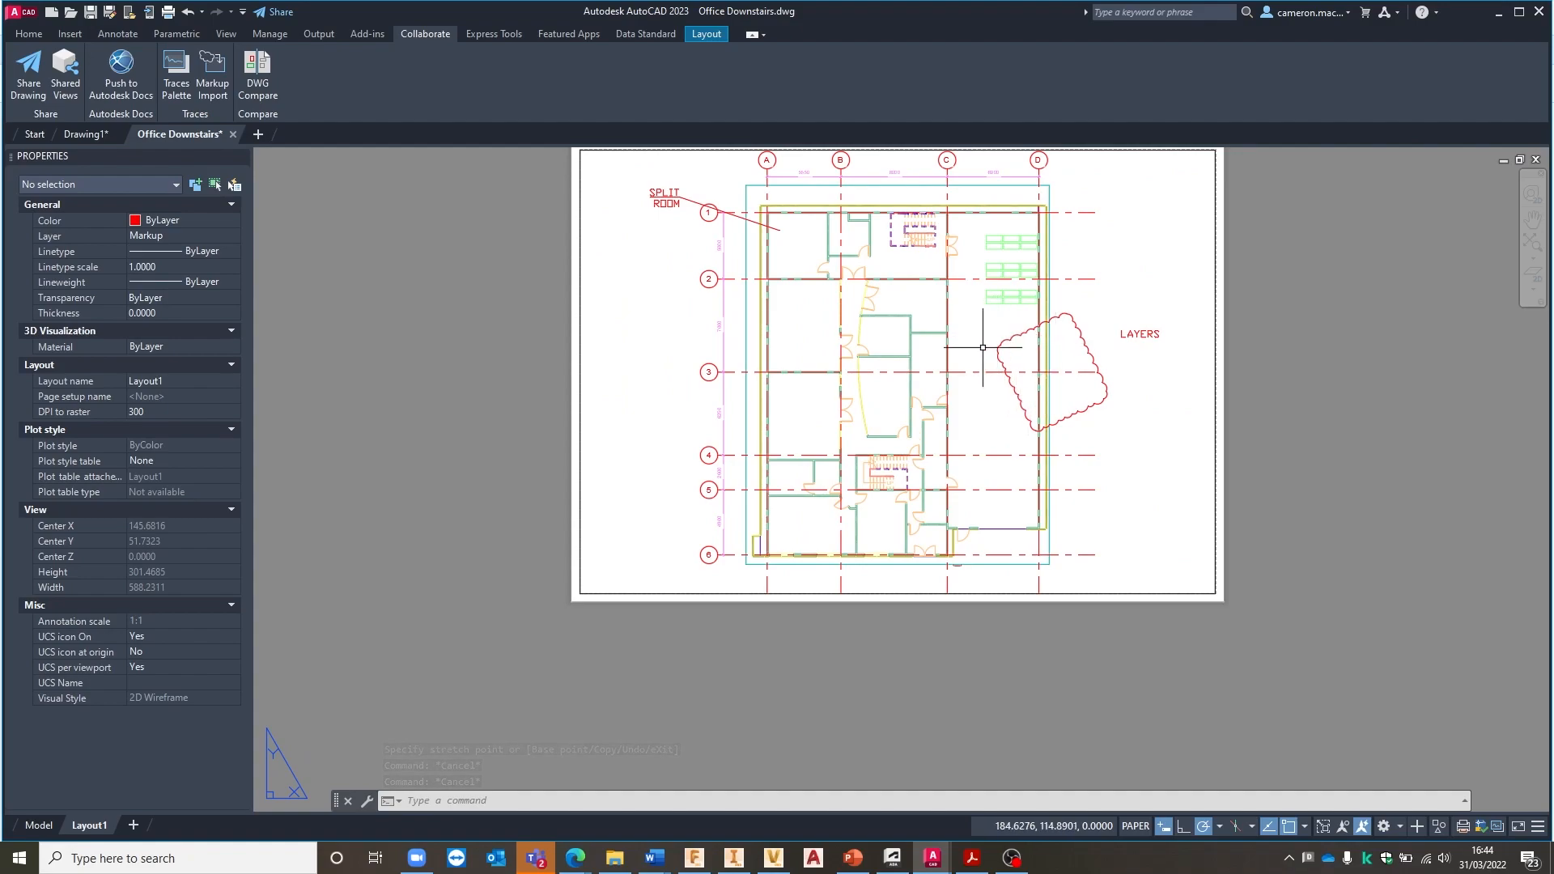
pyautogui.moveTo(1123, 347)
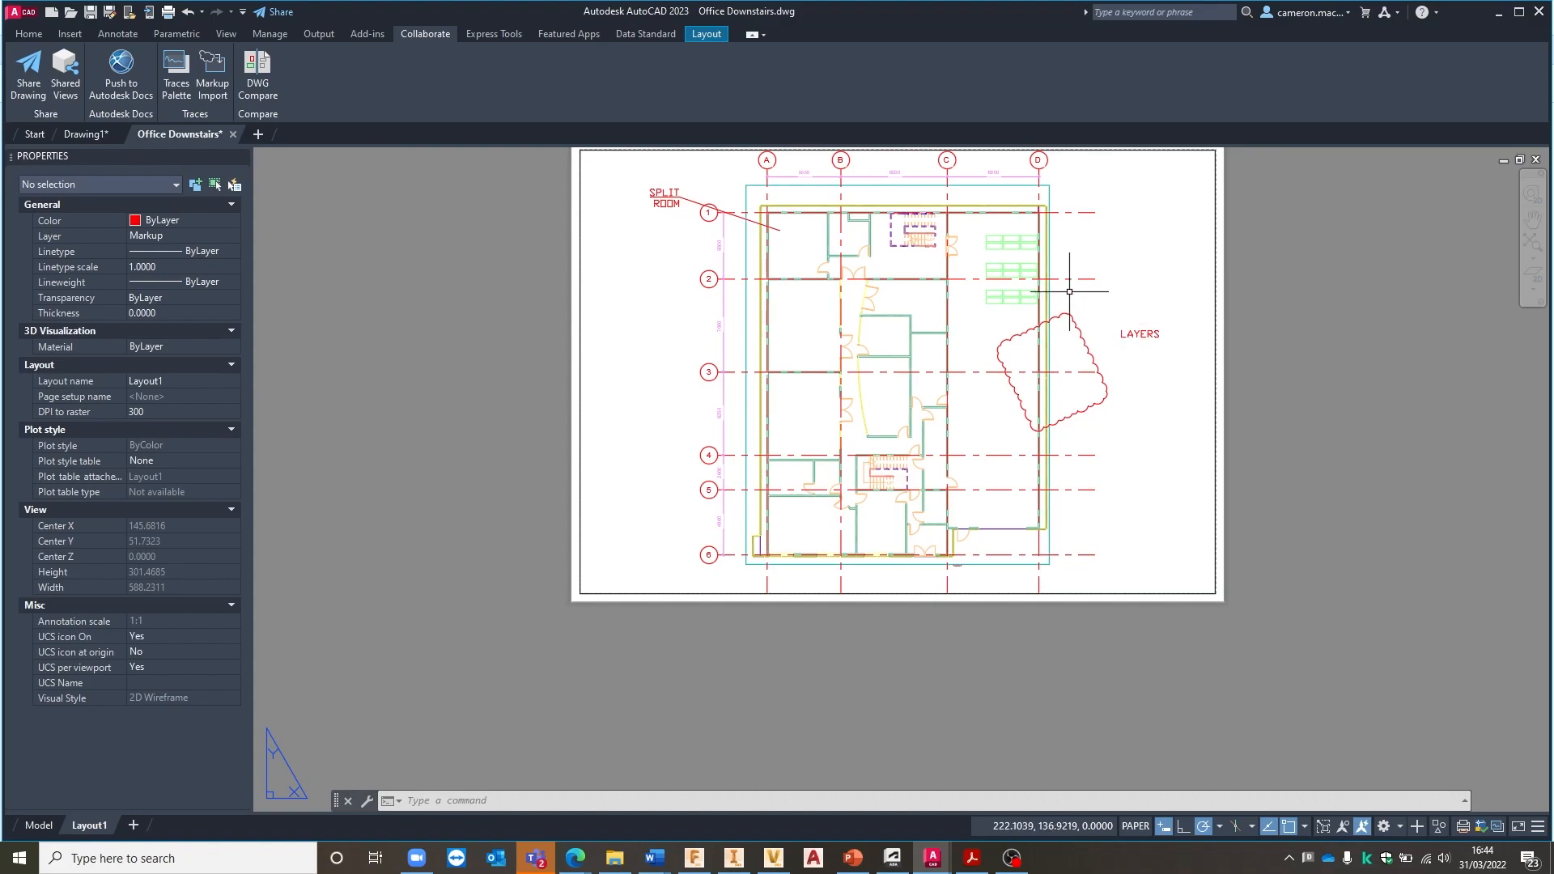
pyautogui.moveTo(834, 506)
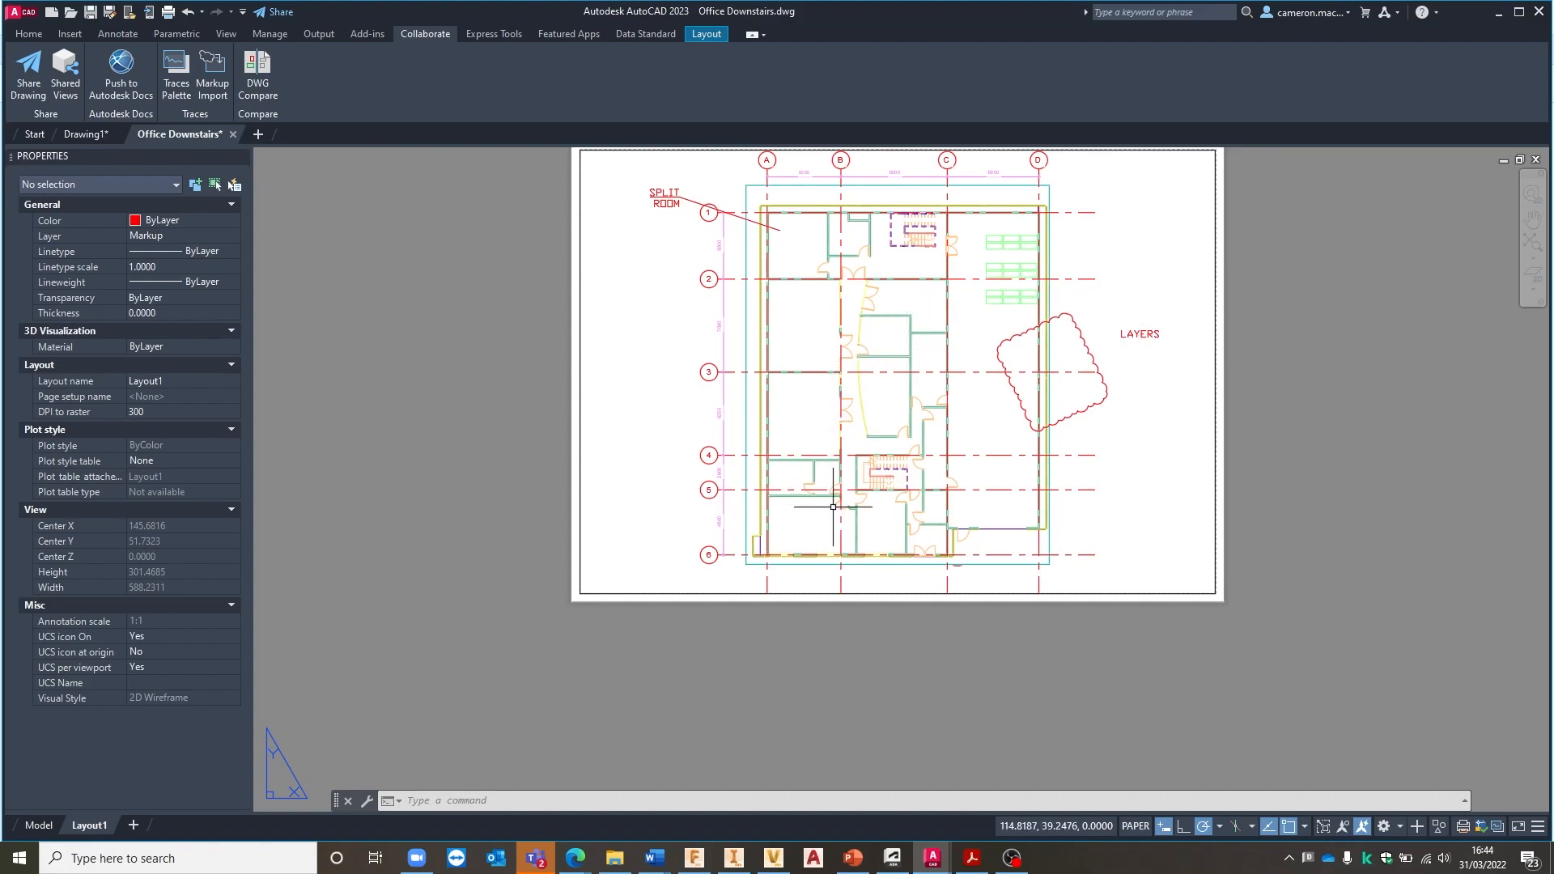
pyautogui.moveTo(798, 507)
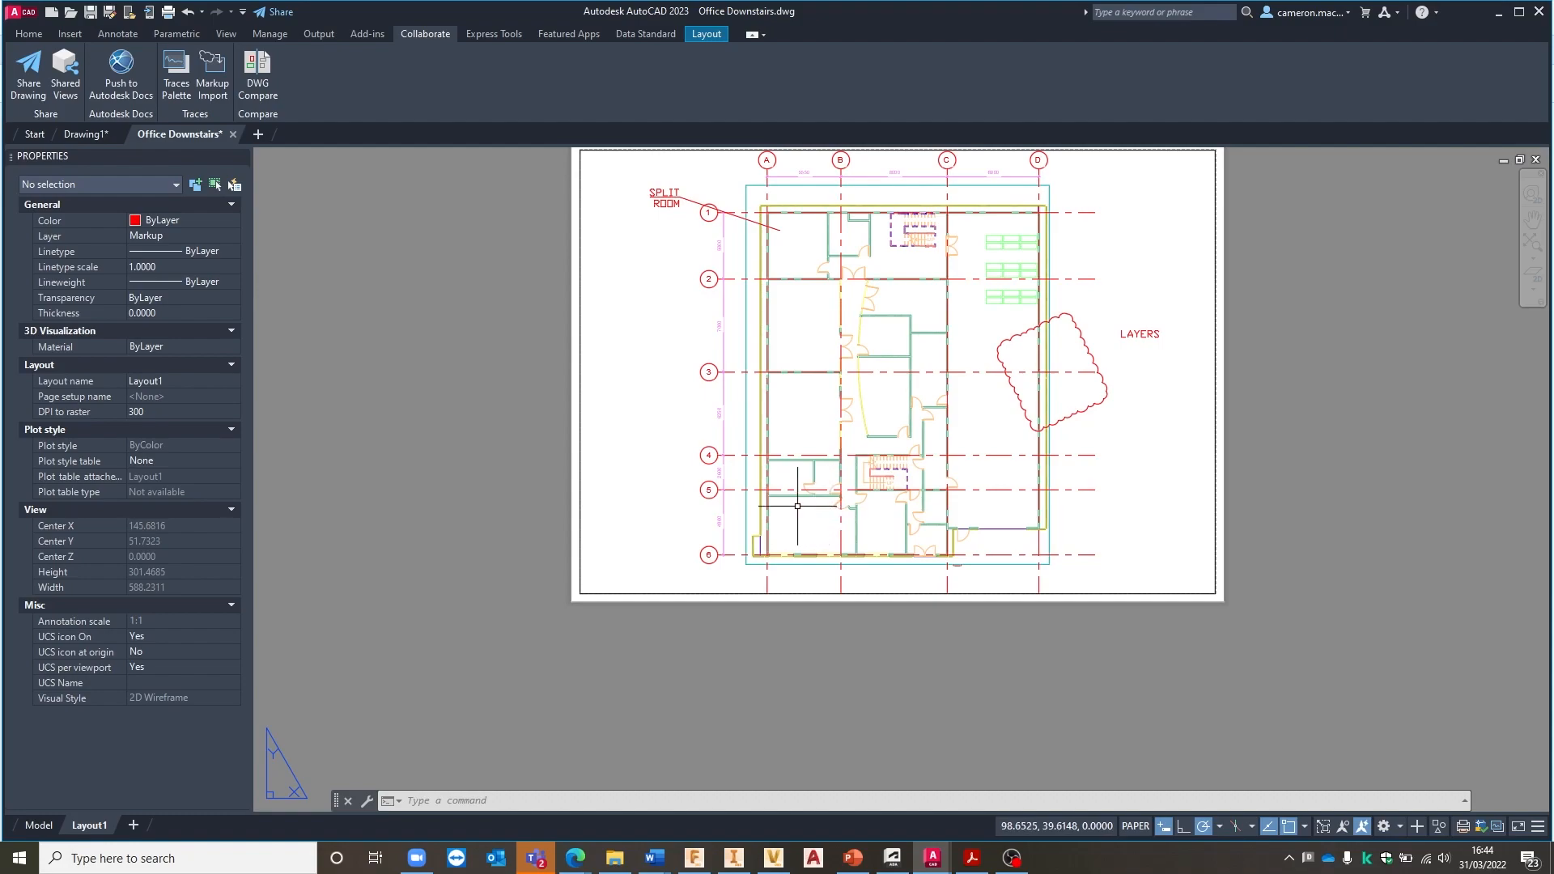